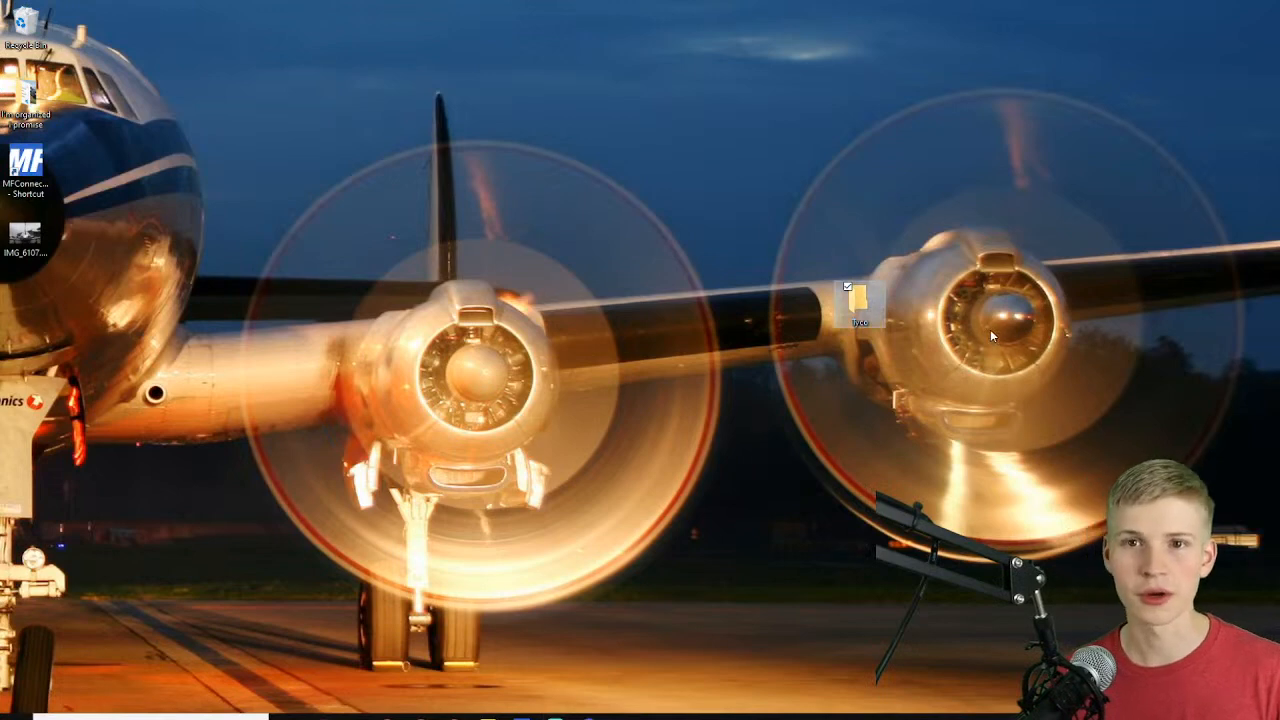
# Type 'discord' and bring up the Switch Panel Assy design, version 19
pyautogui.write('discord')
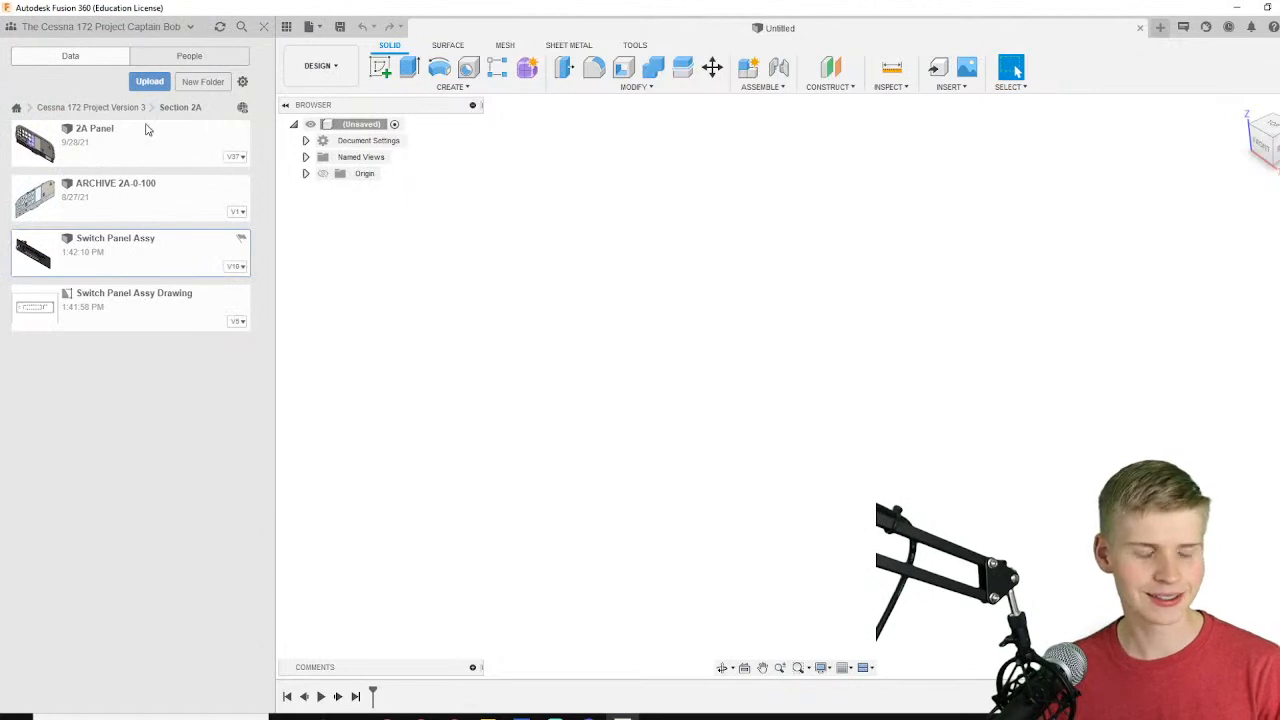
pyautogui.moveTo(128, 261)
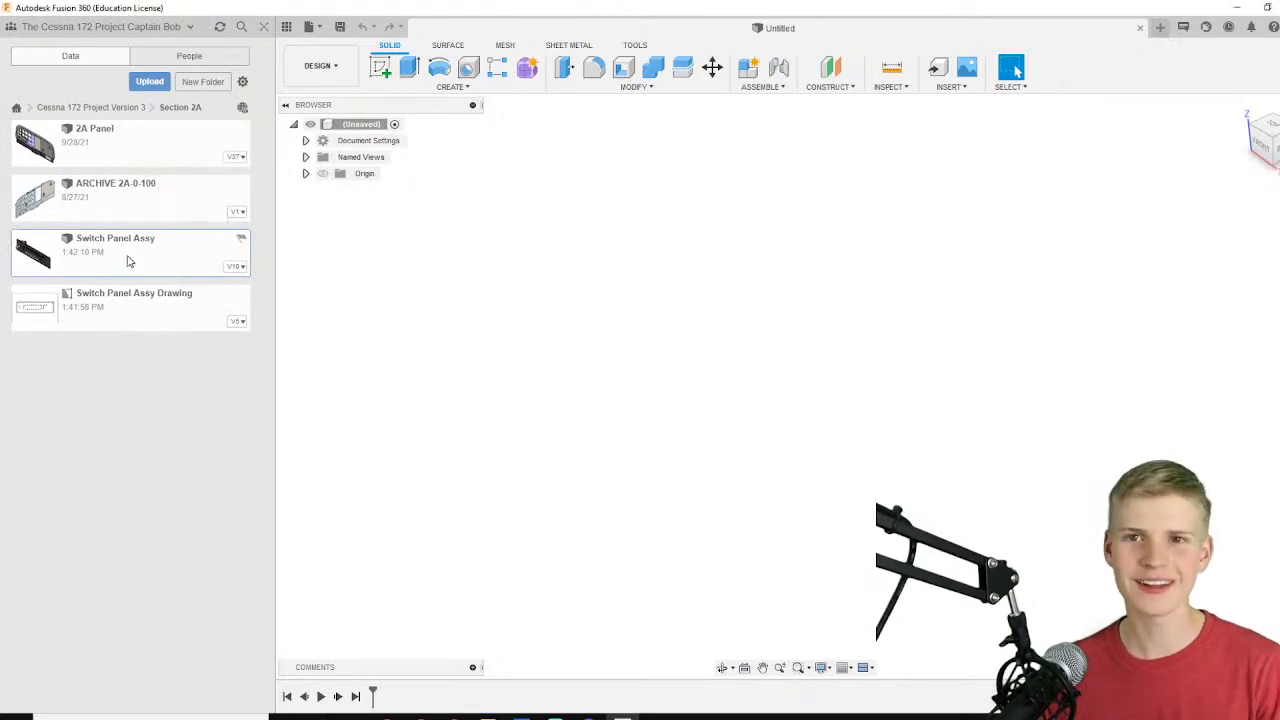
pyautogui.moveTo(191, 265)
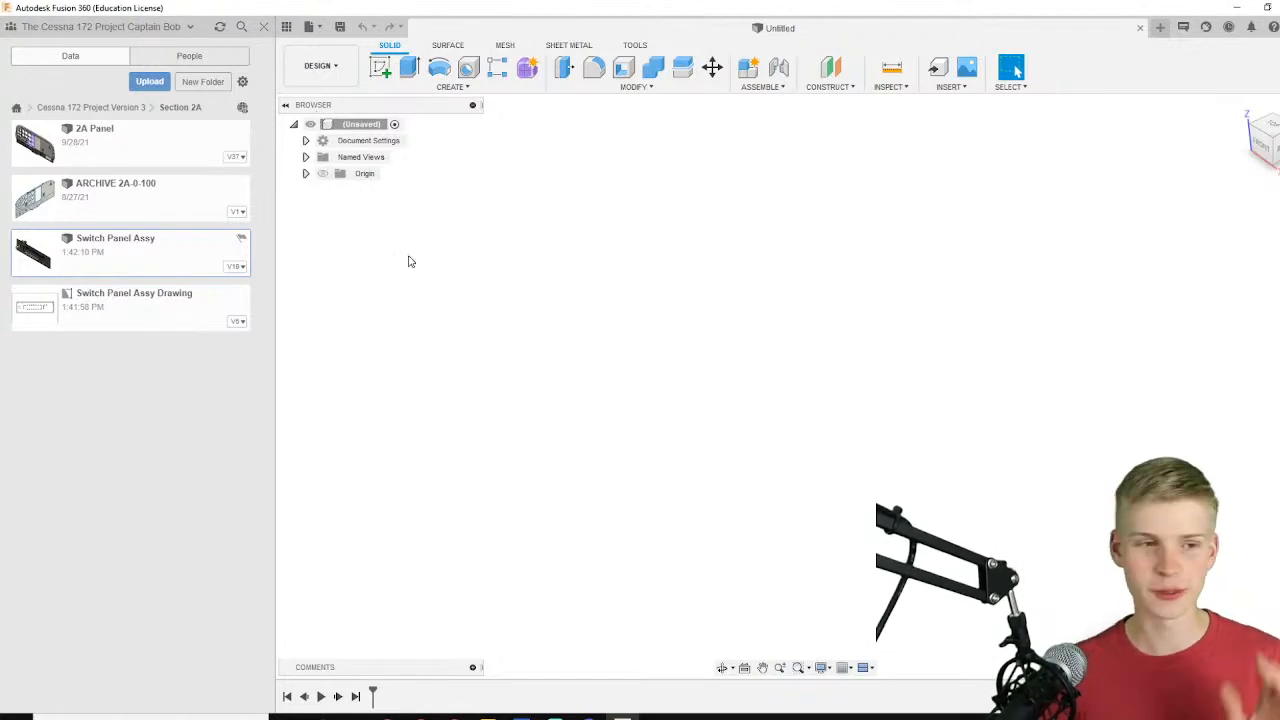
pyautogui.moveTo(17, 551)
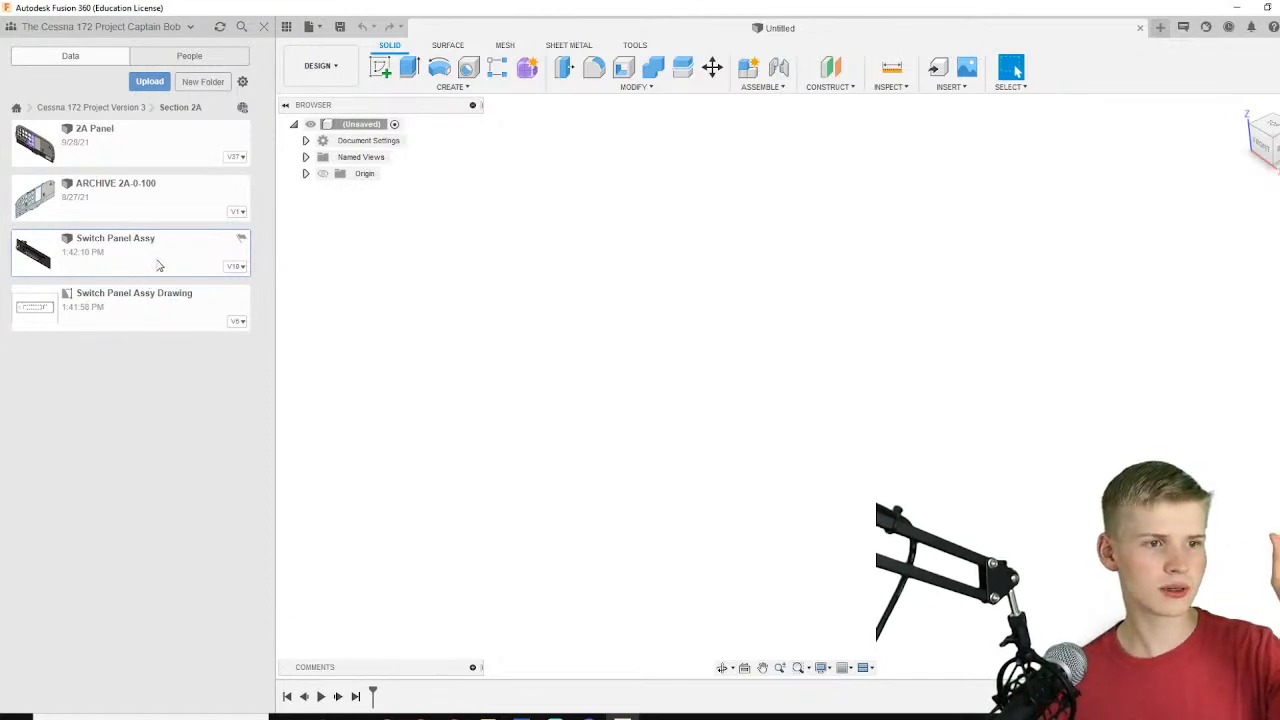
pyautogui.moveTo(165, 245)
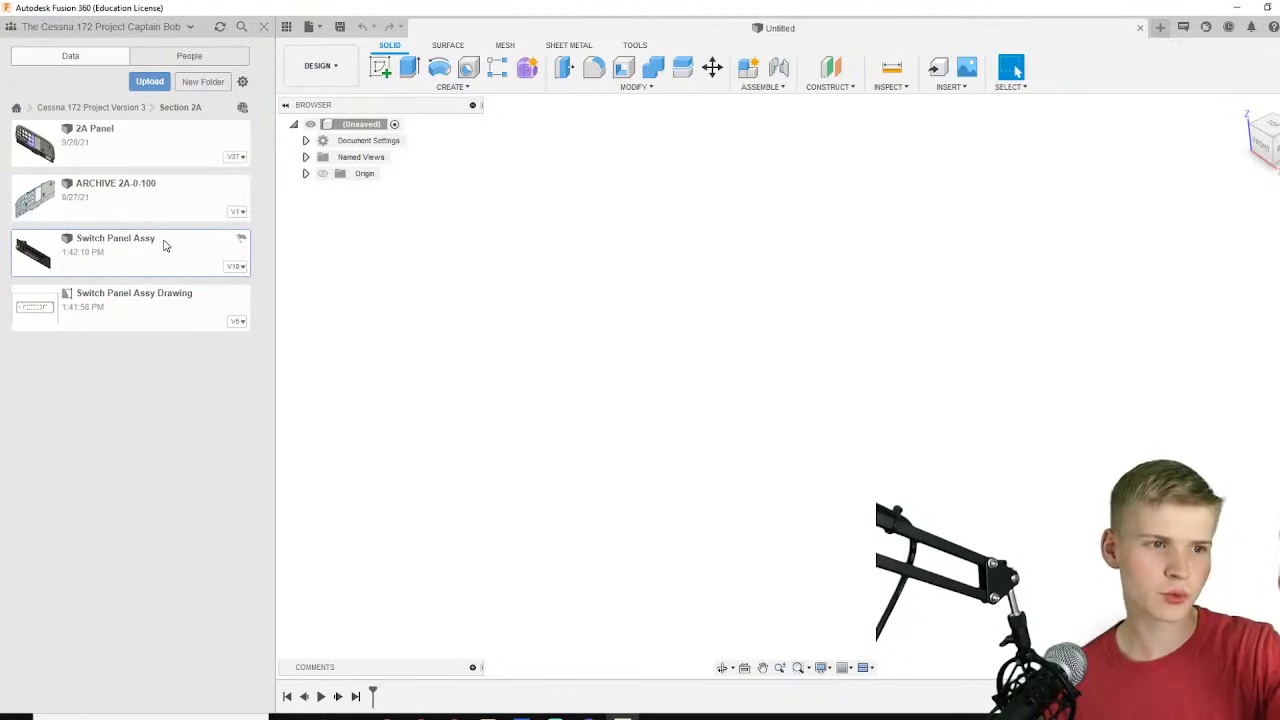
pyautogui.moveTo(127, 219)
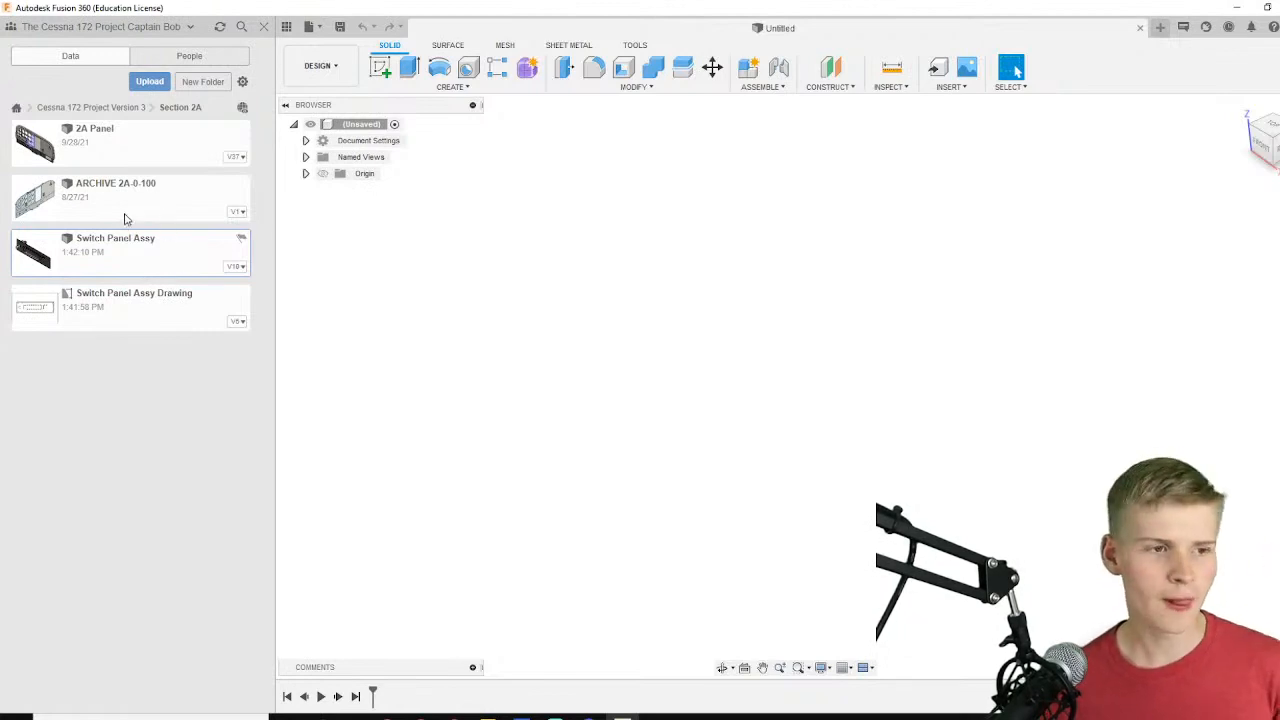
pyautogui.moveTo(118, 253)
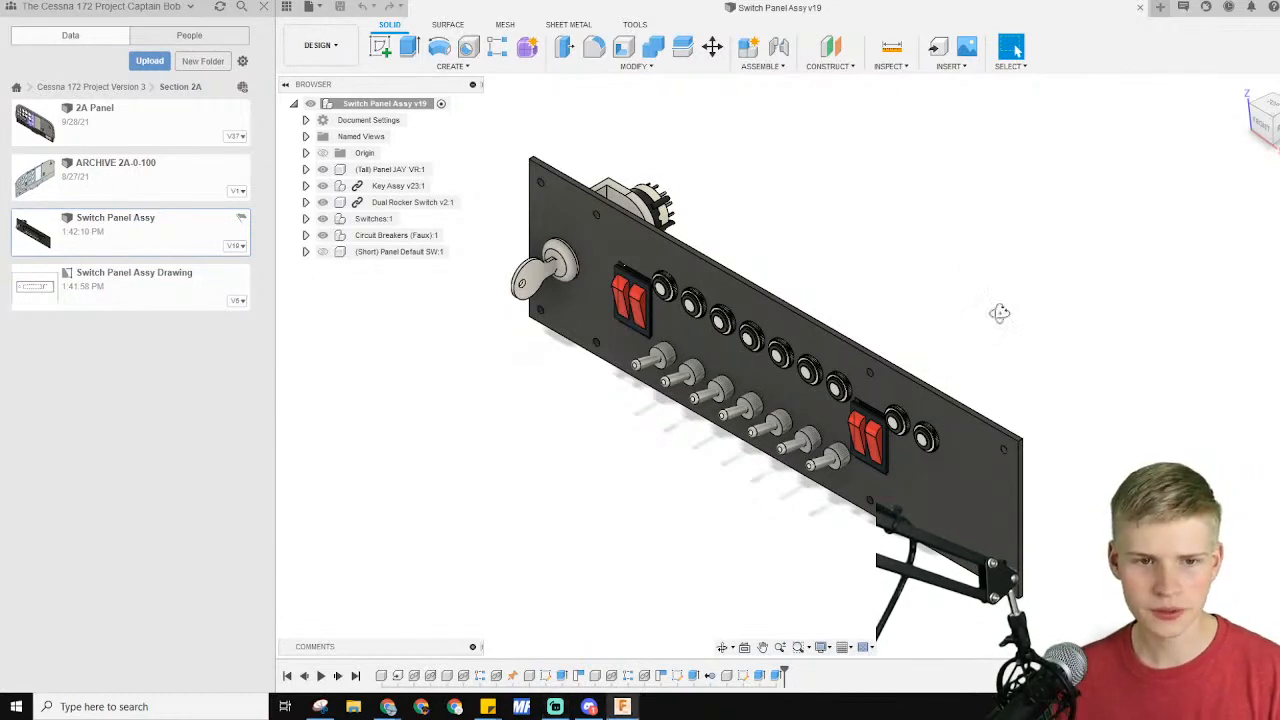
# Orbit the panel edge-on and open the Change Parameters table from Modify
pyautogui.moveTo(1000, 313); pyautogui.dragTo(956, 331)
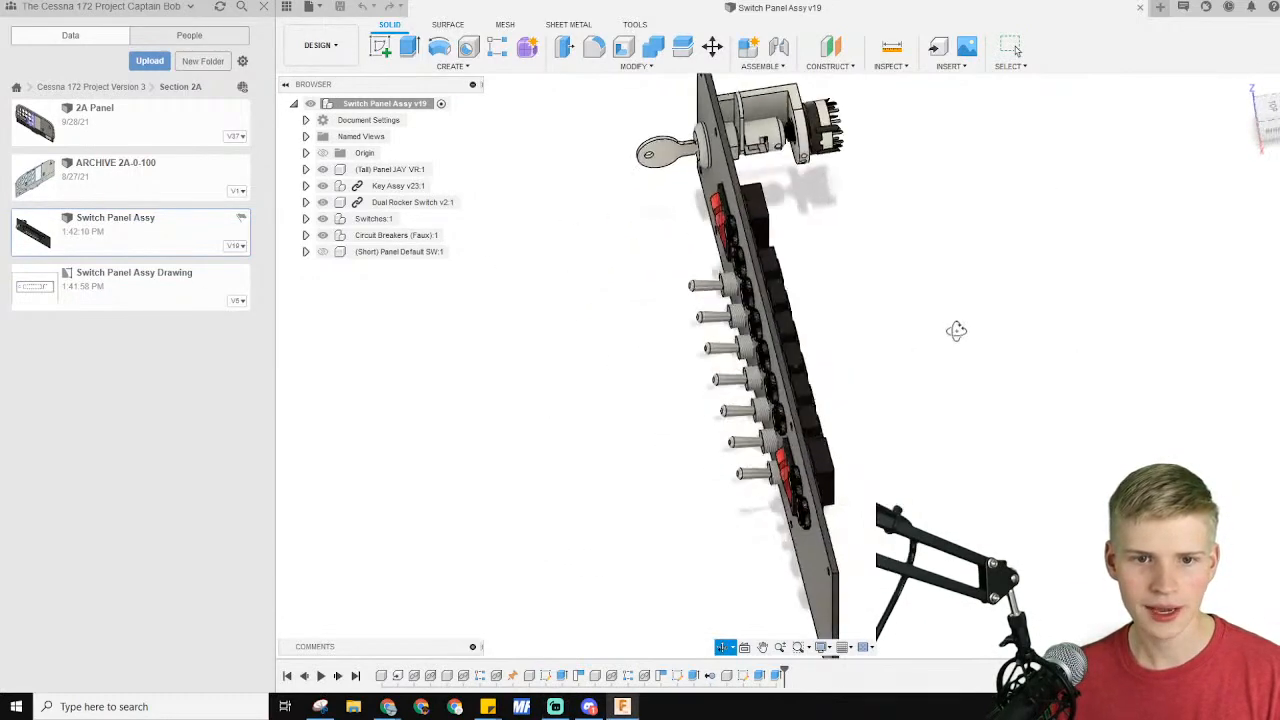
pyautogui.click(637, 66)
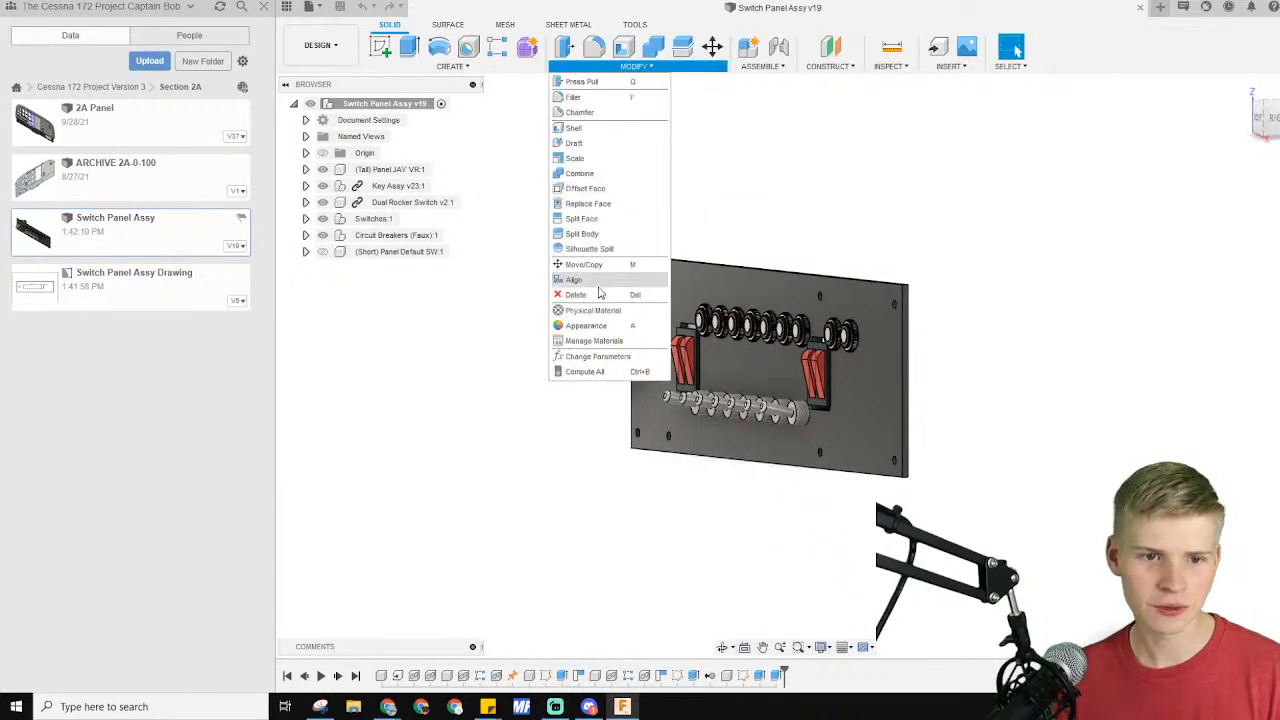
pyautogui.click(597, 356)
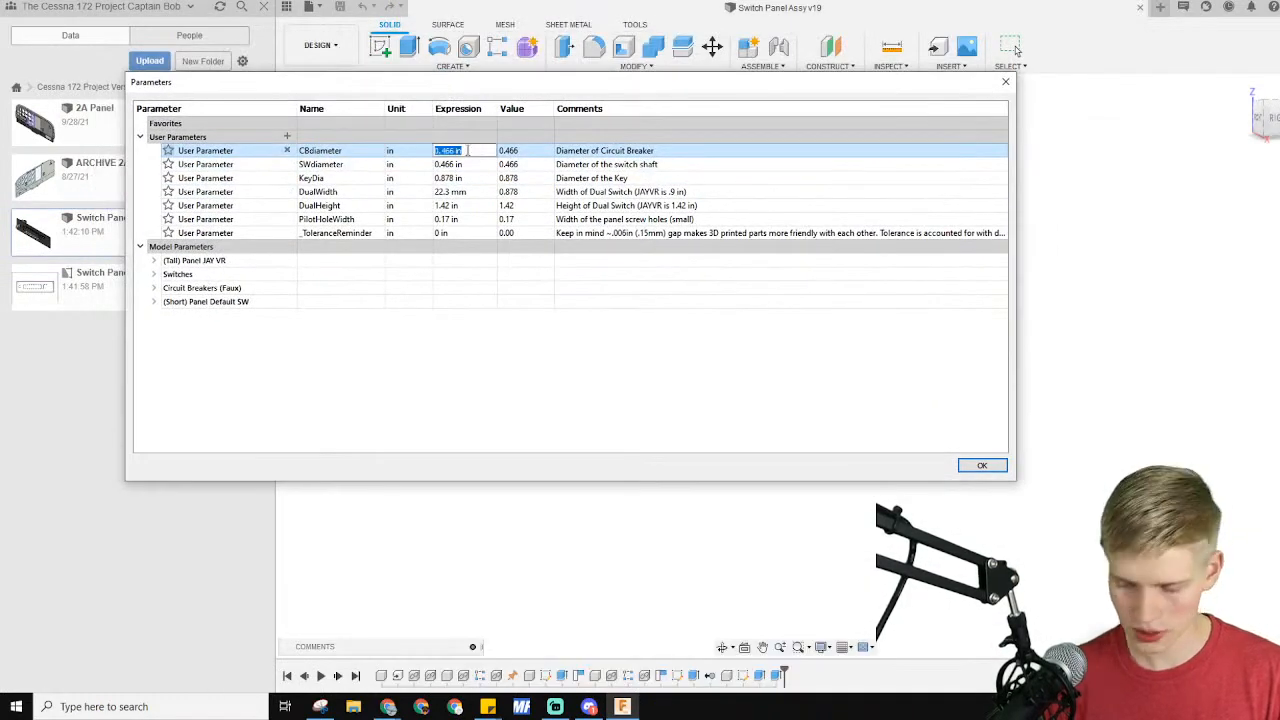
# Replace the CBdiameter expression .25 with 3mm and confirm the change
pyautogui.write('.25')
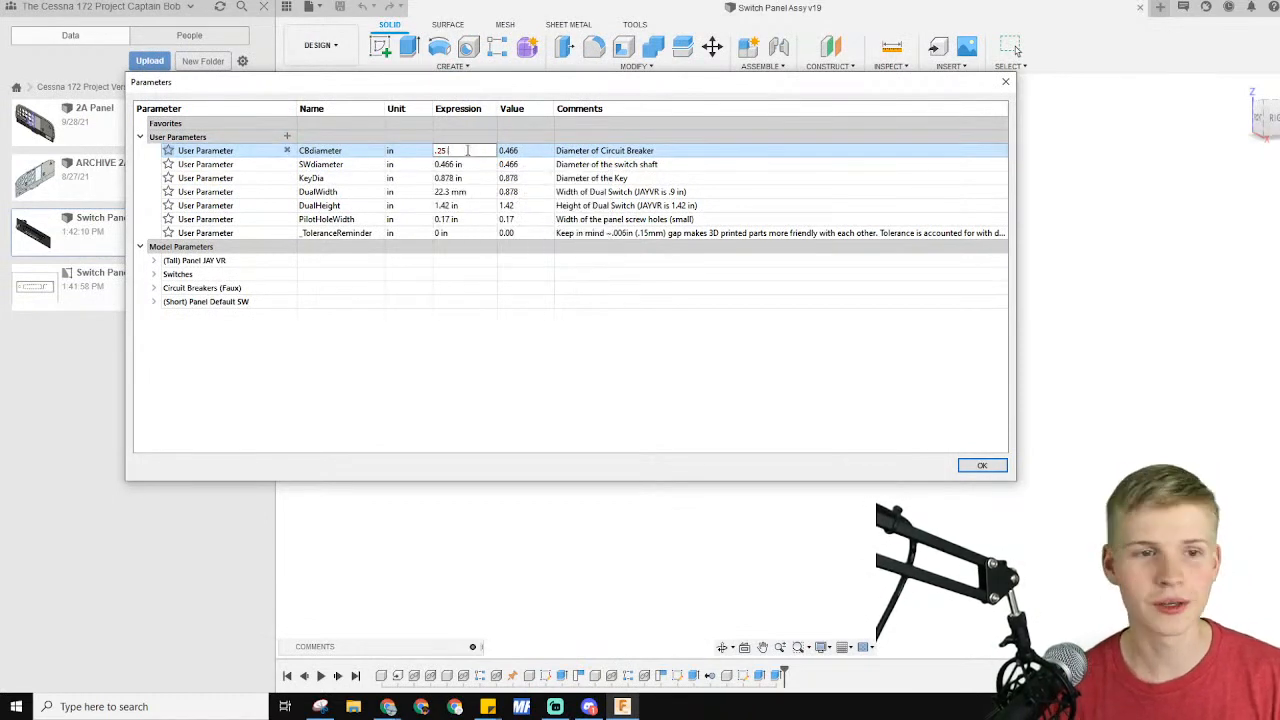
pyautogui.press('backspace')
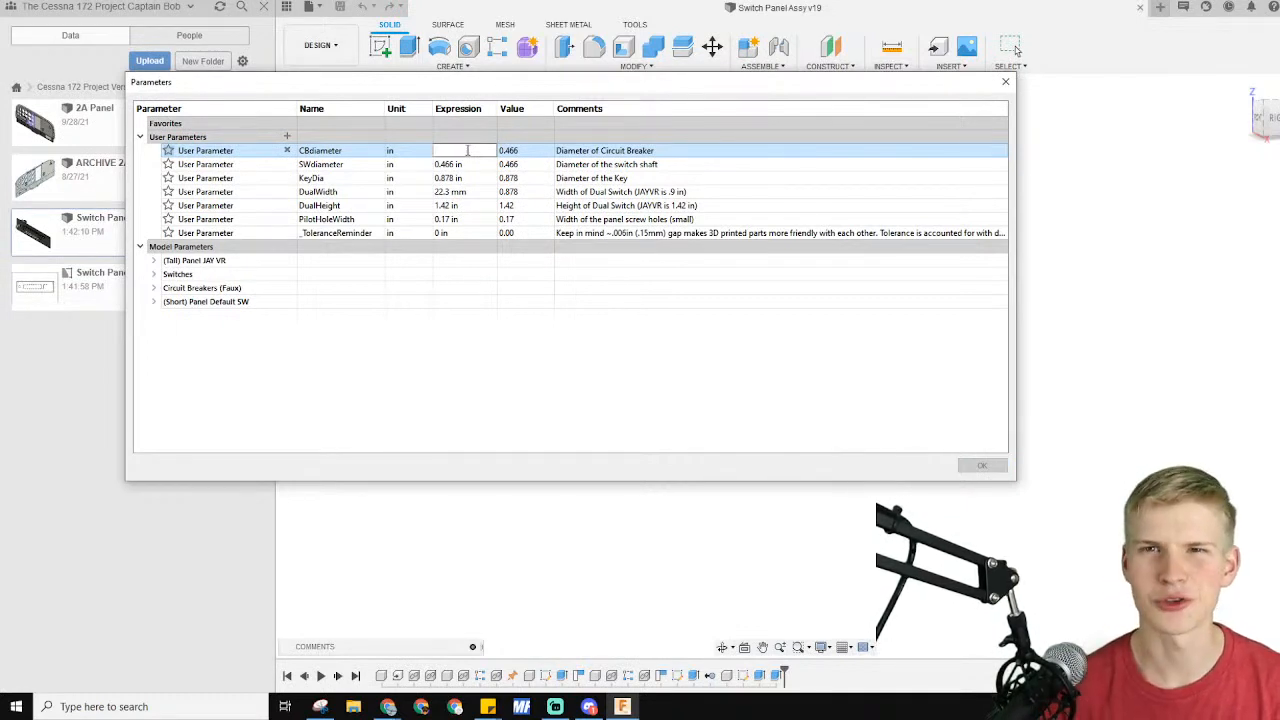
pyautogui.write('3')
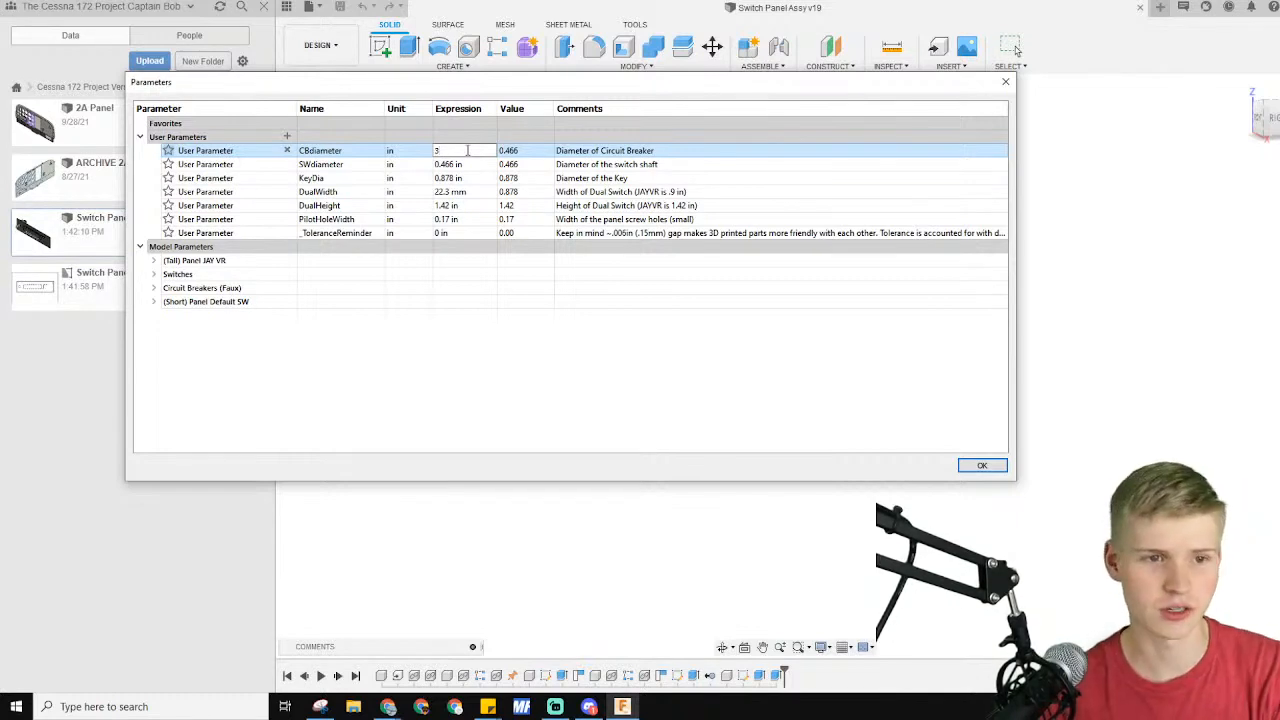
pyautogui.write('mm')
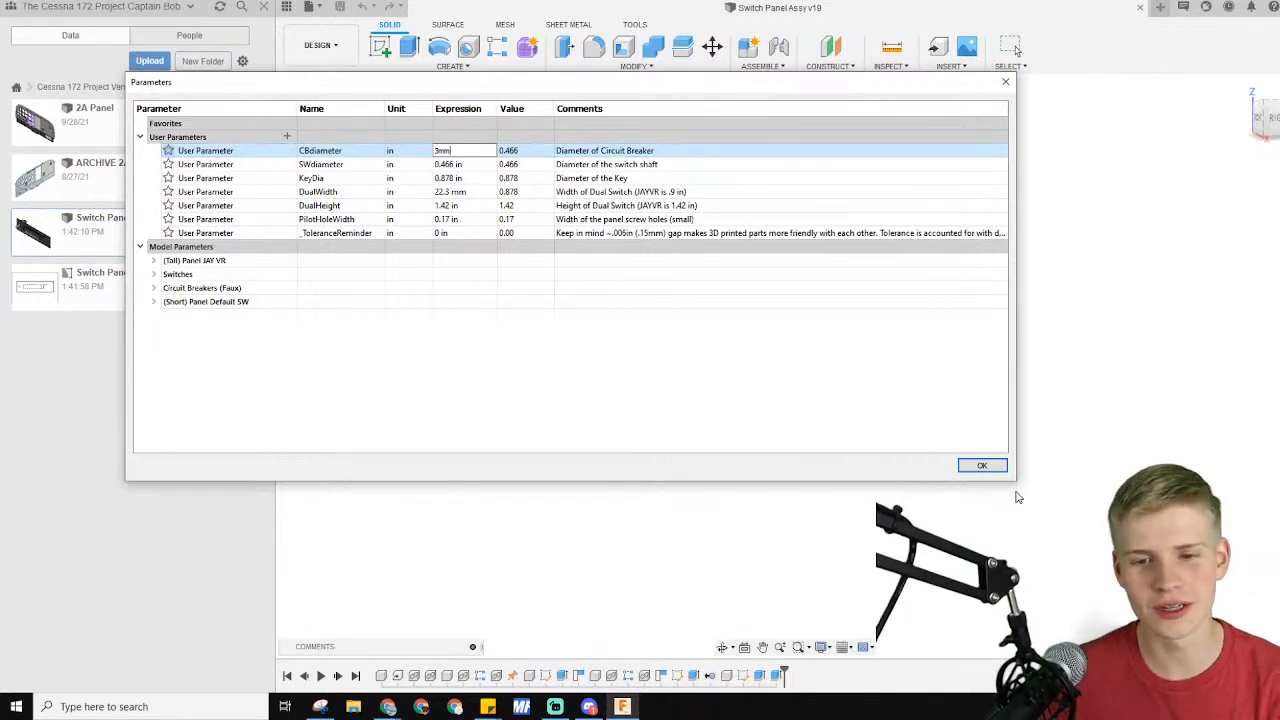
pyautogui.click(981, 465)
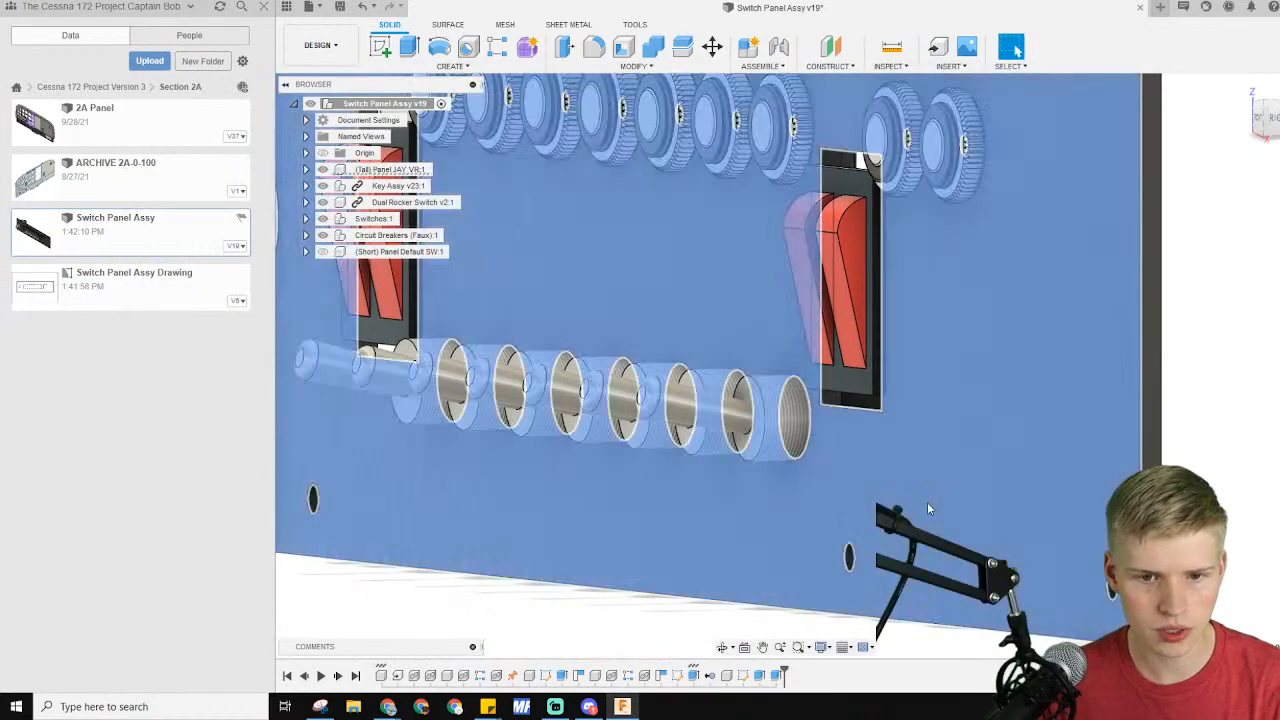
# Right-click the Fusion canvas, then load thingiverse.com in Chrome
pyautogui.rightClick(390, 168)
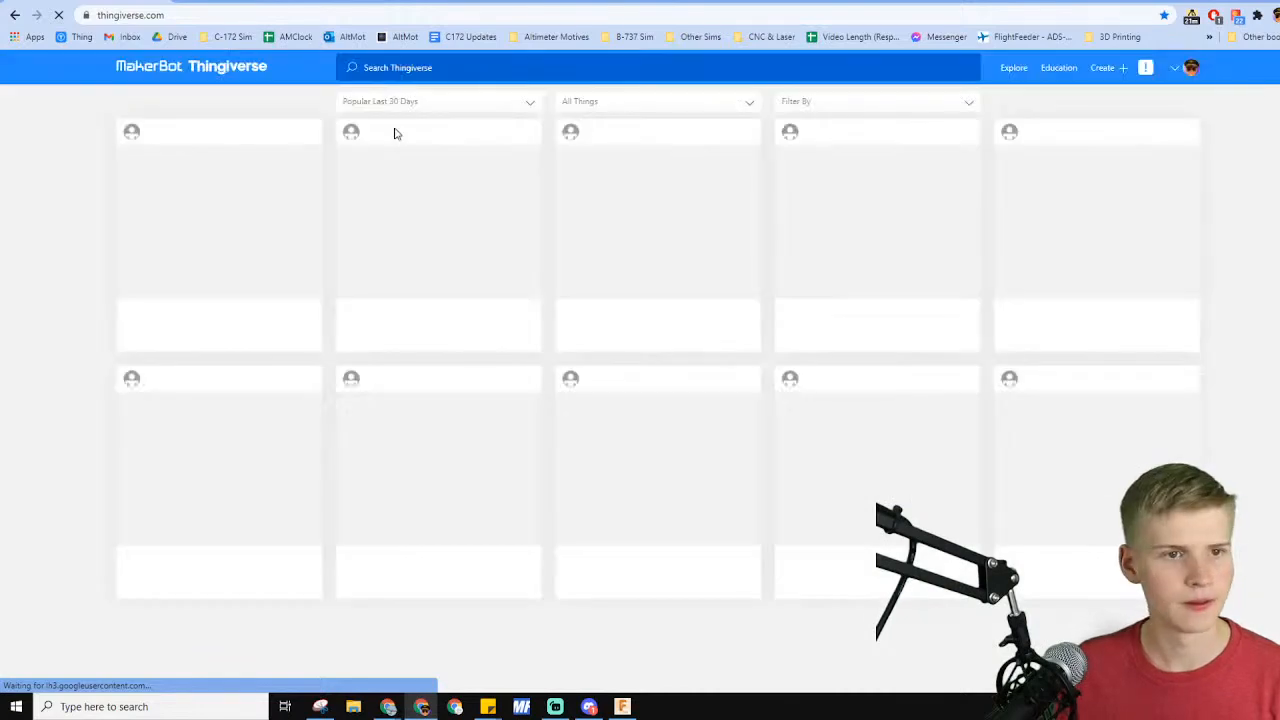
# Search Thingiverse for captainbobsim and open the Tyco Simulator Circuit Breakers thing
pyautogui.write("captain bob'")
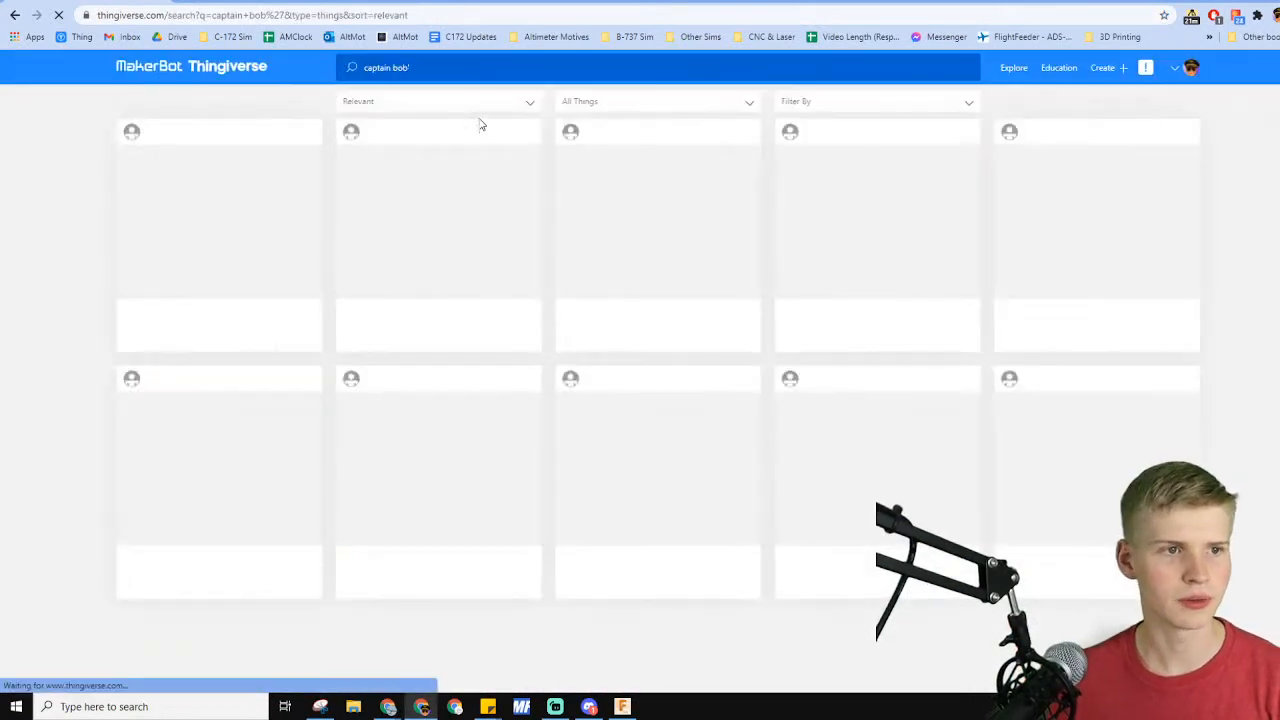
pyautogui.press('Backspace')
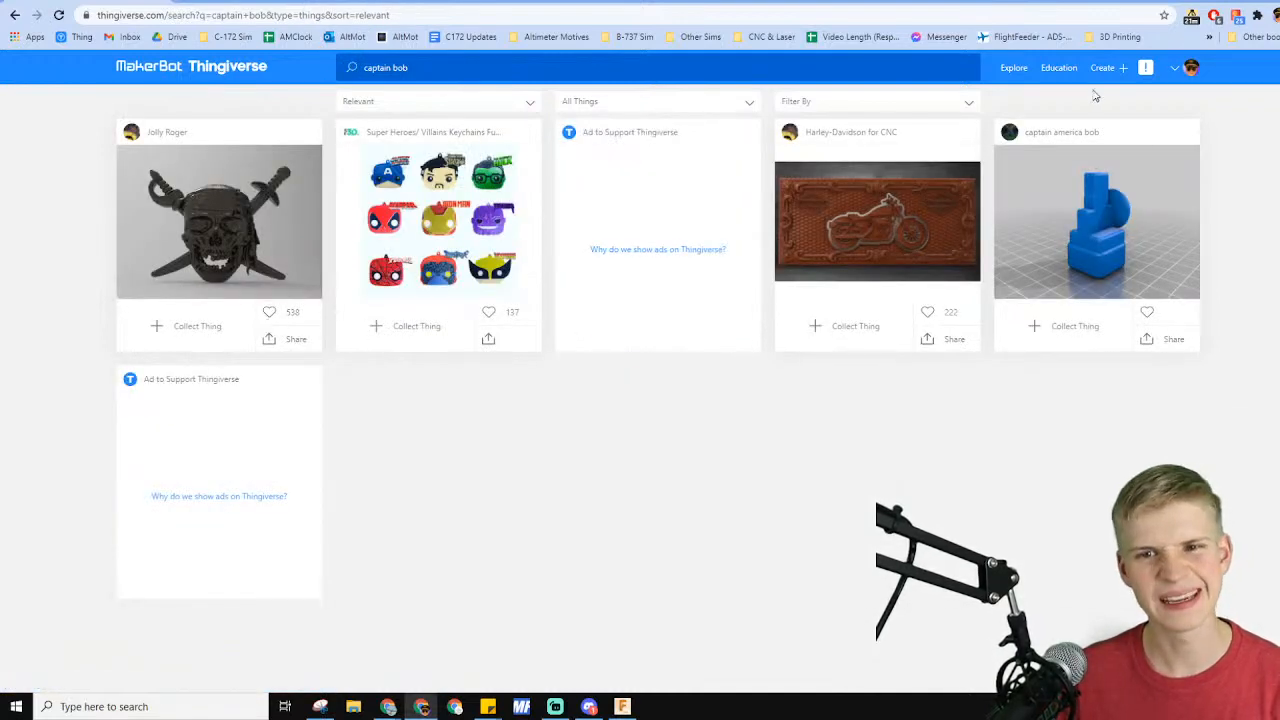
pyautogui.click(385, 67)
pyautogui.write('sim')
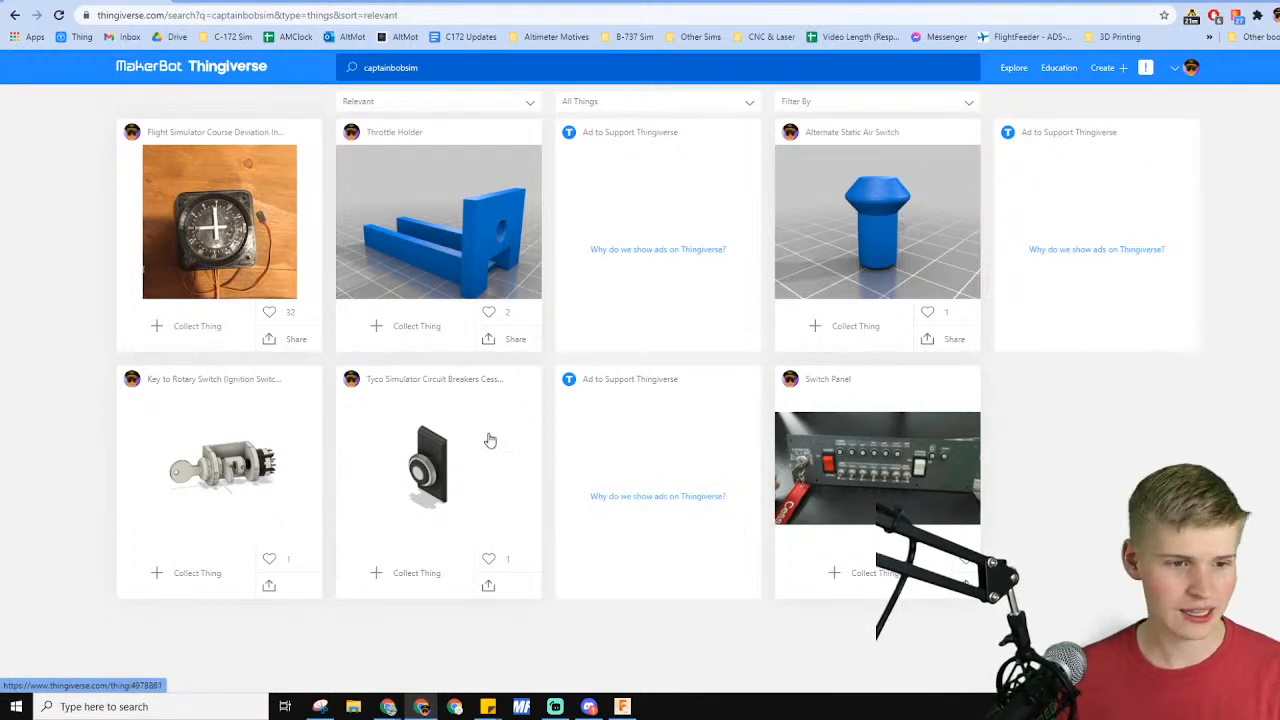
pyautogui.click(877, 468)
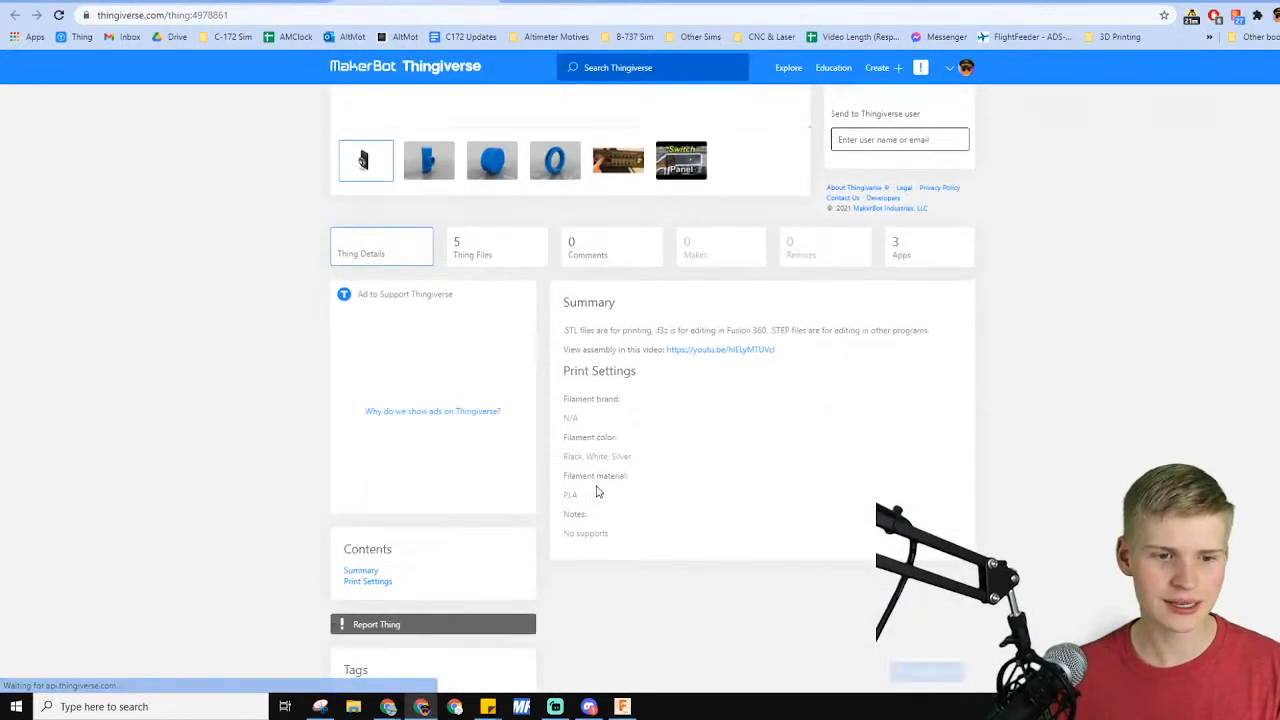
# Open Switch_Panel_Assy_Drawing_v4.pdf from the Switch Panel thing's file list
pyautogui.click(497, 247)
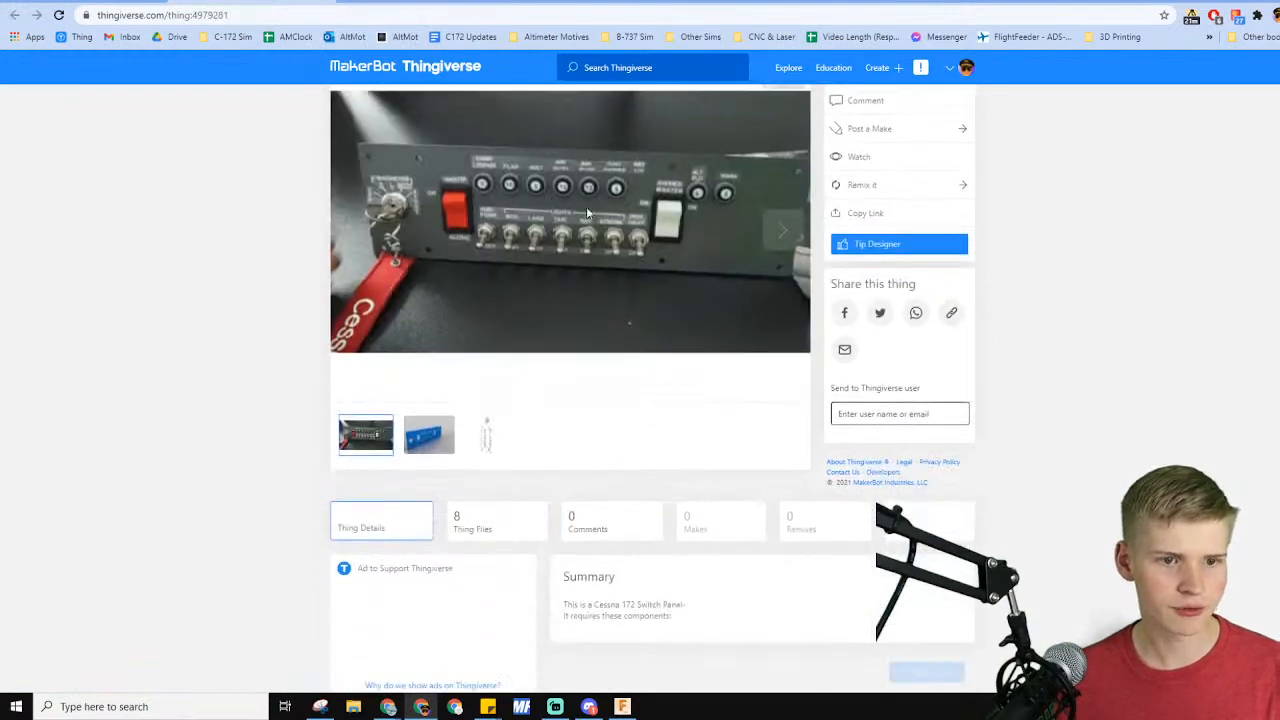
pyautogui.scroll(-3)
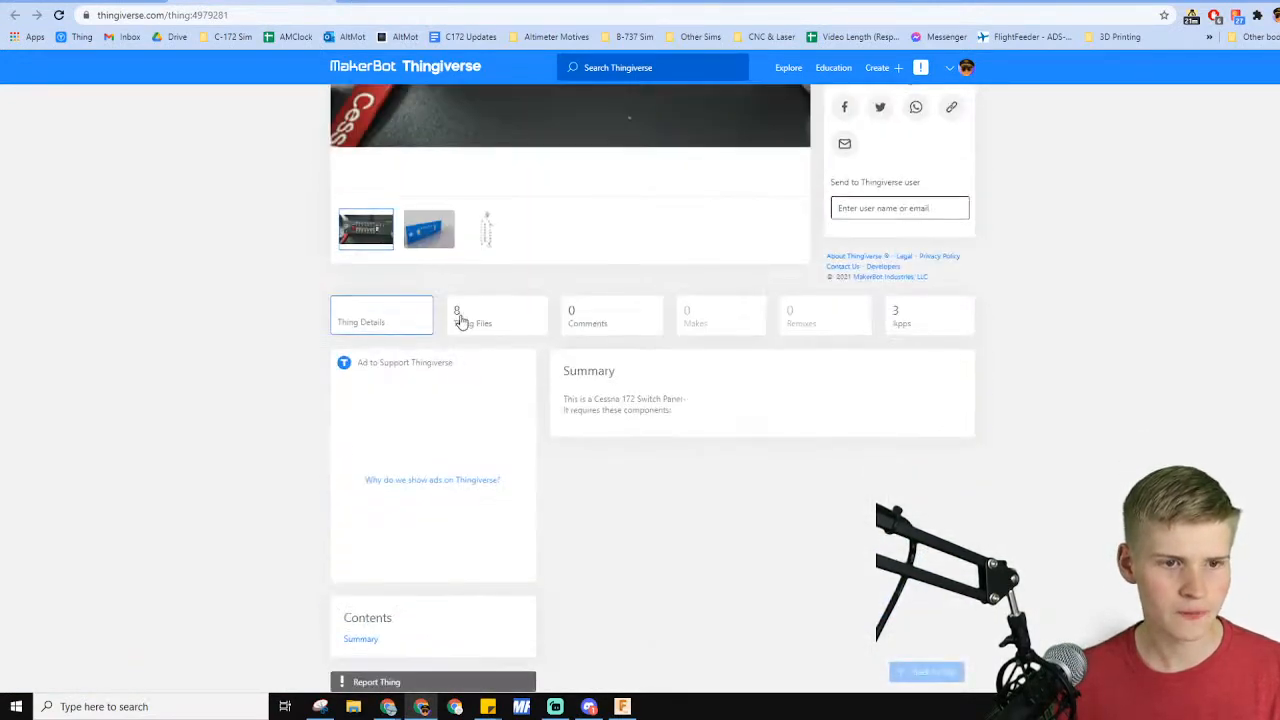
pyautogui.click(497, 315)
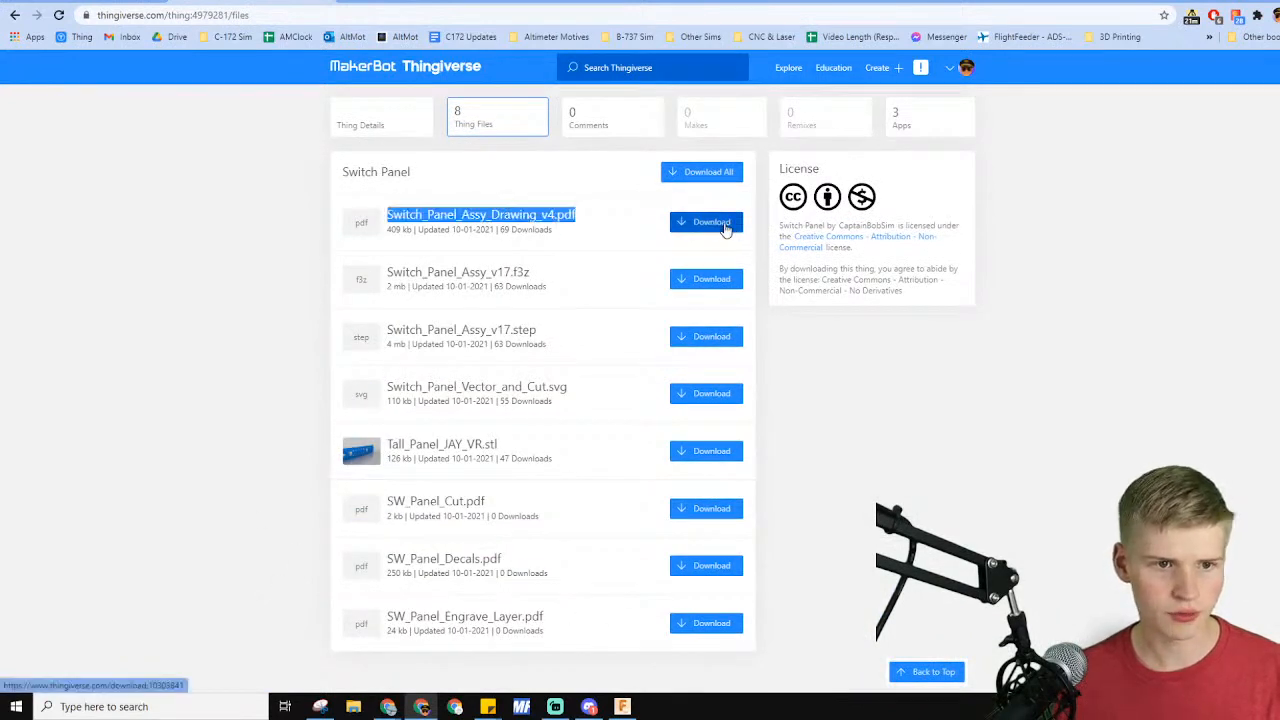
pyautogui.click(480, 214)
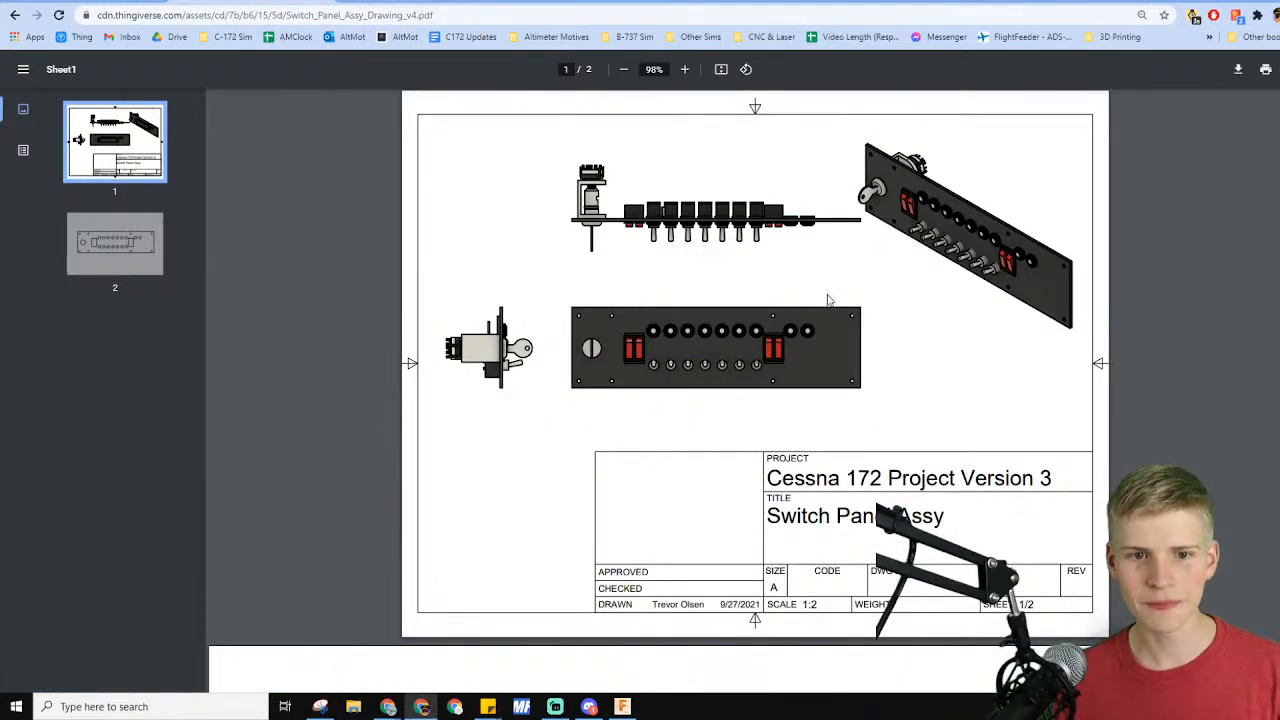
# Zoom the Switch Panel Assy drawing PDF to 104% and scroll through its pages
pyautogui.click(684, 69)
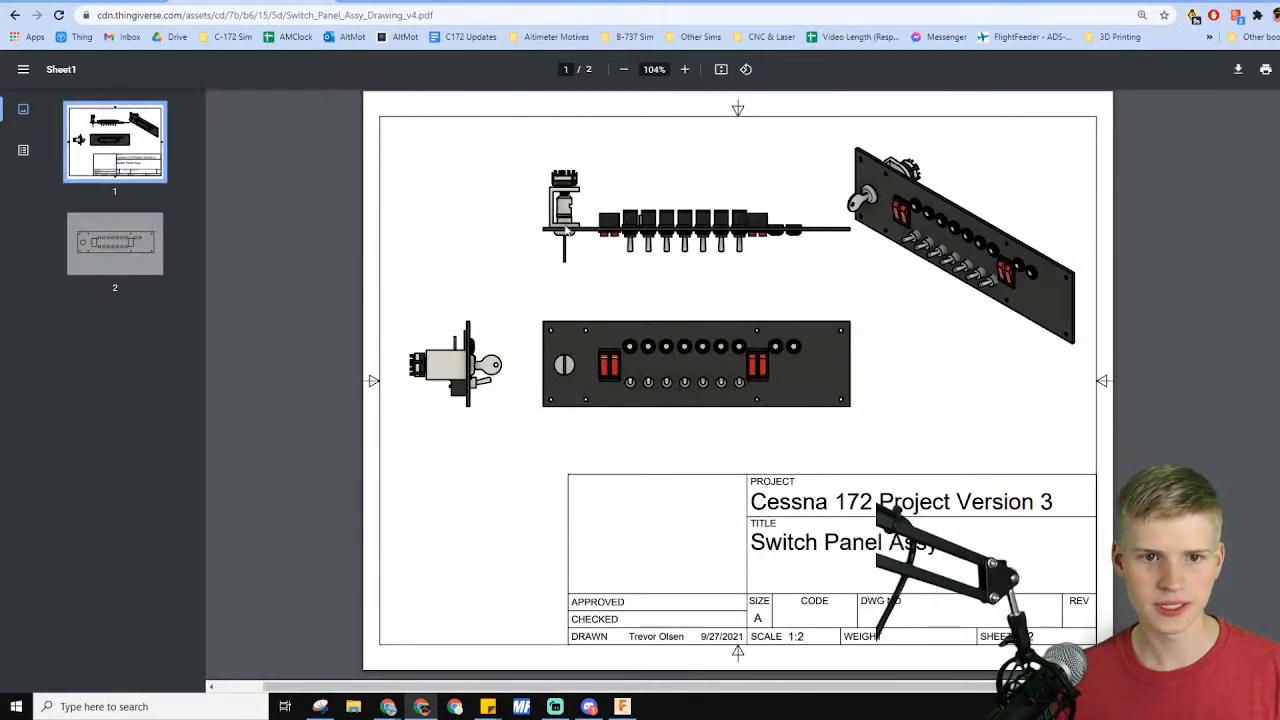
pyautogui.moveTo(512, 395)
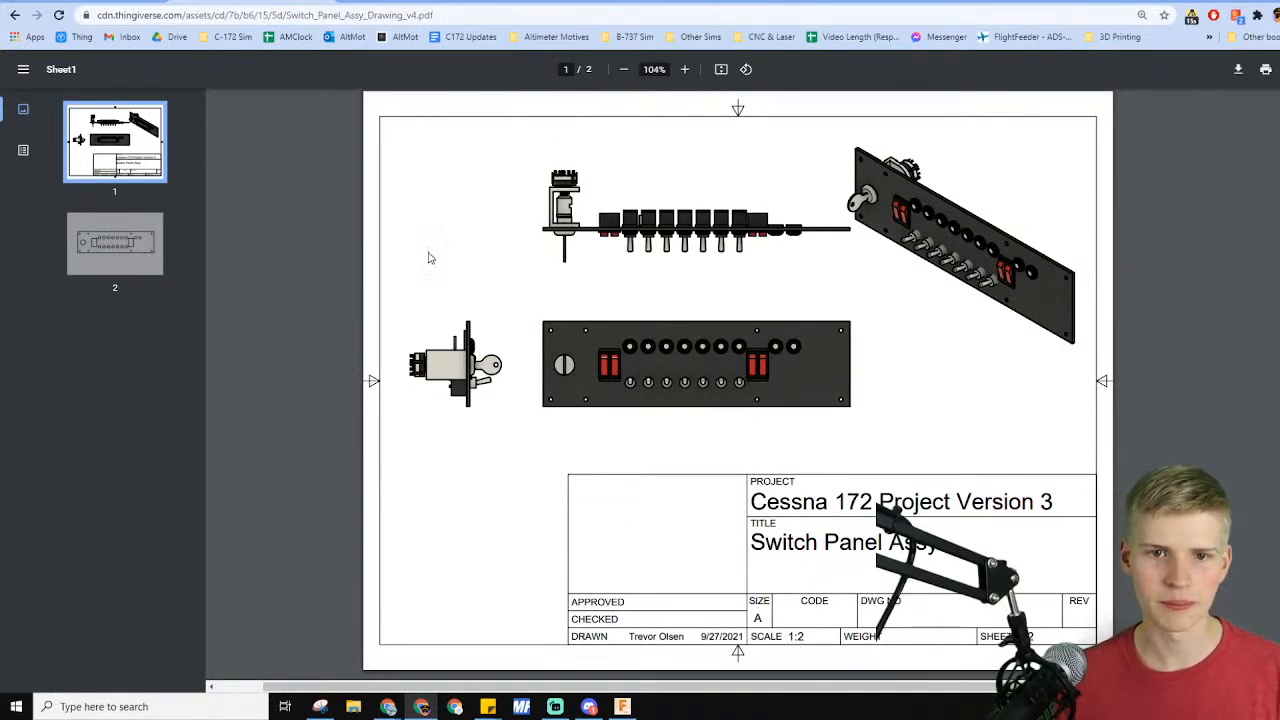
pyautogui.scroll(-3)
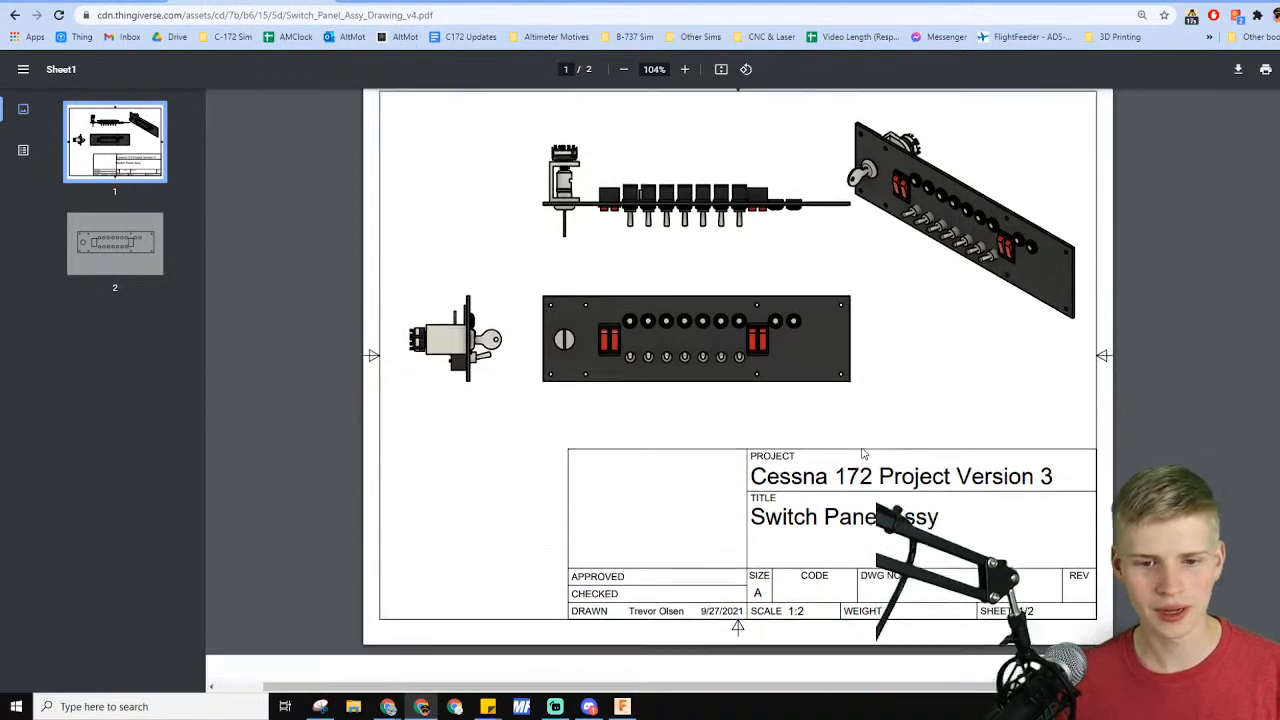
pyautogui.scroll(-3)
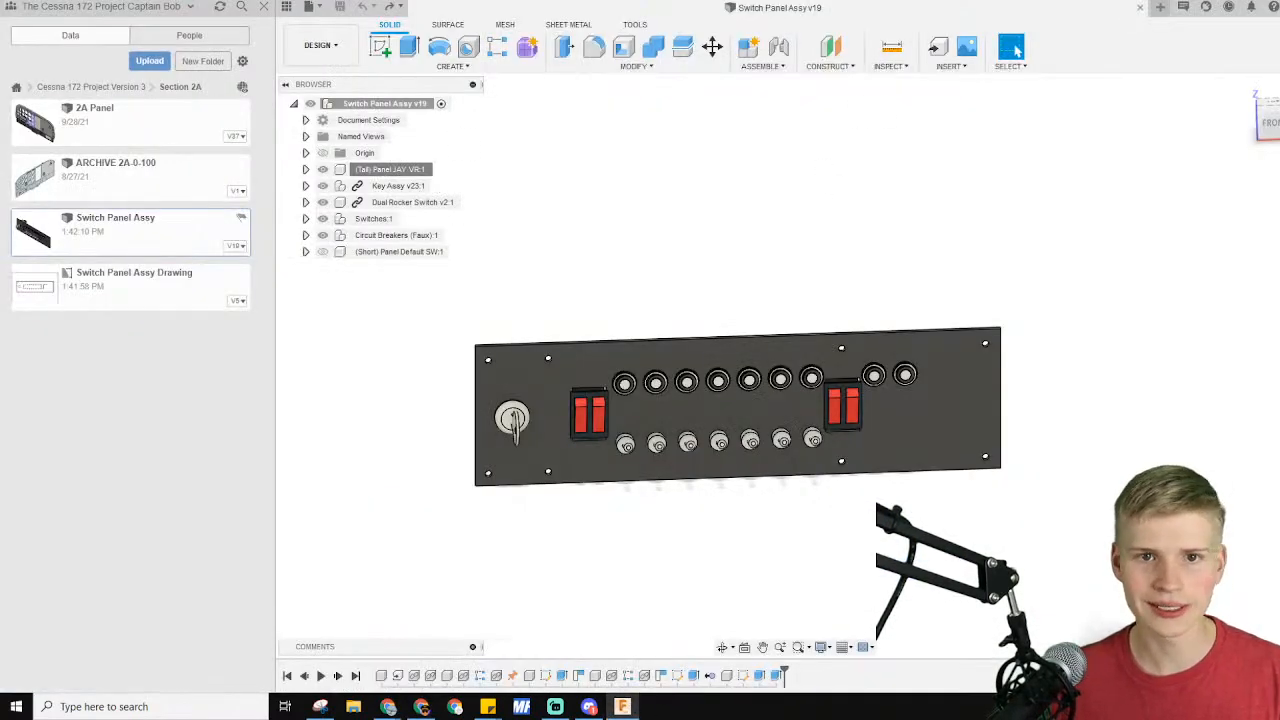
# Return to the Tyco Simulator Circuit Breakers Cessna 172 page in Chrome
pyautogui.click(82, 86)
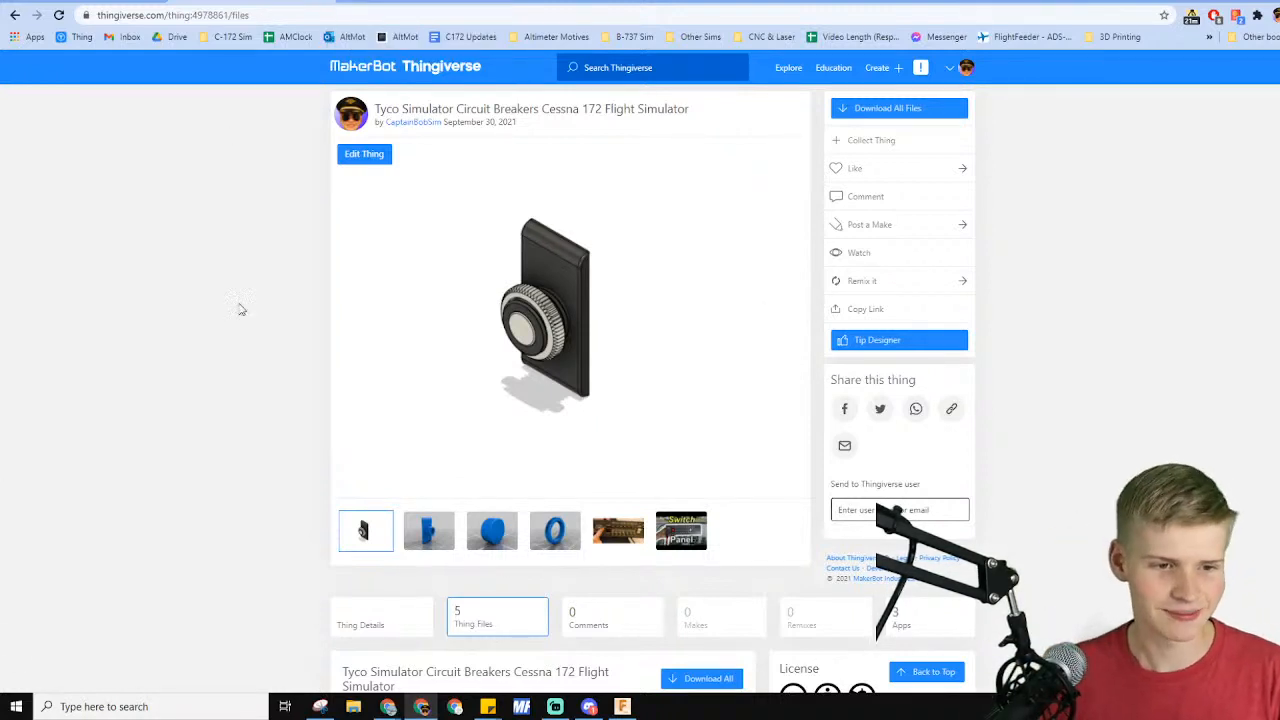
# Preview the rectangular plate and knurled ring thumbnails, then open Key to Rotary Switch
pyautogui.click(491, 530)
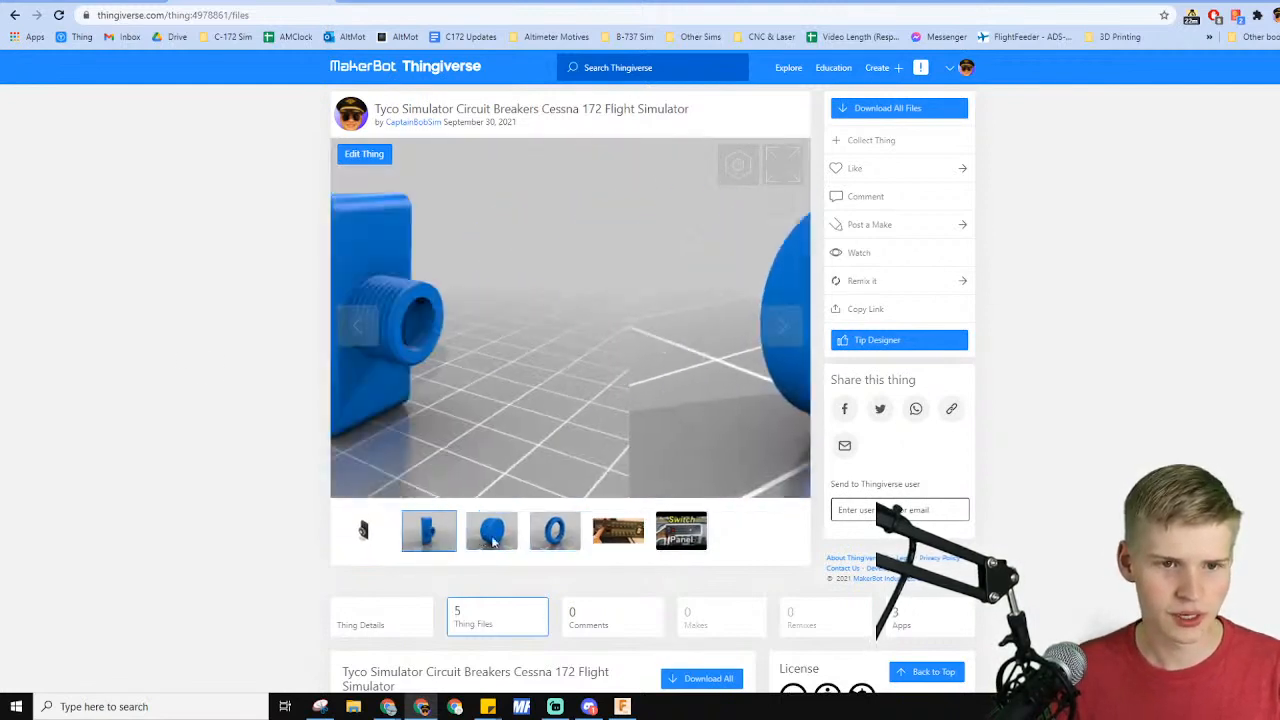
pyautogui.click(555, 531)
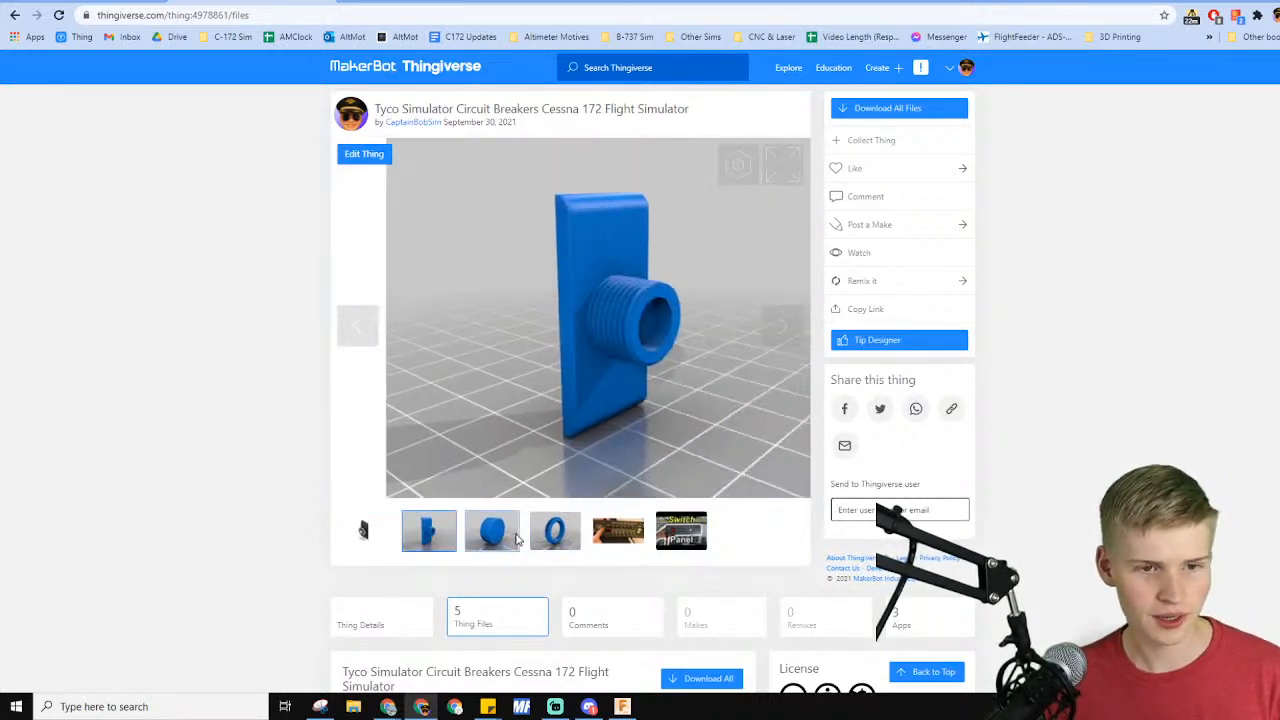
pyautogui.click(491, 531)
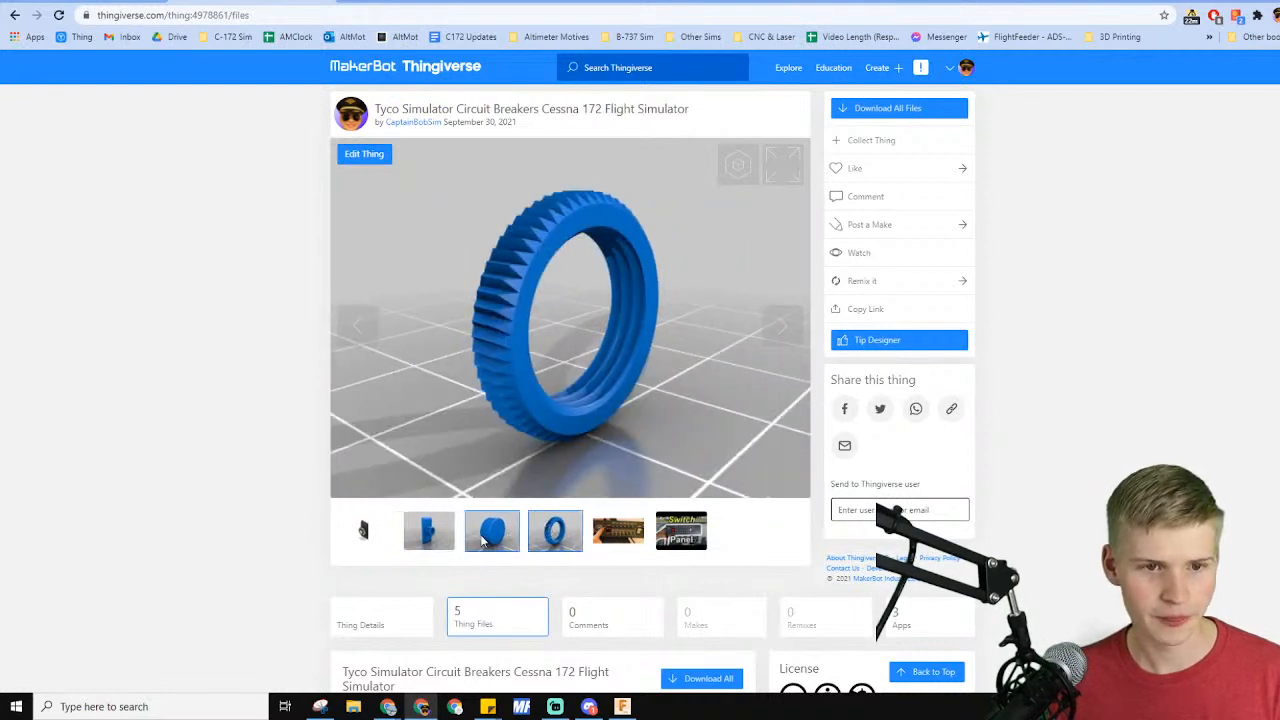
pyautogui.click(428, 530)
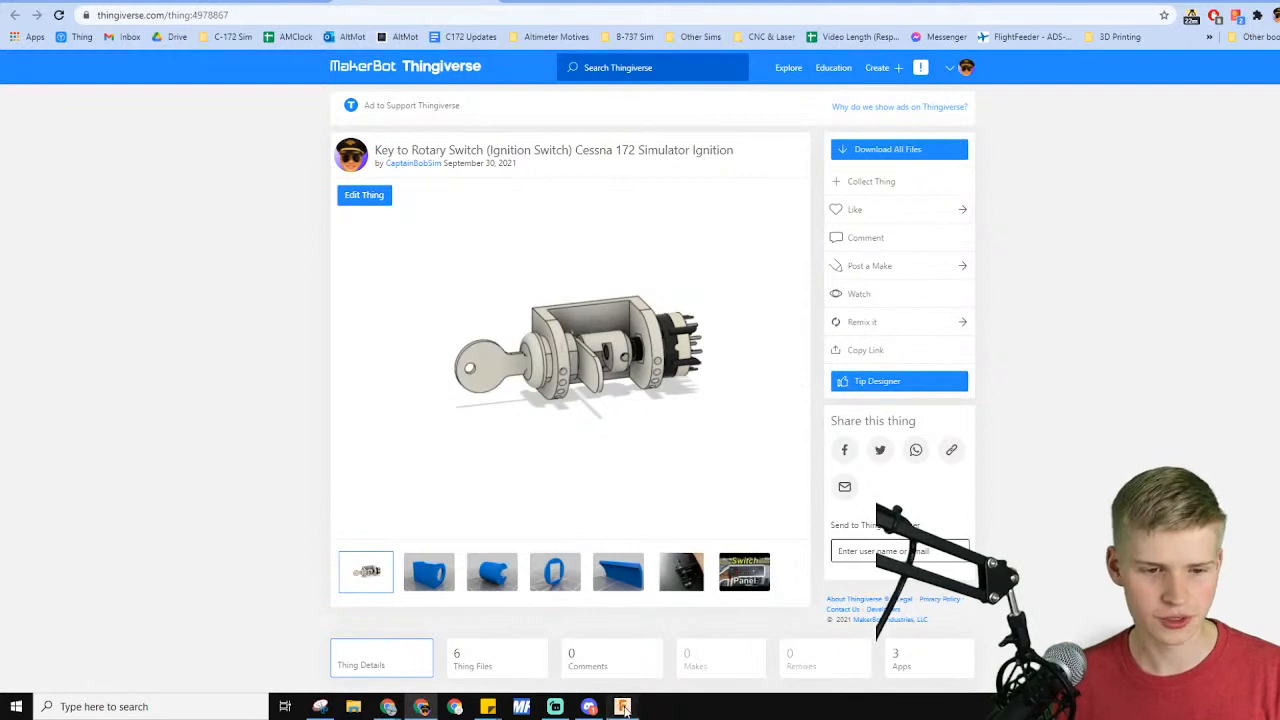
# Bring Fusion 360 forward and browse the Data panel up to Cessna 172 Project Version 3
pyautogui.click(622, 707)
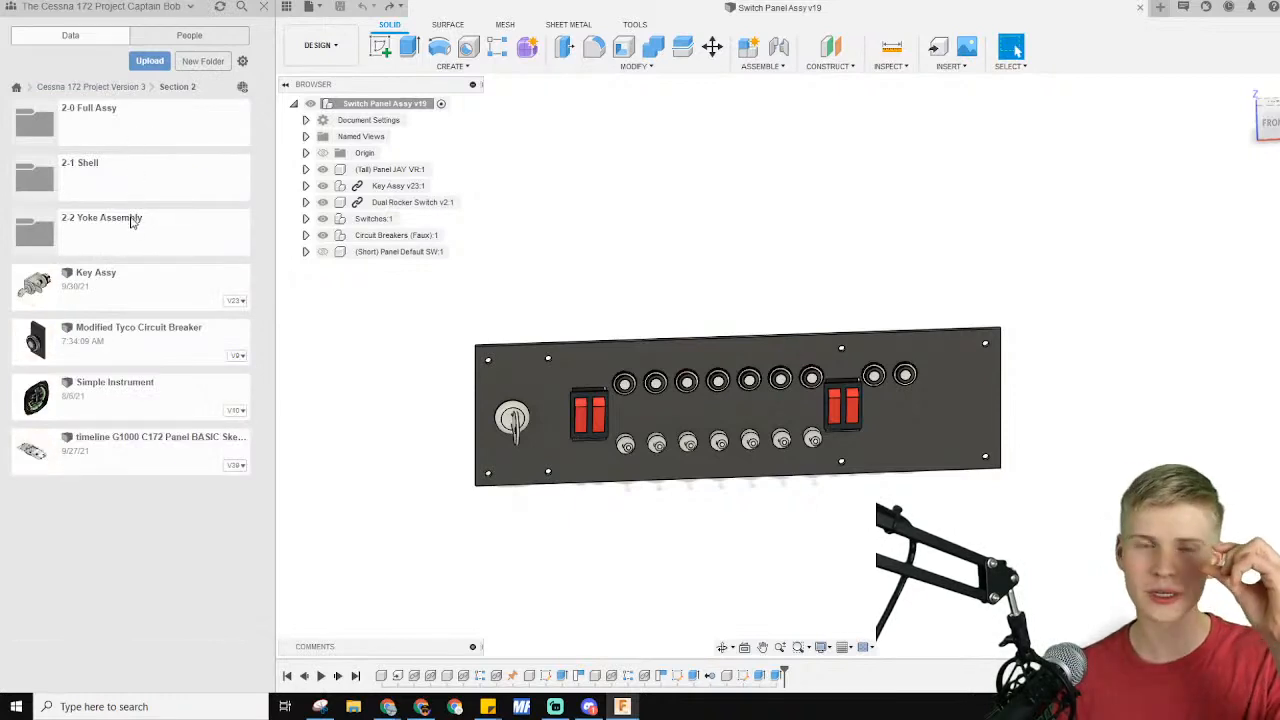
pyautogui.moveTo(72, 328)
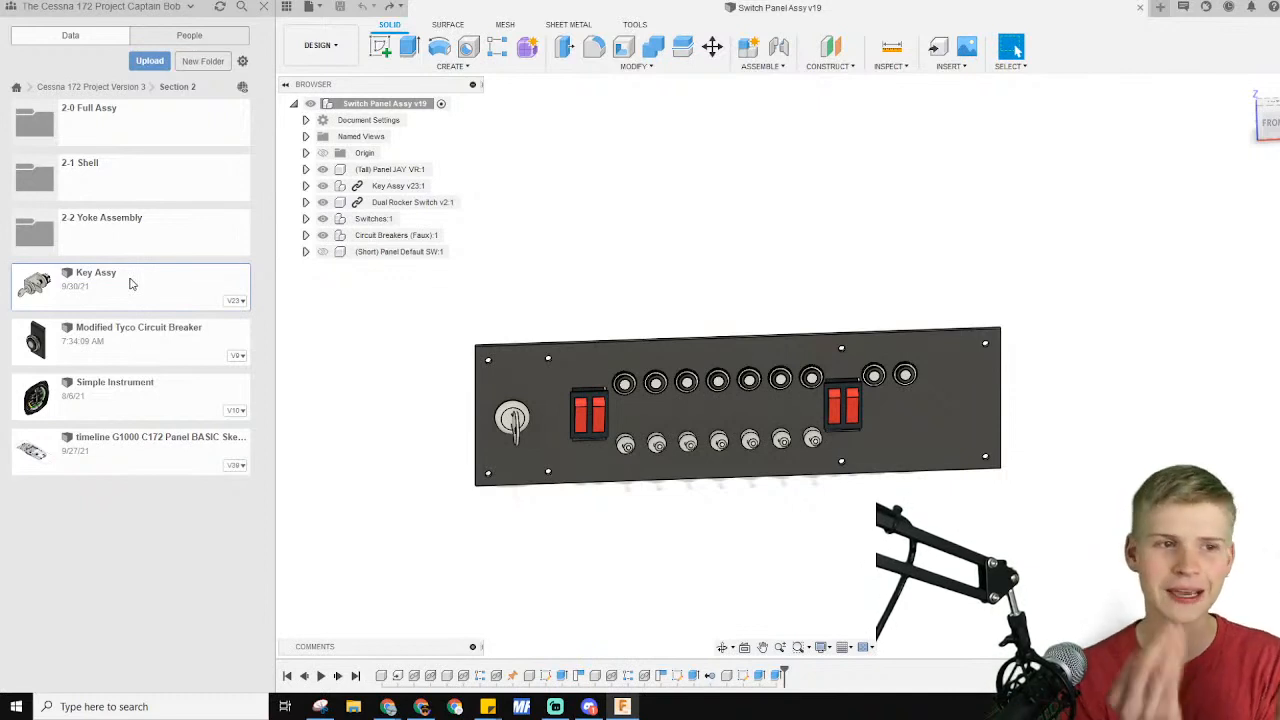
pyautogui.click(36, 87)
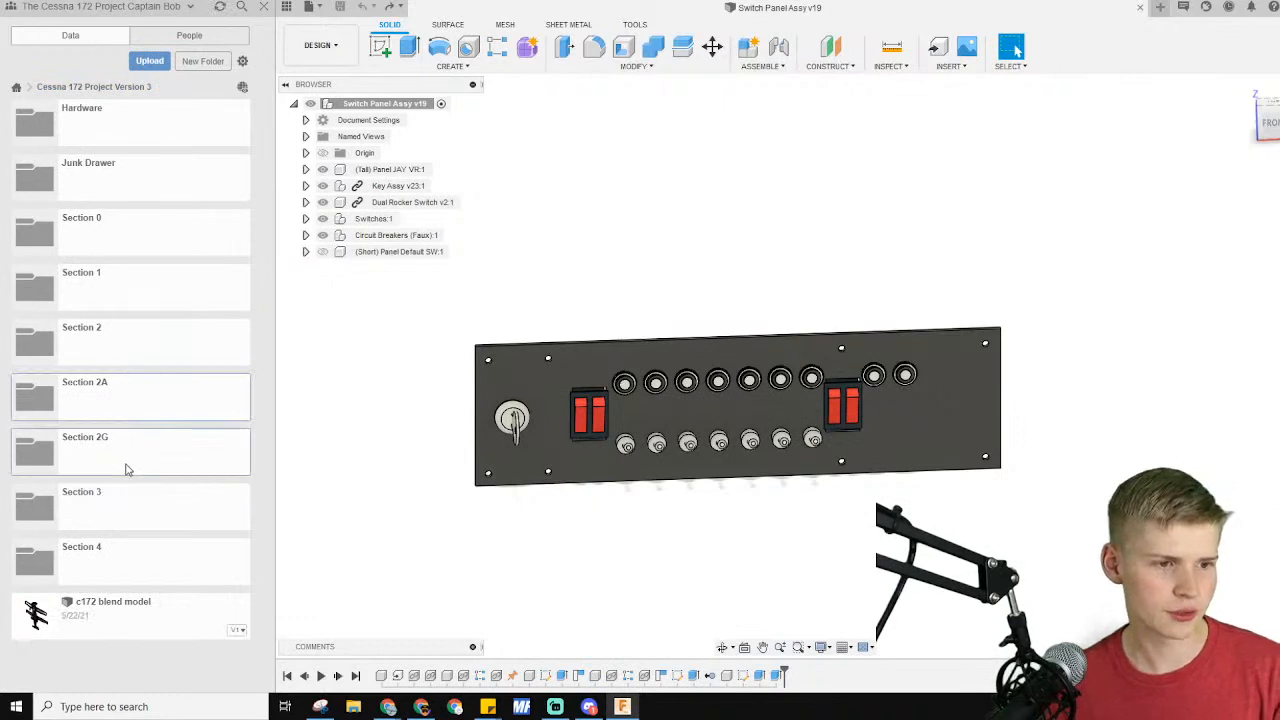
pyautogui.moveTo(142, 340)
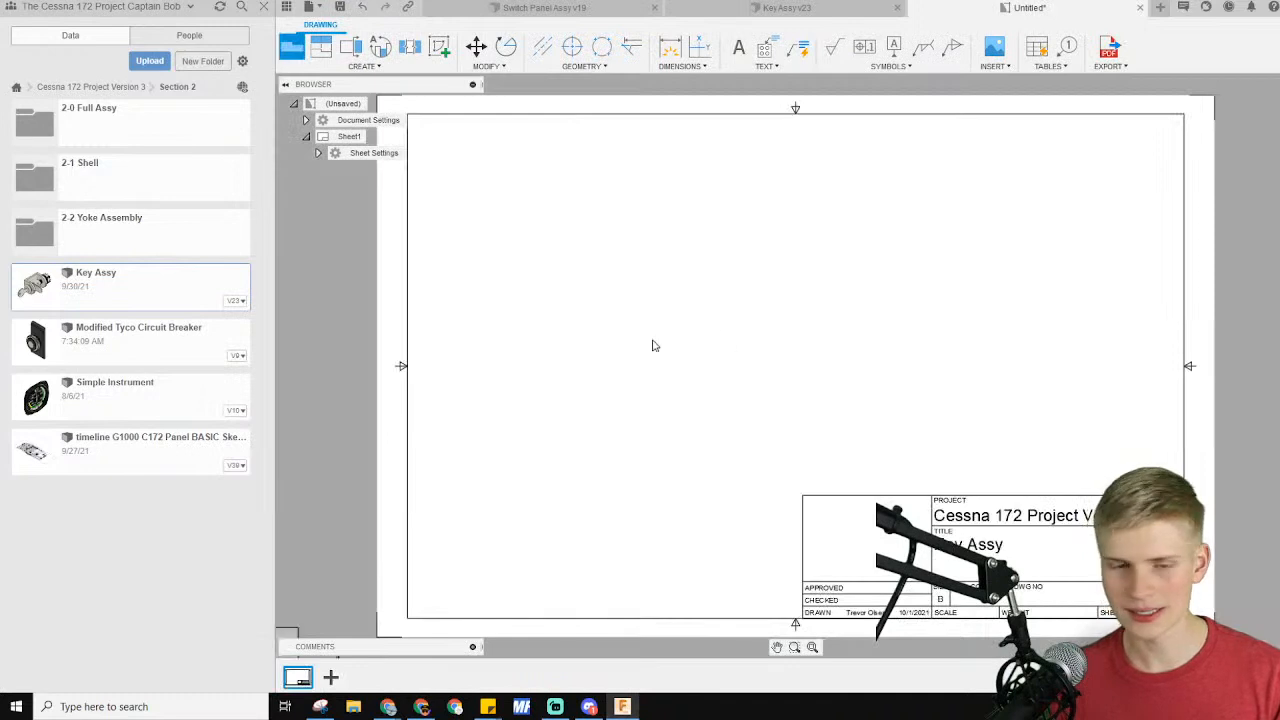
# Place the Key Assy base view near the sheet centre and set its scale to 1:1
pyautogui.click(782, 301)
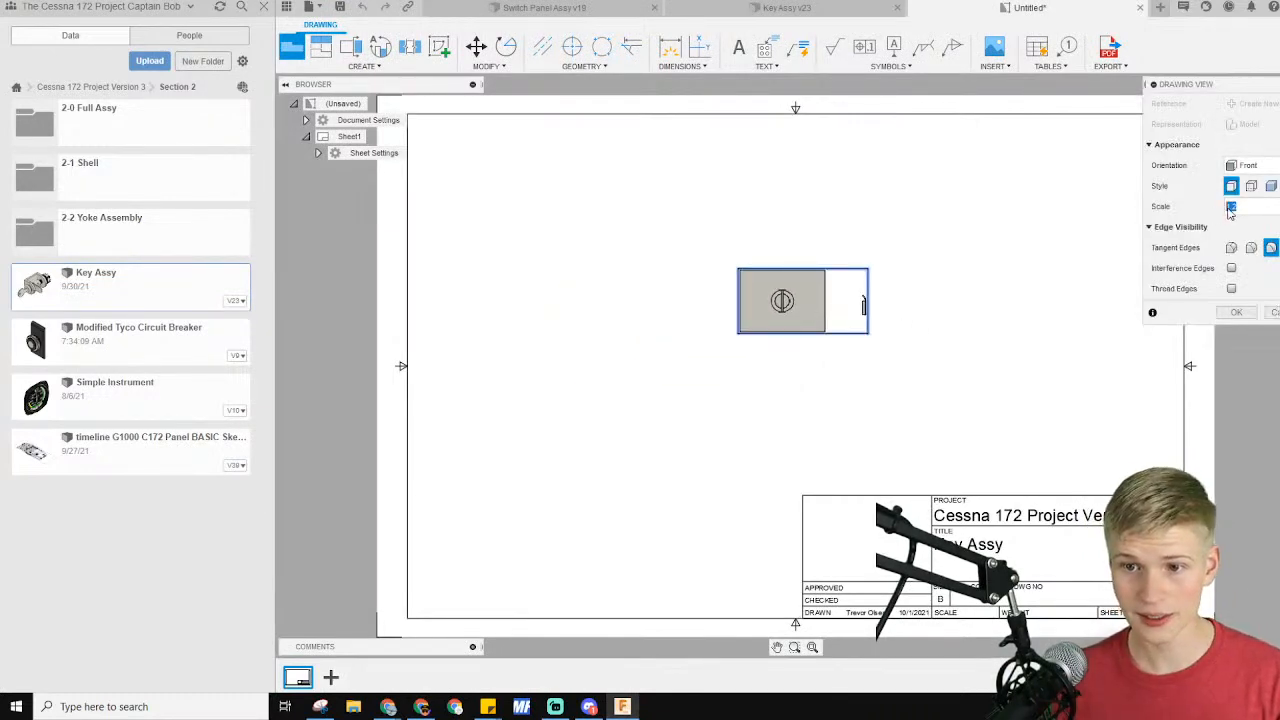
pyautogui.click(1250, 206)
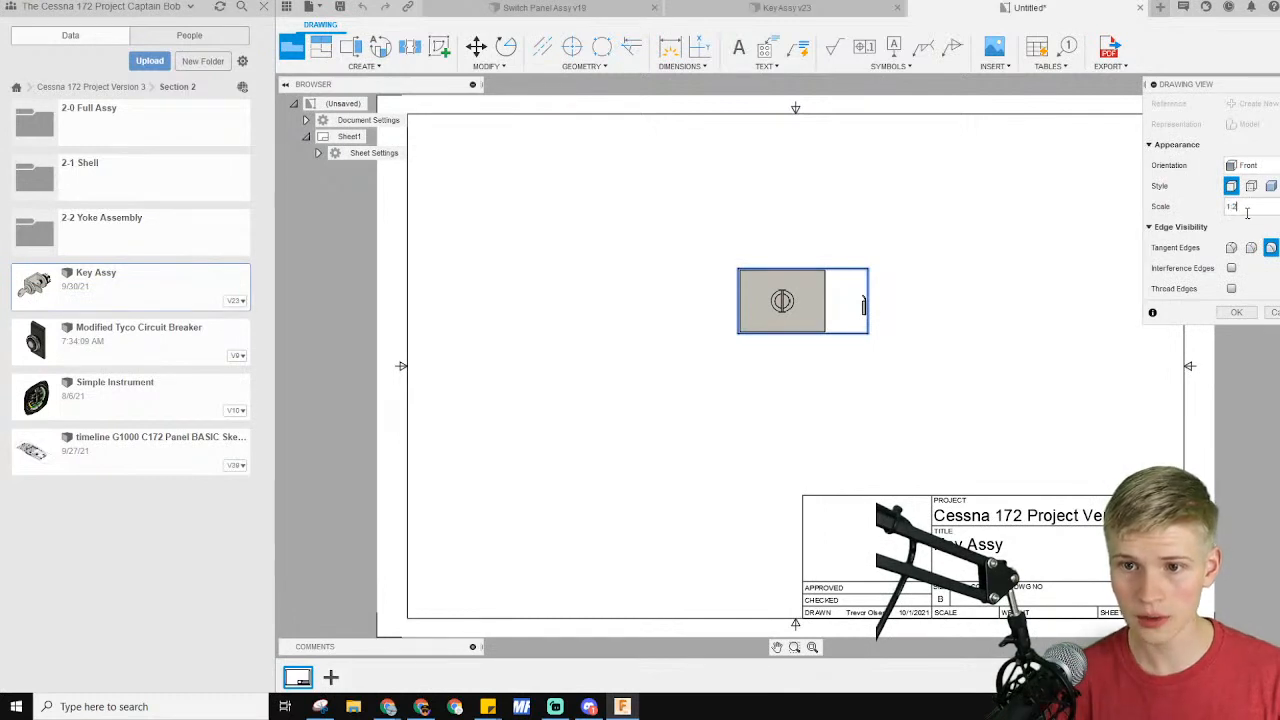
pyautogui.write('1:1')
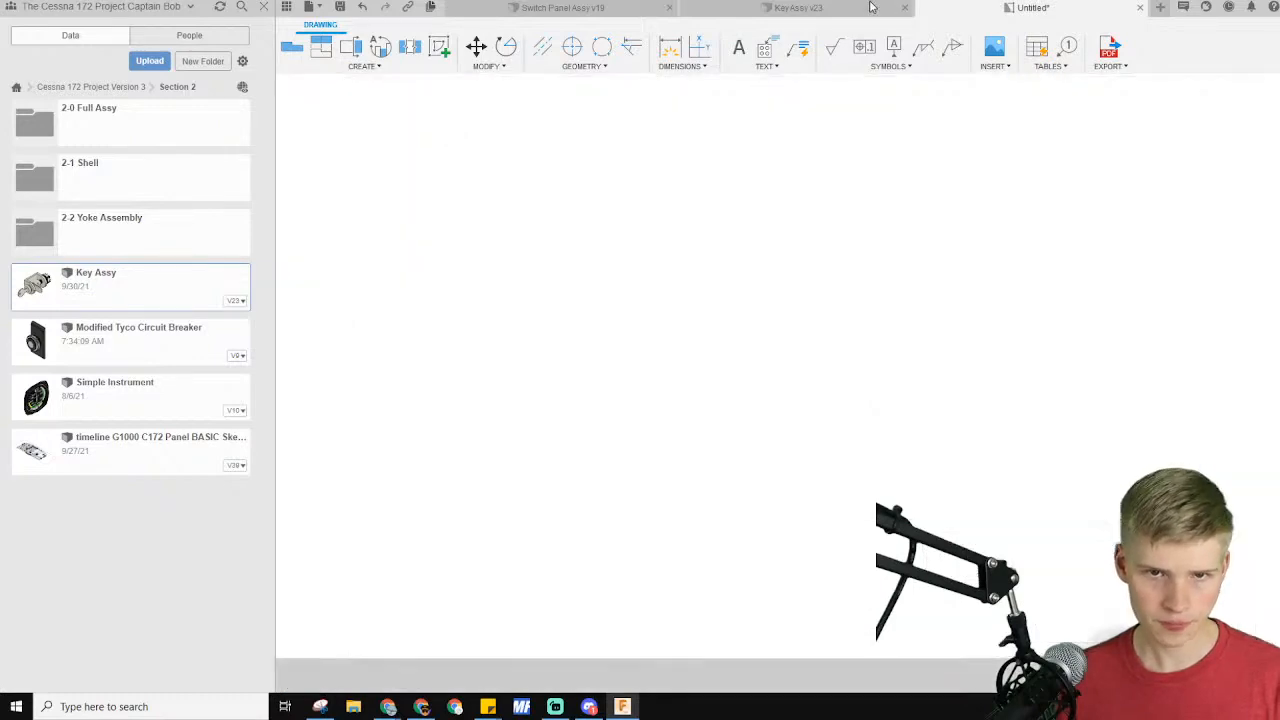
# In the Key Assy v23 design, shift EZ Print:1 aside by an X distance using Move/Copy
pyautogui.click(797, 8)
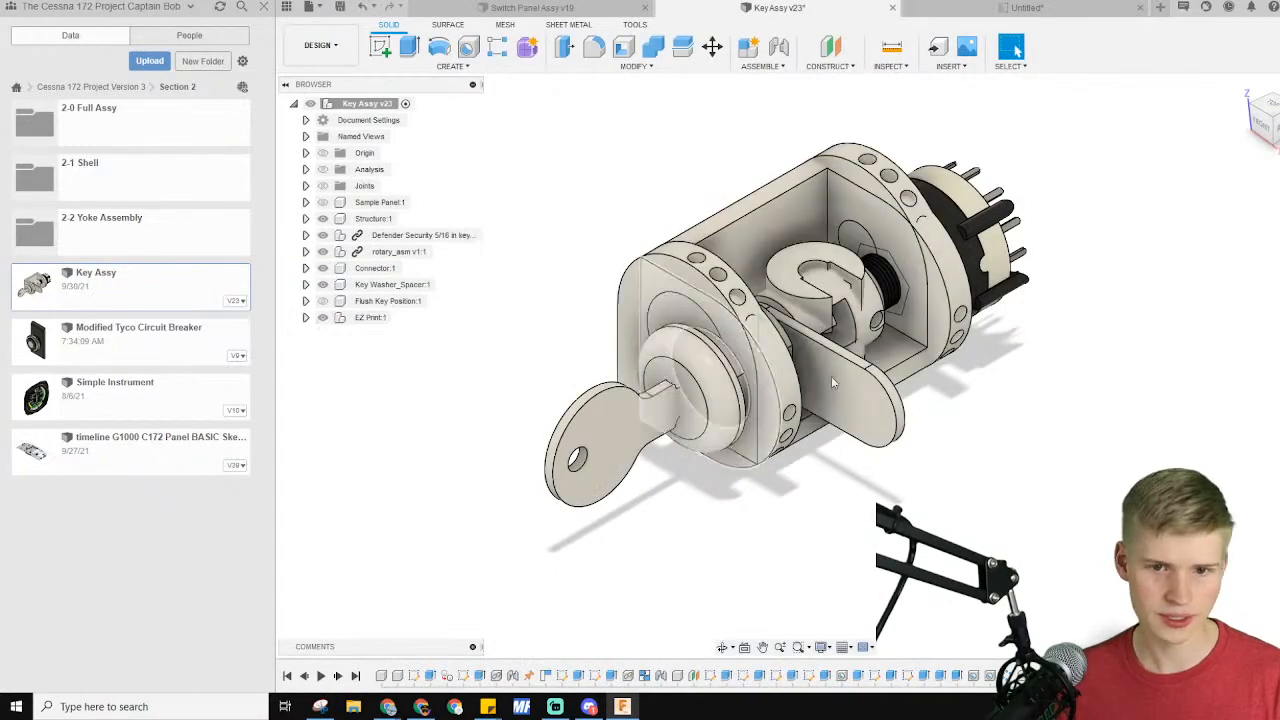
pyautogui.click(371, 317)
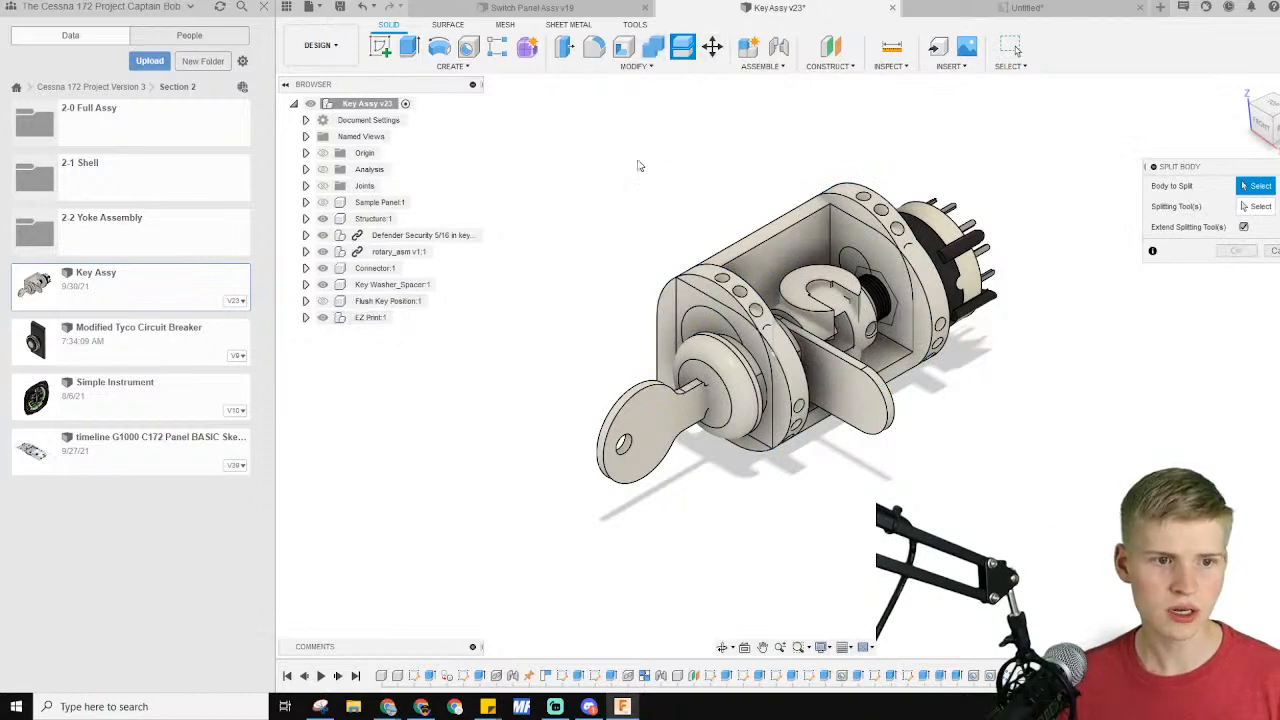
pyautogui.click(712, 47)
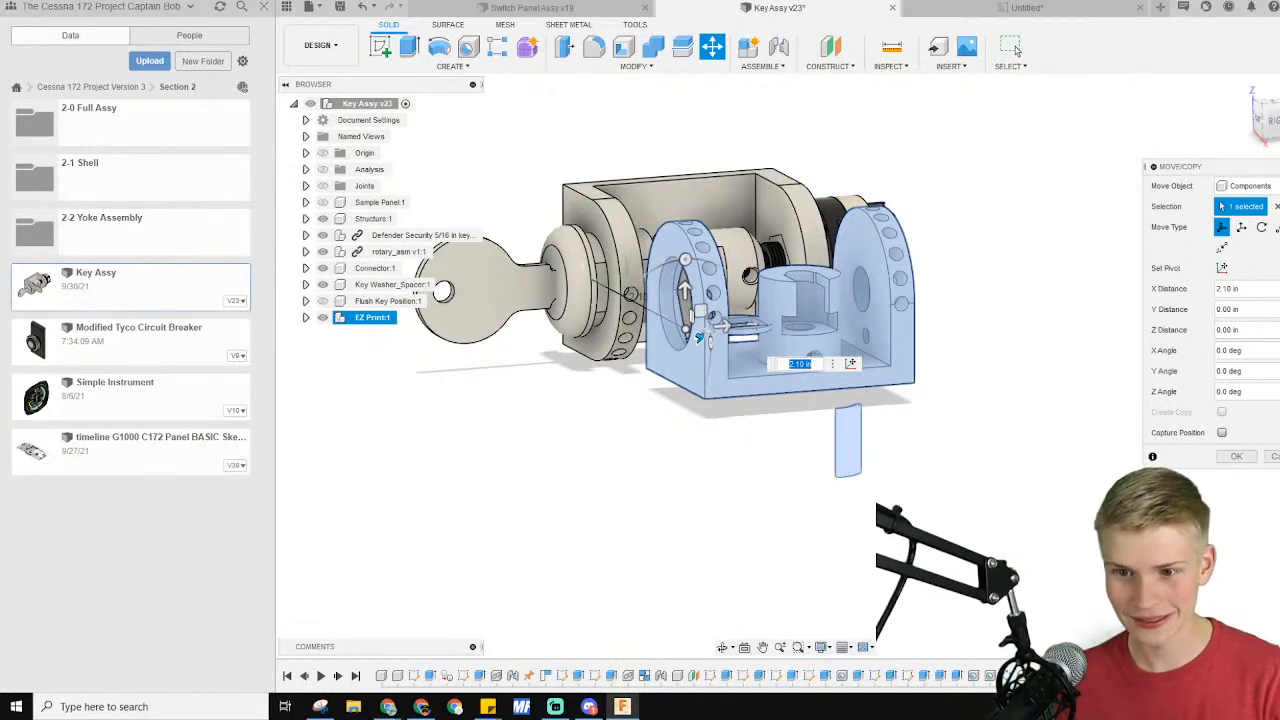
pyautogui.click(1236, 456)
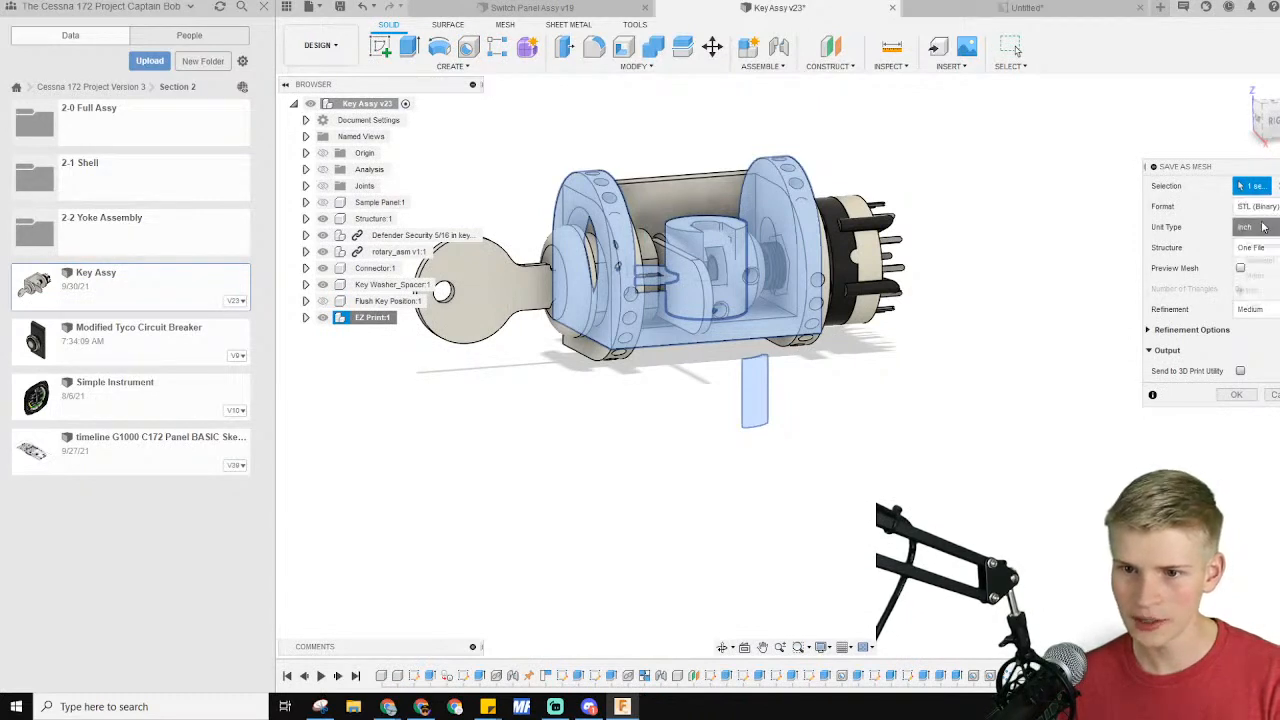
# Set the mesh unit to Millimeter, enable Send to 3D Print Utility, and confirm
pyautogui.click(1255, 227)
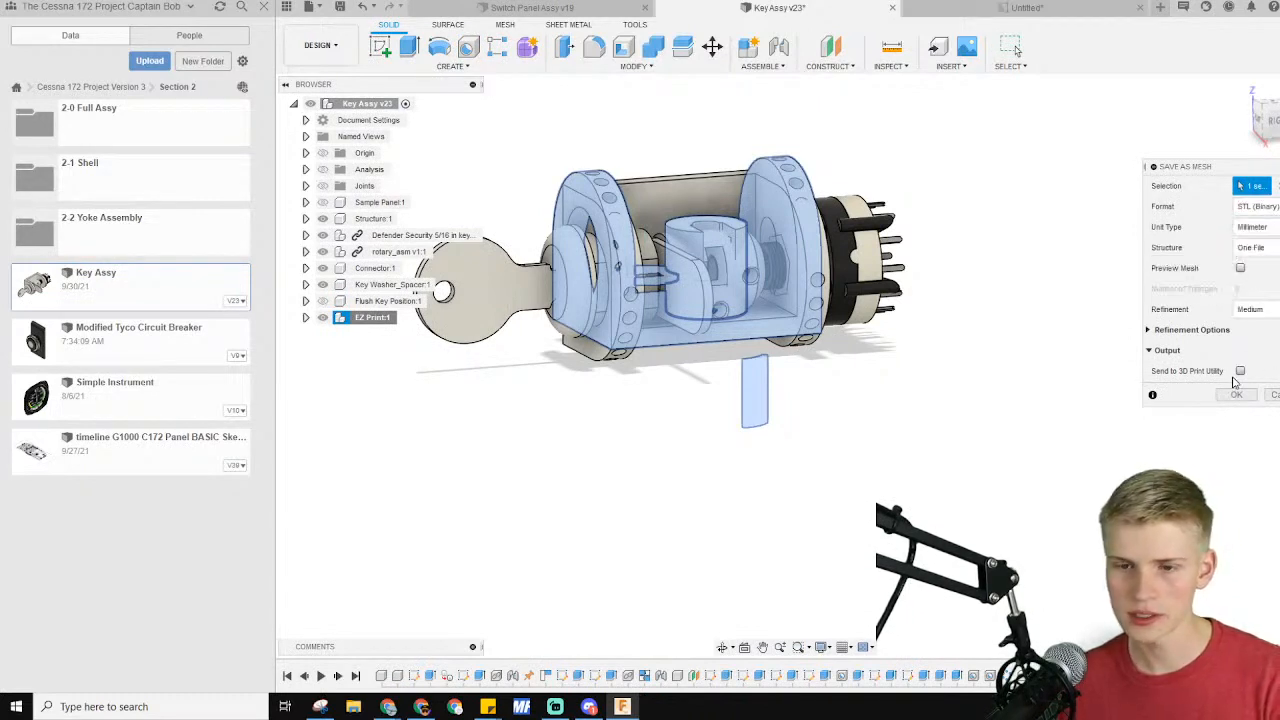
pyautogui.click(1240, 371)
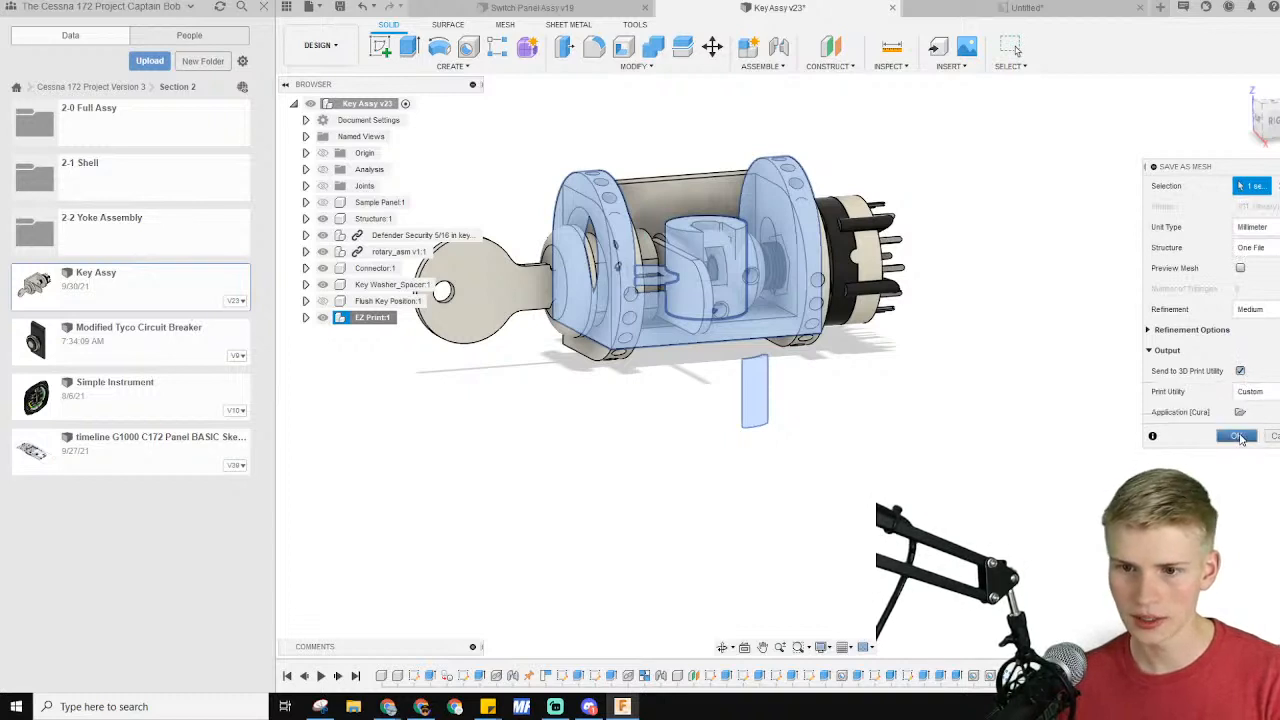
pyautogui.click(1236, 436)
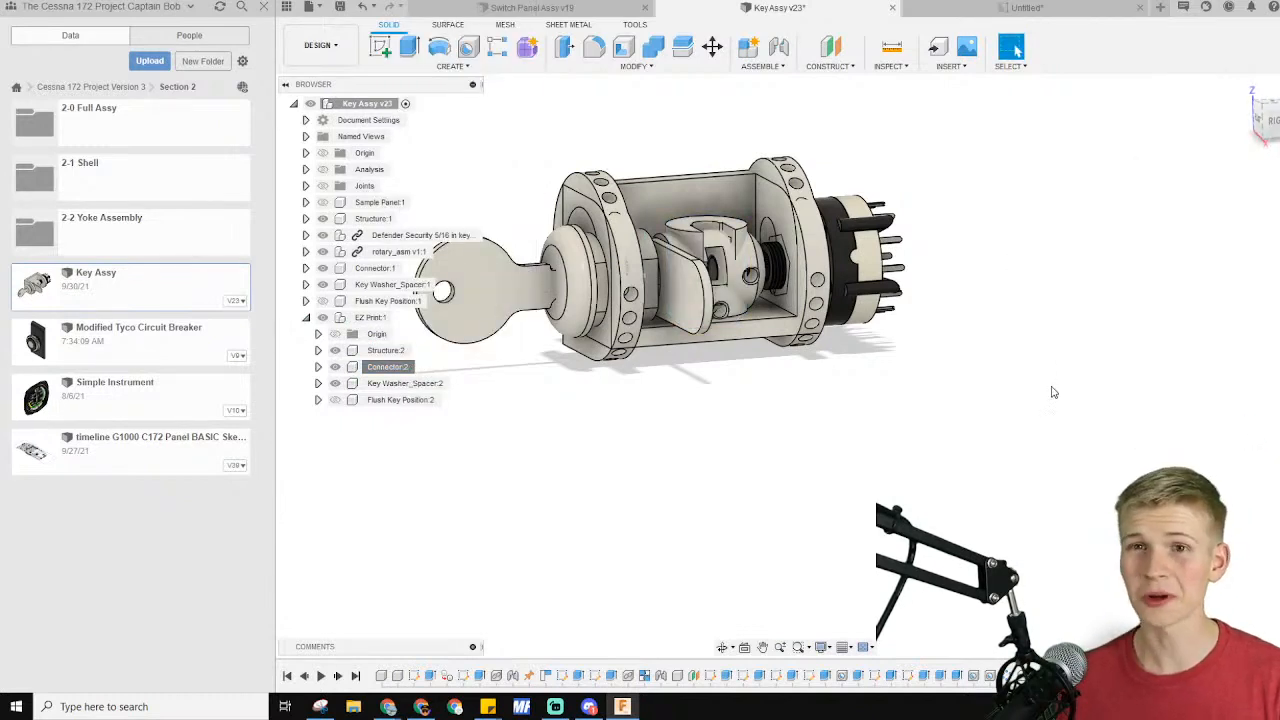
# Enter 0.15 as the raft's Initial Layer Z Overlap in Cura
pyautogui.click(588, 707)
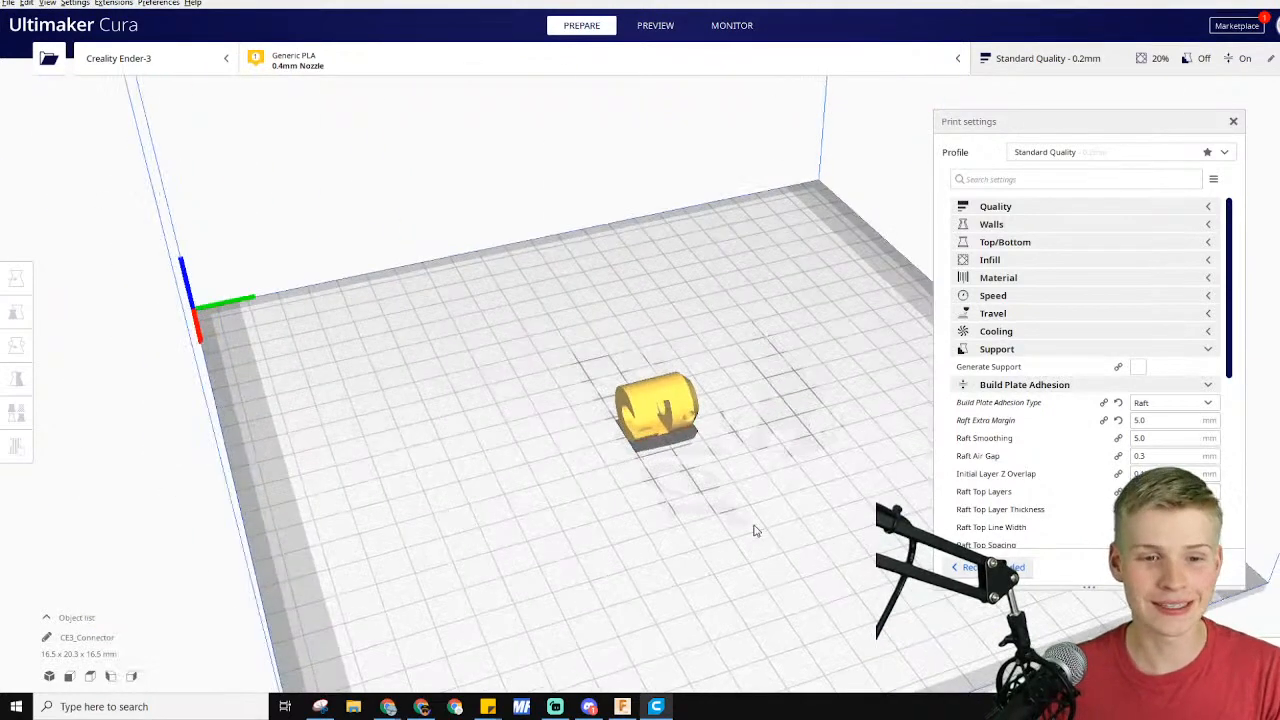
pyautogui.write('0.15')
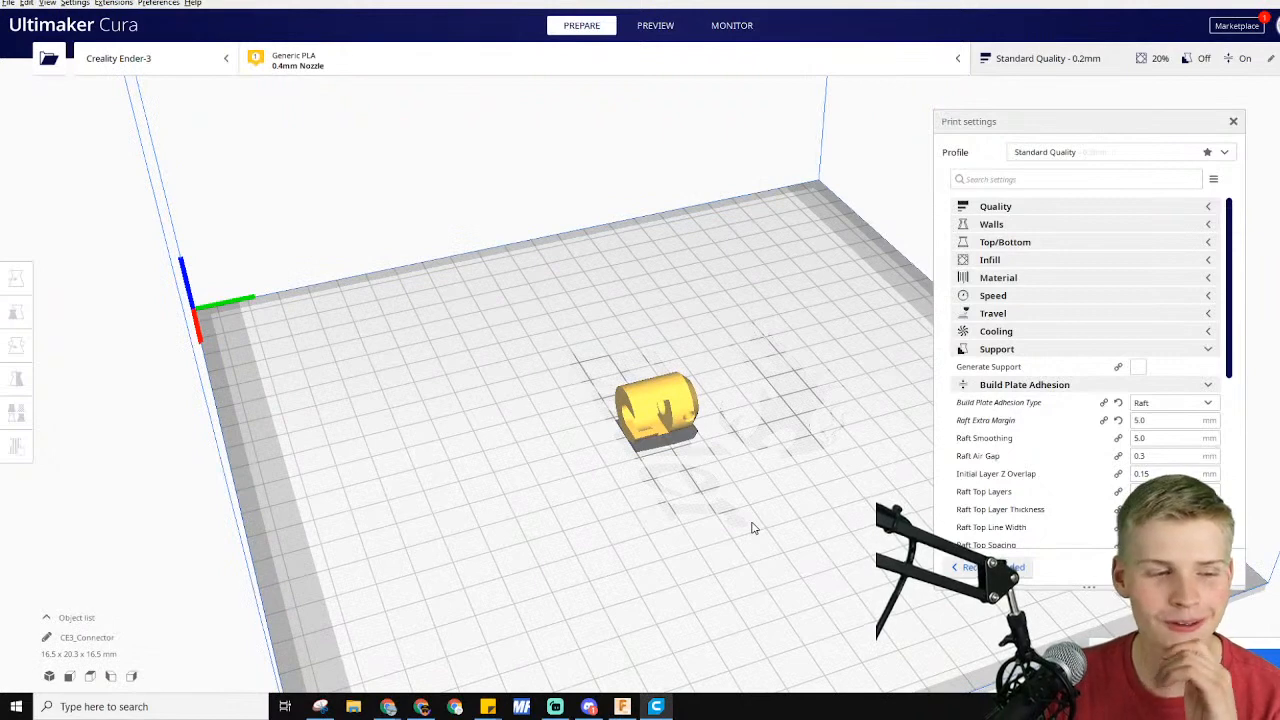
pyautogui.moveTo(865, 555)
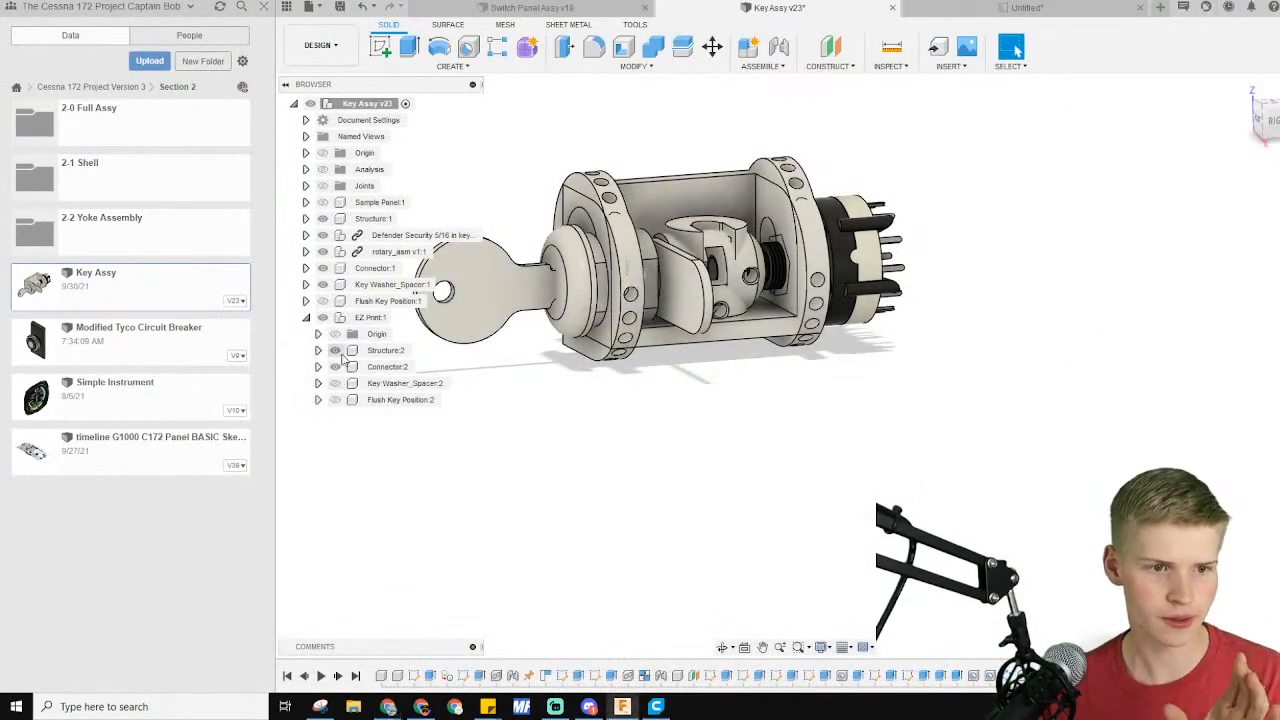
# Save the EZ Print:1 component as a mesh from the browser, sending it to Cura
pyautogui.rightClick(370, 317)
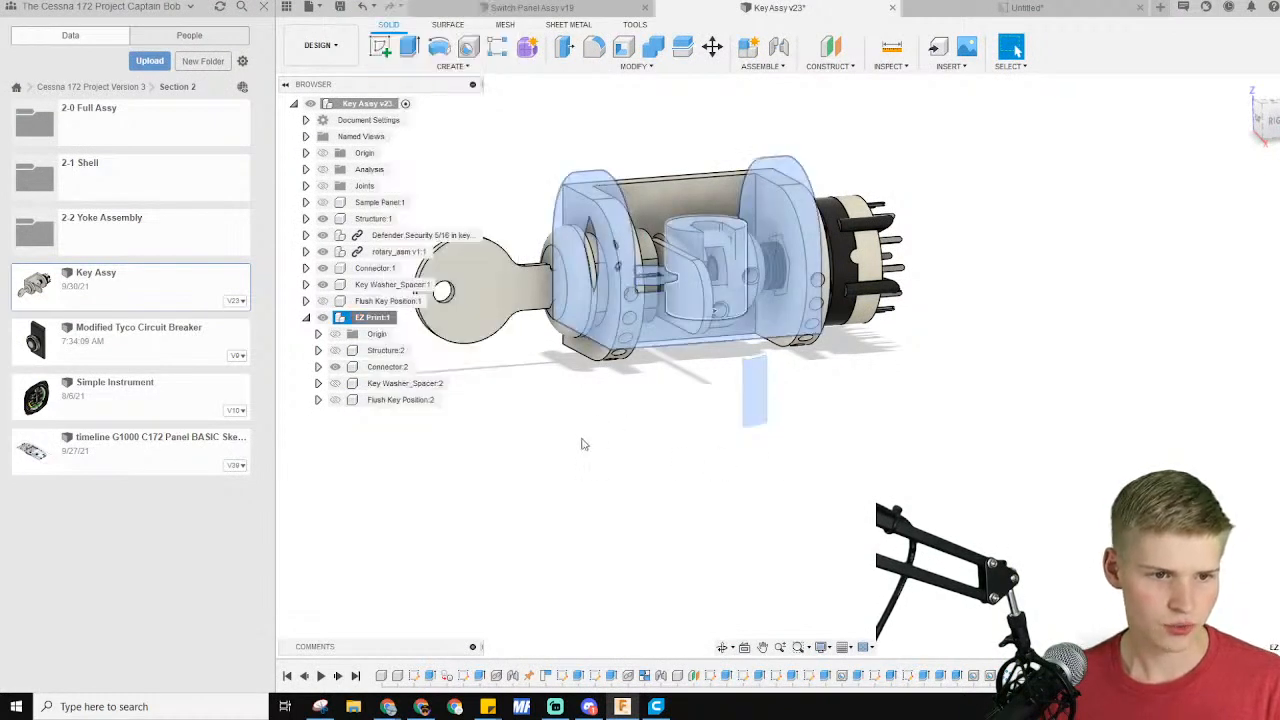
pyautogui.click(390, 367)
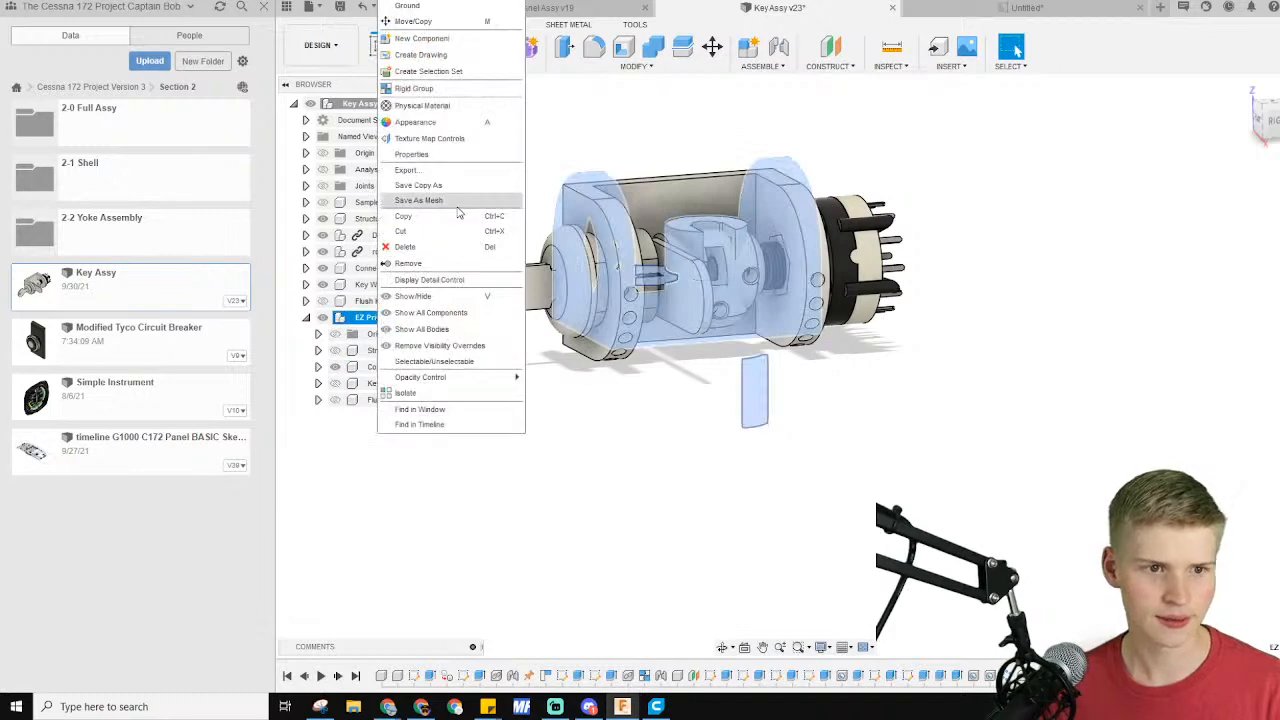
pyautogui.click(418, 200)
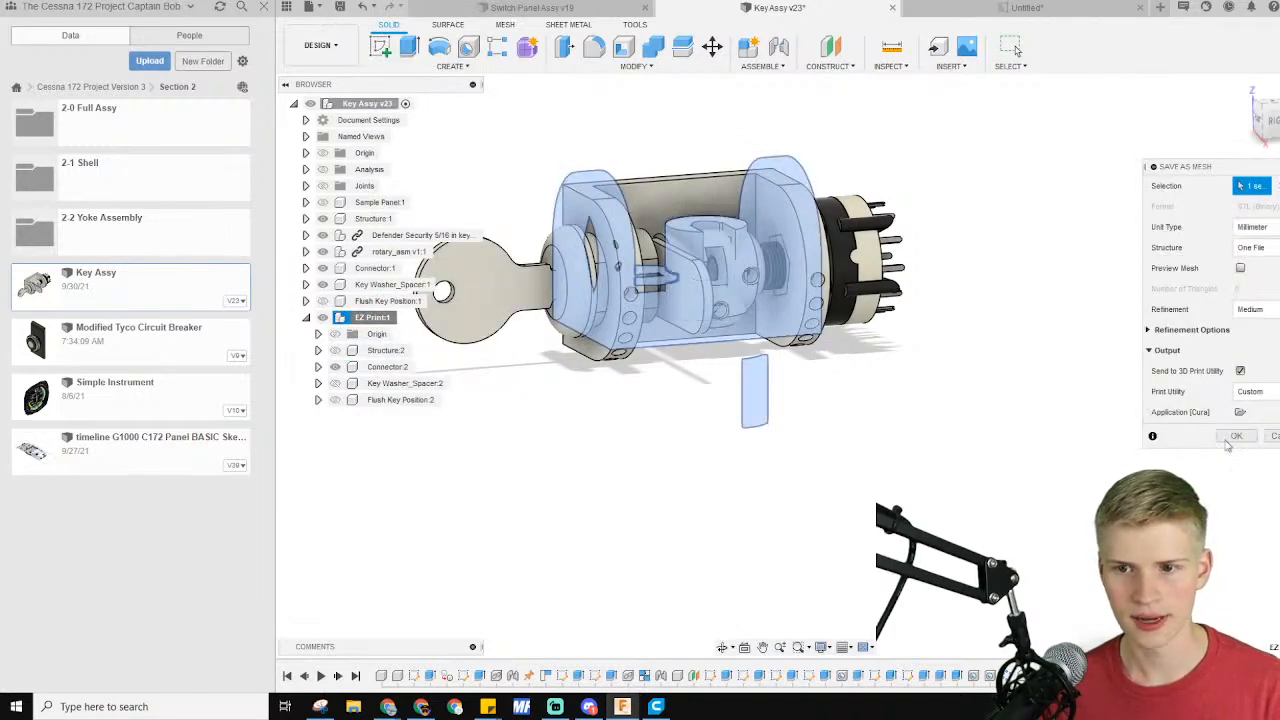
pyautogui.click(1237, 436)
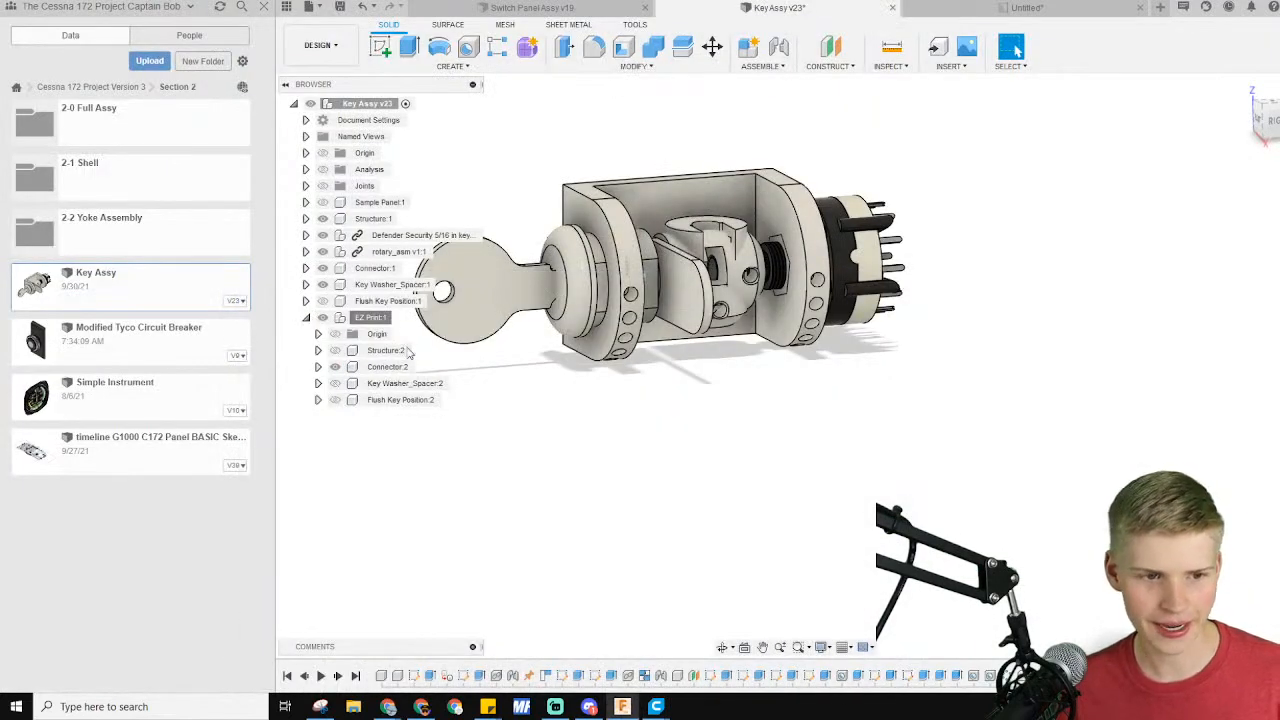
# Select EZ Print:1 in the browser and view its imported parts in Cura
pyautogui.click(388, 366)
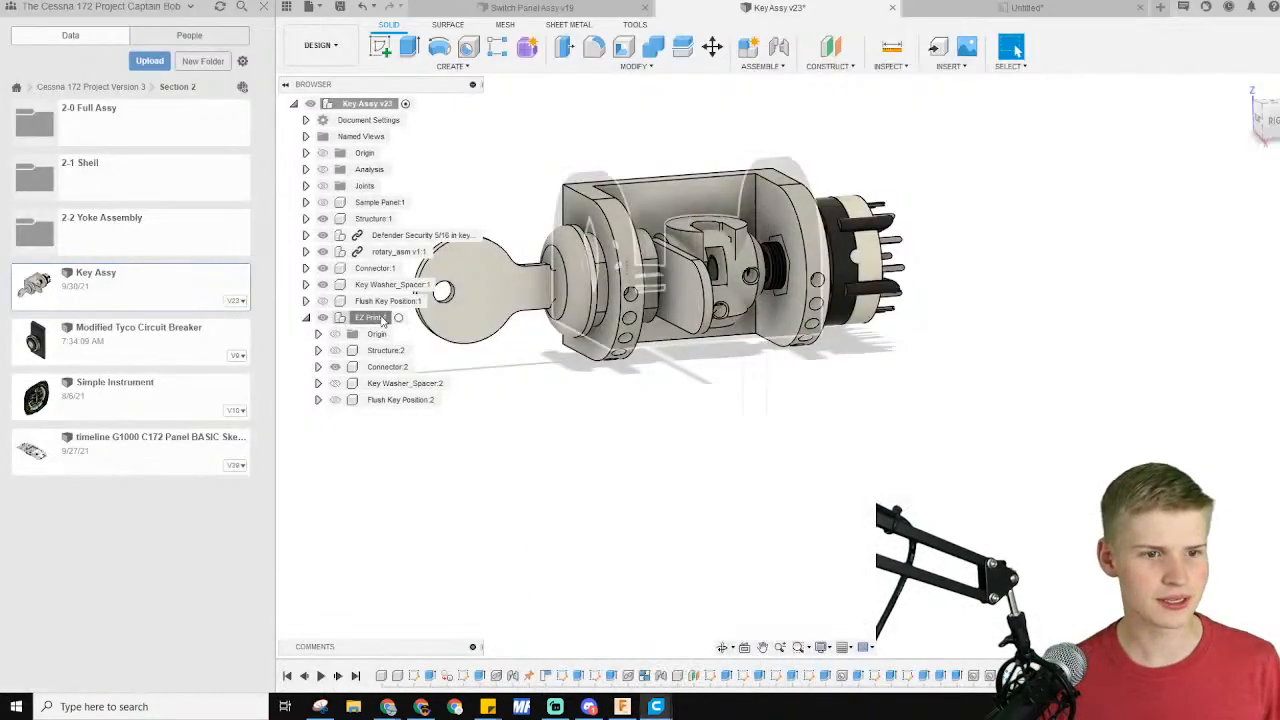
pyautogui.click(371, 317)
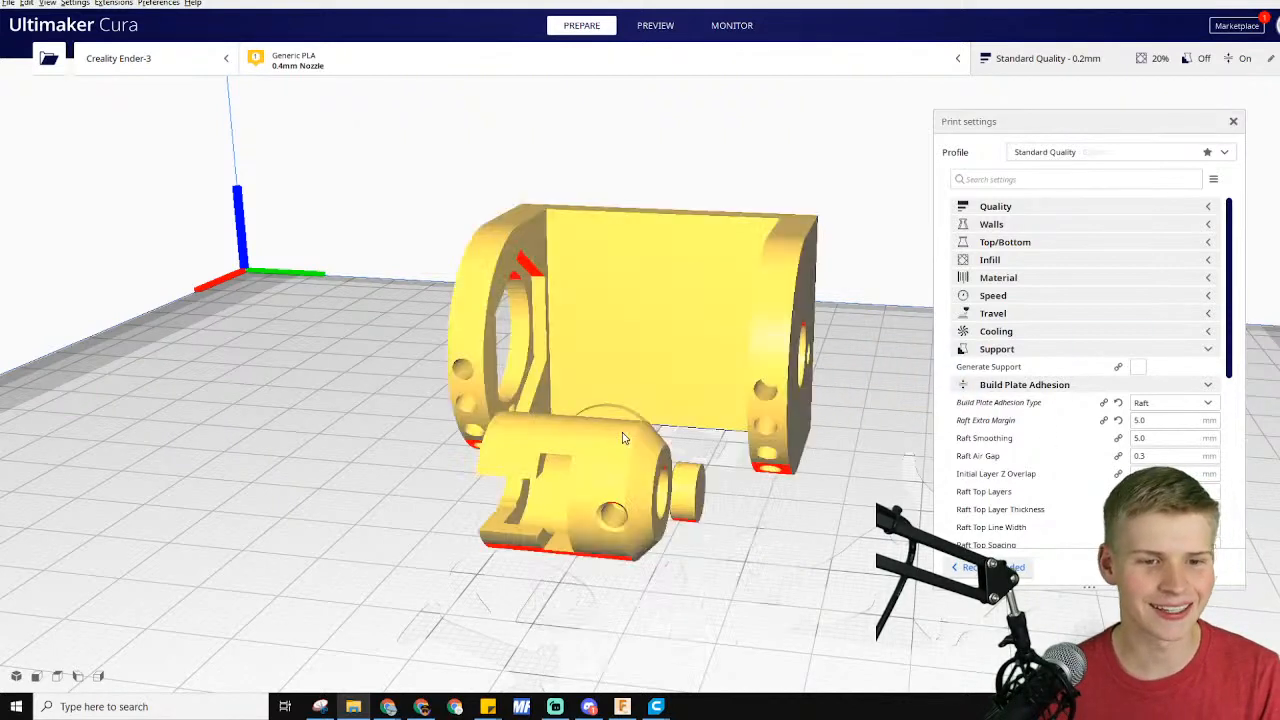
# Orbit the view and lay the CE3_Flush Key Position part onto a selected face
pyautogui.moveTo(620, 440); pyautogui.dragTo(490, 516)
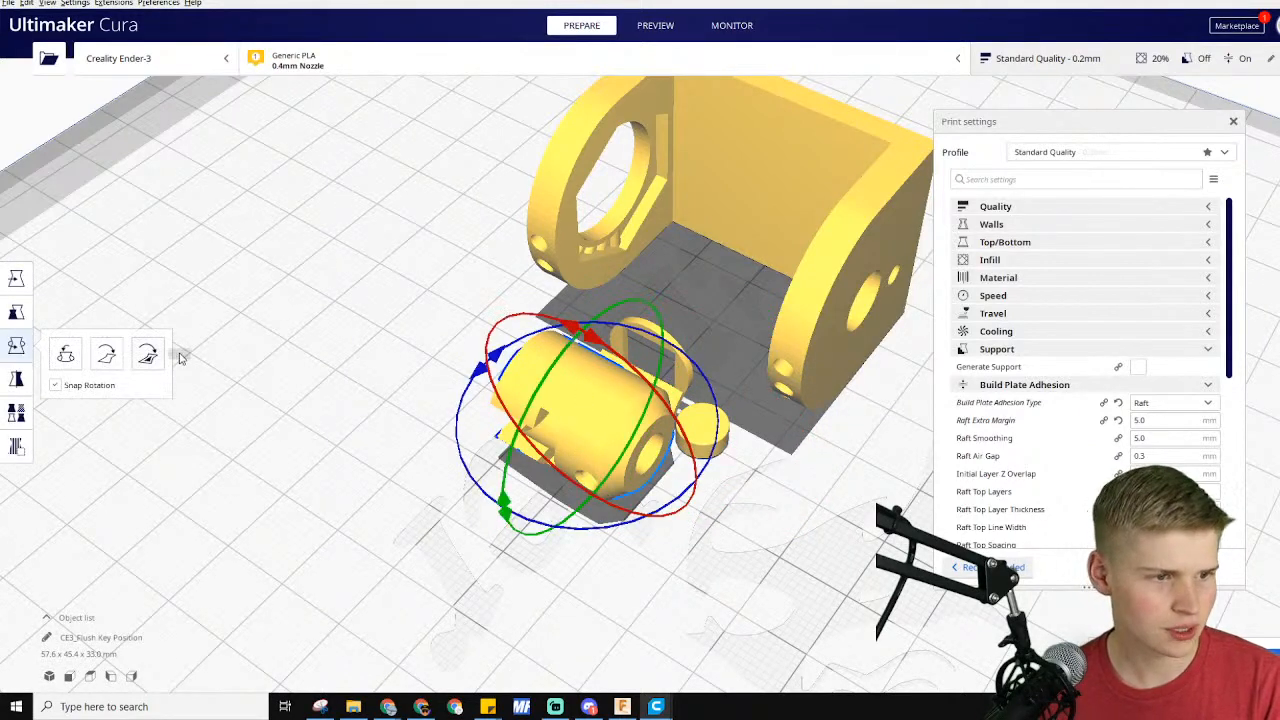
pyautogui.click(147, 354)
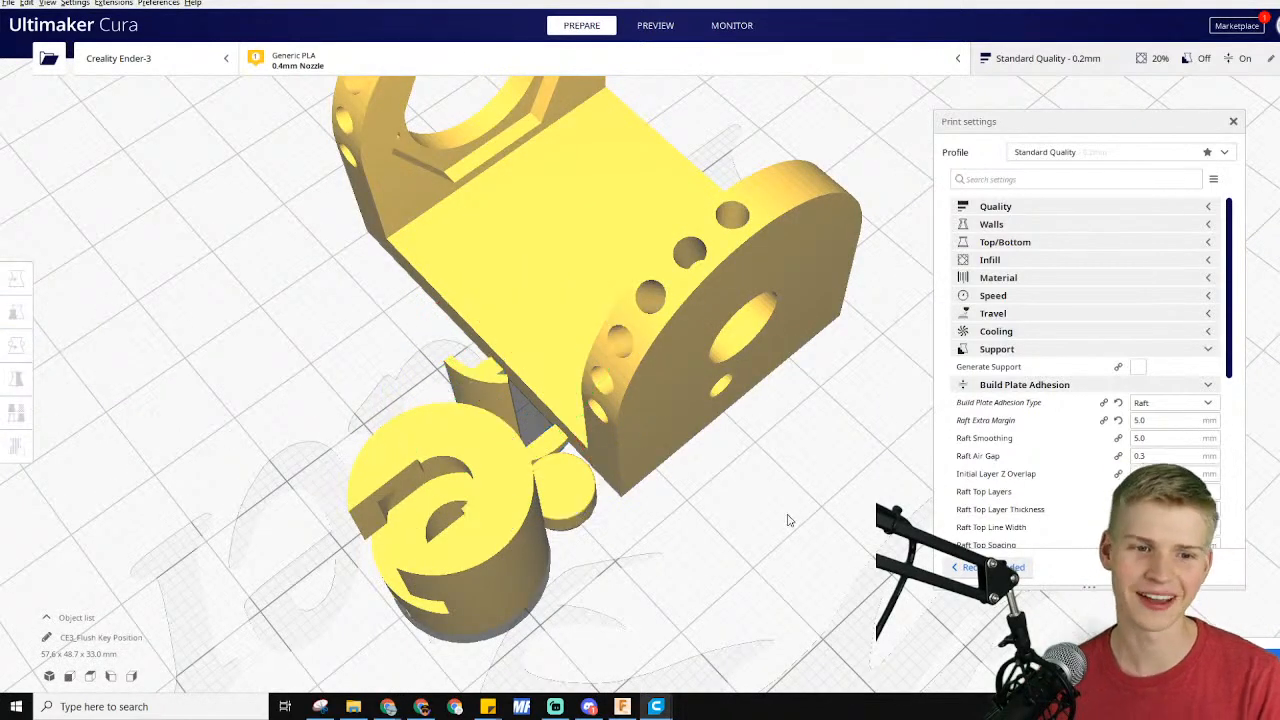
# Arrange all the EZ Print parts across Cura's build plate
pyautogui.rightClick(790, 520)
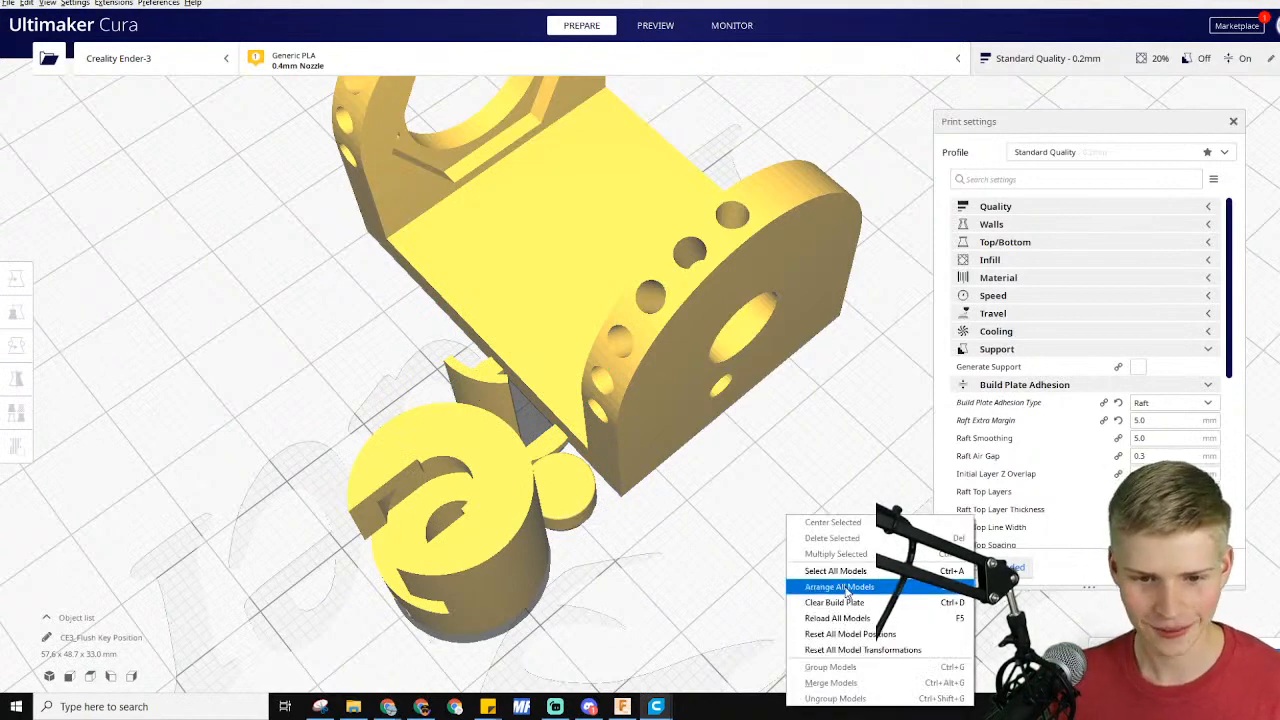
pyautogui.click(839, 586)
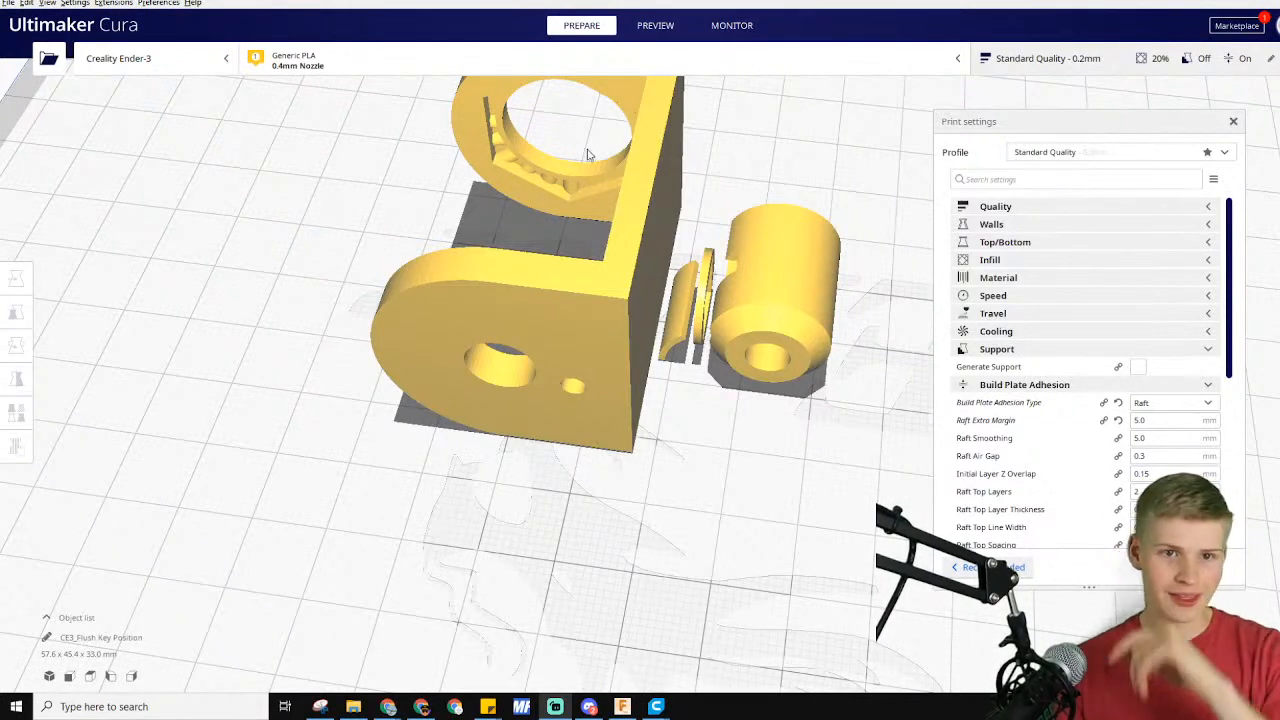
pyautogui.click(655, 25)
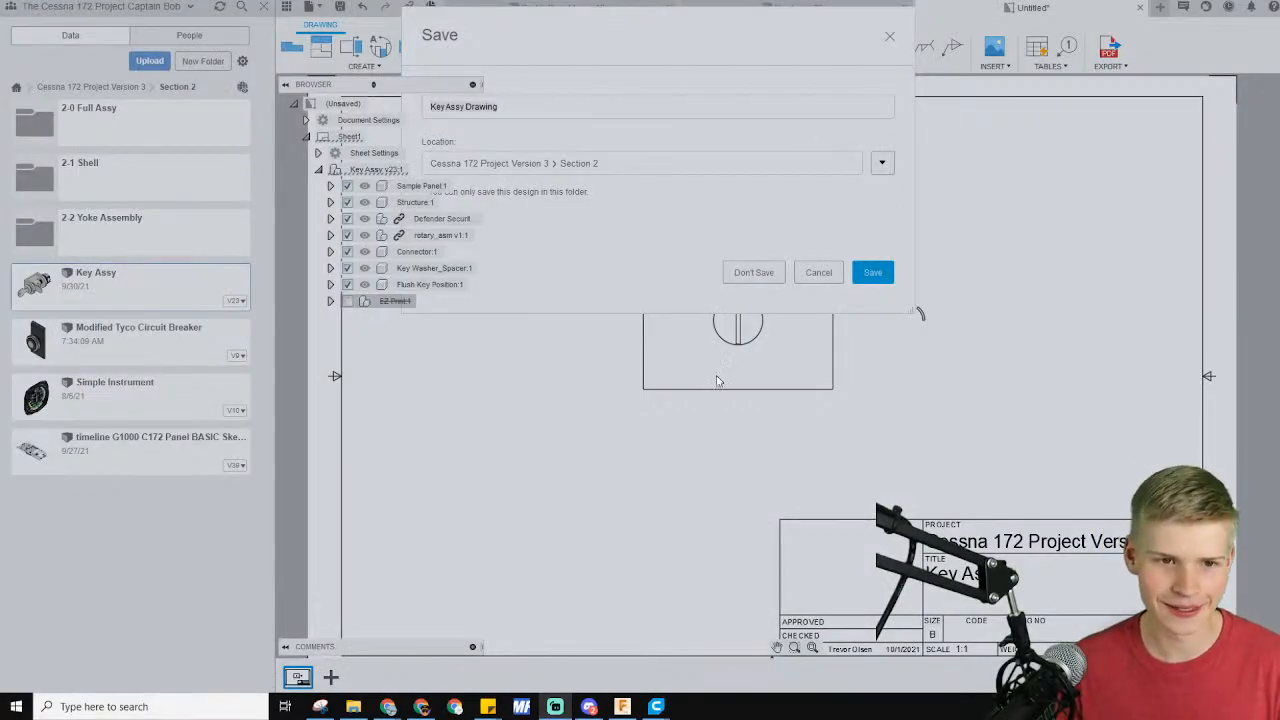
# Discard the old drawing and create a Key Assy drawing on an A (11in x 8.5in) sheet
pyautogui.click(657, 106)
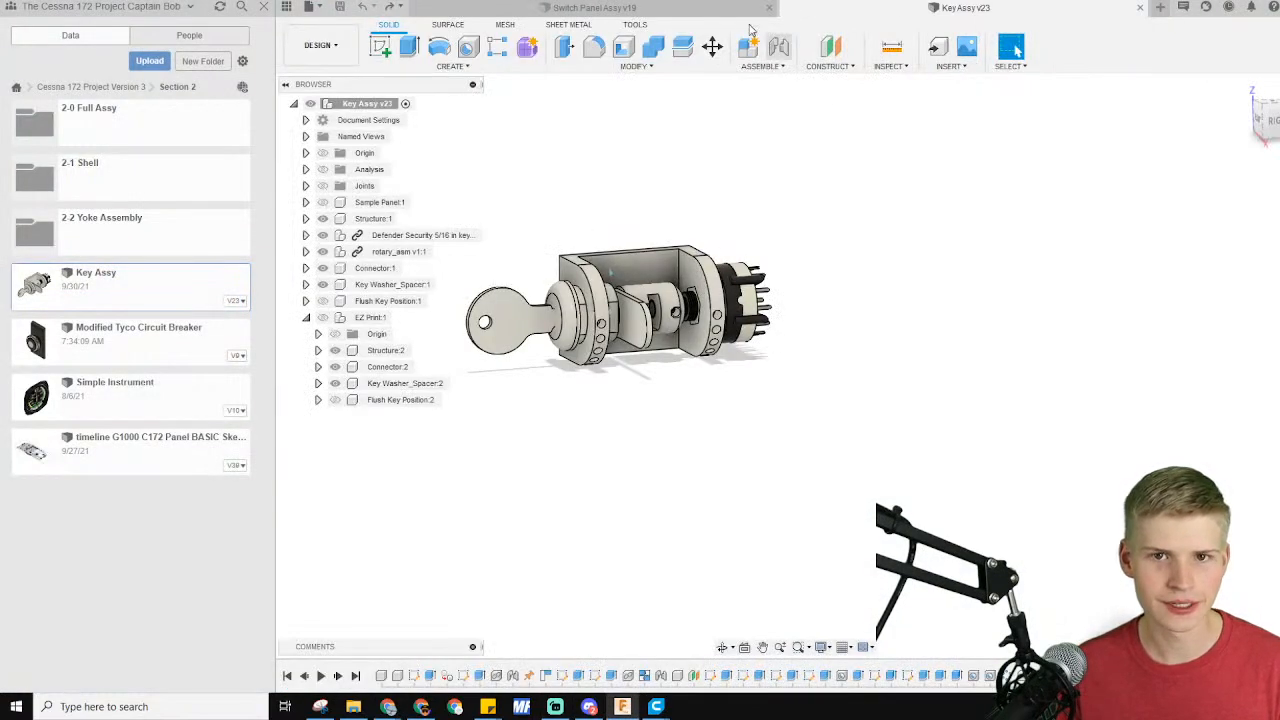
pyautogui.rightClick(95, 285)
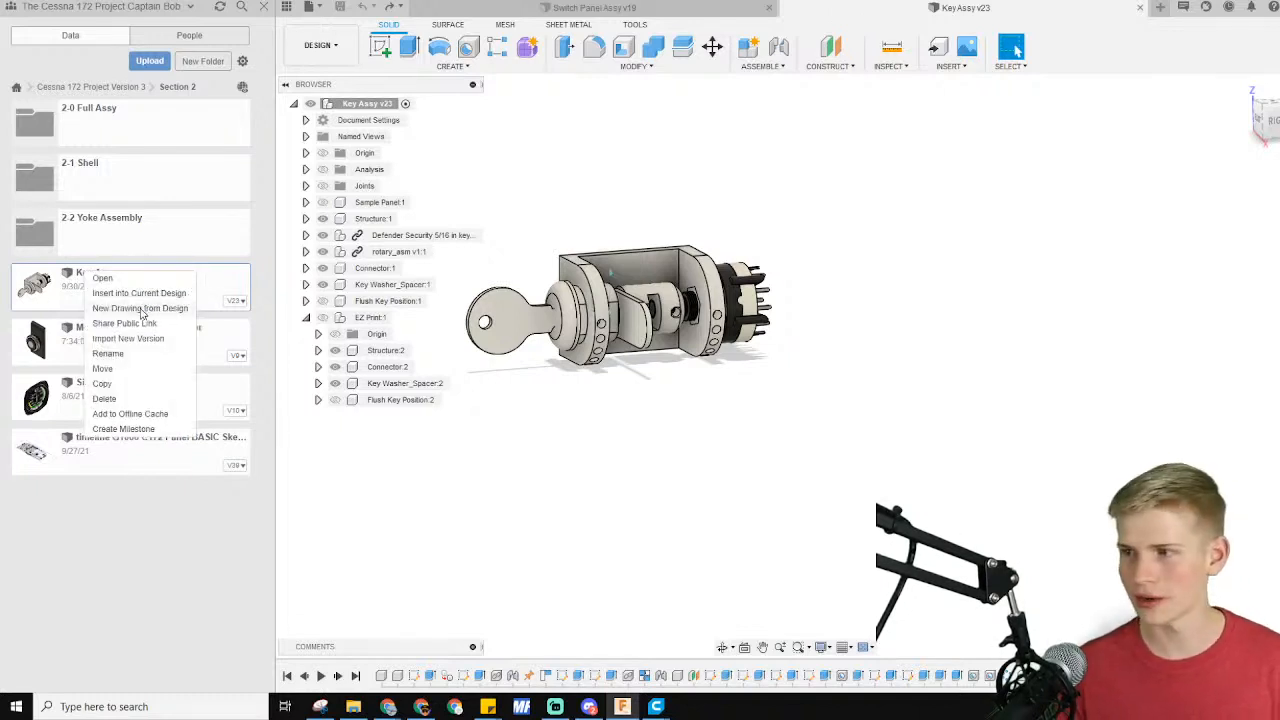
pyautogui.moveTo(604, 127)
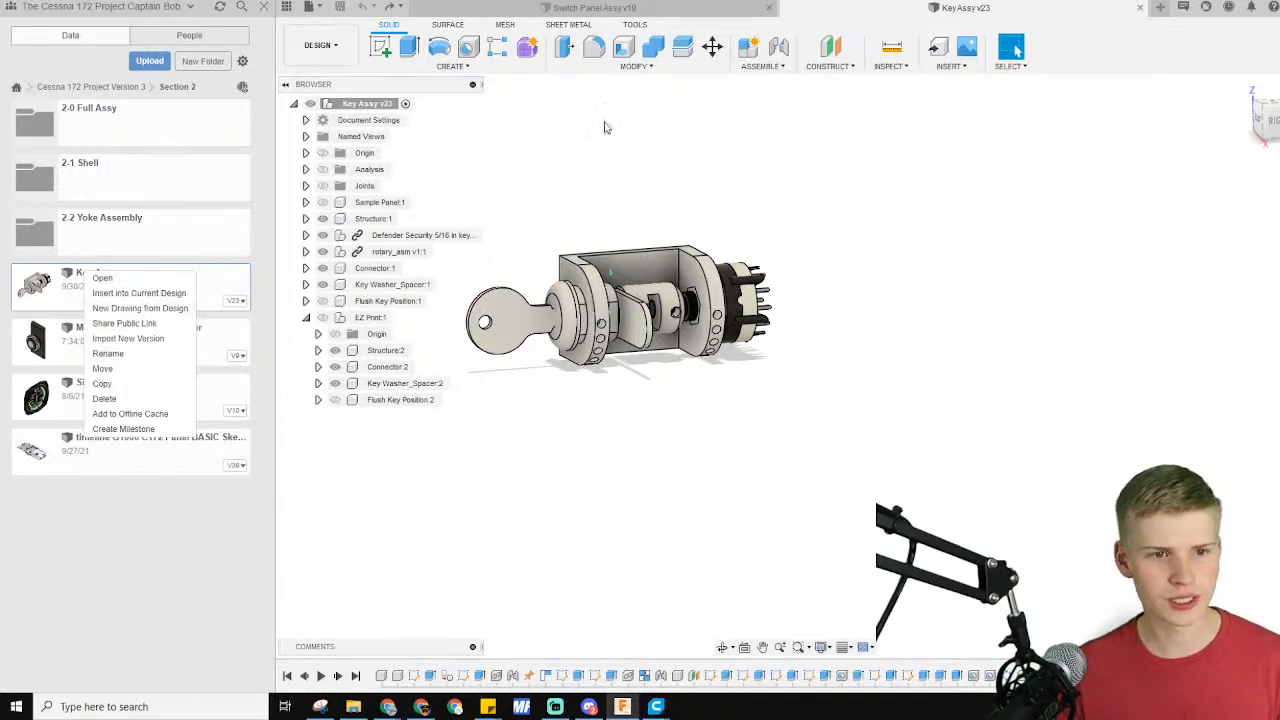
pyautogui.rightClick(367, 103)
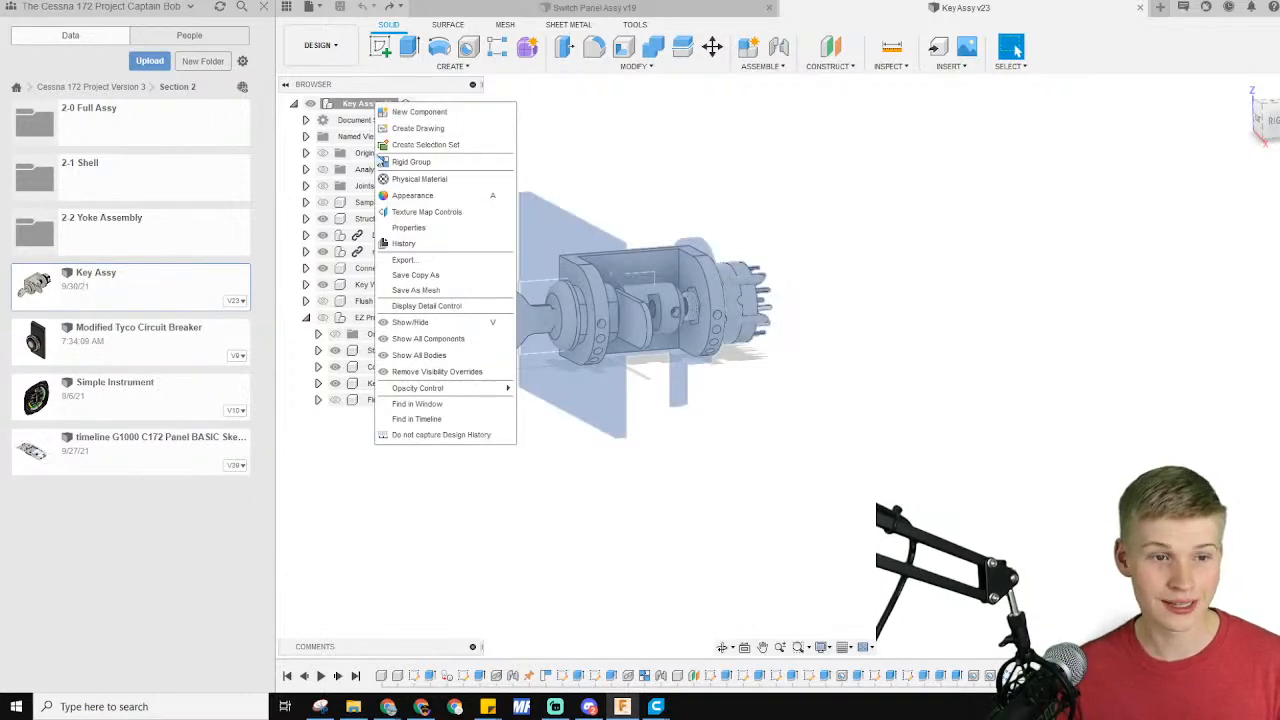
pyautogui.click(417, 128)
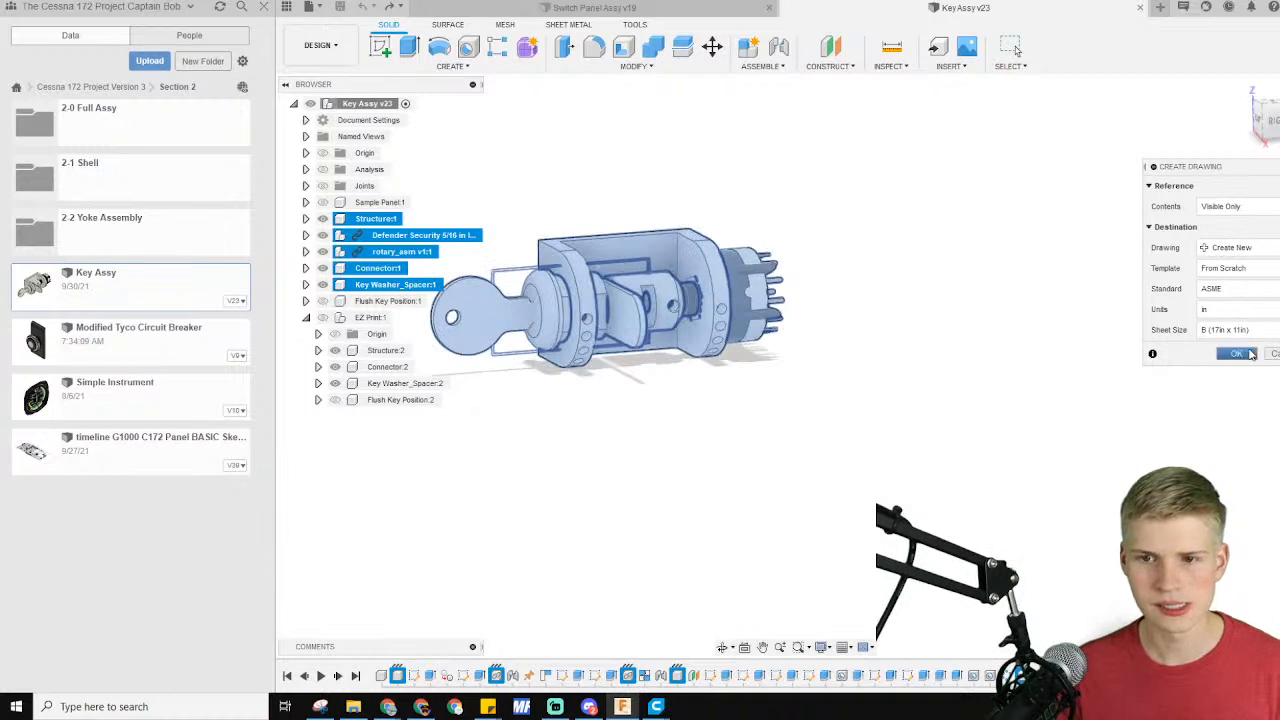
pyautogui.click(1238, 329)
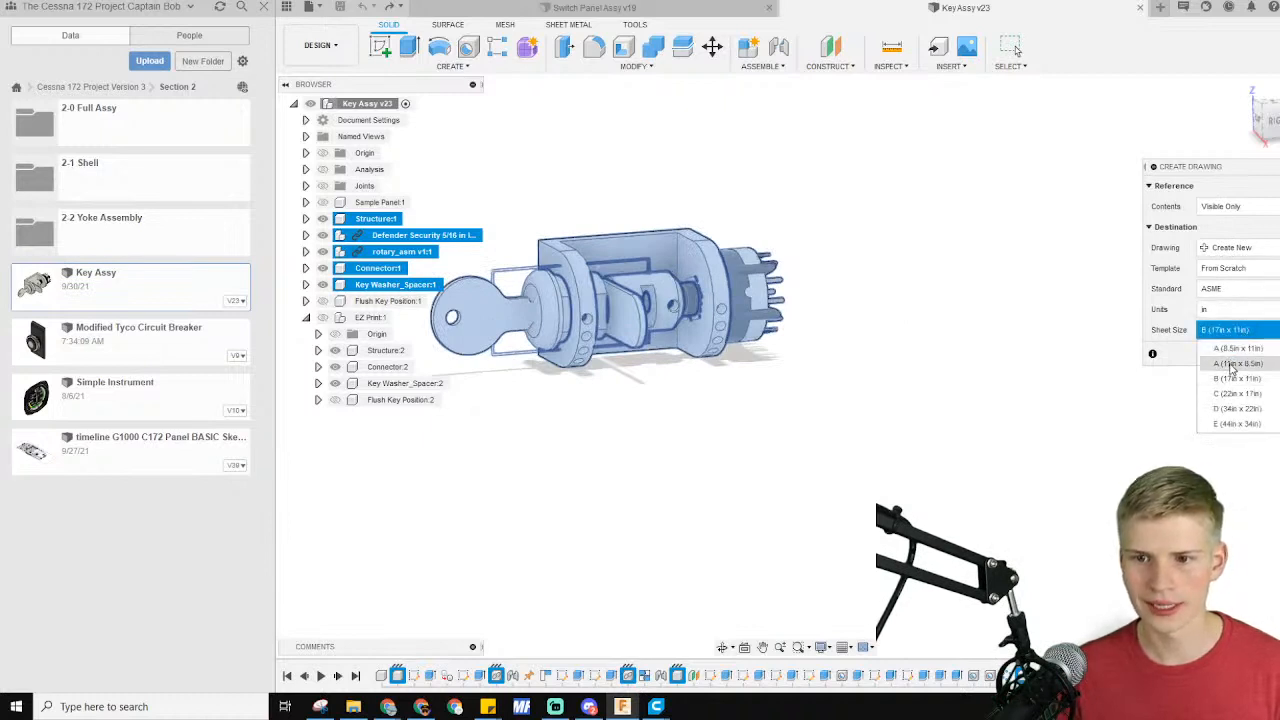
pyautogui.click(1237, 362)
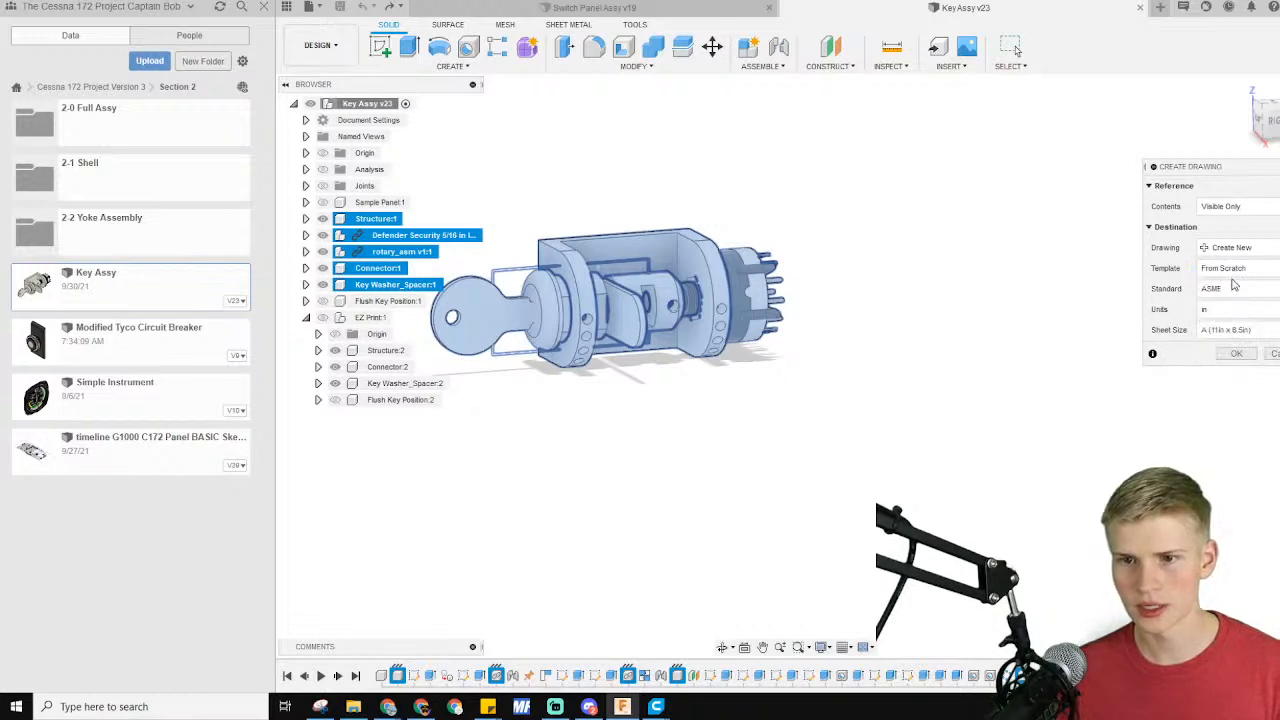
pyautogui.click(1231, 247)
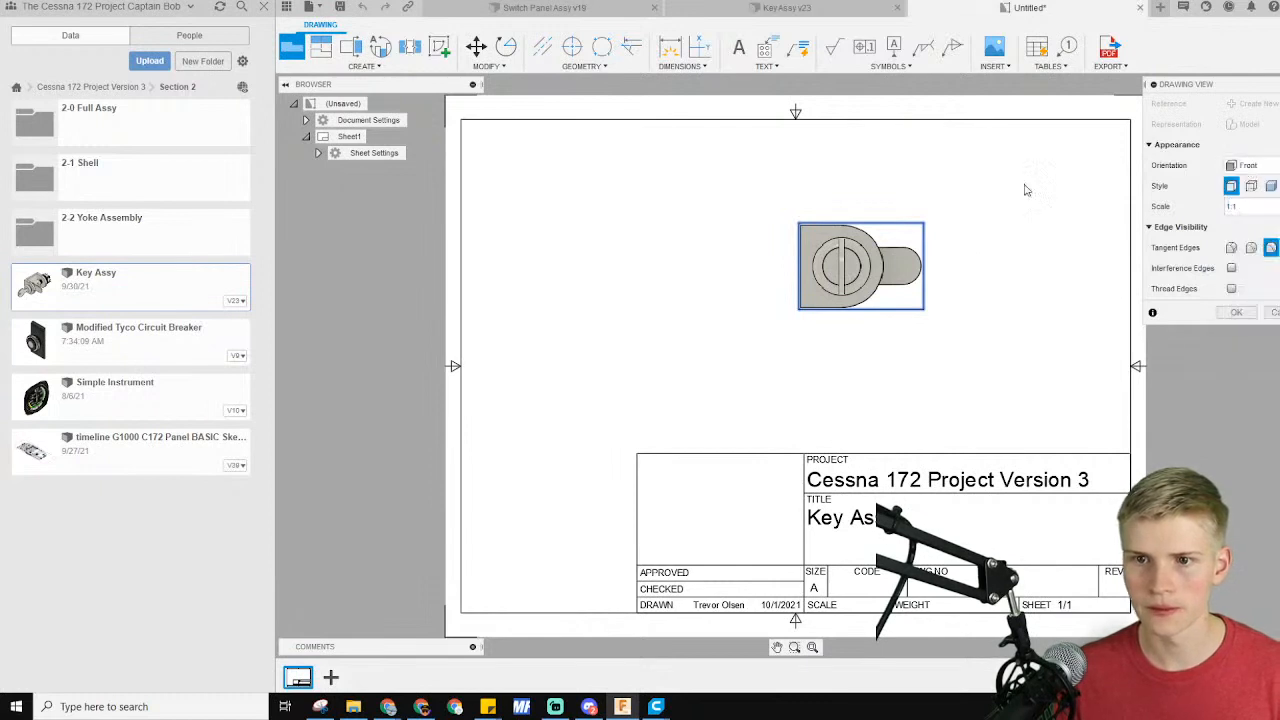
# Set the Key Assy base view's orientation to isometric, trying several orientation options
pyautogui.click(1249, 165)
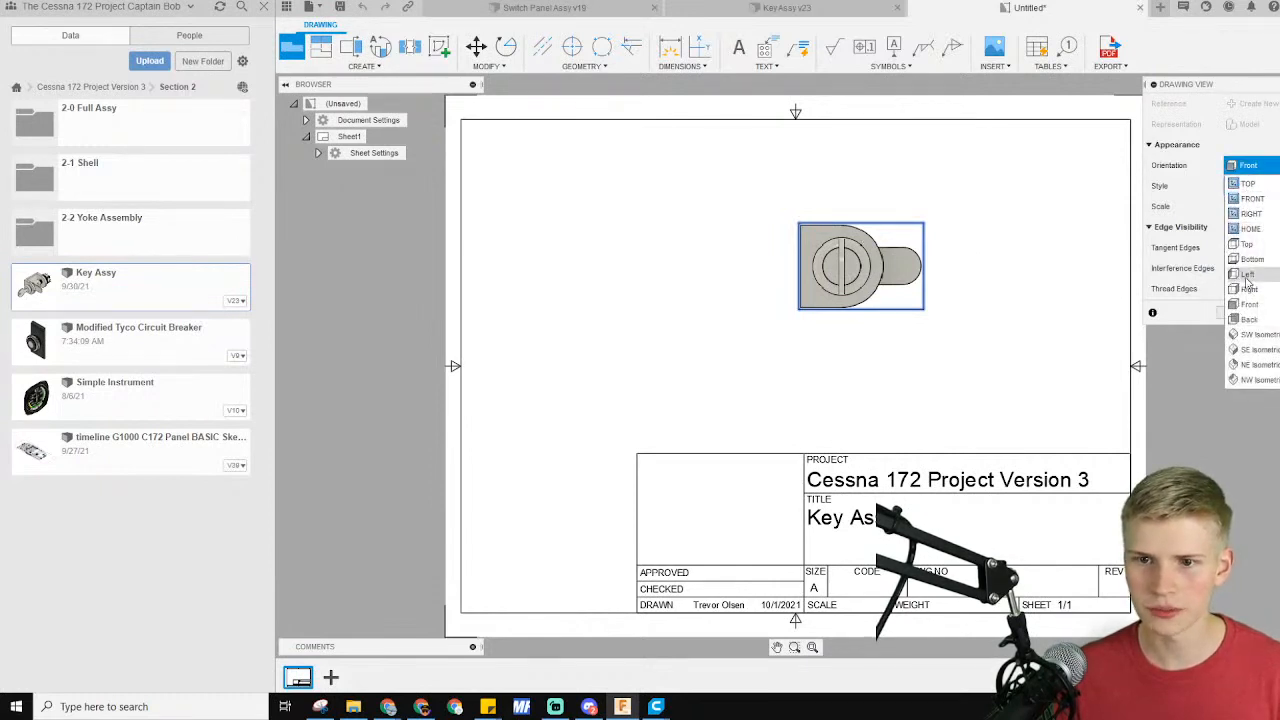
pyautogui.click(1248, 165)
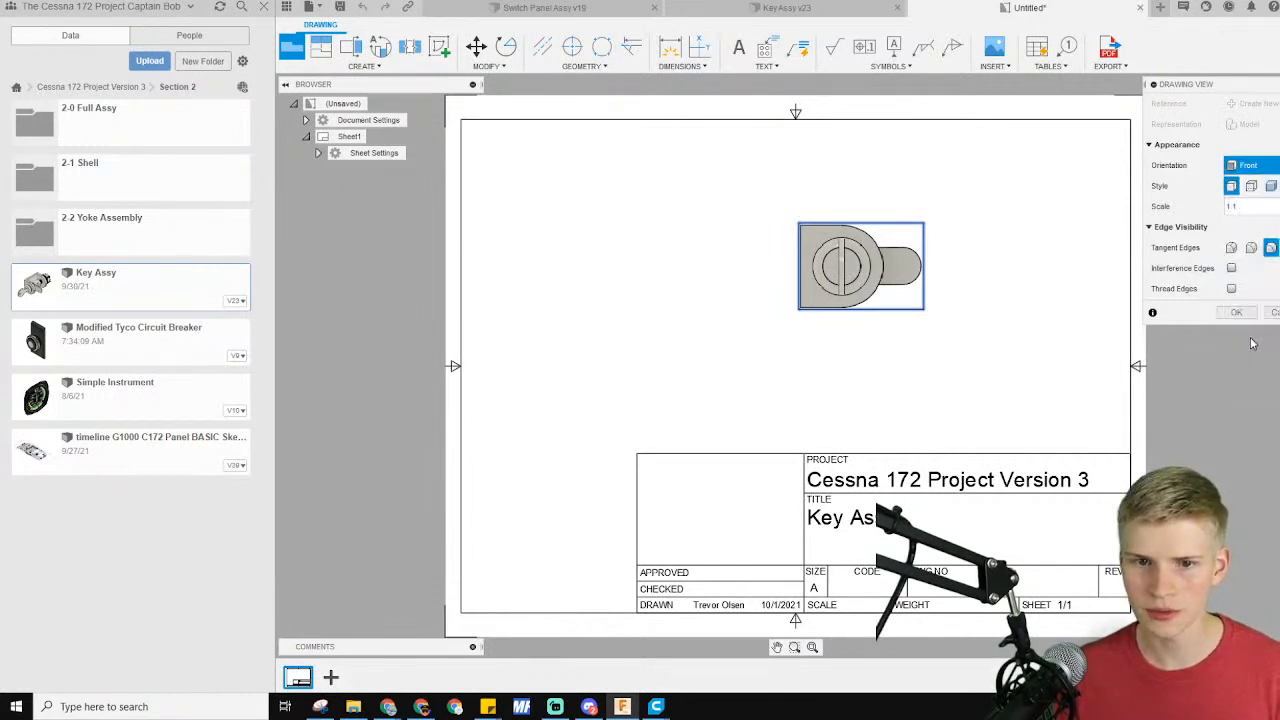
pyautogui.click(1255, 165)
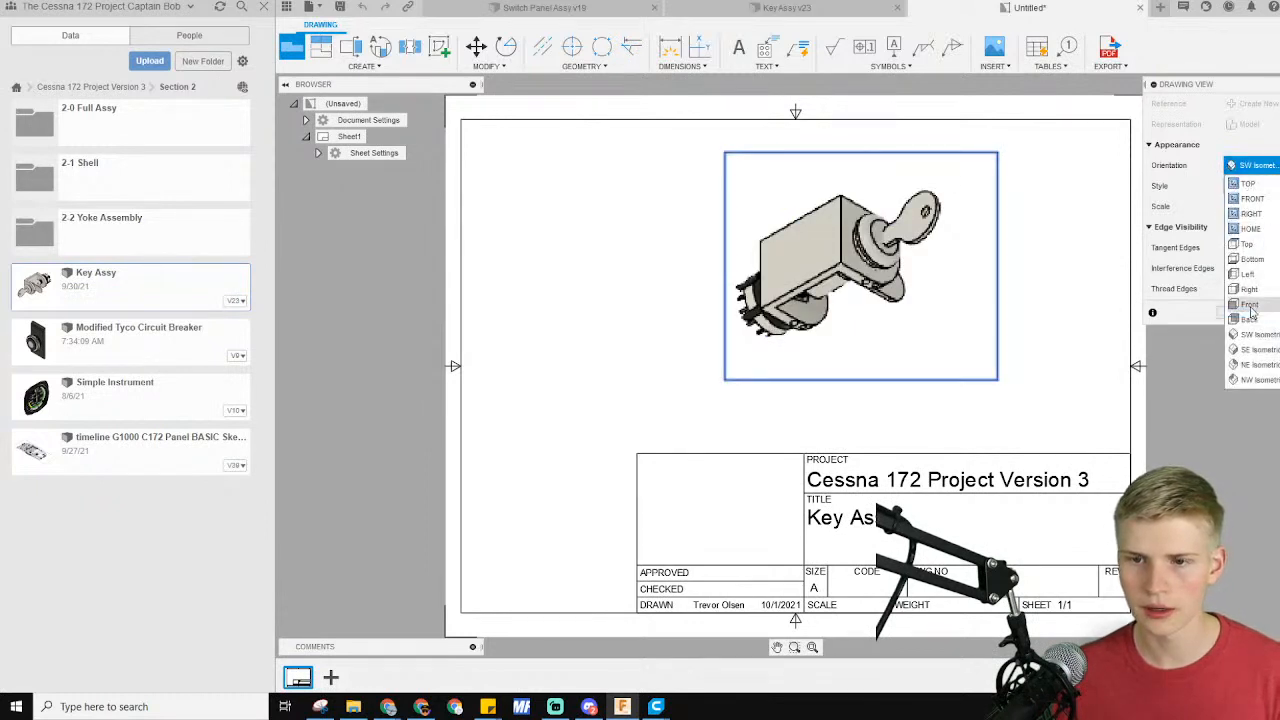
pyautogui.click(1258, 348)
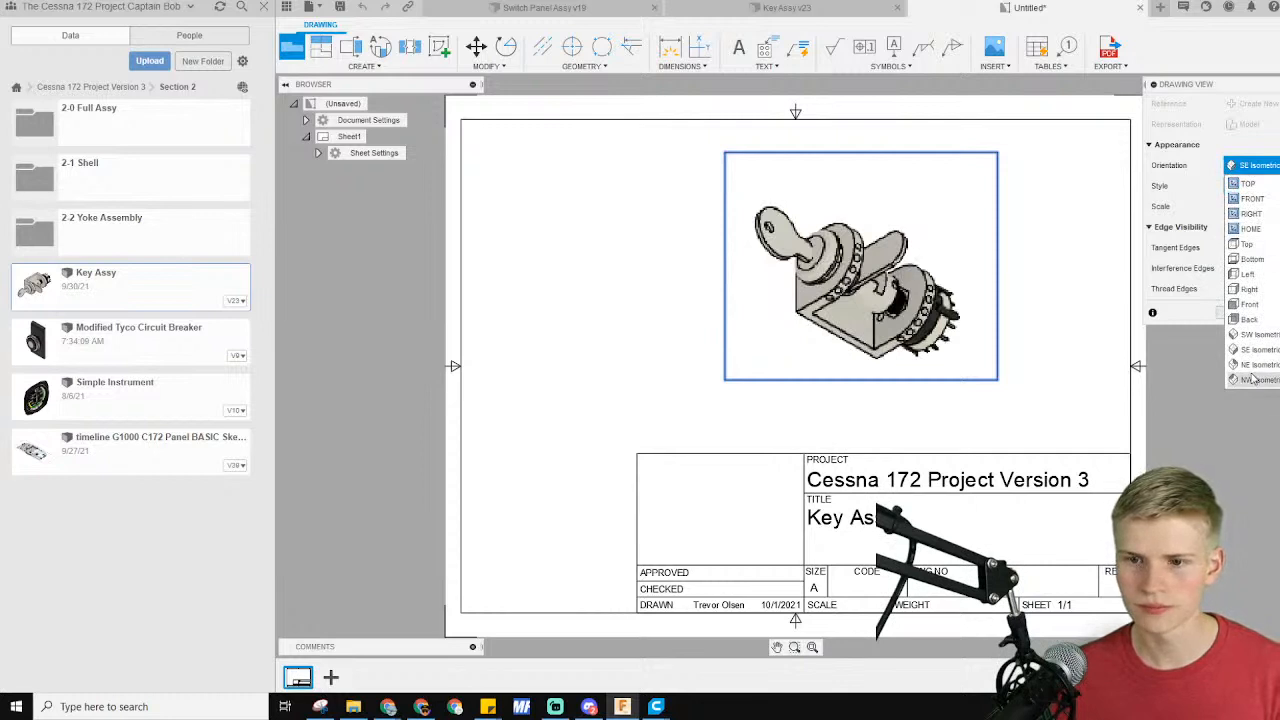
pyautogui.click(1258, 364)
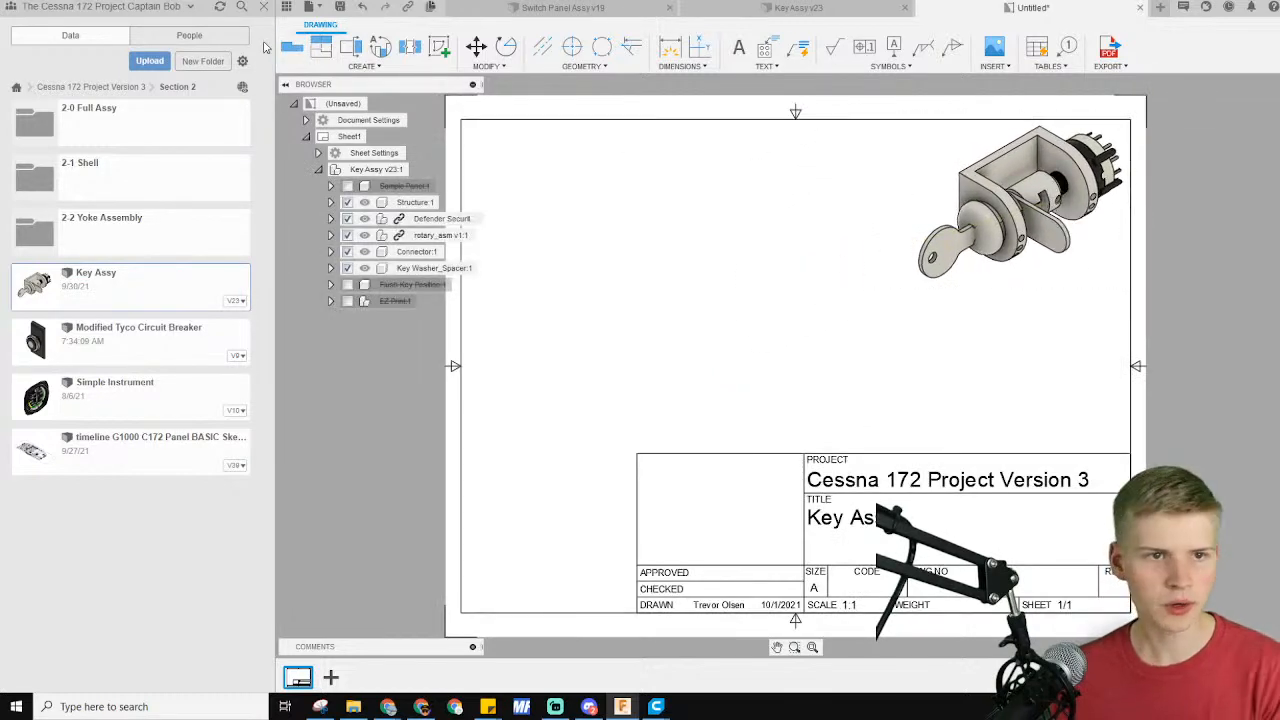
# Start placing an extra front view, then cancel it and dismiss the view menus
pyautogui.click(291, 47)
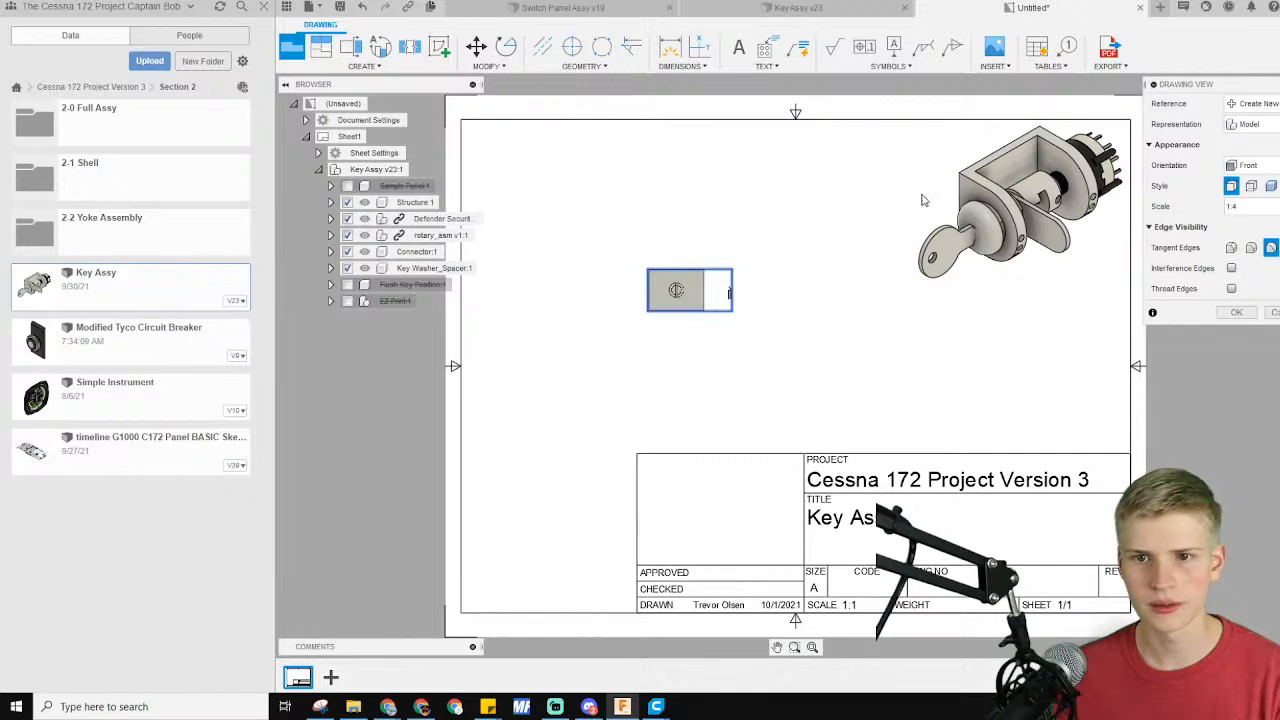
pyautogui.rightClick(1020, 200)
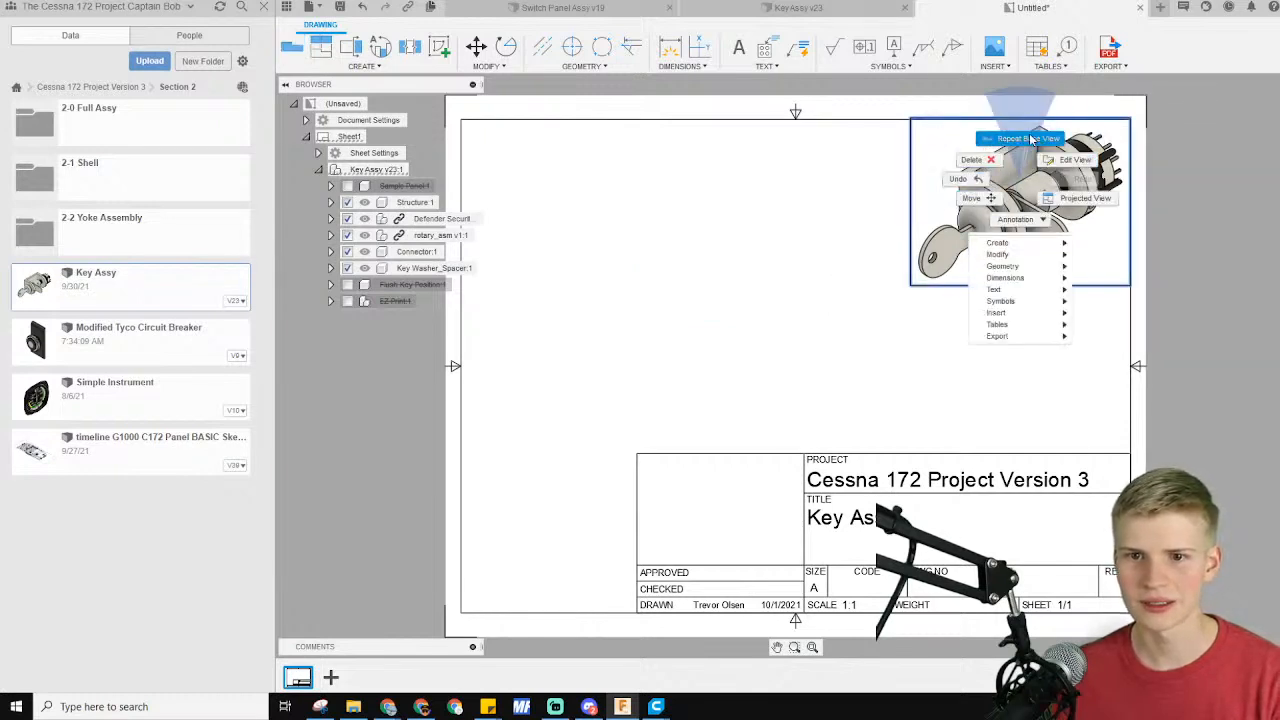
pyautogui.click(1100, 210)
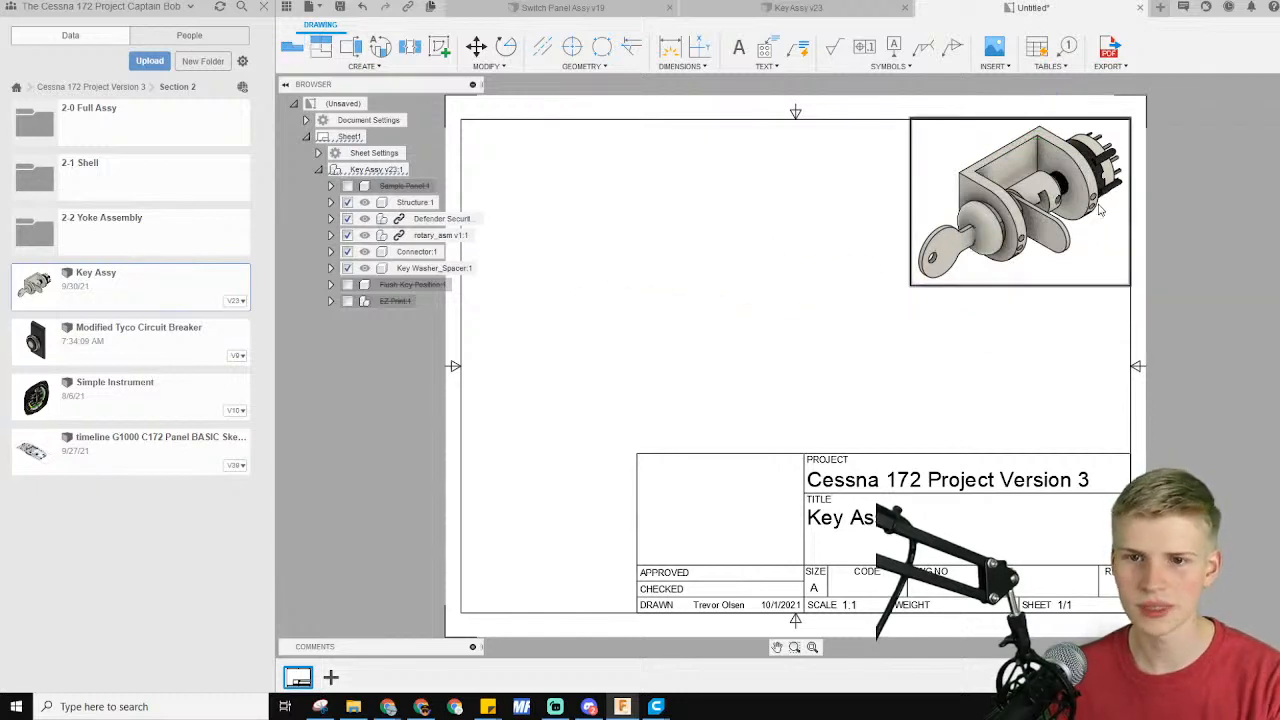
pyautogui.rightClick(1020, 200)
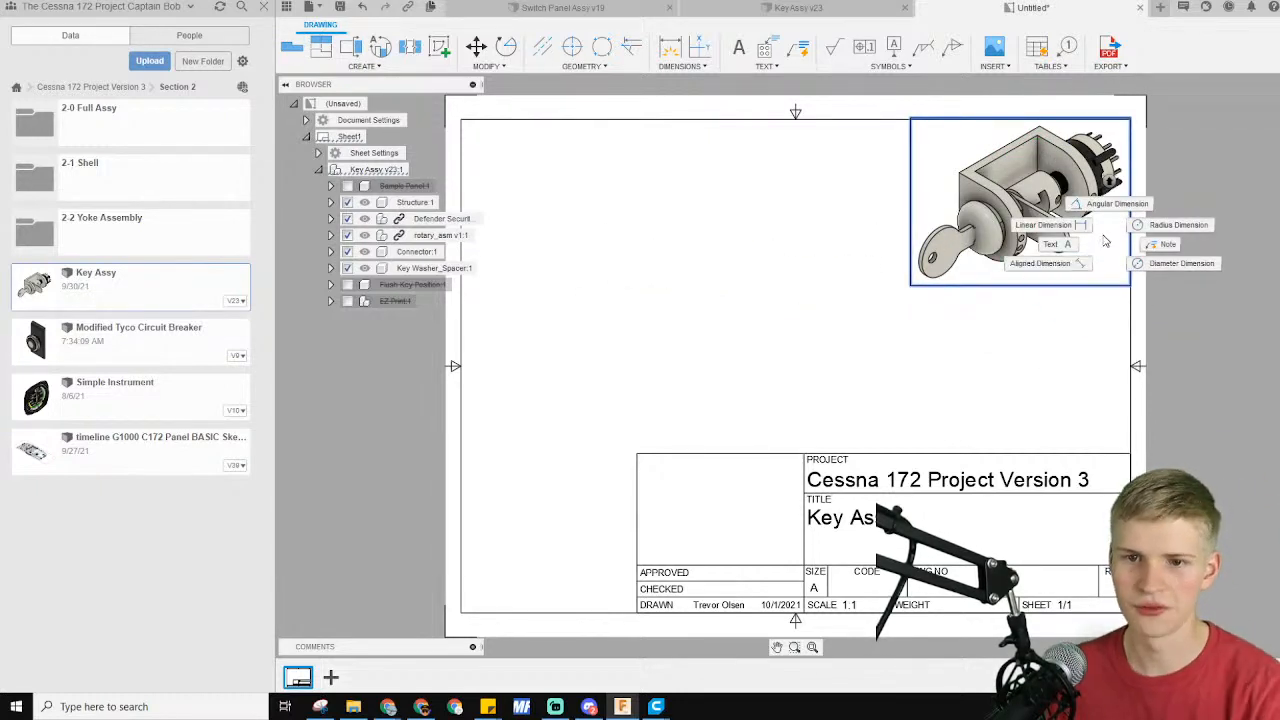
pyautogui.click(601, 225)
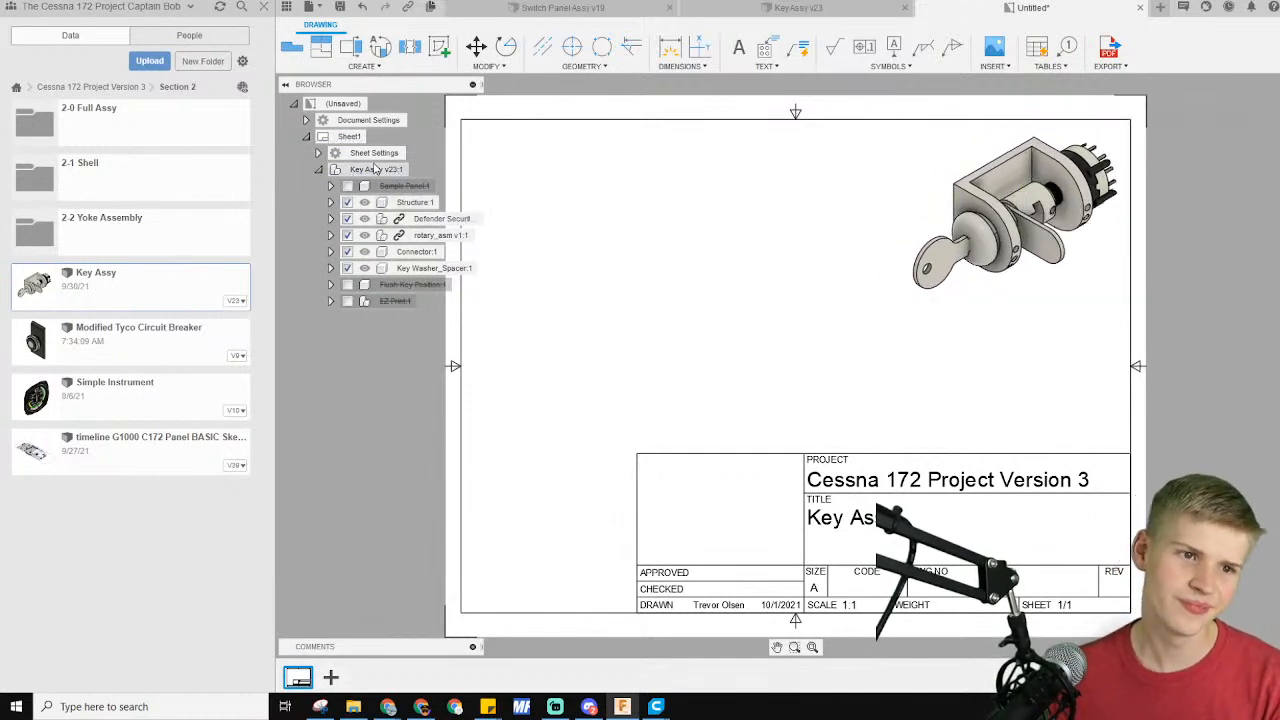
# Place a front base view of Key Assy v23:1 and start a second one at 1:2
pyautogui.rightClick(378, 169)
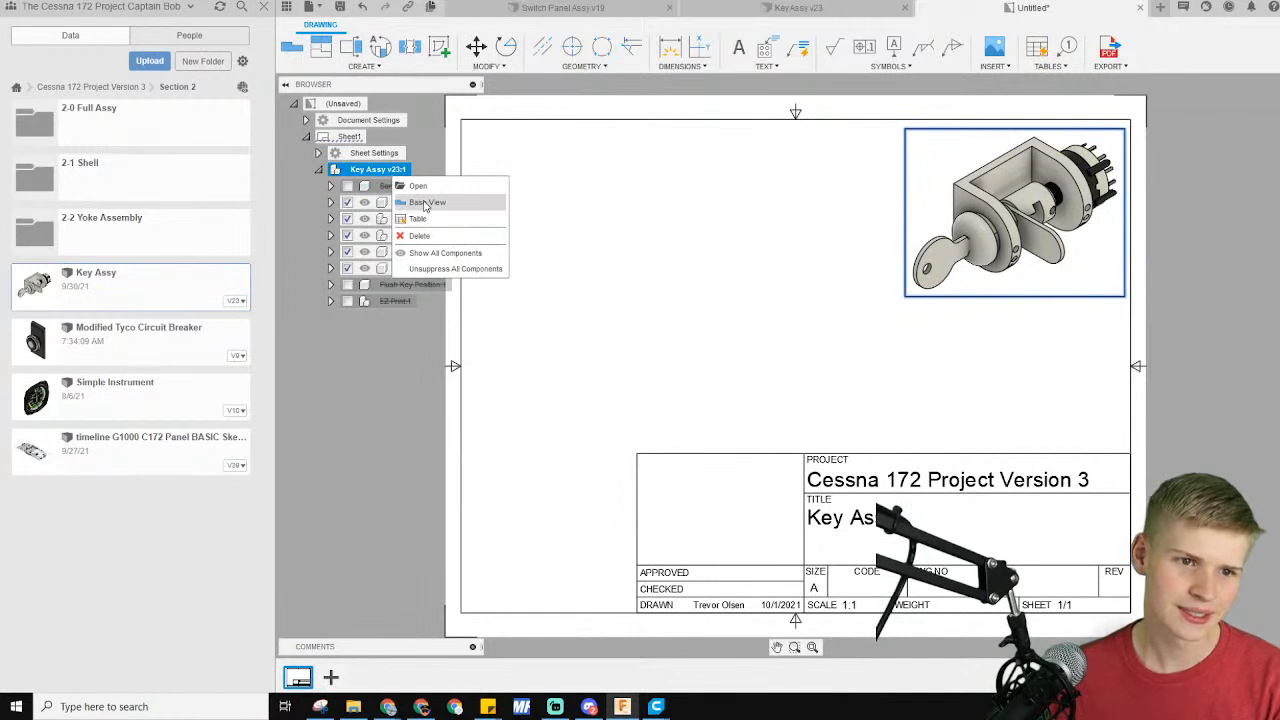
pyautogui.click(427, 202)
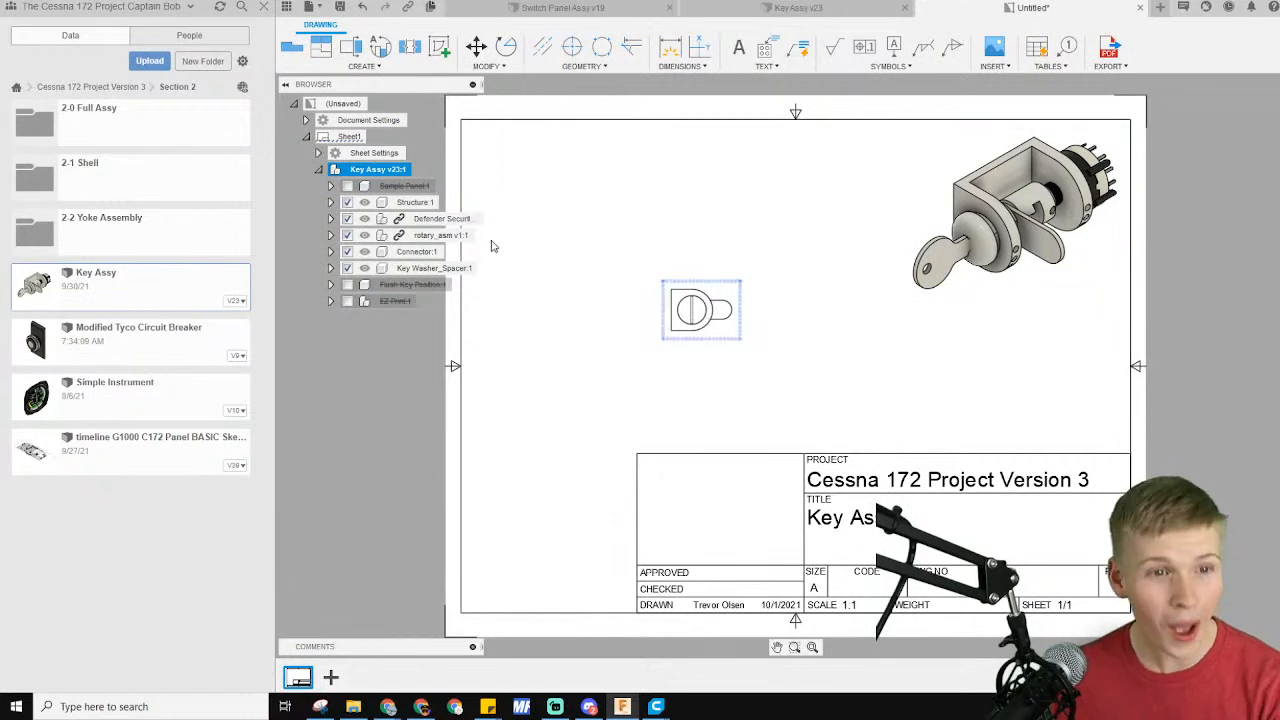
pyautogui.rightClick(378, 169)
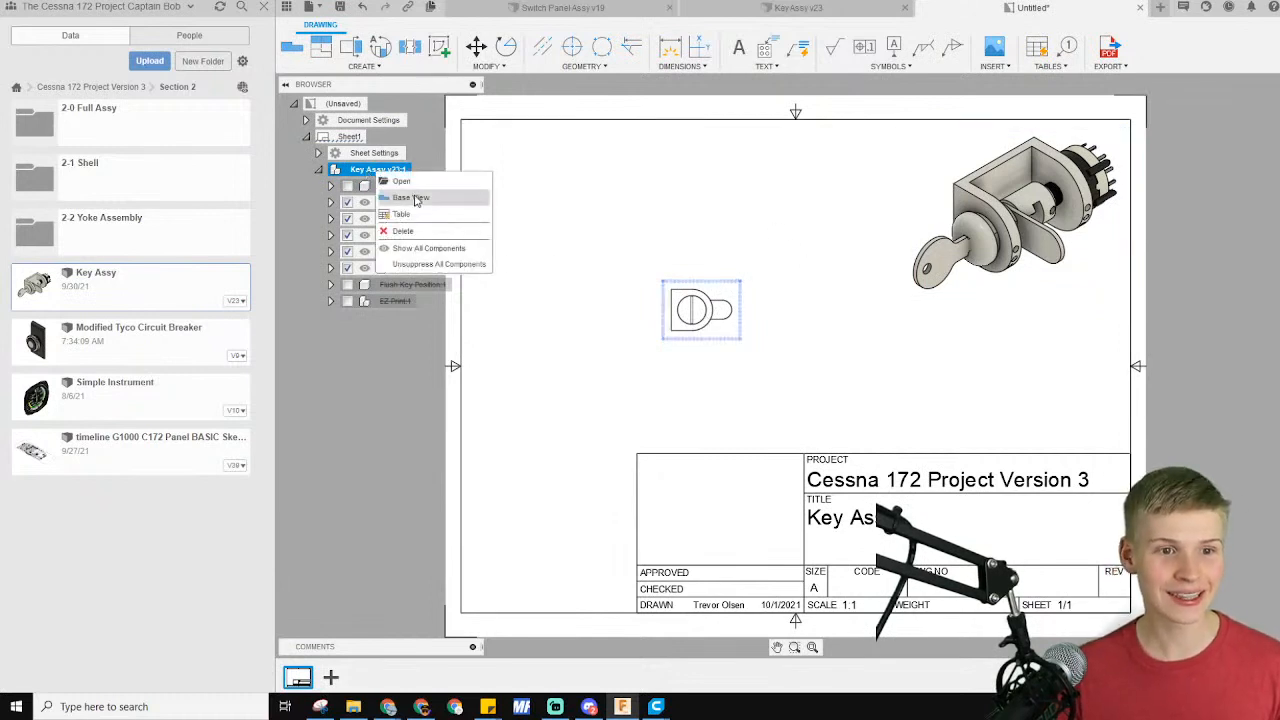
pyautogui.click(411, 197)
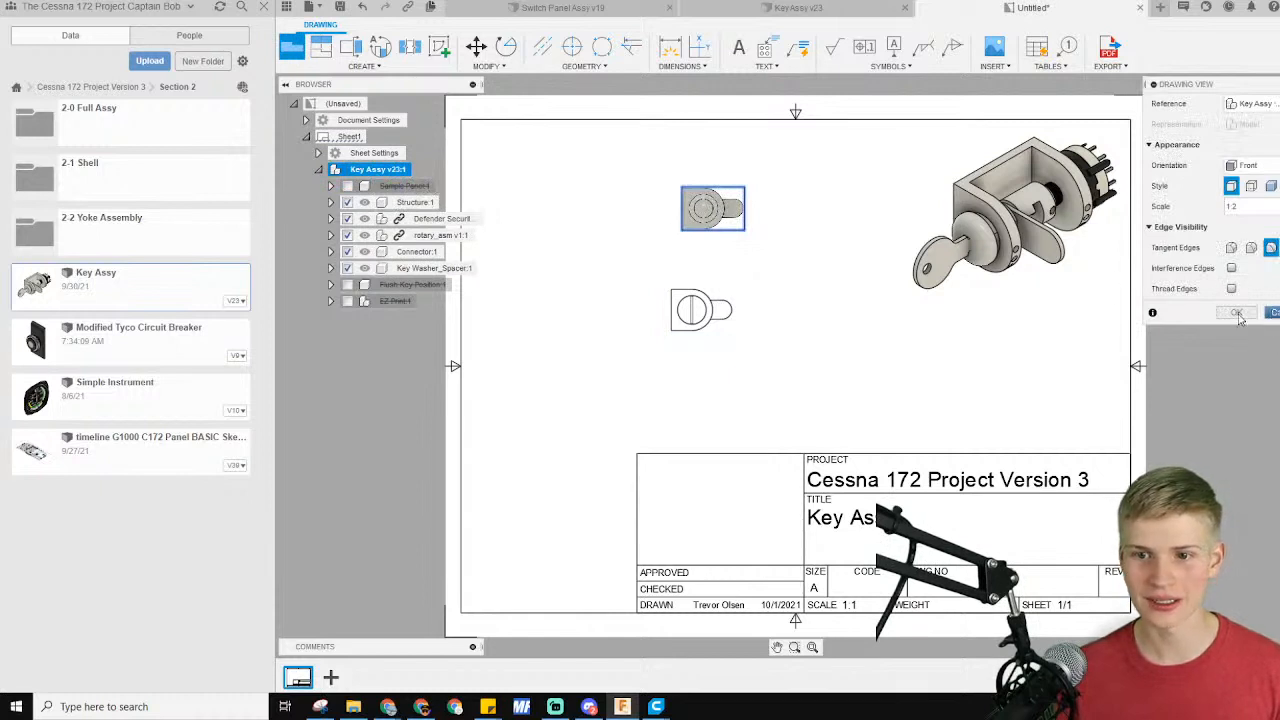
# Confirm the second front view, then delete that upper duplicate front view
pyautogui.click(1236, 312)
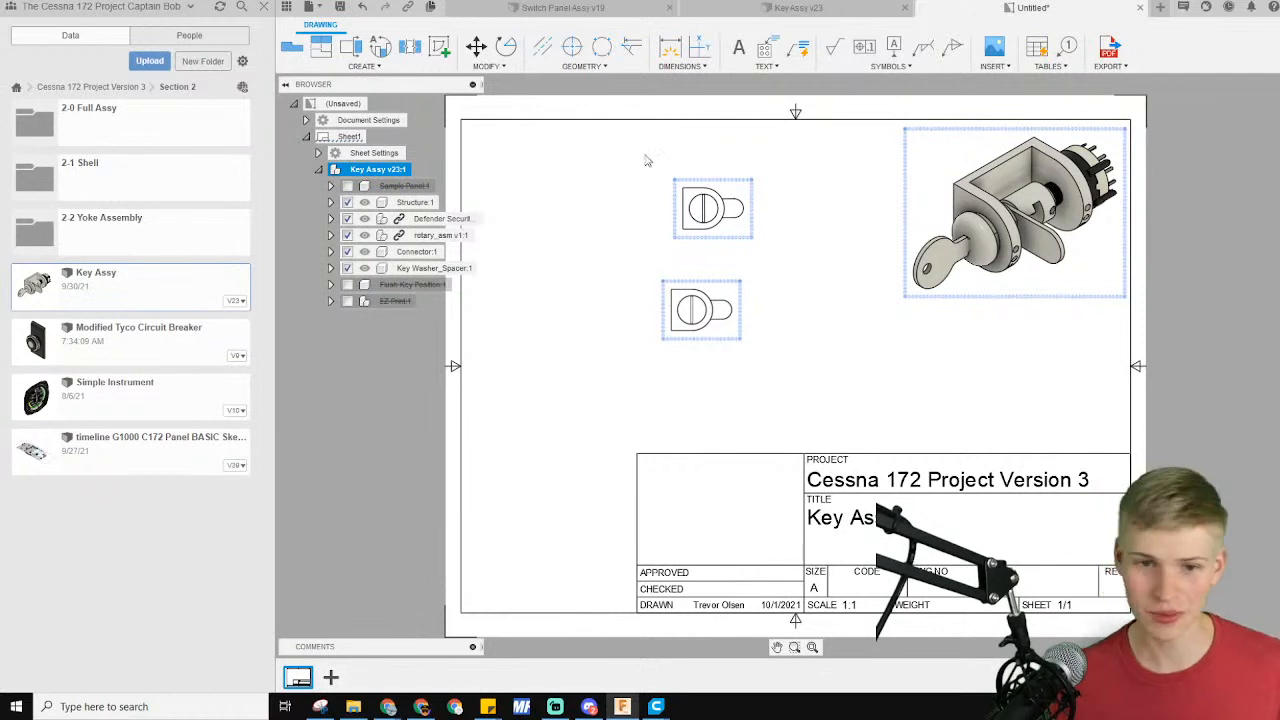
pyautogui.moveTo(418, 147)
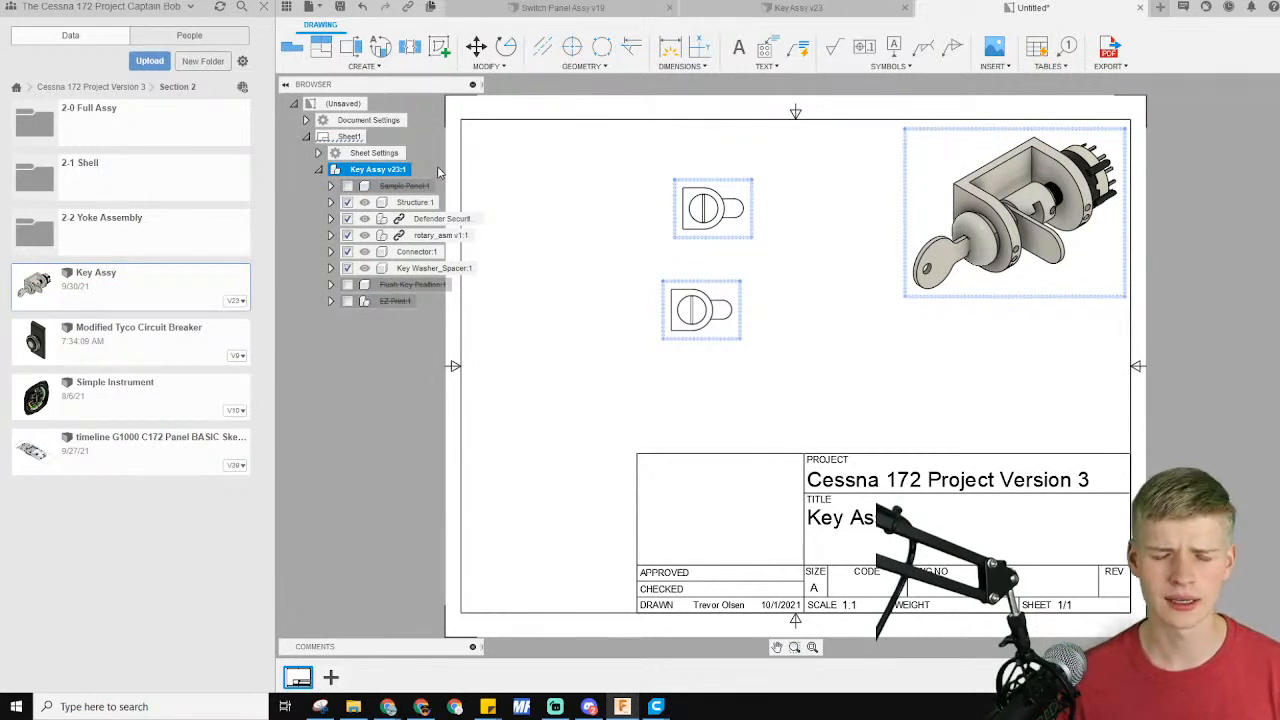
pyautogui.moveTo(611, 254)
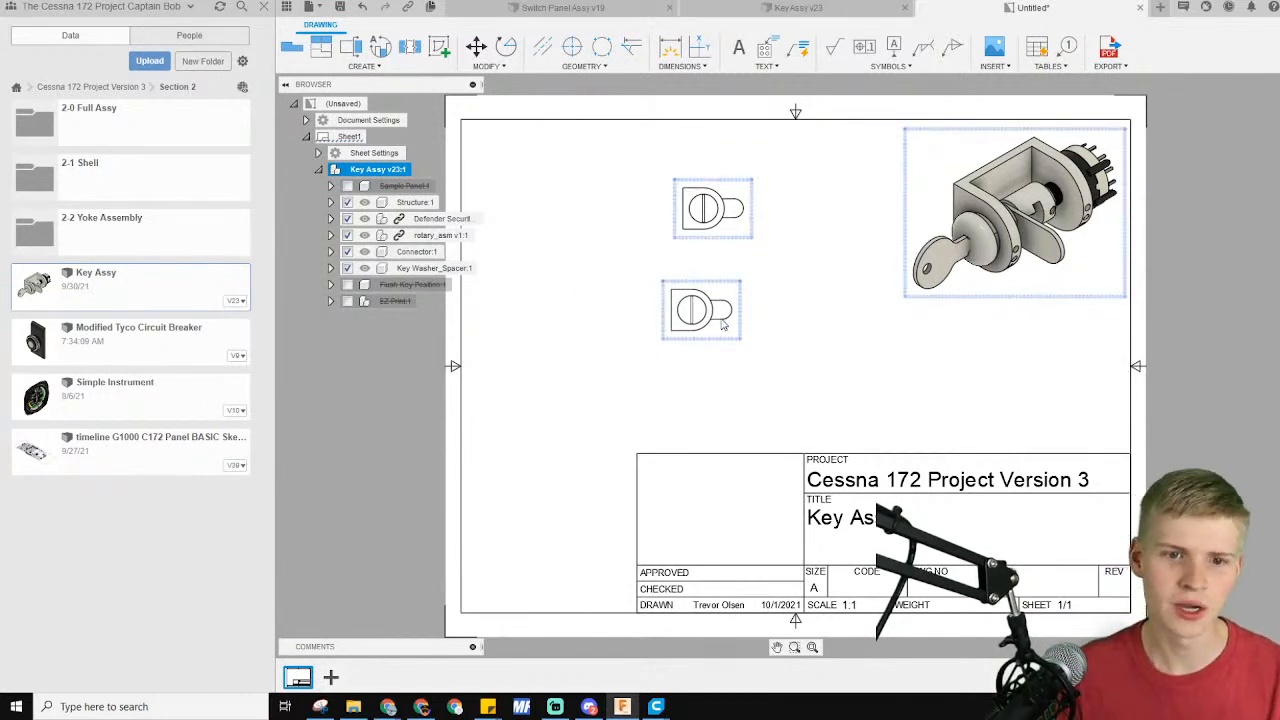
pyautogui.click(701, 309)
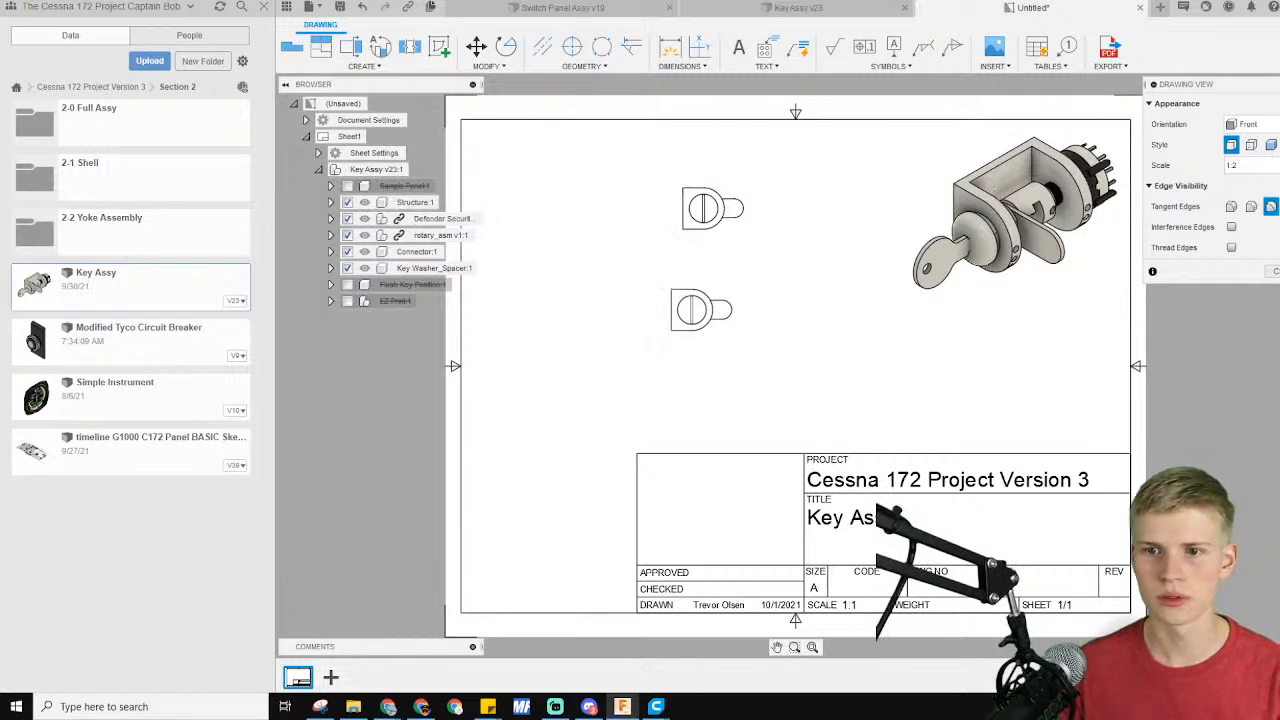
pyautogui.click(1013, 210)
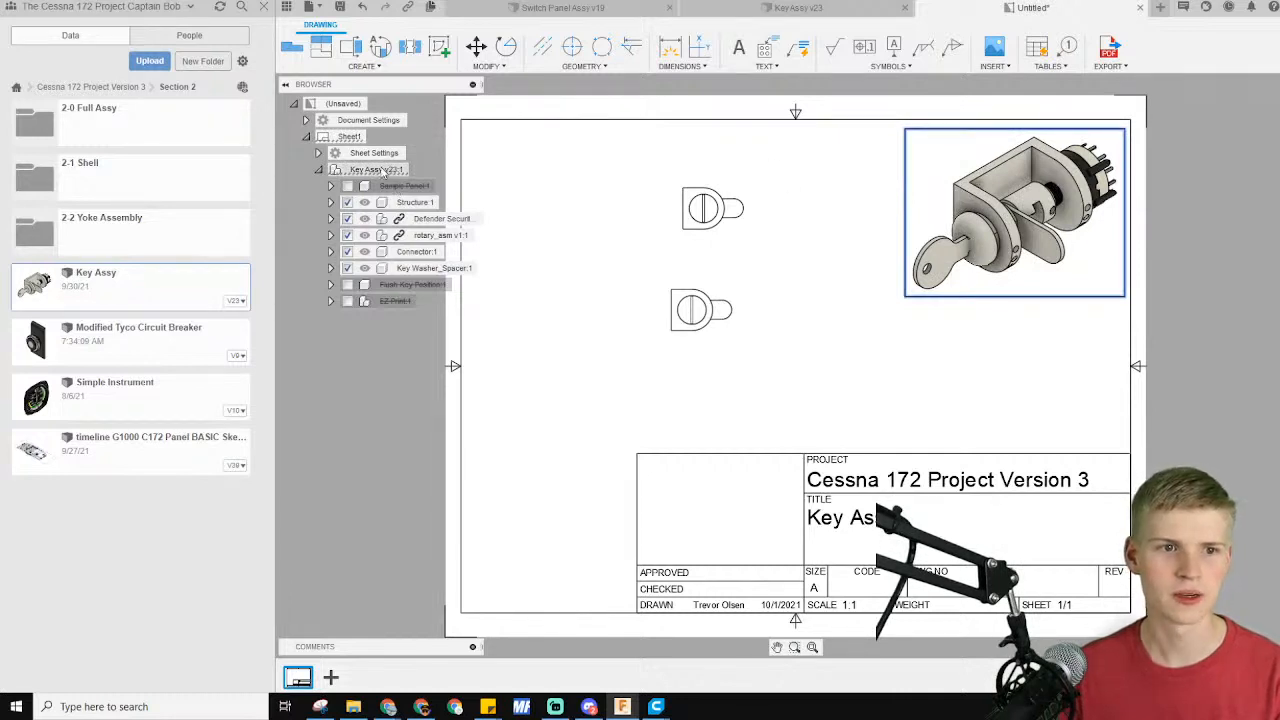
pyautogui.rightClick(372, 169)
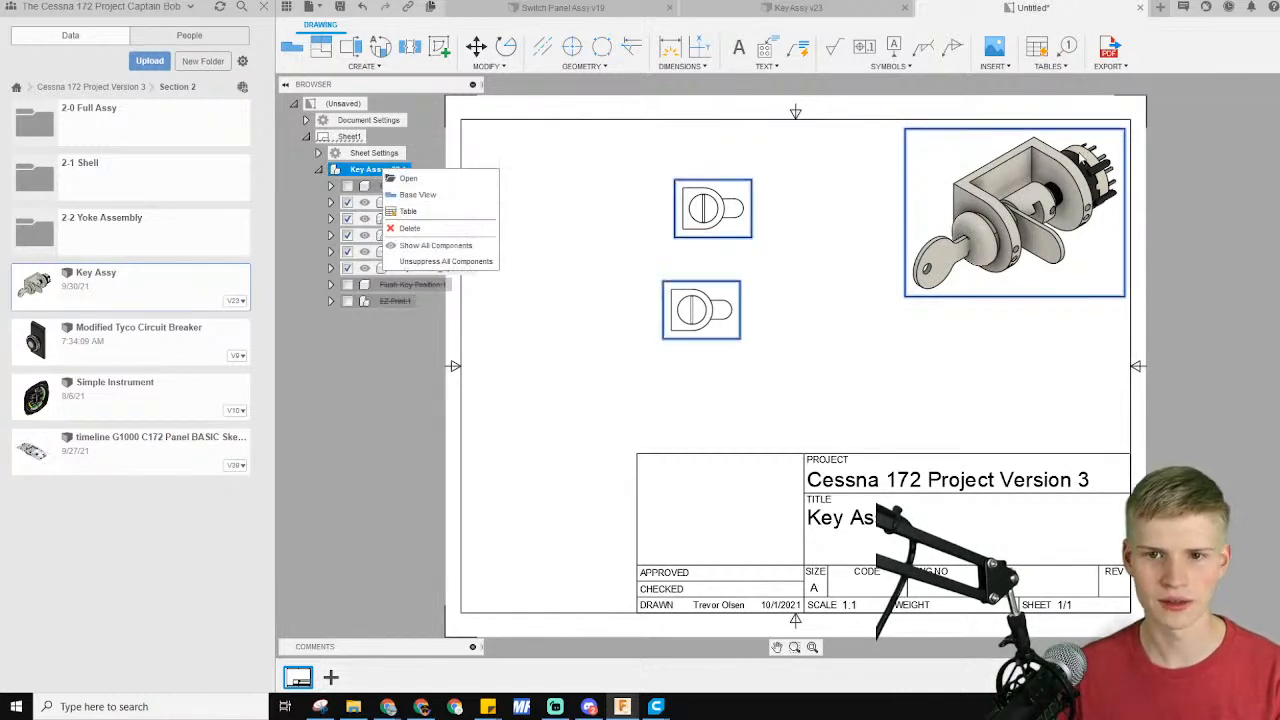
pyautogui.moveTo(418, 195)
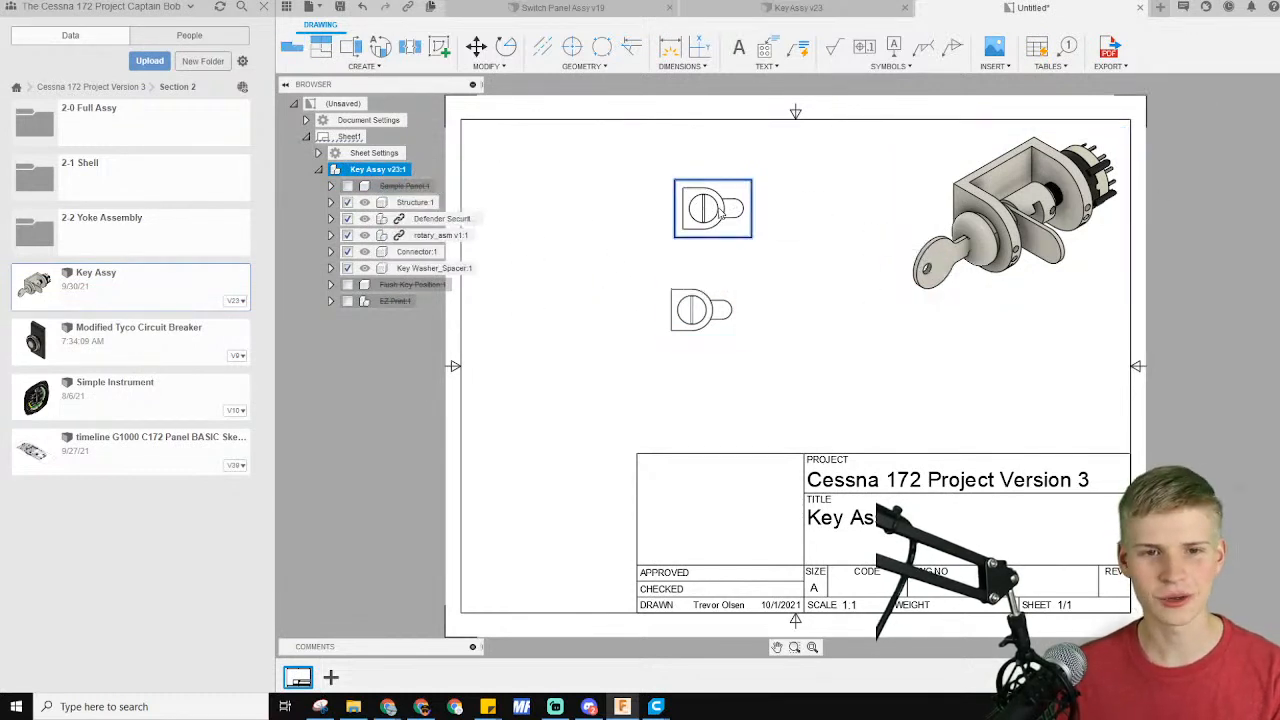
pyautogui.click(701, 310)
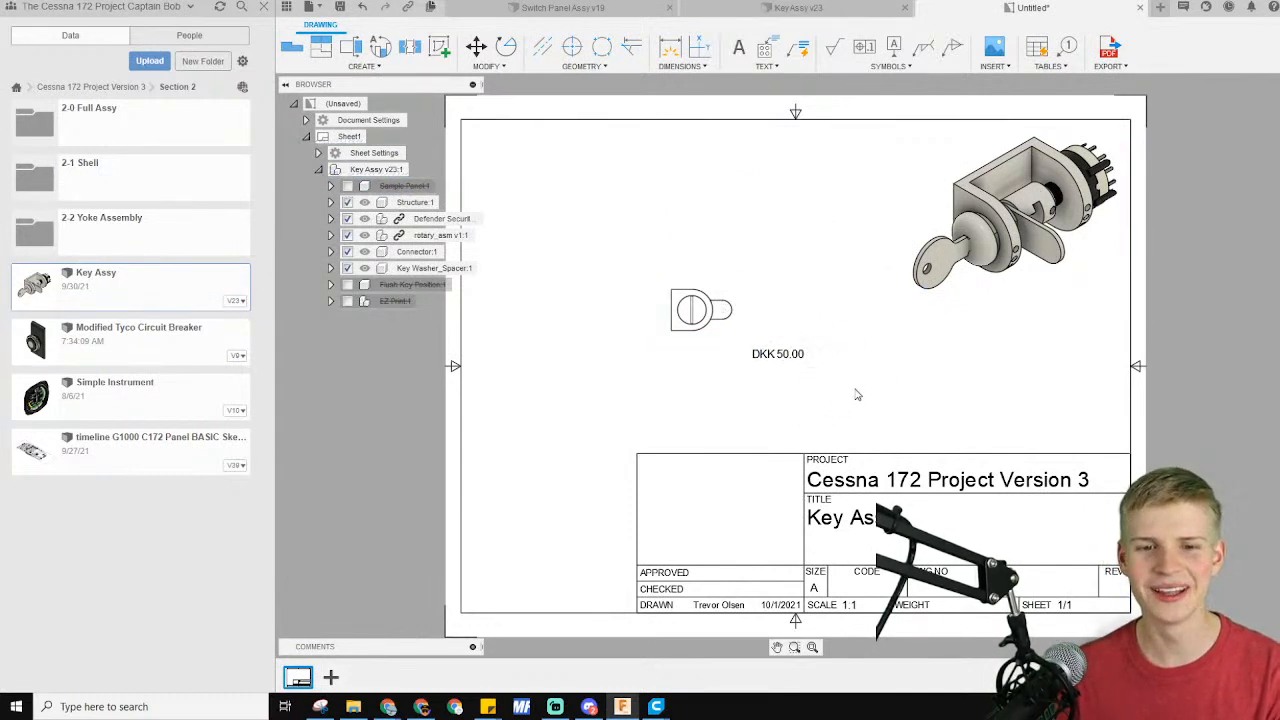
pyautogui.moveTo(773, 365)
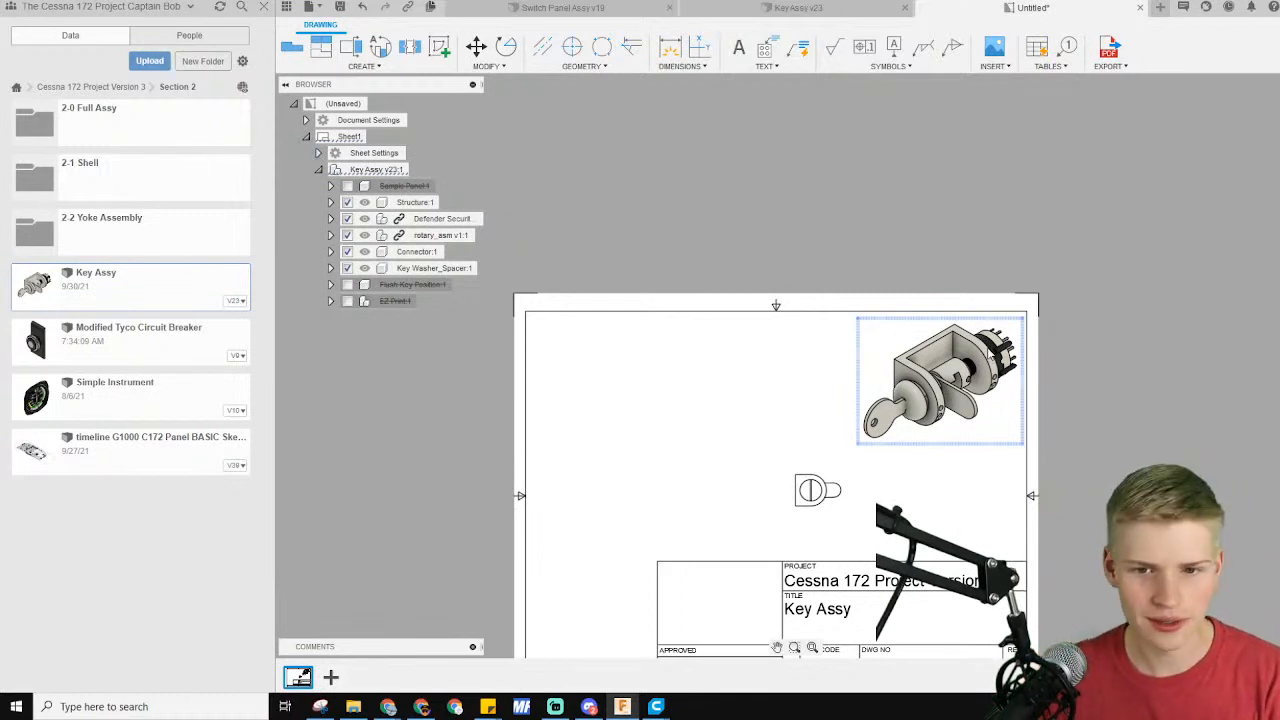
# Give the front view a larger scale and move it further left on the sheet
pyautogui.rightClick(367, 169)
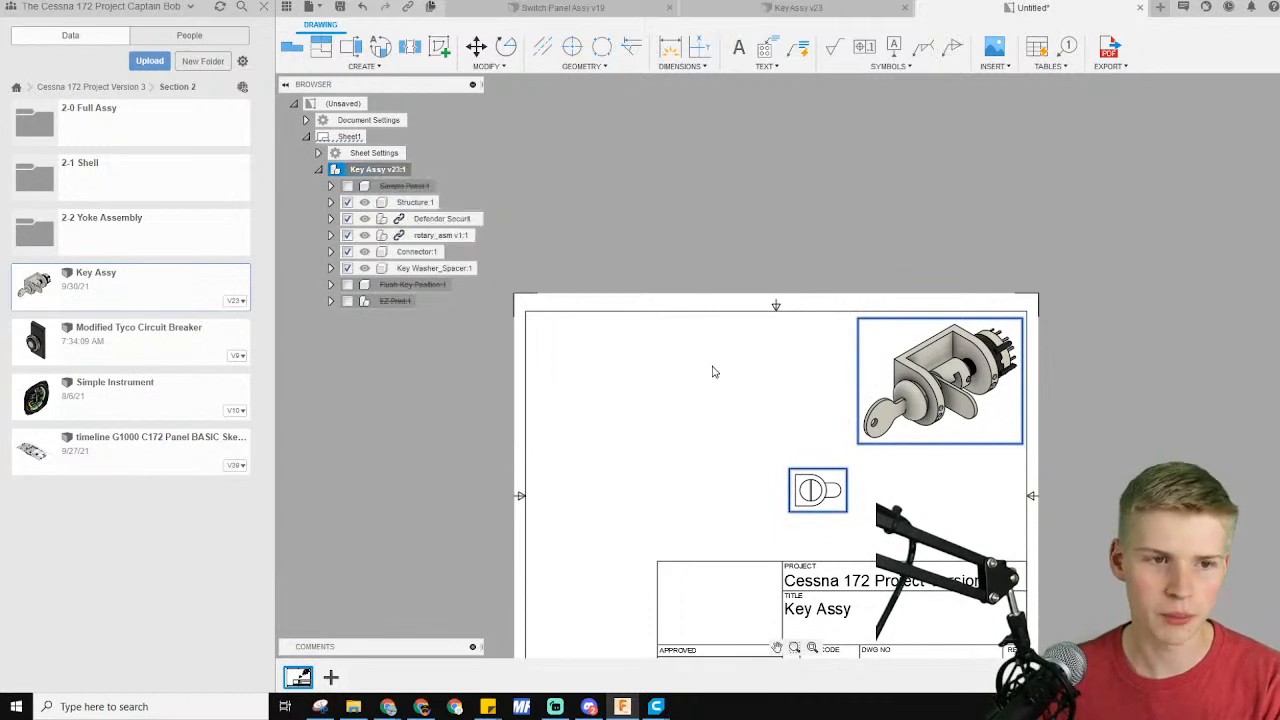
pyautogui.click(940, 380)
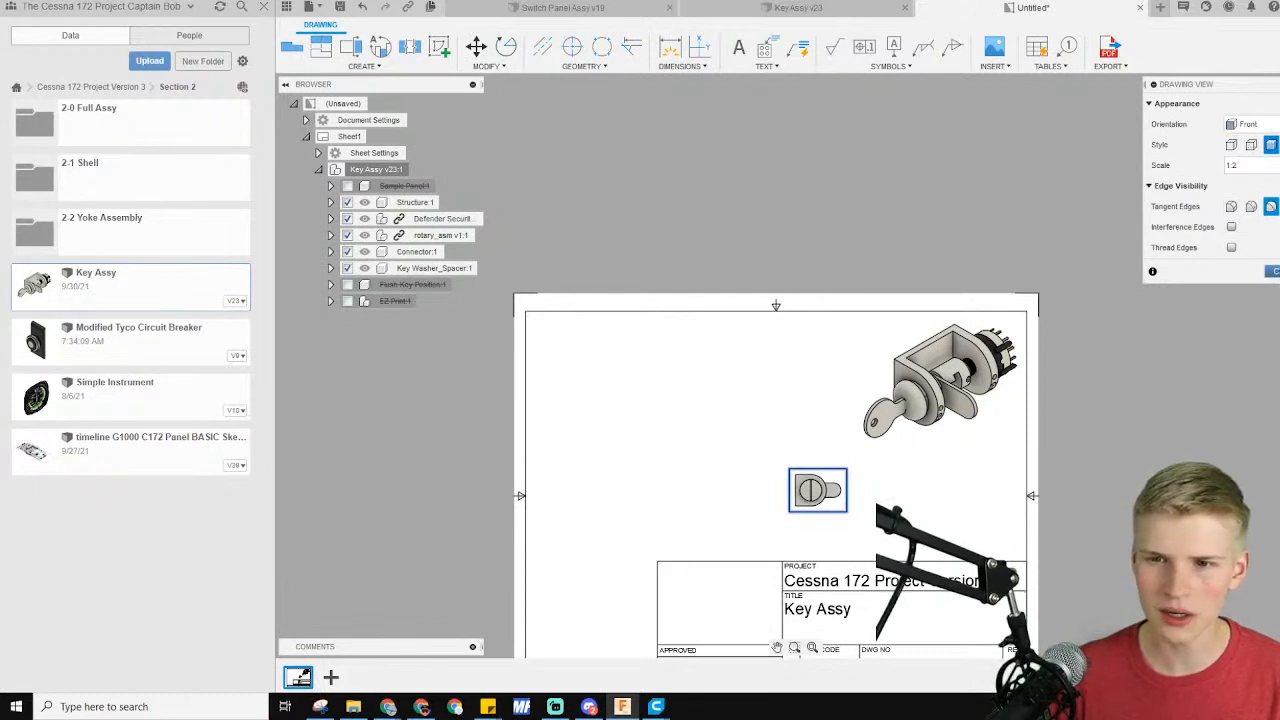
pyautogui.click(1232, 165)
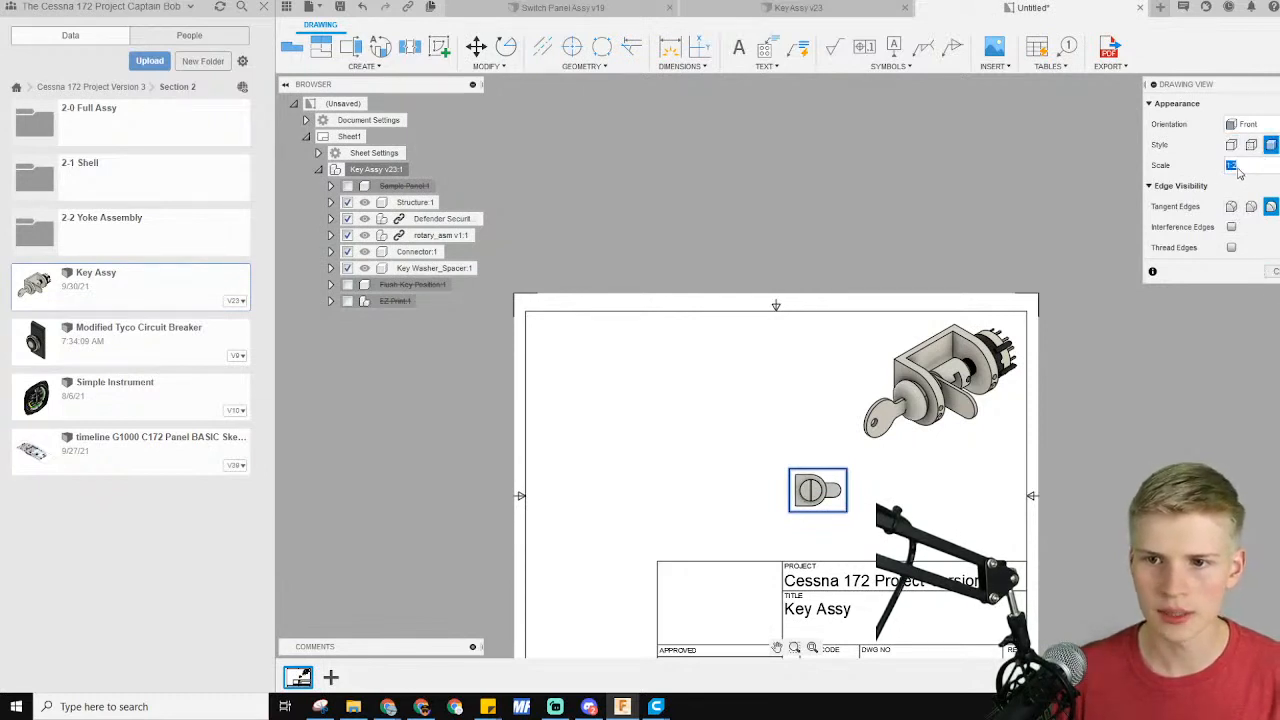
pyautogui.click(1232, 165)
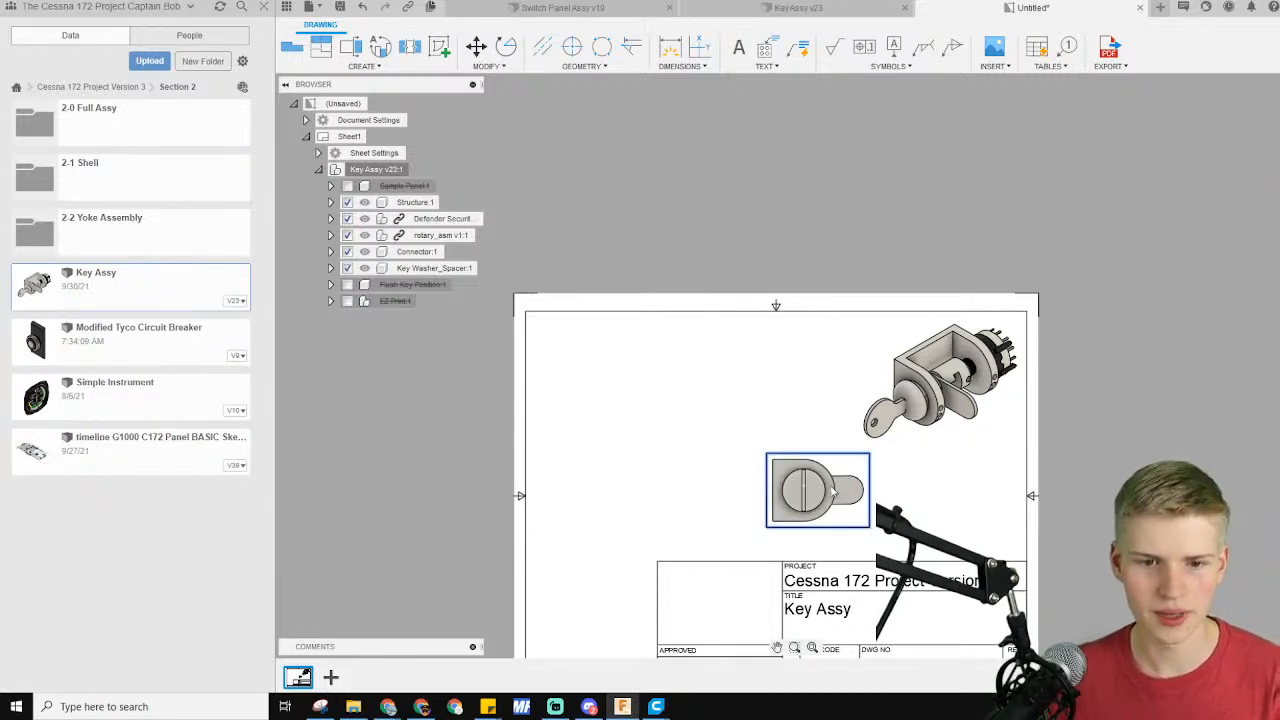
pyautogui.click(351, 47)
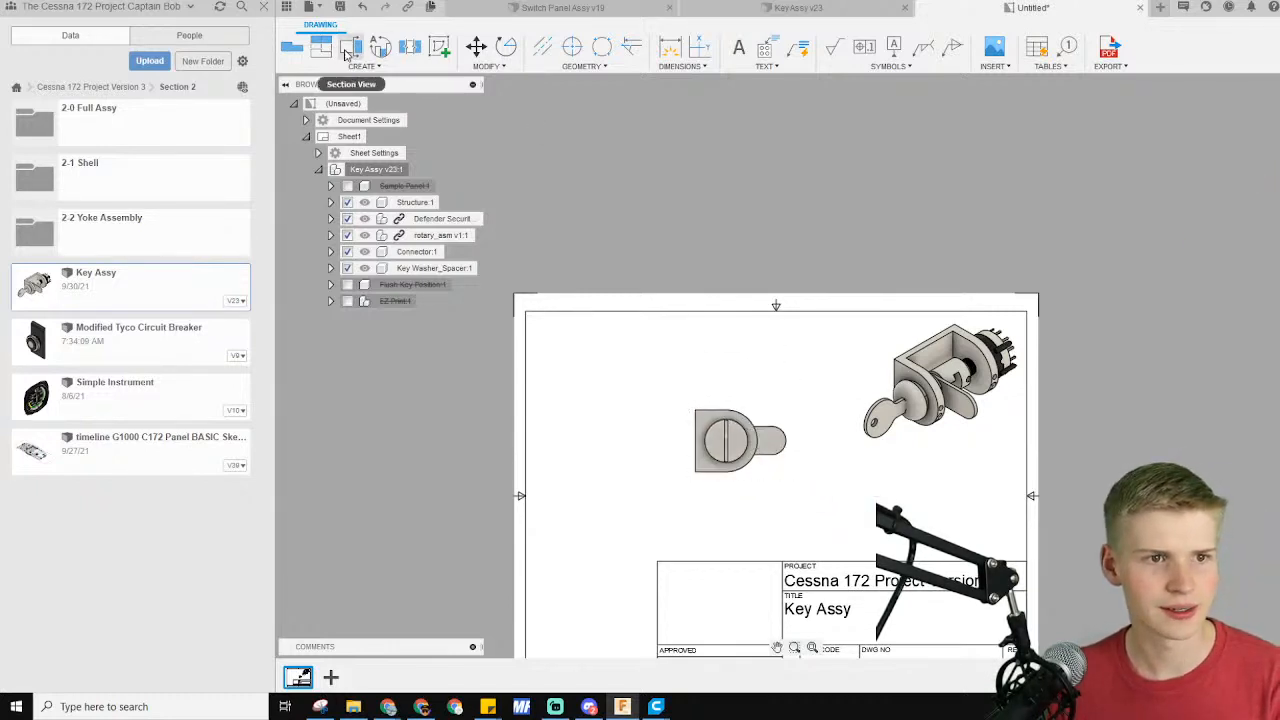
# Add projected side and isometric views from the front view, then reposition the side view
pyautogui.click(320, 47)
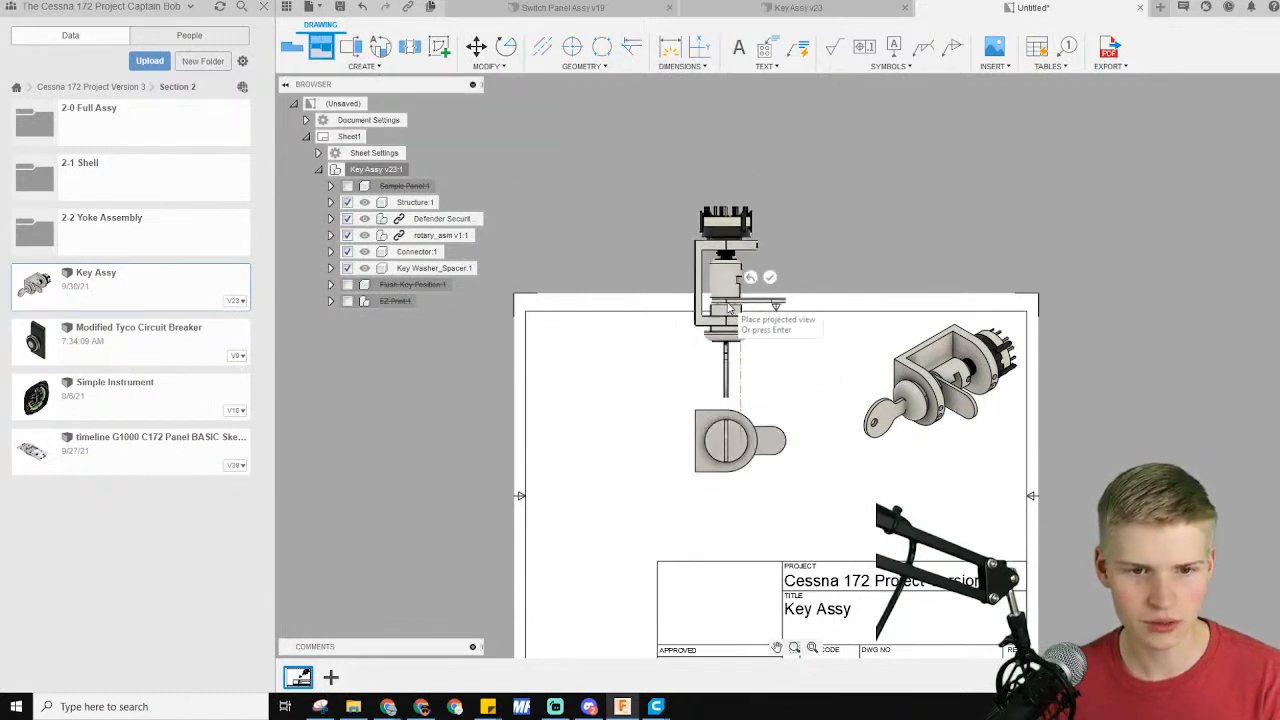
pyautogui.moveTo(620, 355)
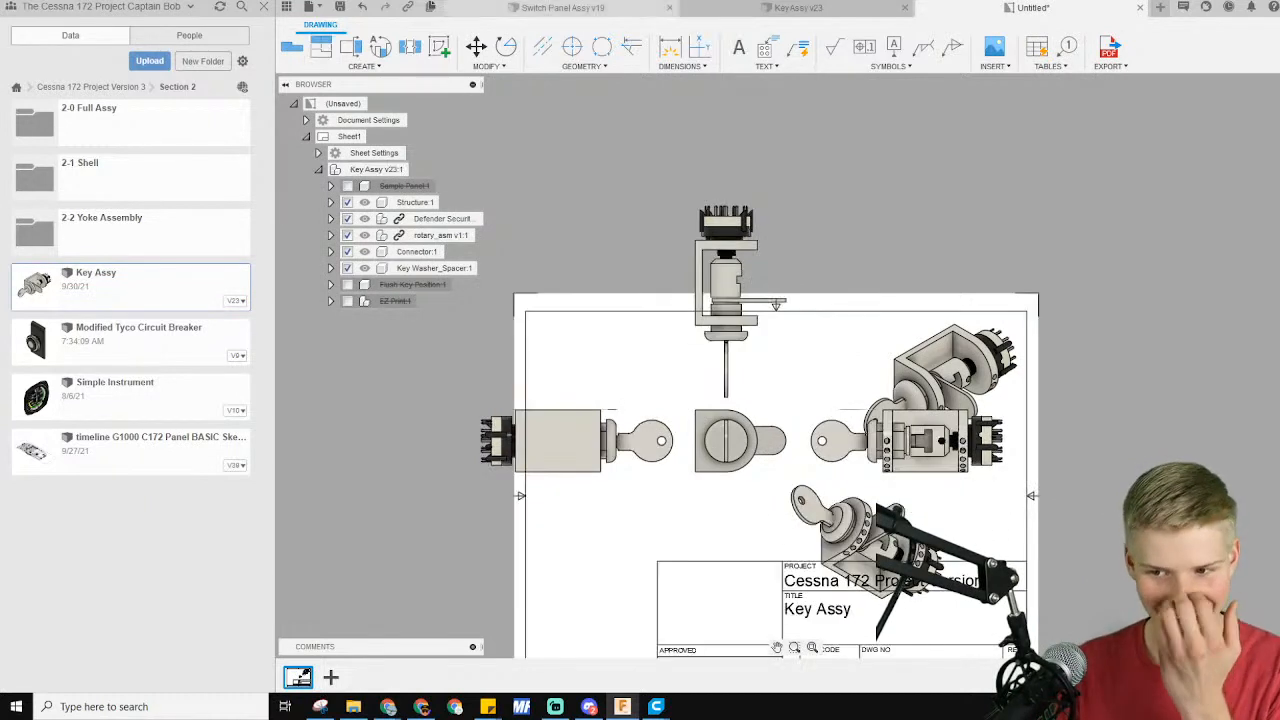
pyautogui.click(738, 300)
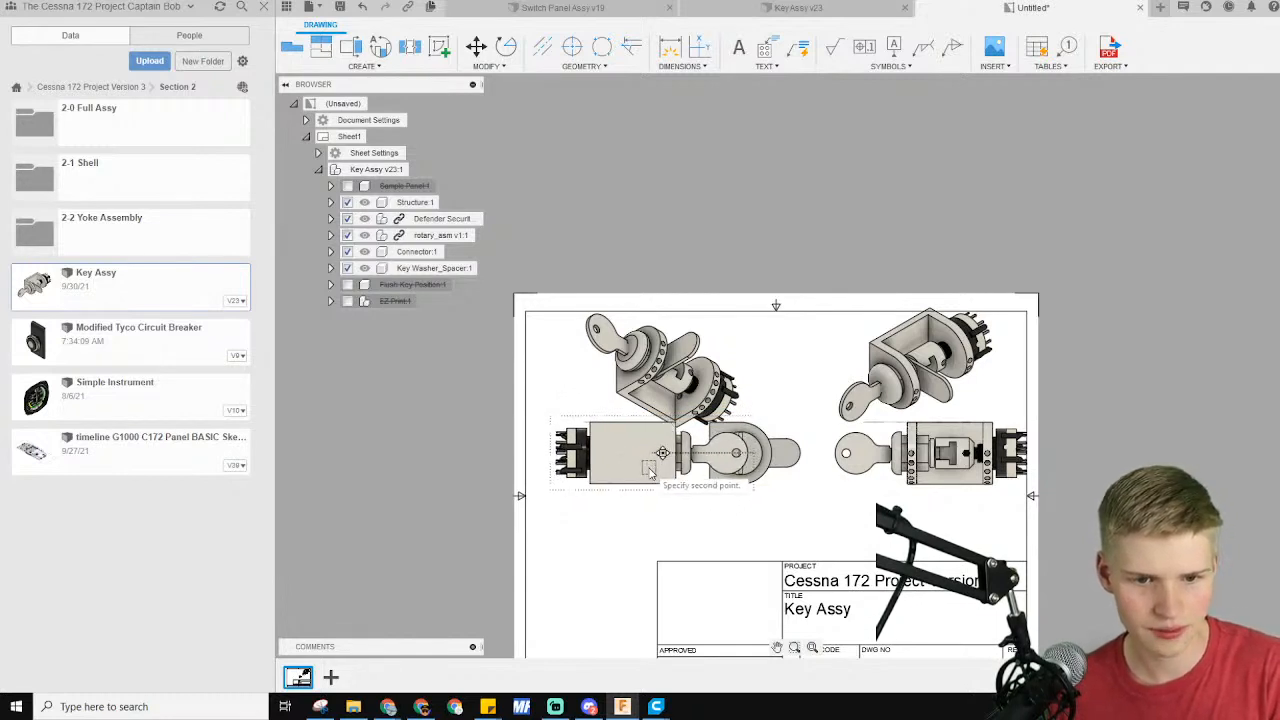
pyautogui.click(650, 453)
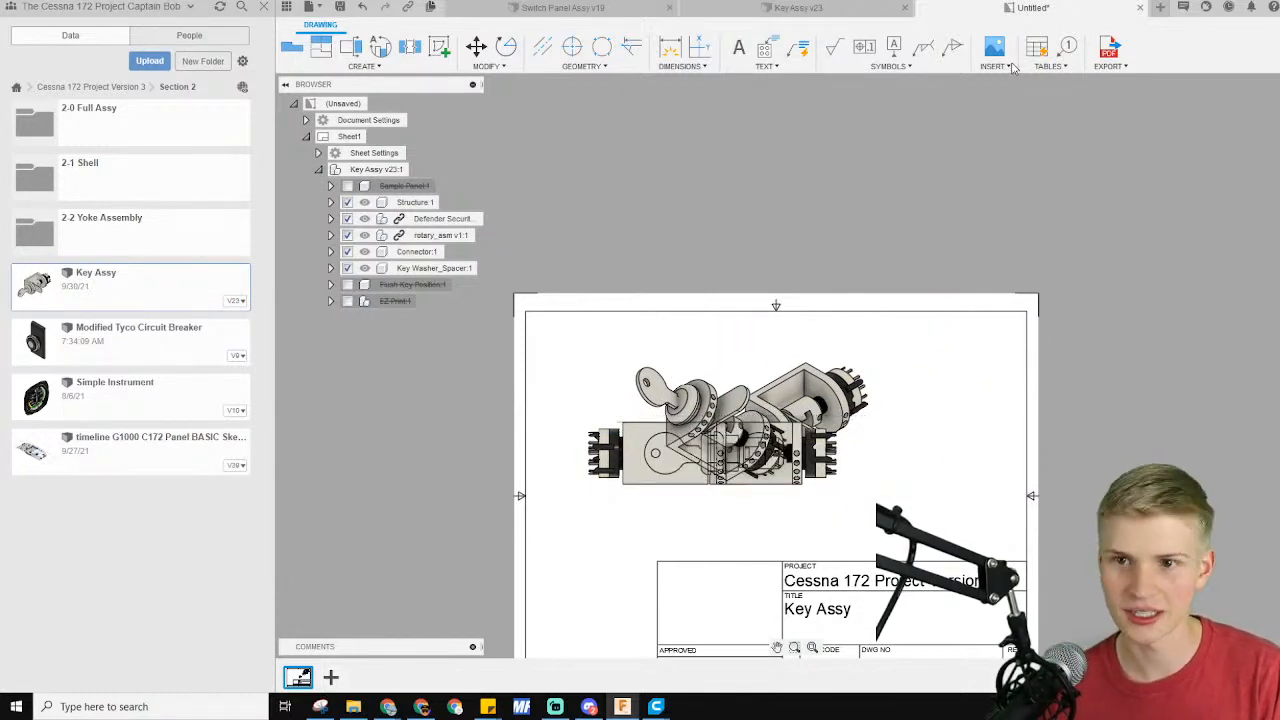
# Export only the current drawing sheet to PDF
pyautogui.click(1109, 50)
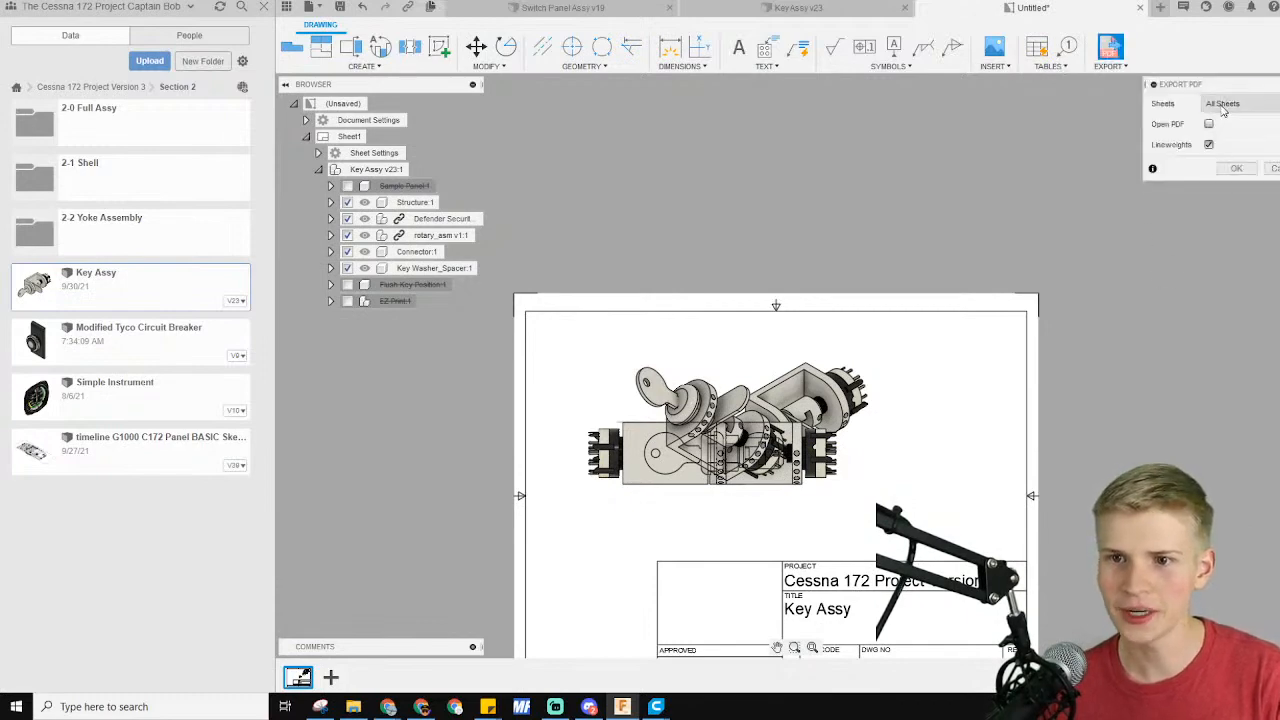
pyautogui.click(1230, 103)
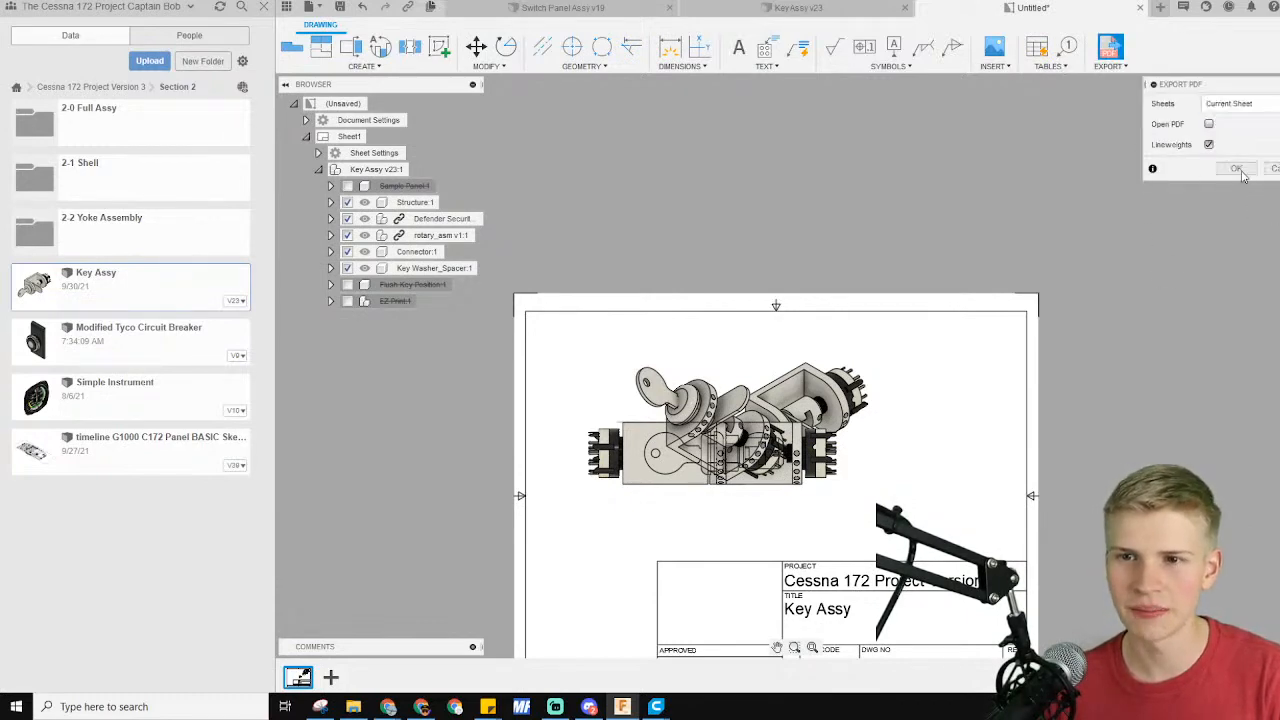
pyautogui.click(1236, 168)
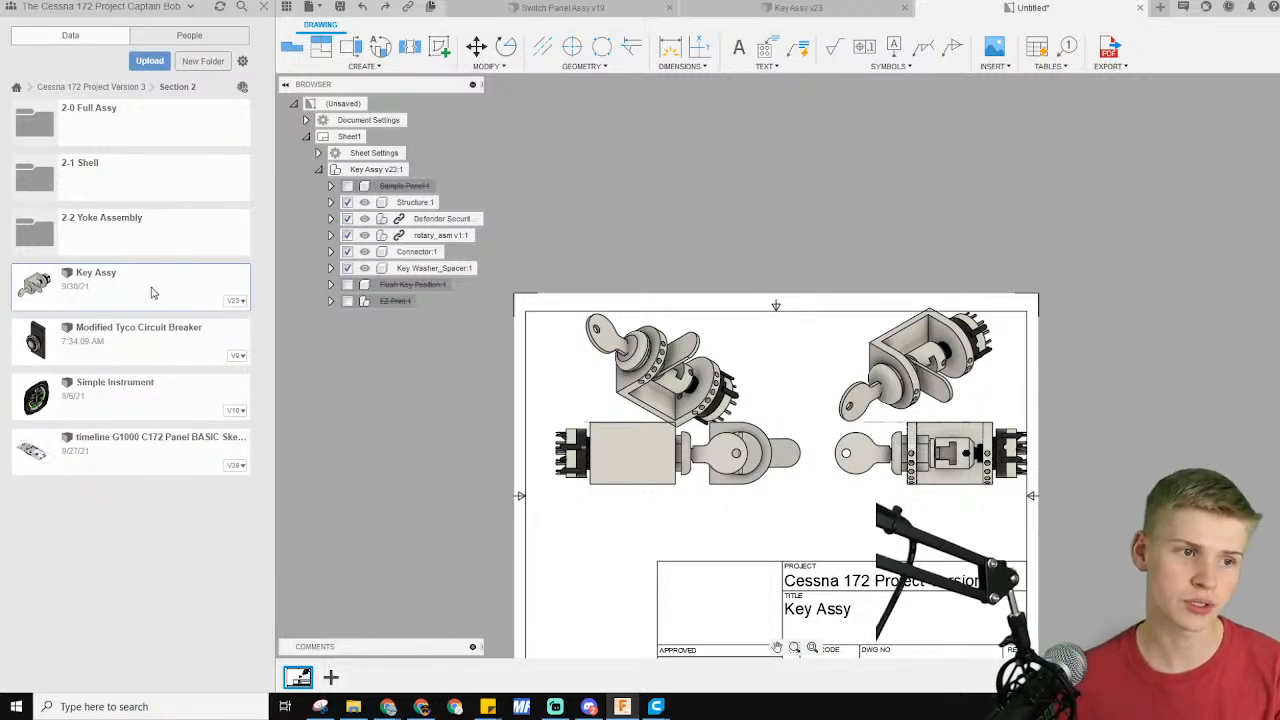
# Open the Key Assy design from the Data Panel and switch to its tab
pyautogui.rightClick(130, 285)
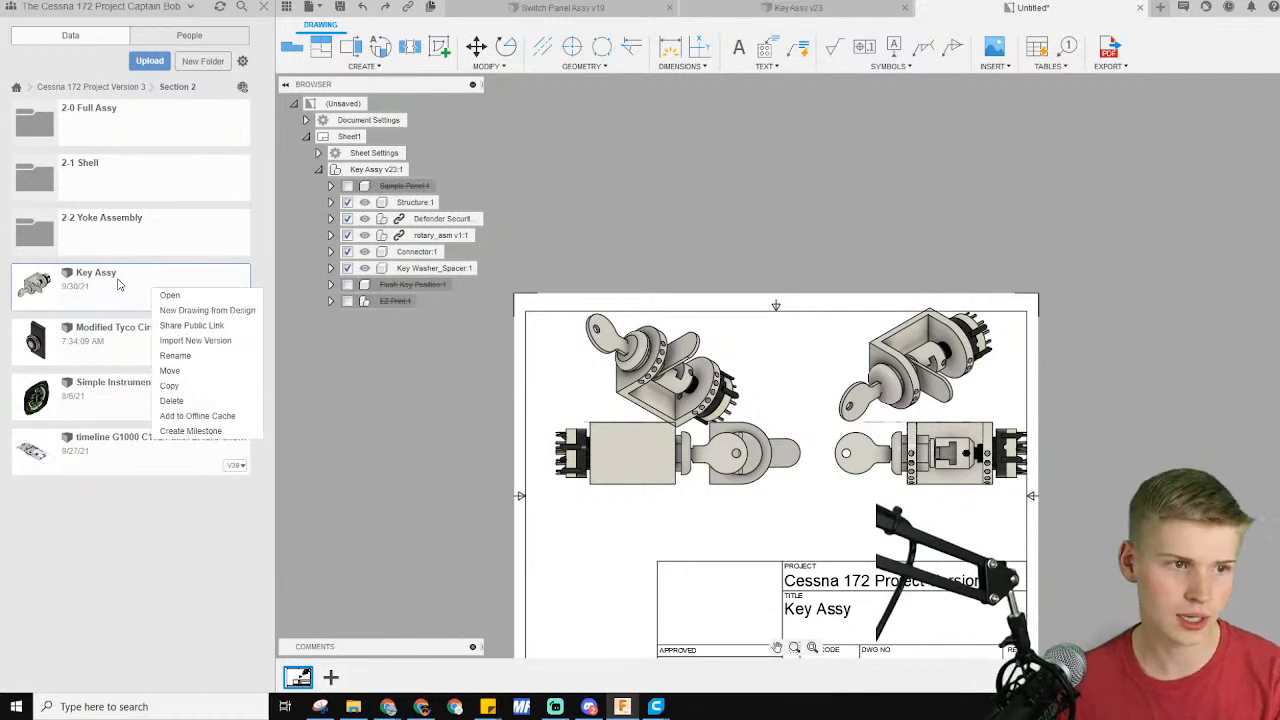
pyautogui.click(169, 295)
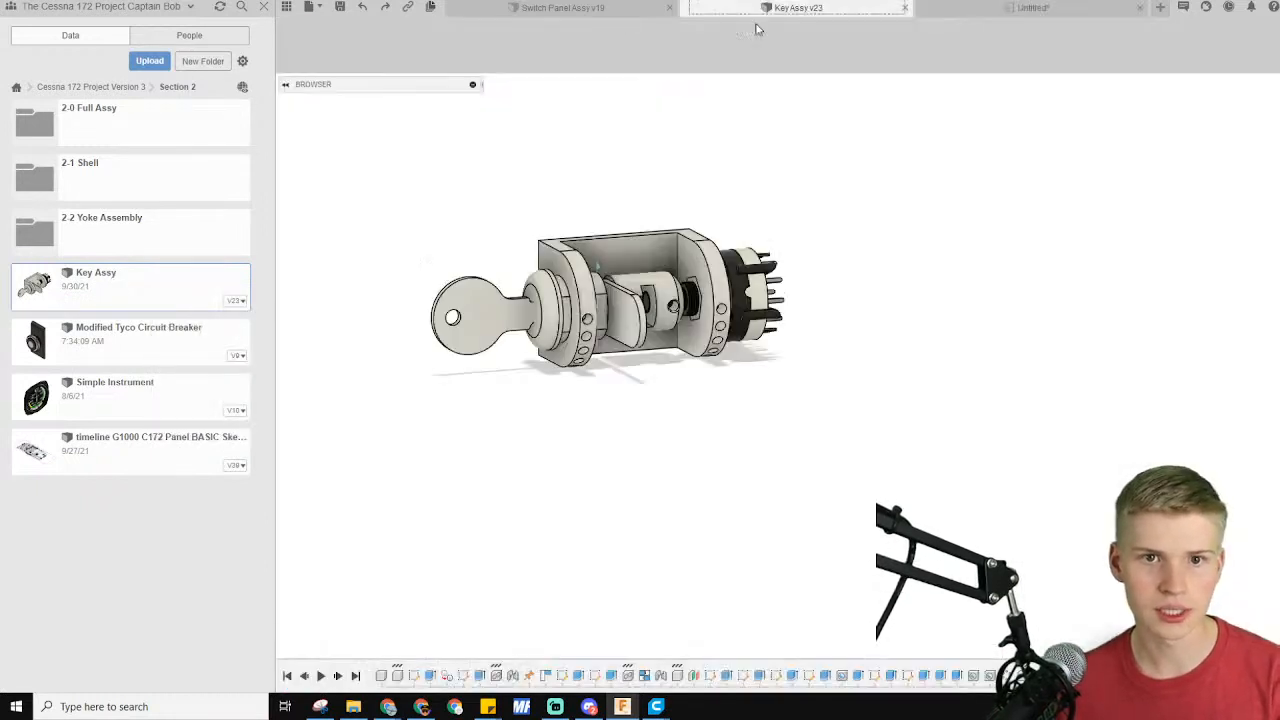
pyautogui.click(797, 8)
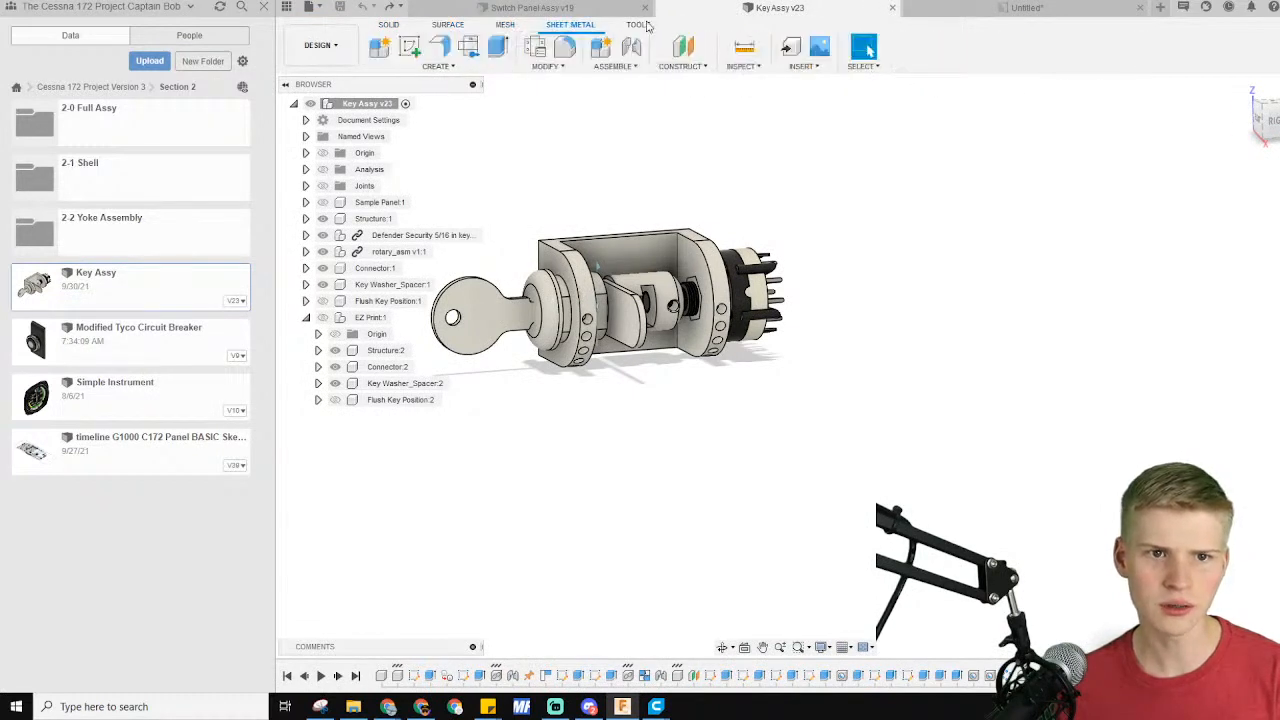
# Show the inspection tools and select the Flush Key Position component
pyautogui.click(320, 45)
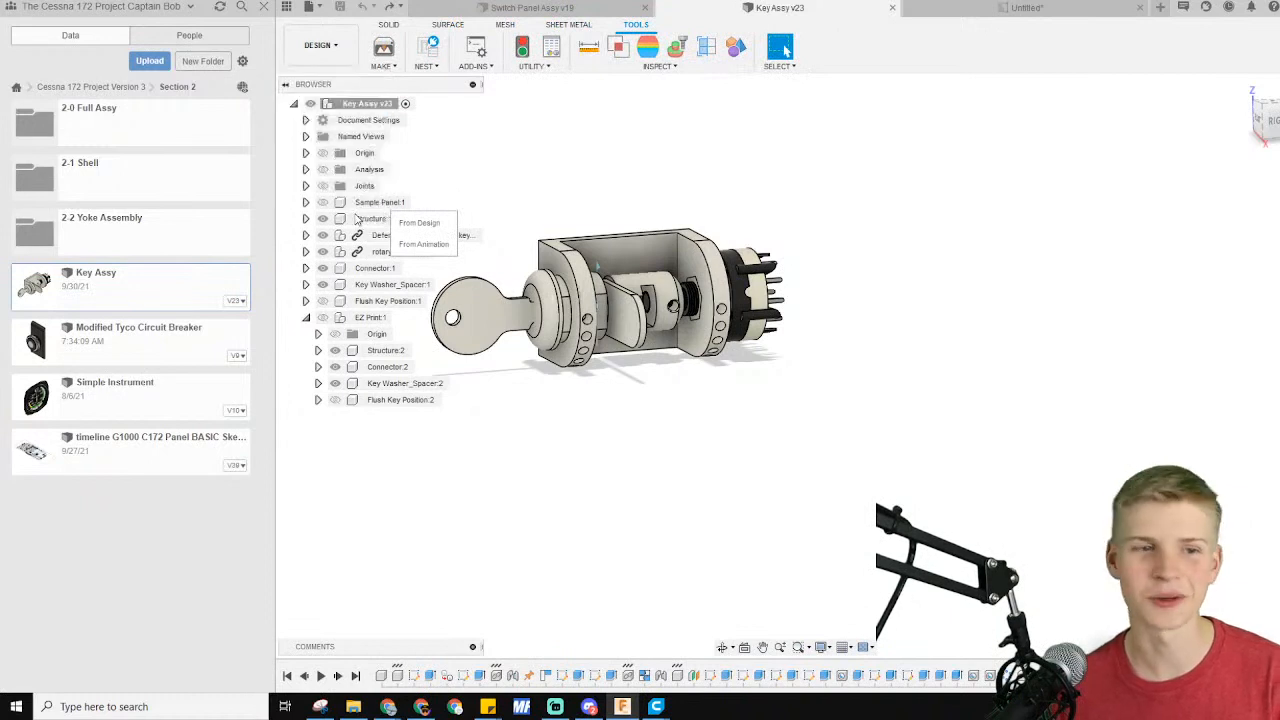
pyautogui.click(320, 45)
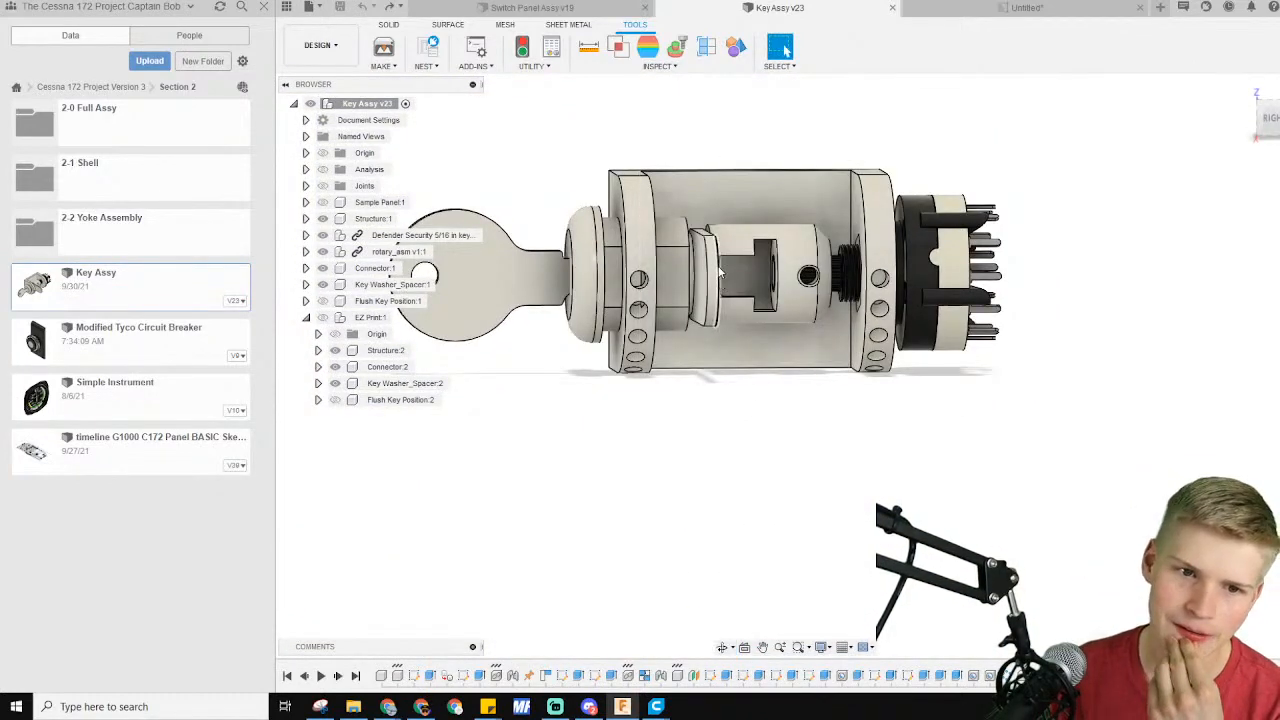
pyautogui.click(388, 301)
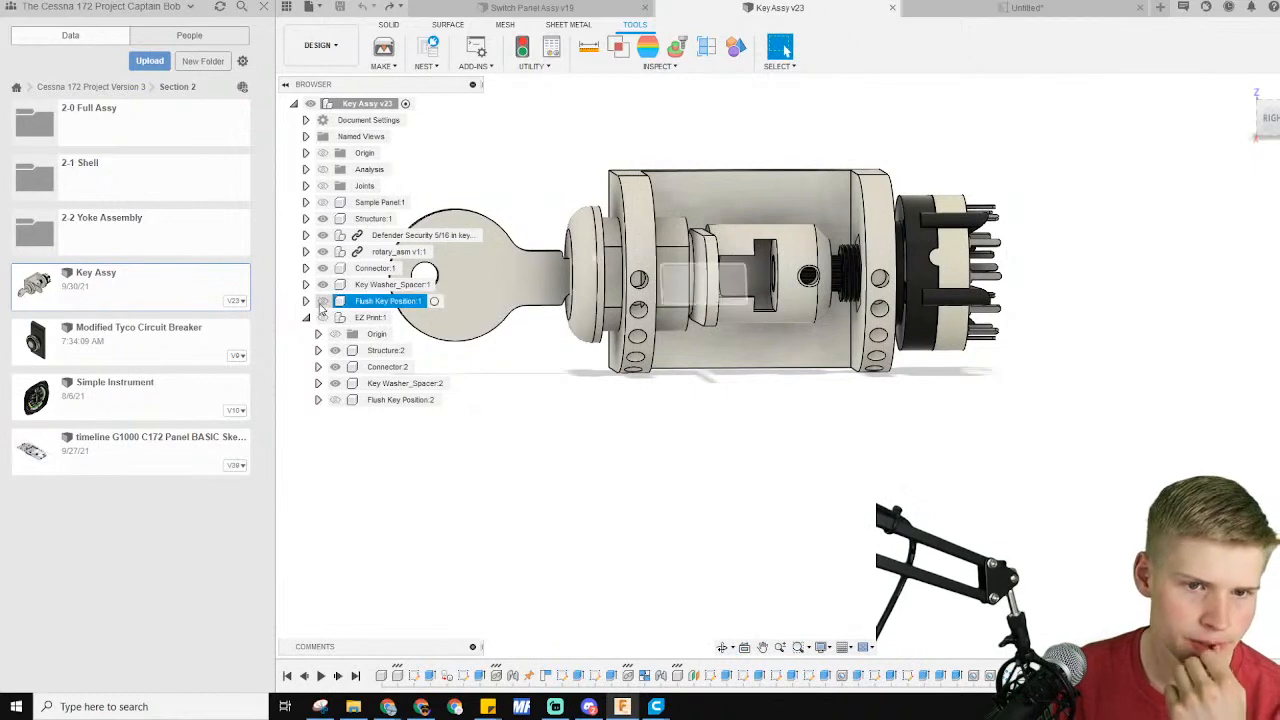
pyautogui.click(395, 284)
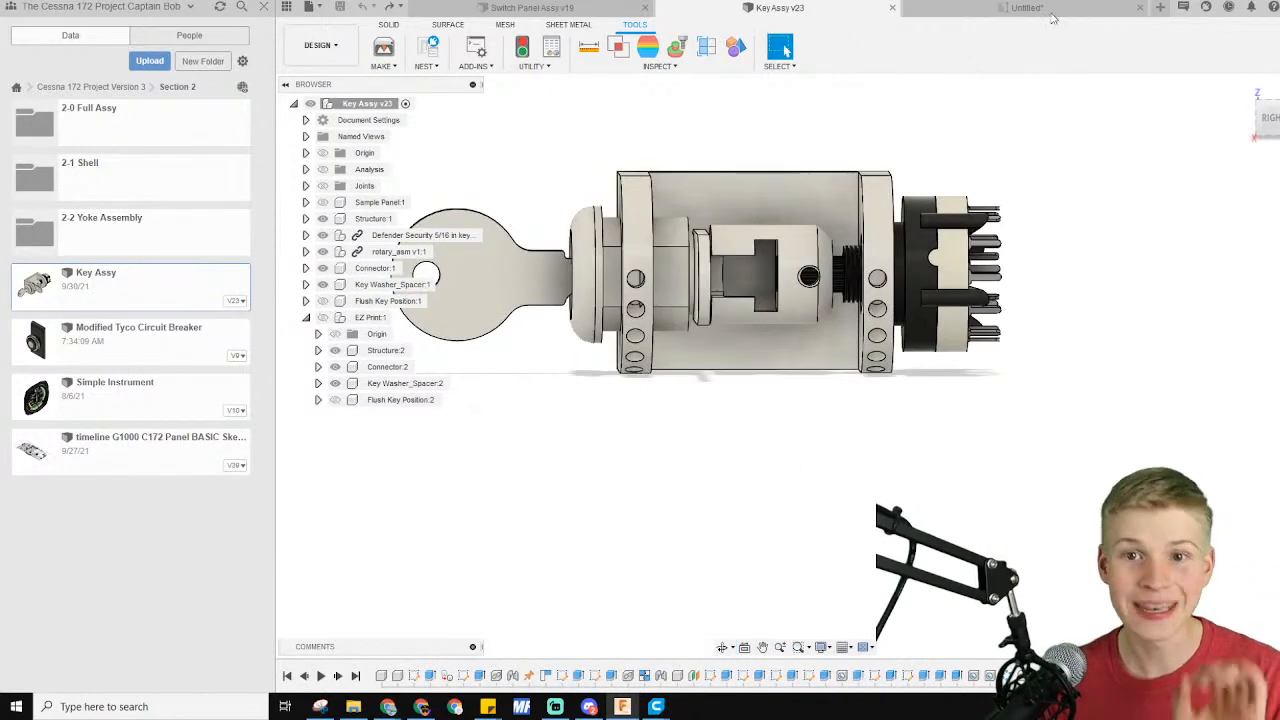
# Switch back to the Untitled drawing tab to review the arranged views
pyautogui.click(1030, 8)
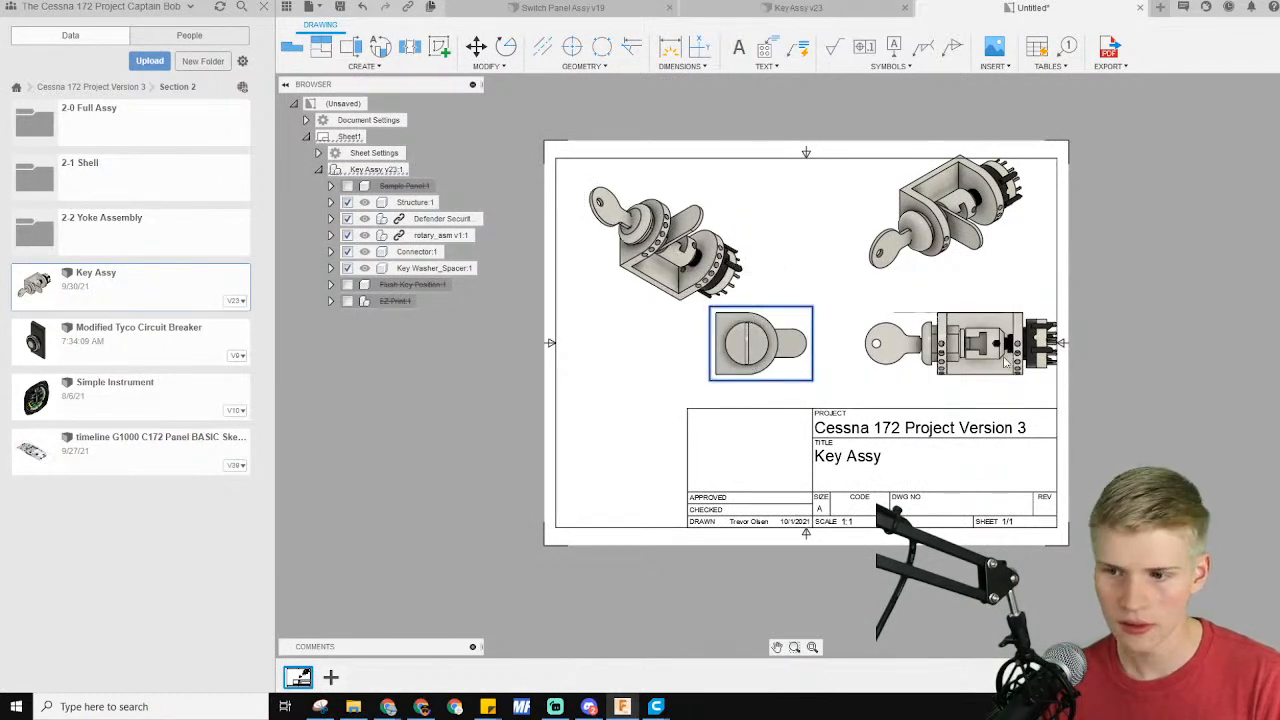
pyautogui.moveTo(857, 350)
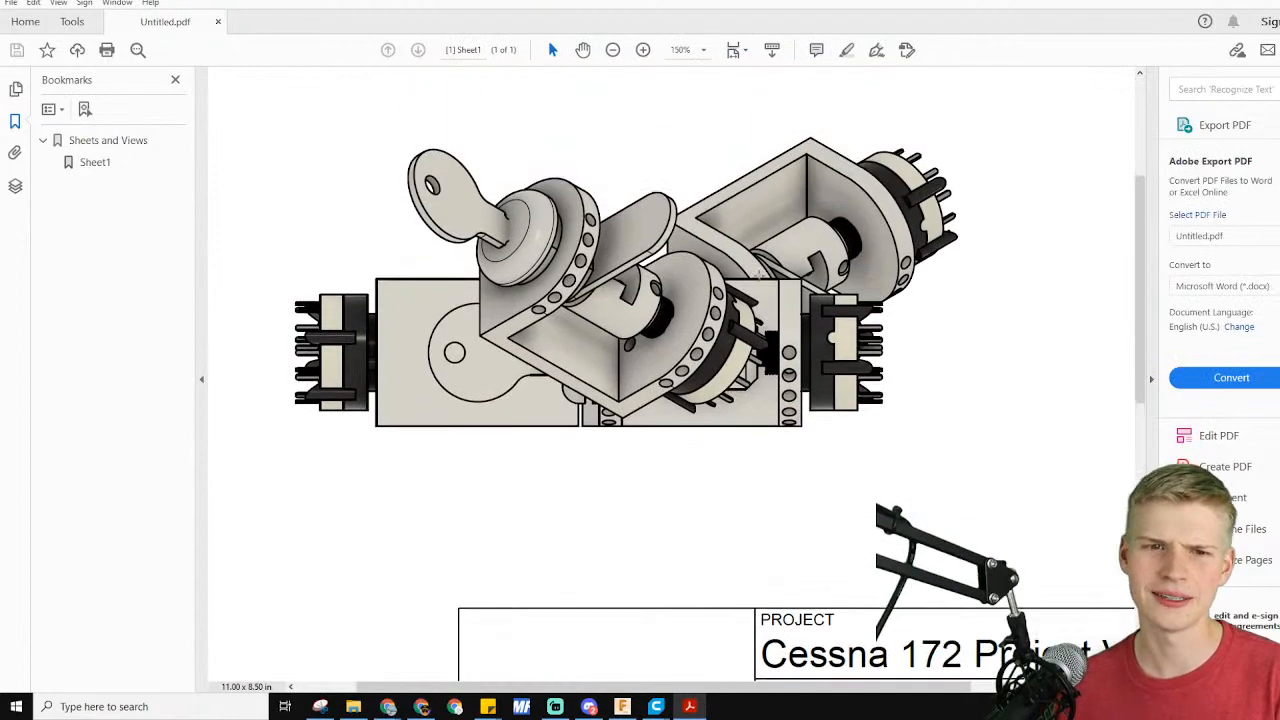
pyautogui.click(643, 50)
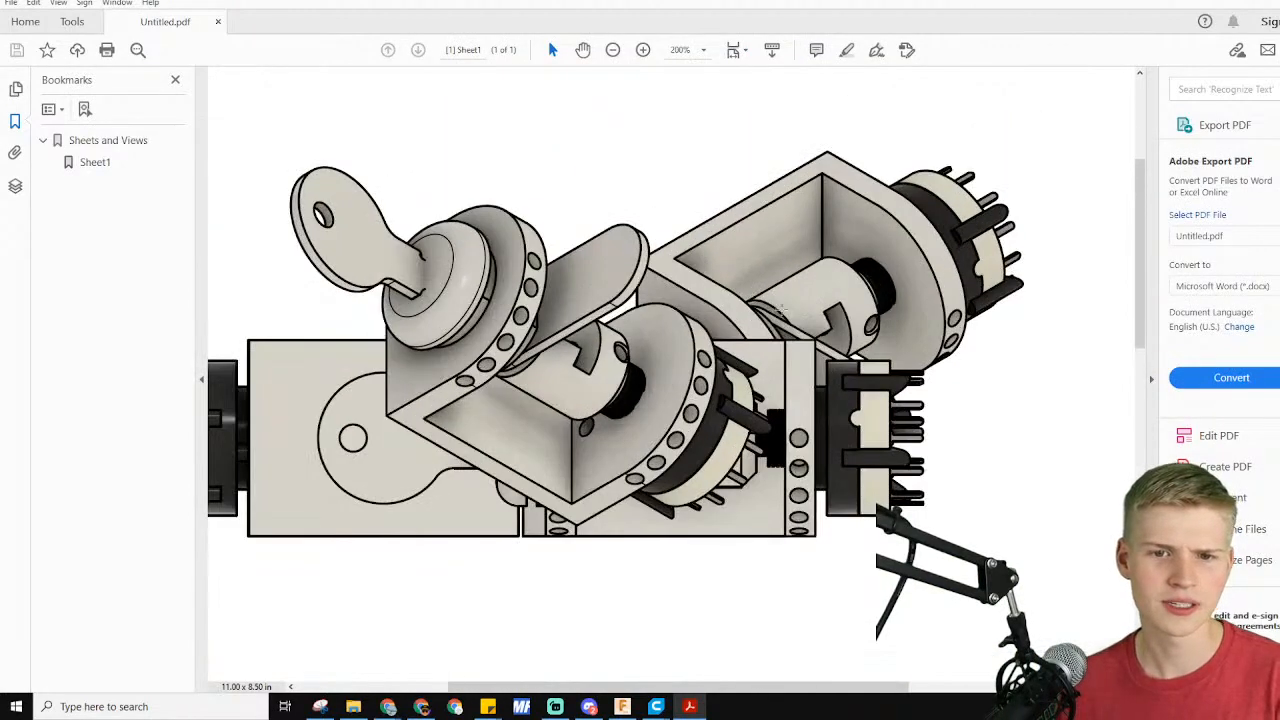
pyautogui.scroll(-3)
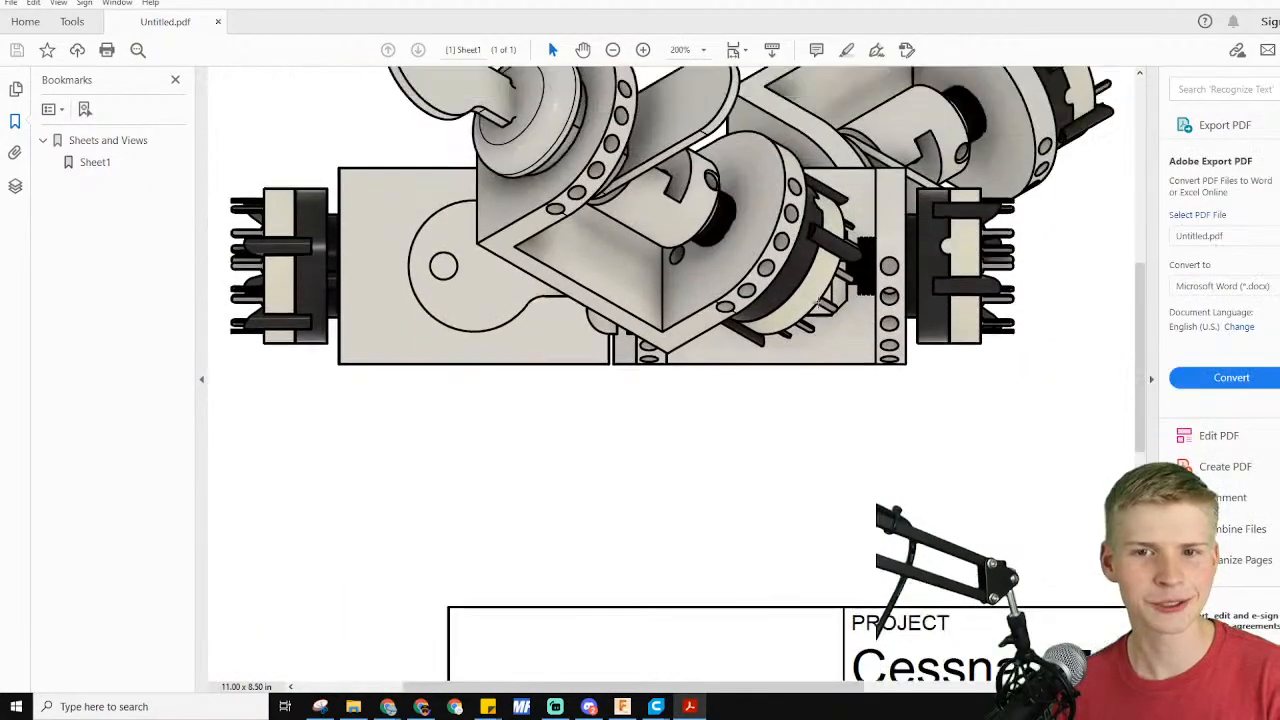
pyautogui.scroll(-3)
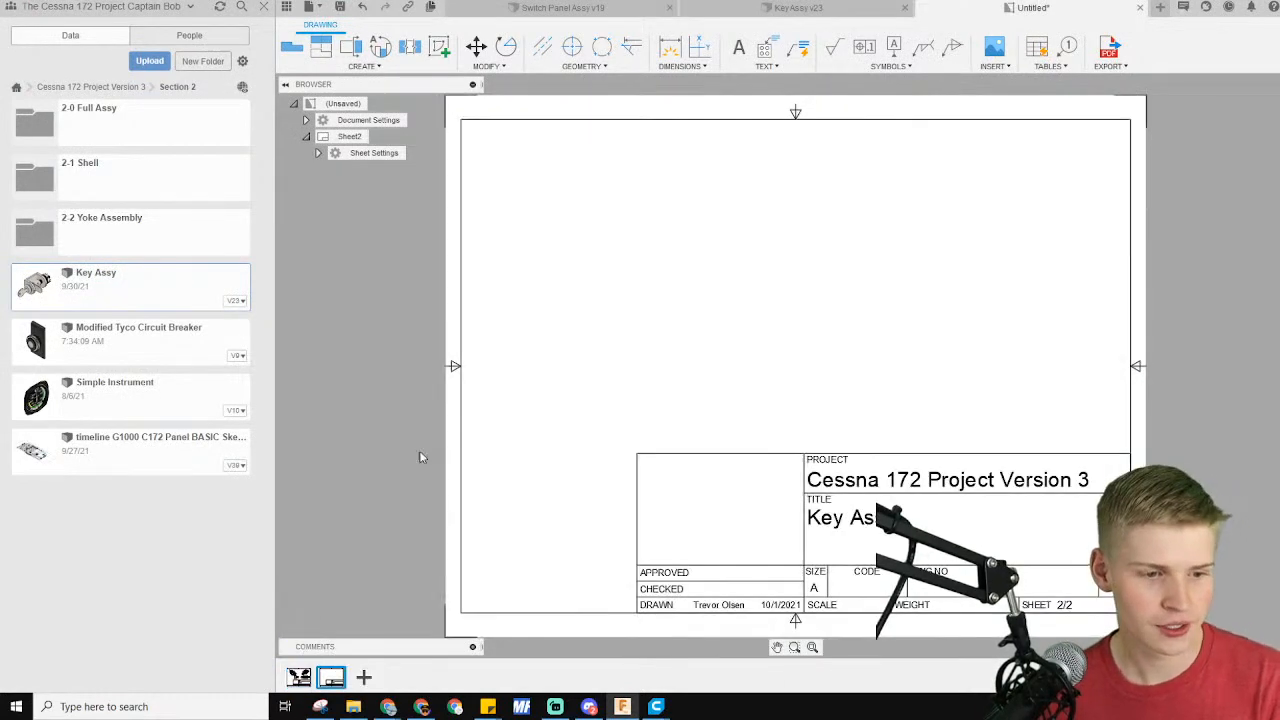
pyautogui.moveTo(405, 298)
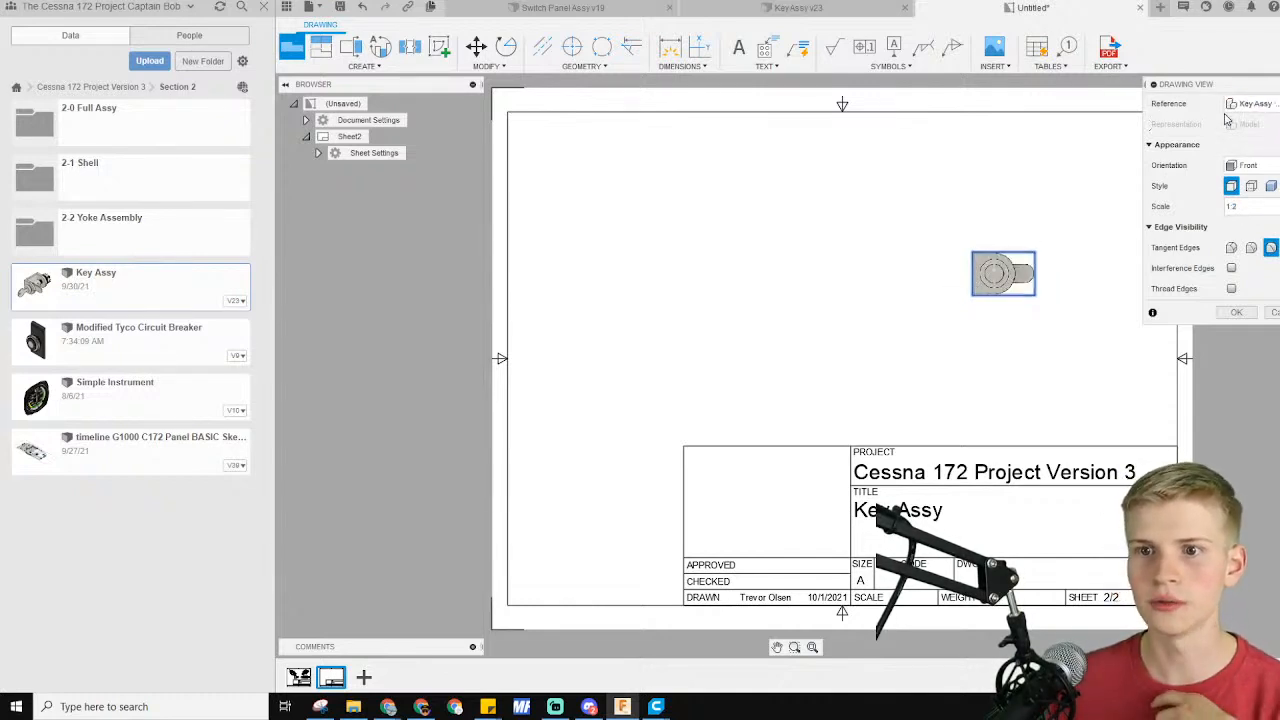
# Change the sheet 2 base view's orientation from Front to Right
pyautogui.click(1255, 103)
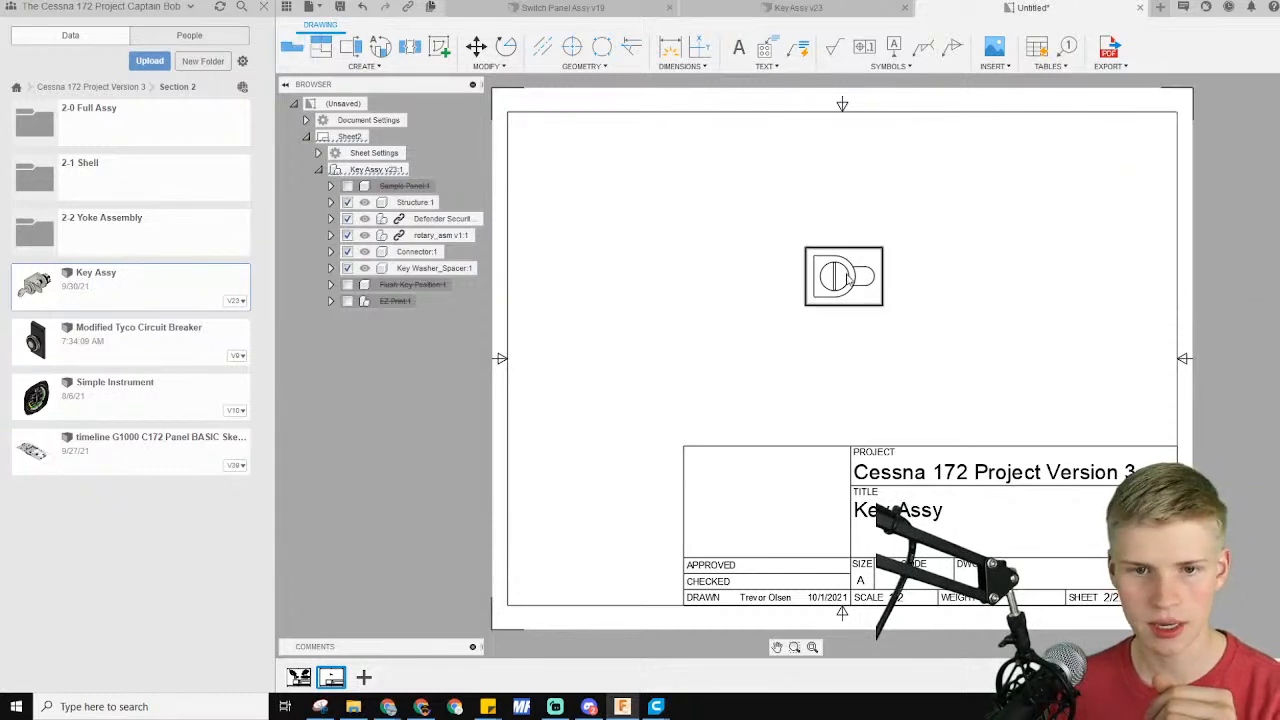
pyautogui.click(843, 277)
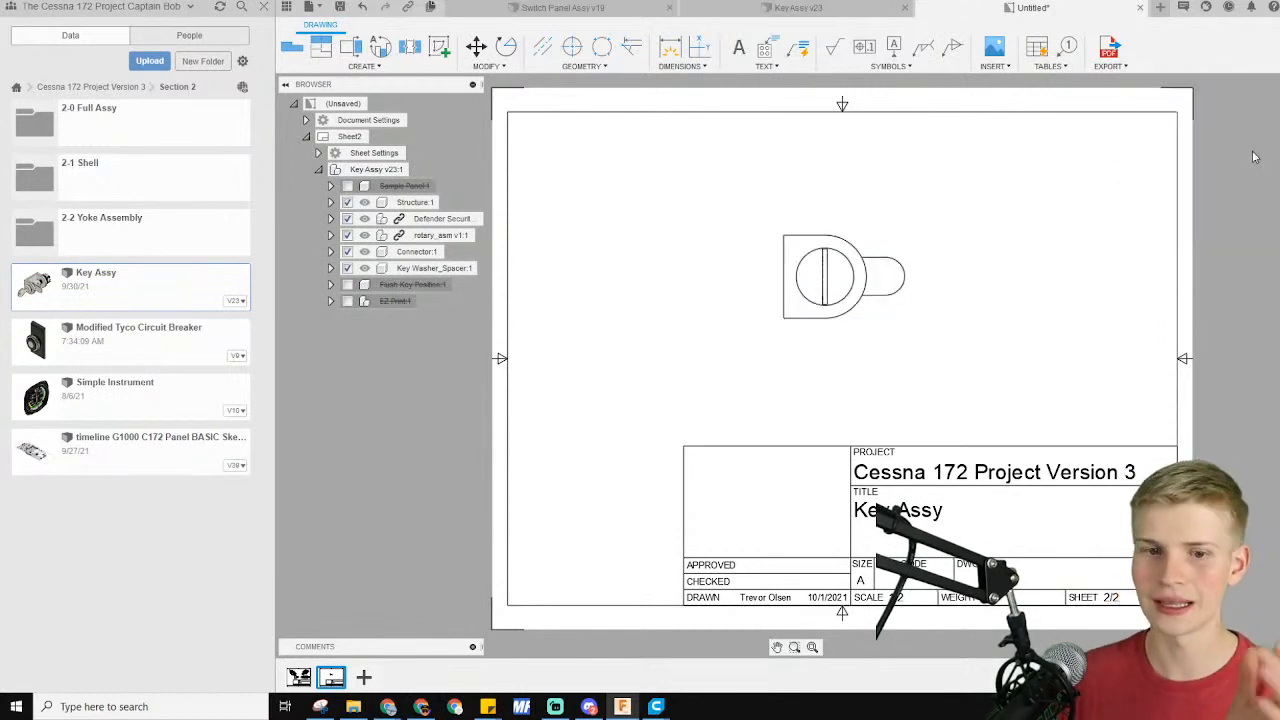
pyautogui.click(843, 277)
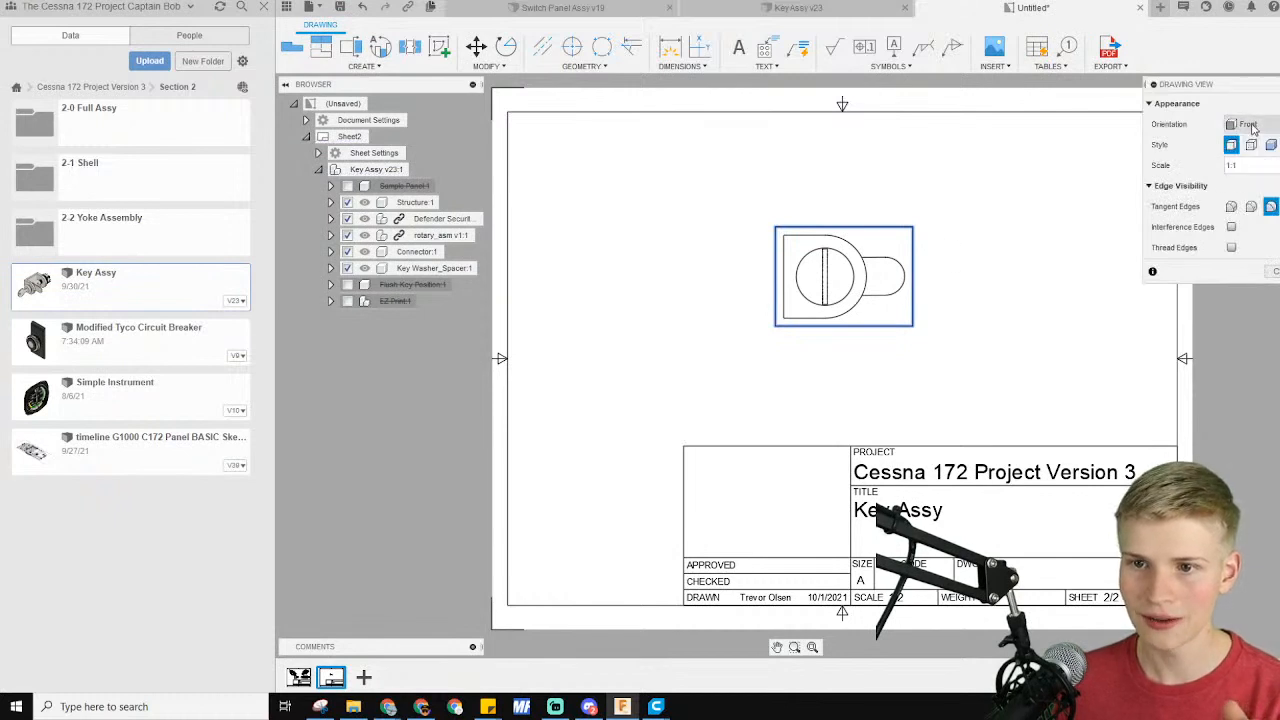
pyautogui.click(1248, 124)
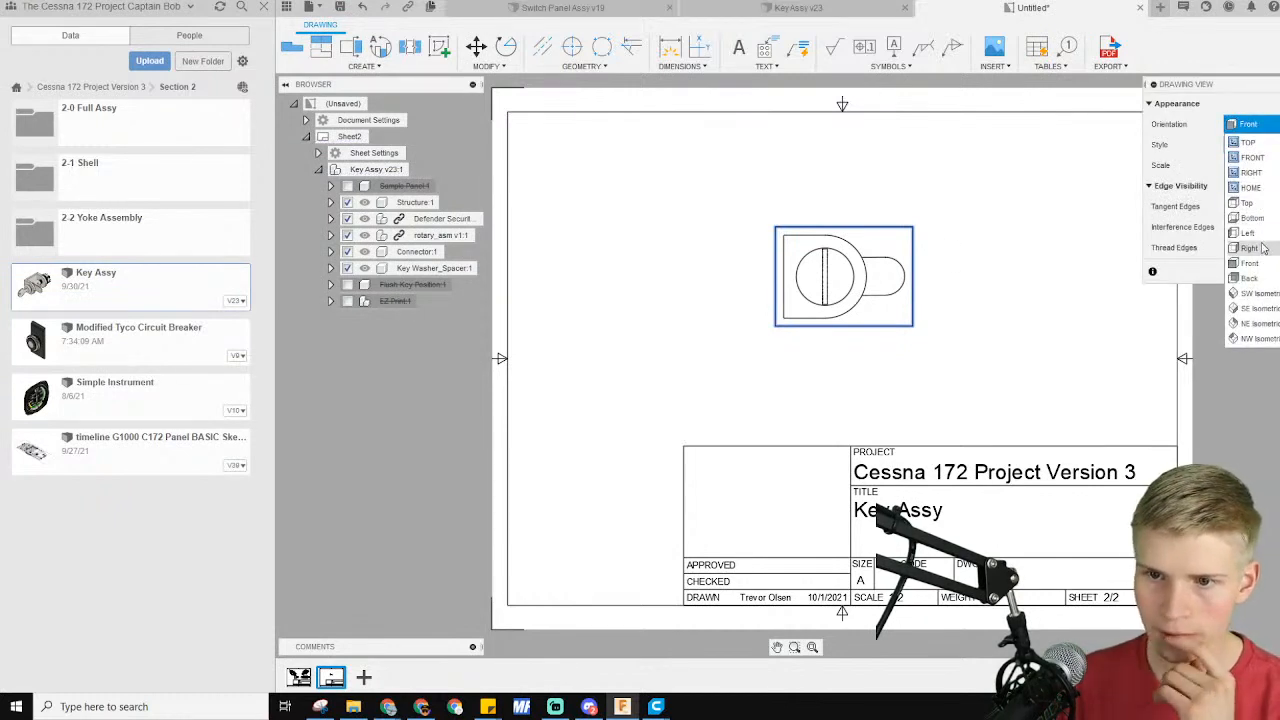
pyautogui.click(1250, 247)
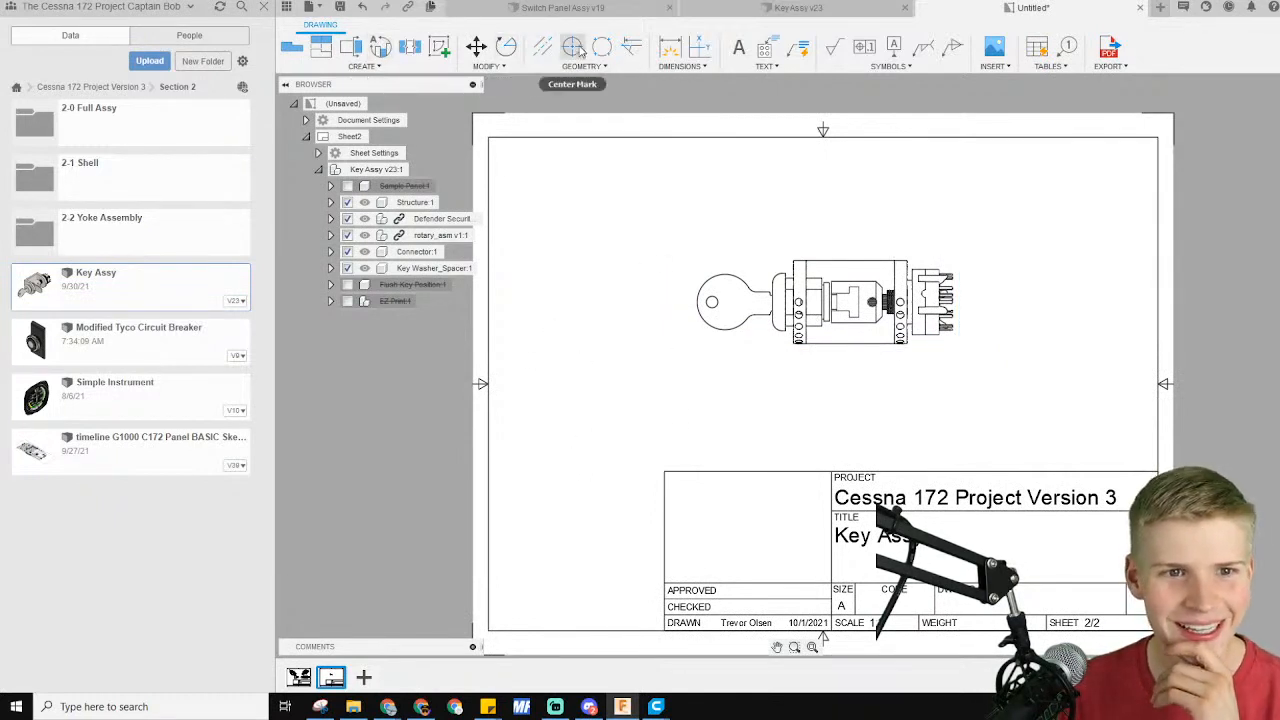
pyautogui.moveTo(698, 47)
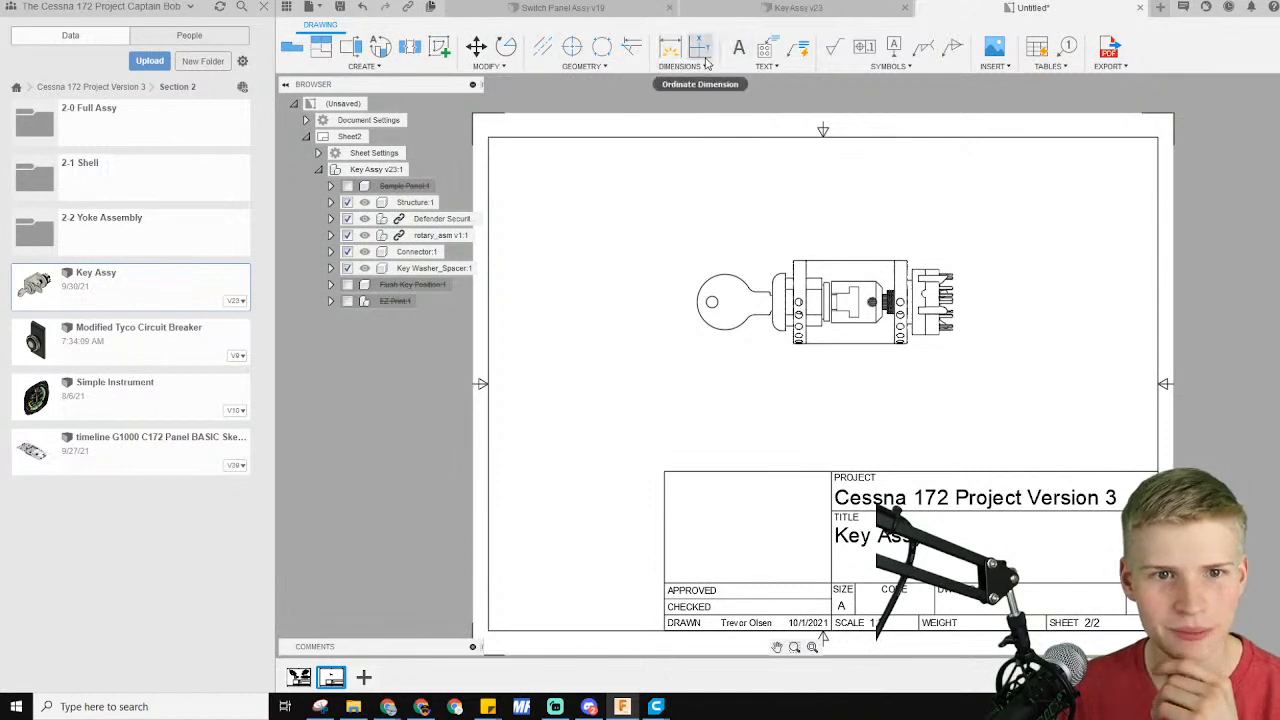
pyautogui.click(679, 47)
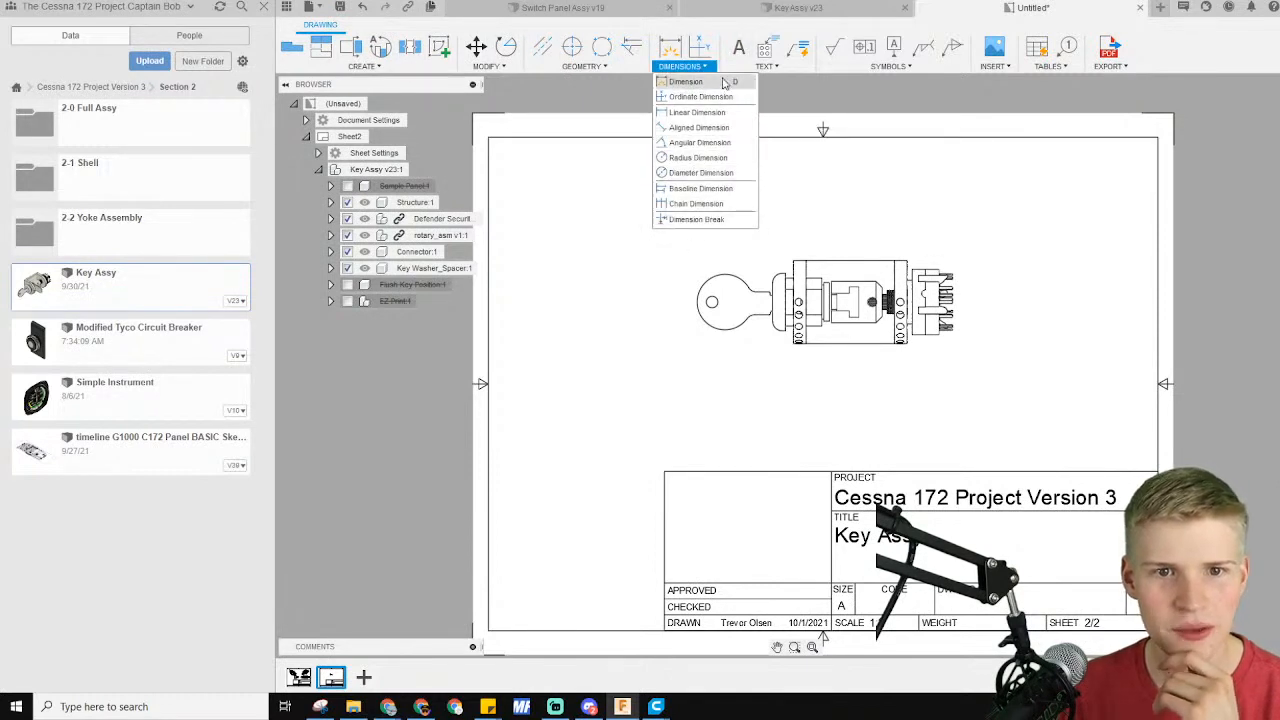
pyautogui.click(765, 52)
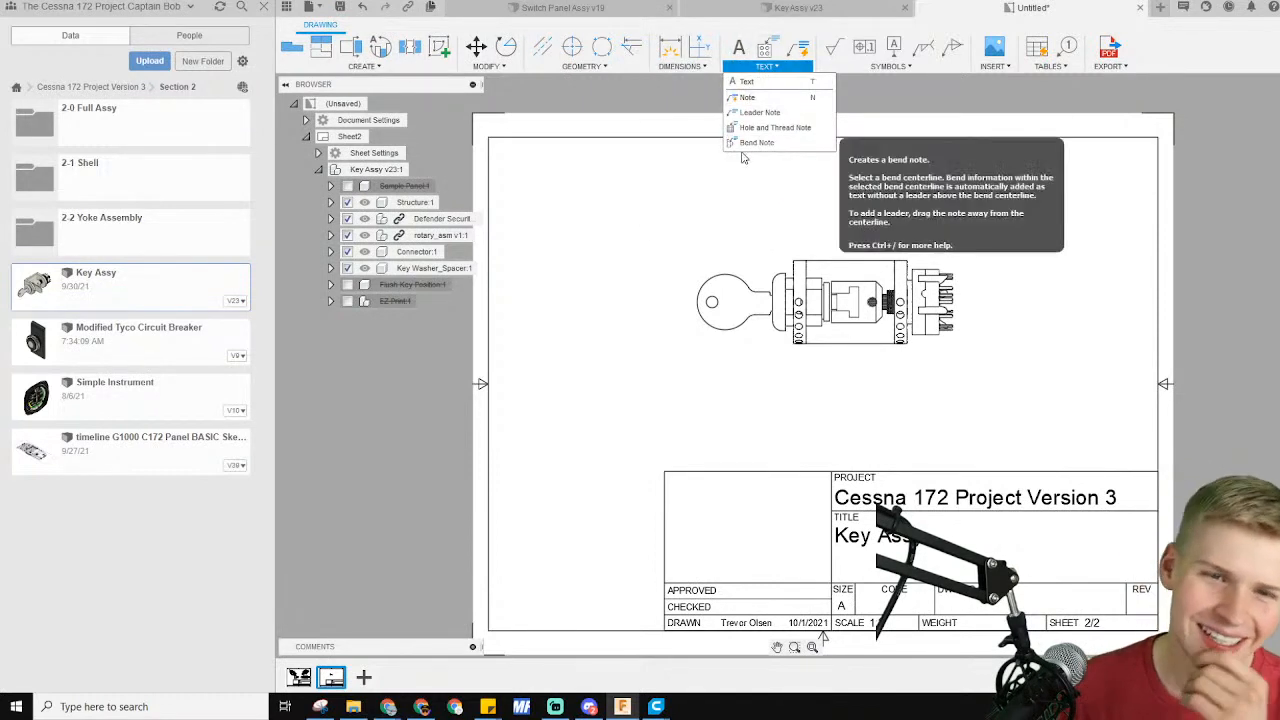
pyautogui.moveTo(747, 97)
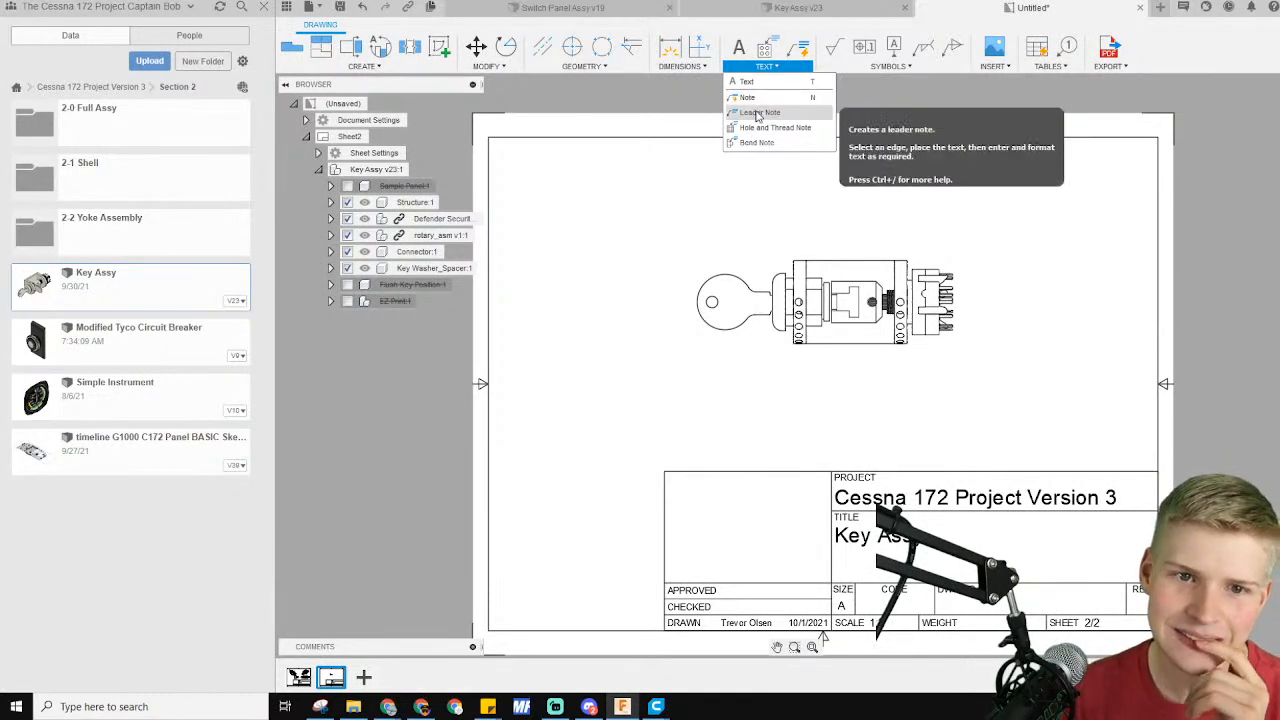
pyautogui.click(760, 112)
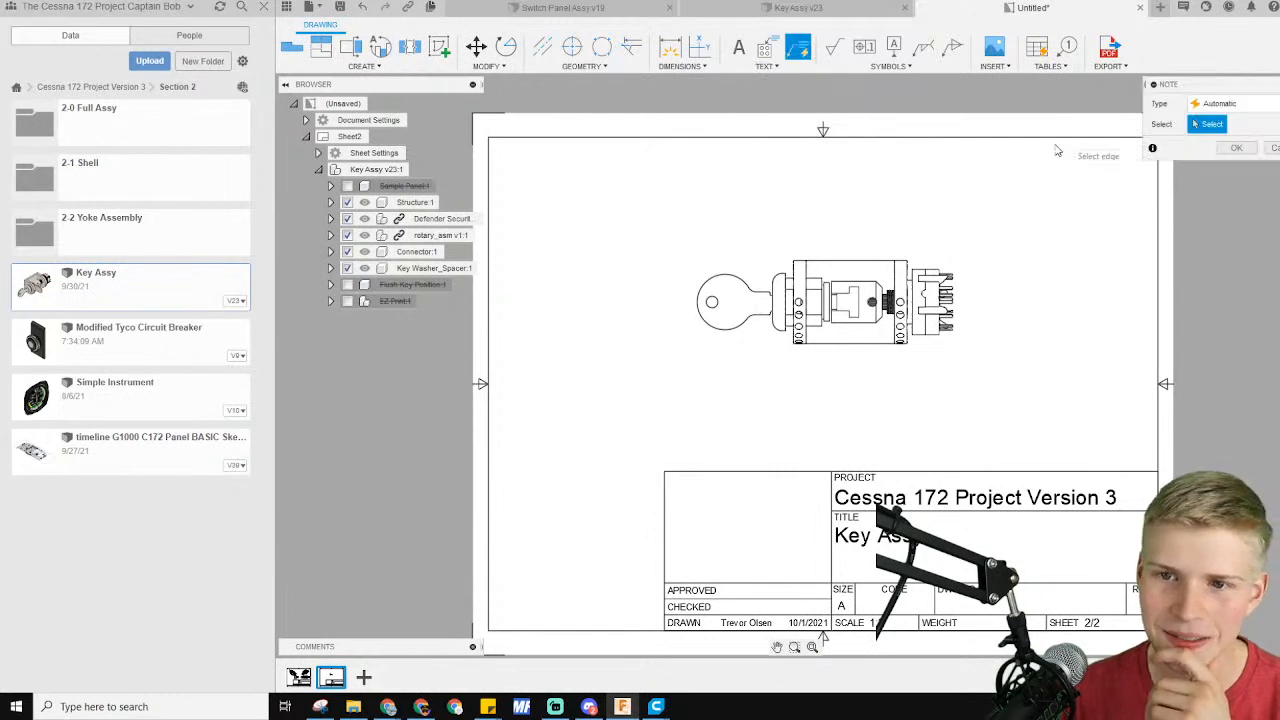
pyautogui.click(1218, 103)
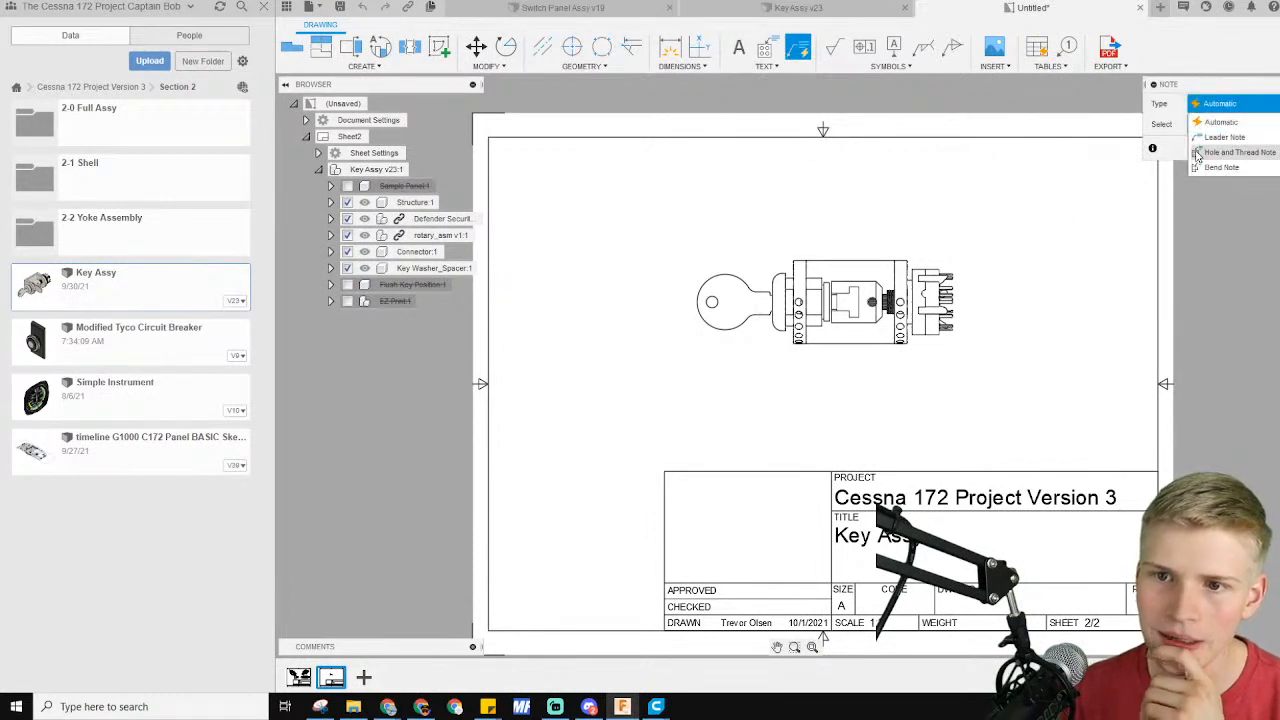
pyautogui.click(1240, 152)
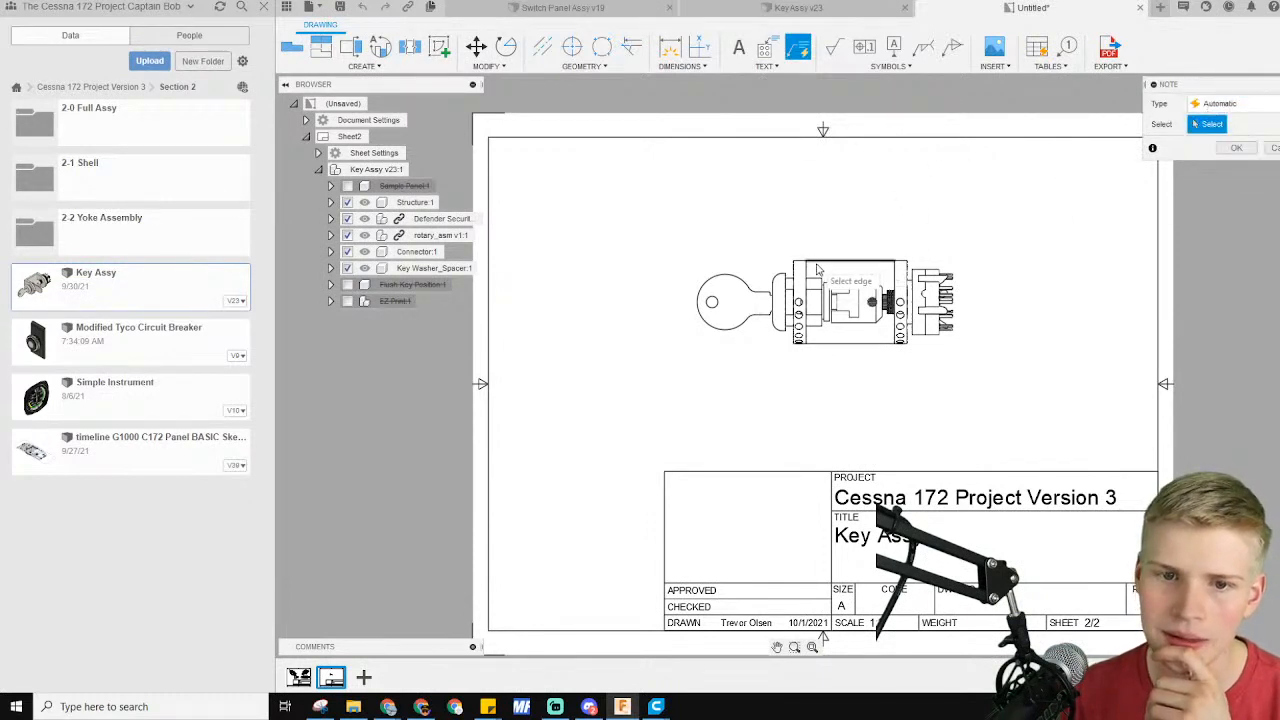
pyautogui.click(712, 301)
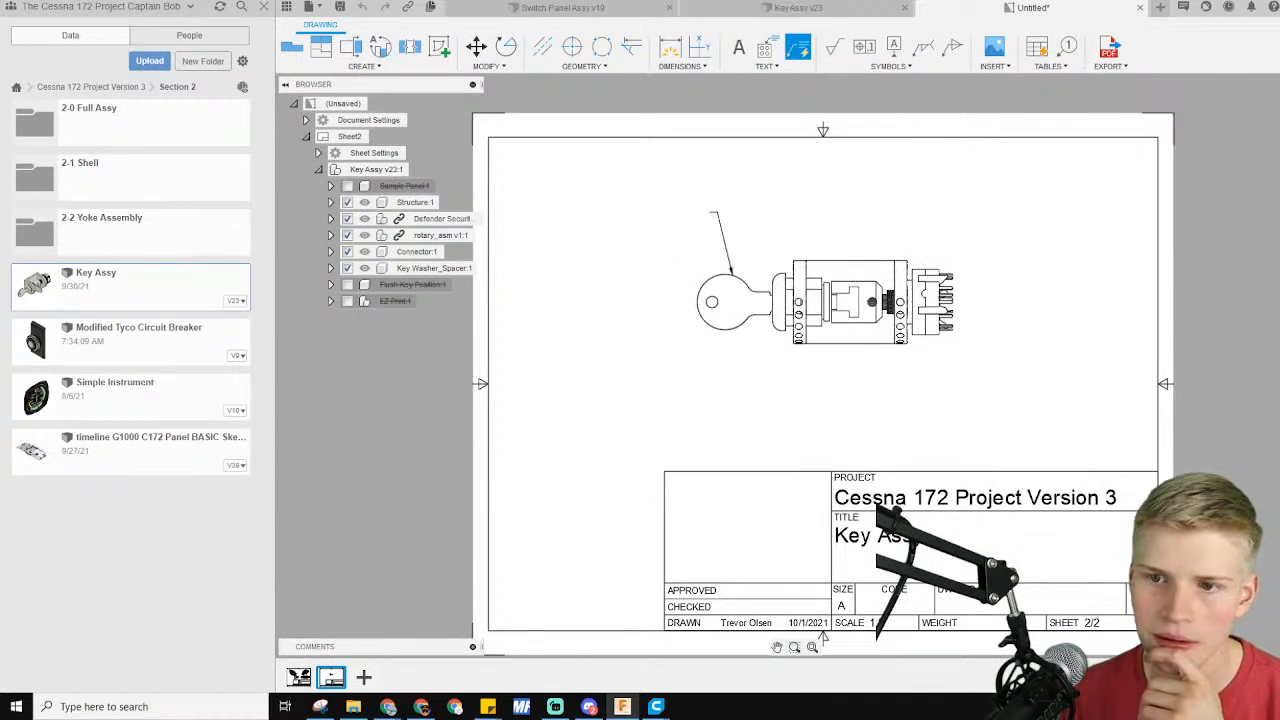
pyautogui.moveTo(863, 47)
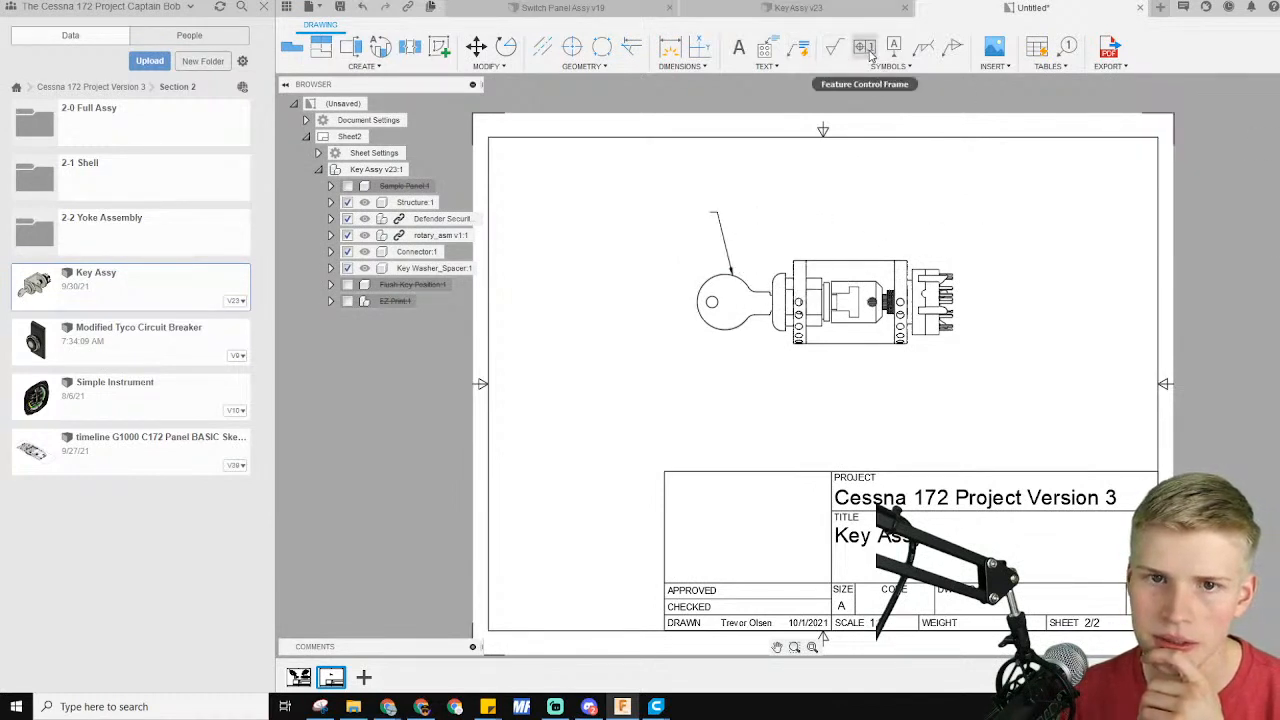
pyautogui.click(891, 66)
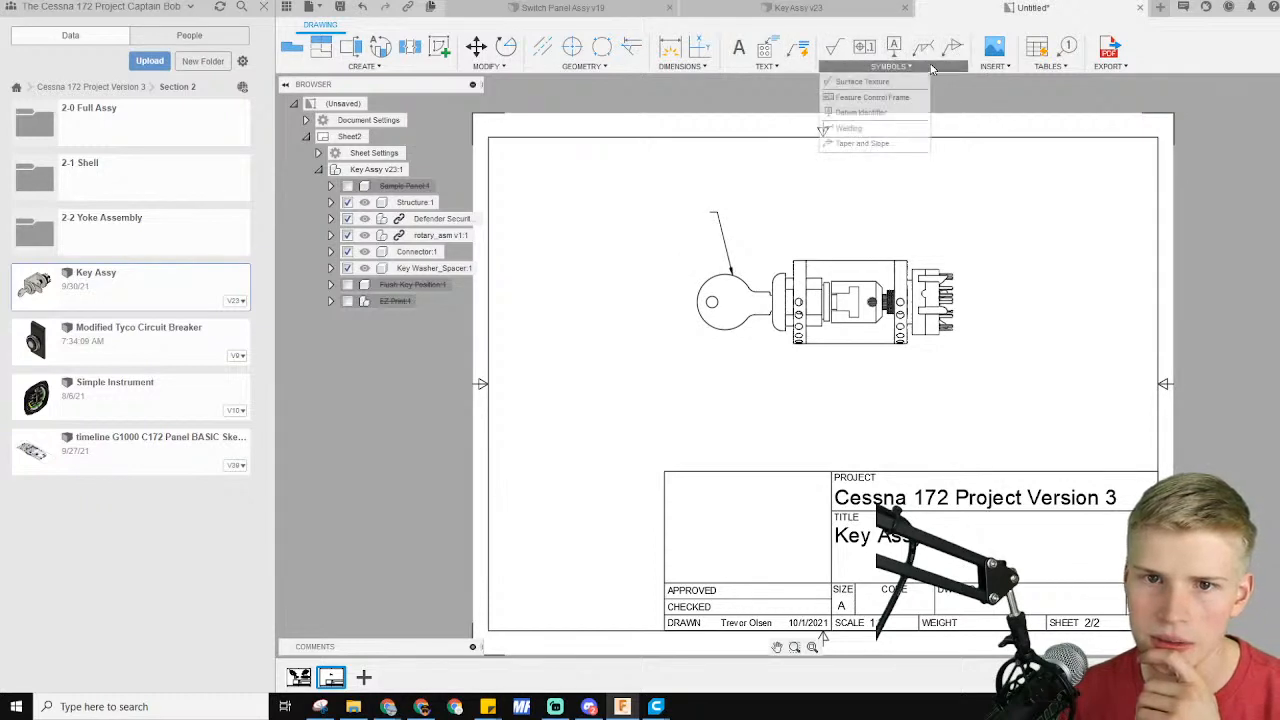
pyautogui.click(766, 55)
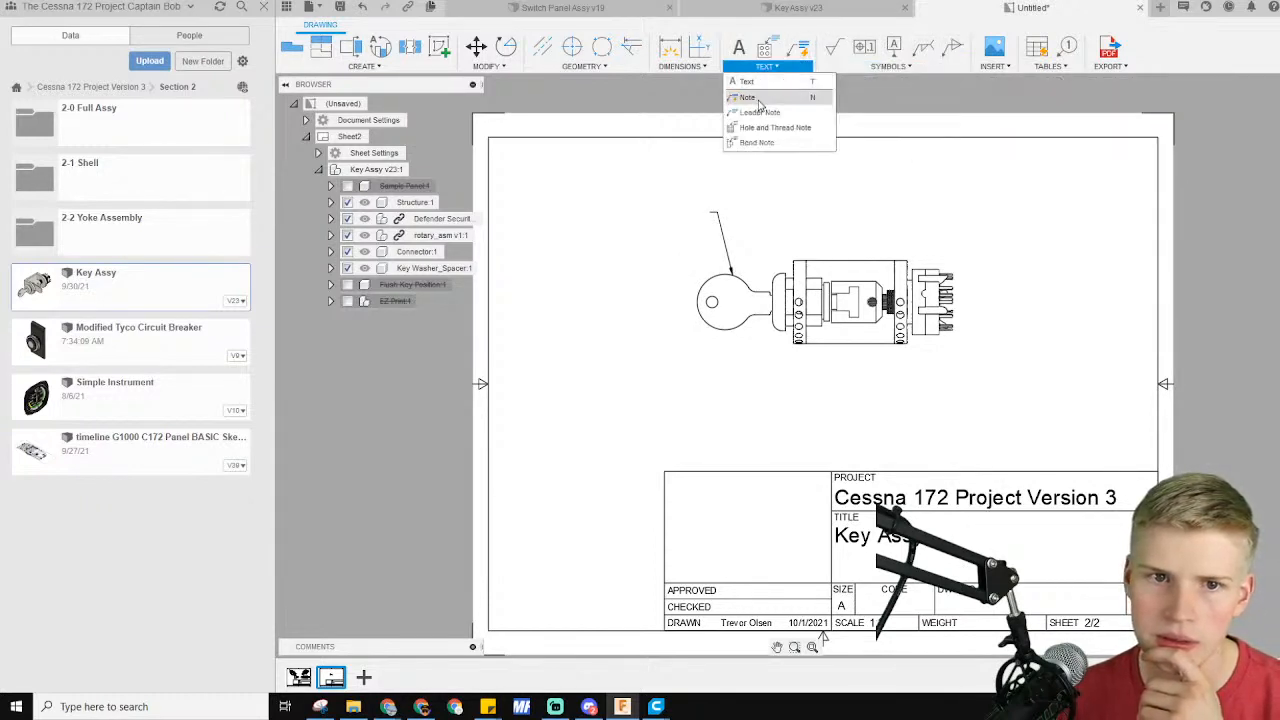
pyautogui.click(747, 97)
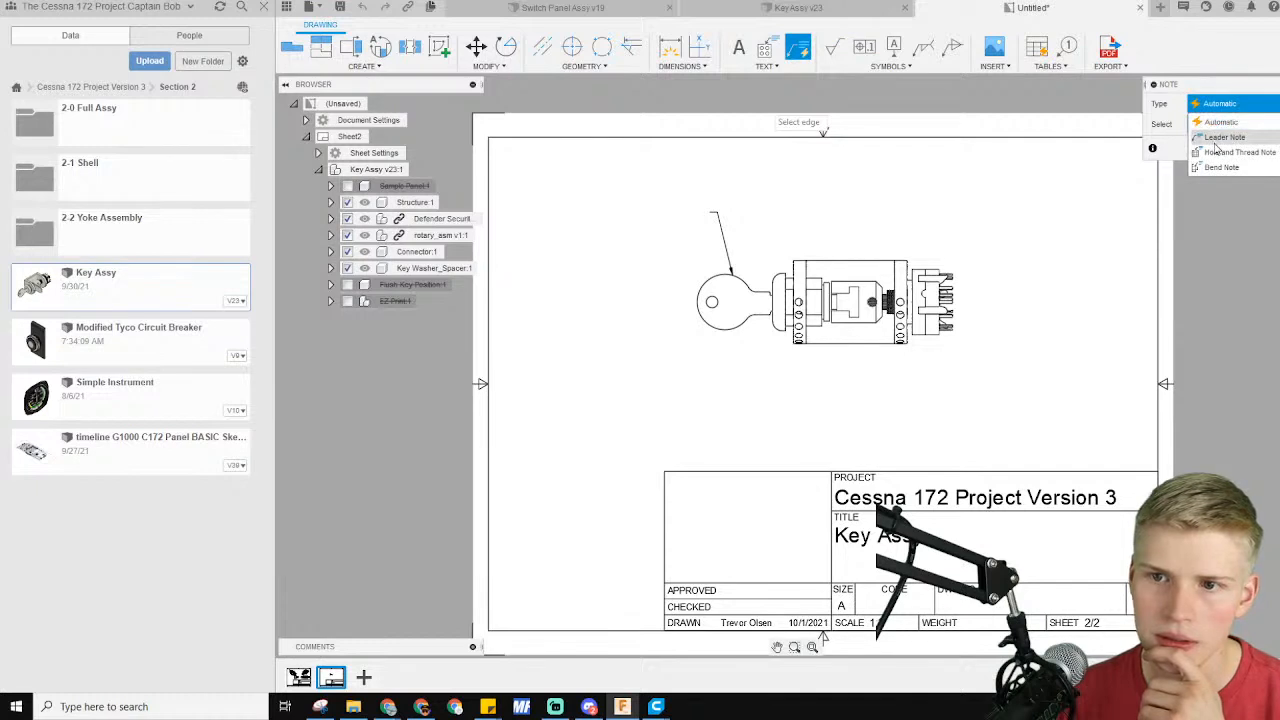
pyautogui.click(1219, 103)
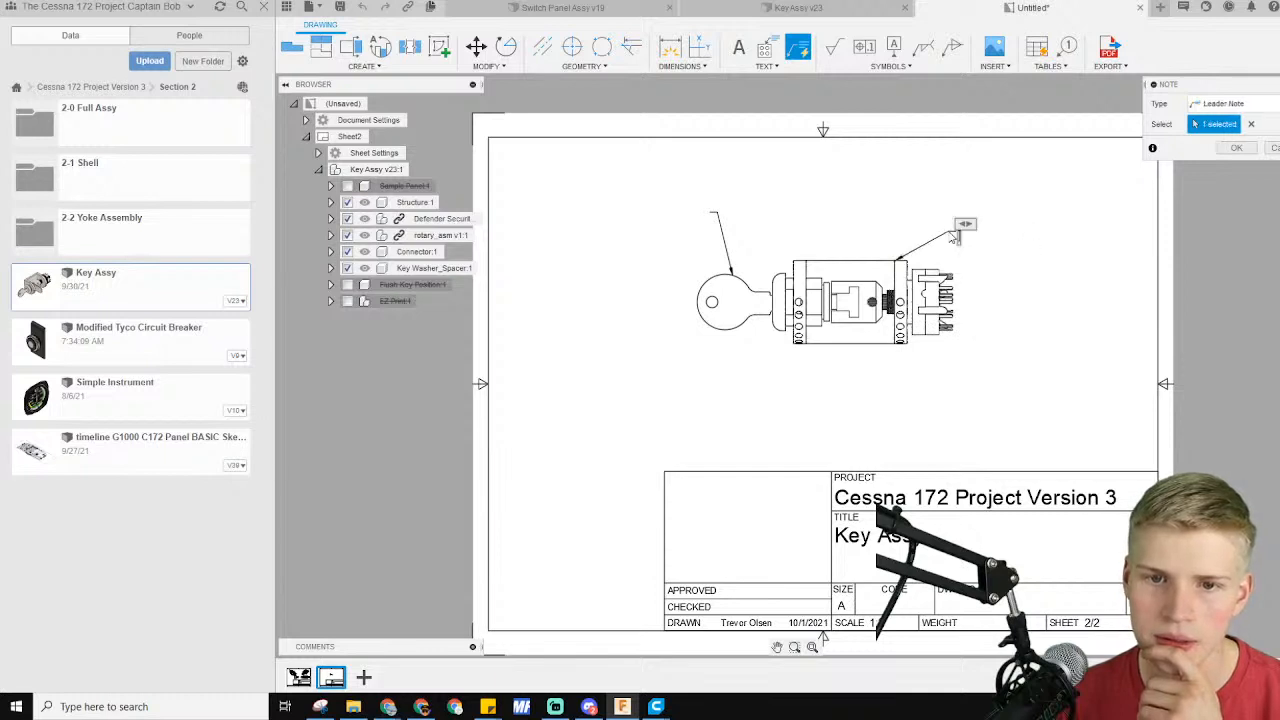
pyautogui.click(1237, 147)
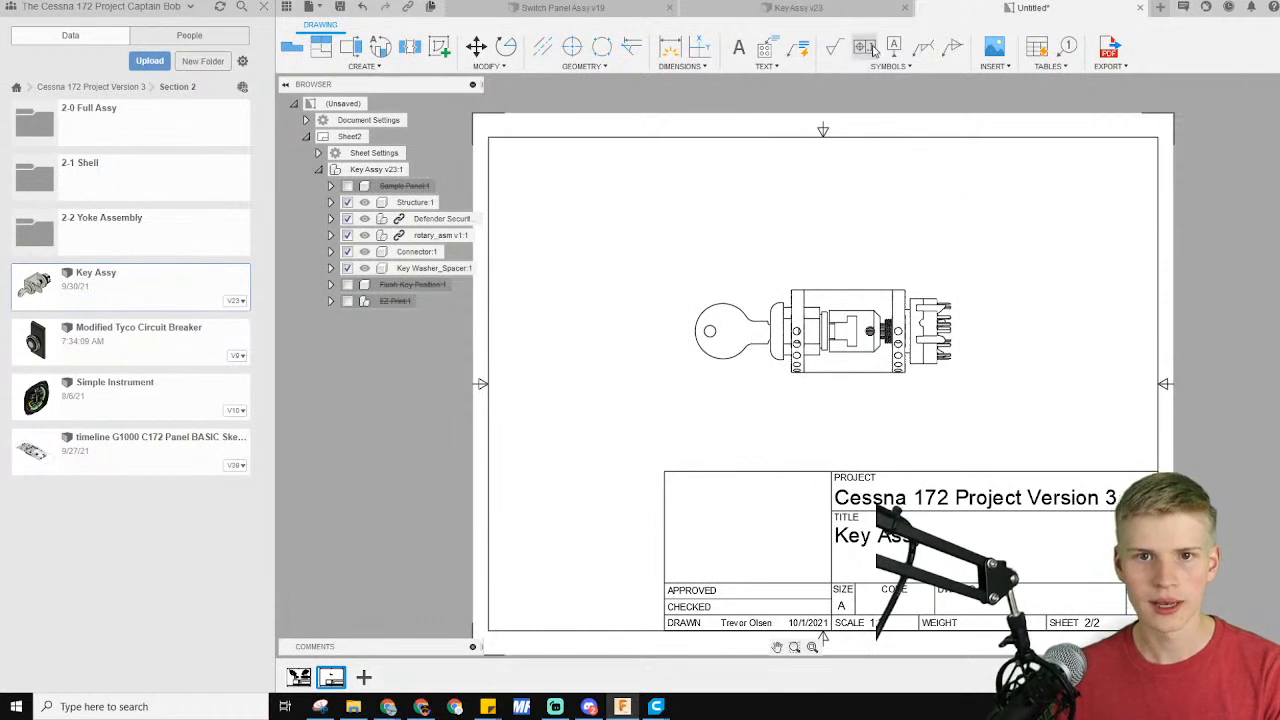
pyautogui.moveTo(698, 47)
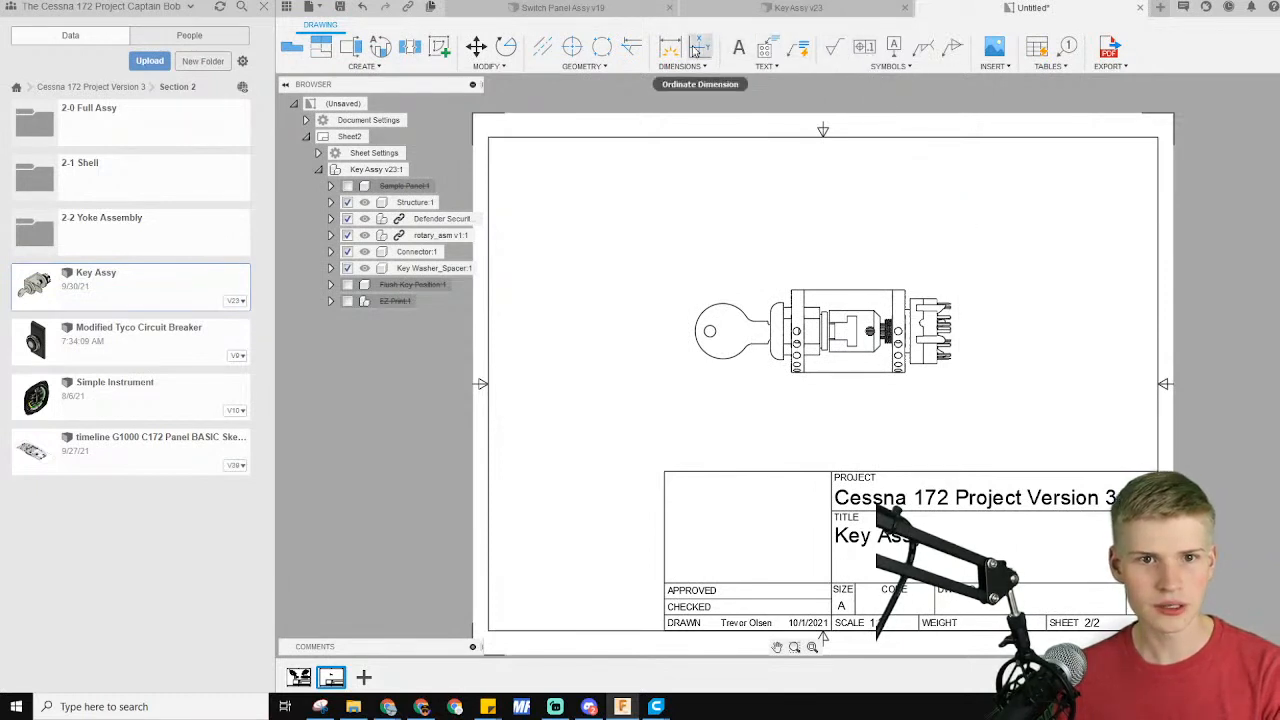
pyautogui.moveTo(1040, 48)
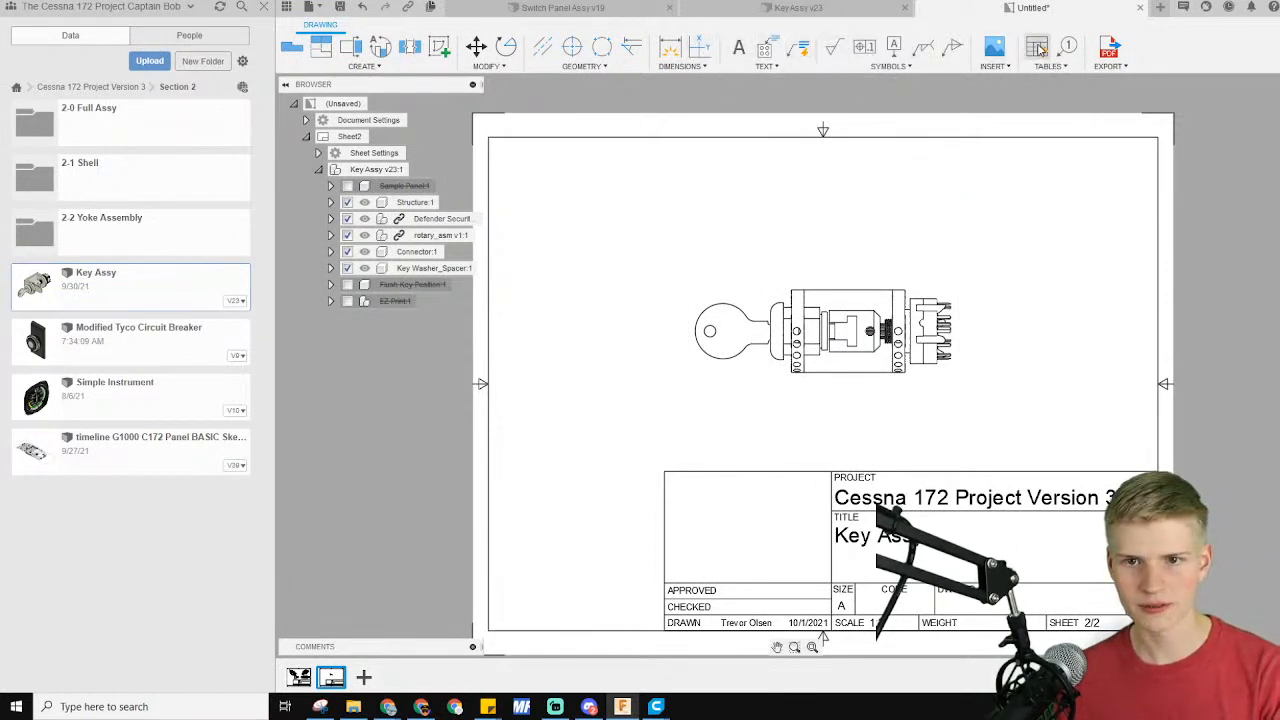
# Start the Parts List table tool on sheet 2
pyautogui.click(1047, 47)
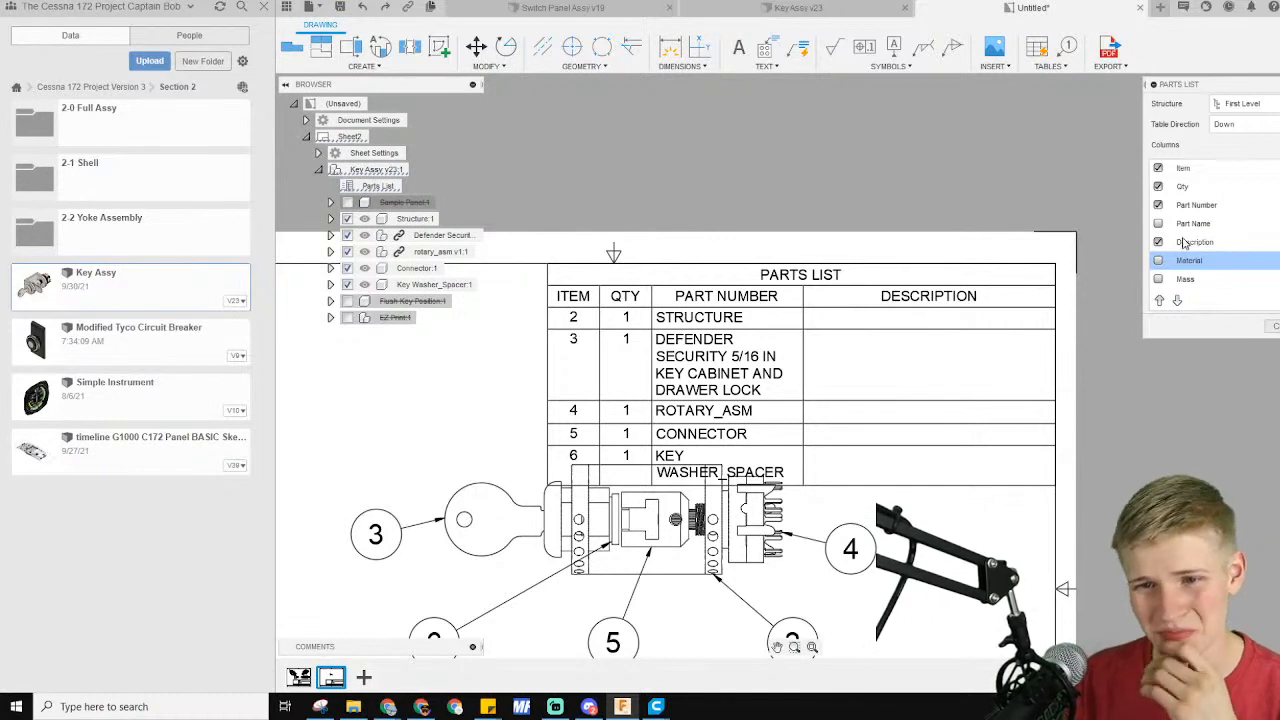
# Show the Part Name column and hide the Part Number and Qty columns
pyautogui.click(1158, 223)
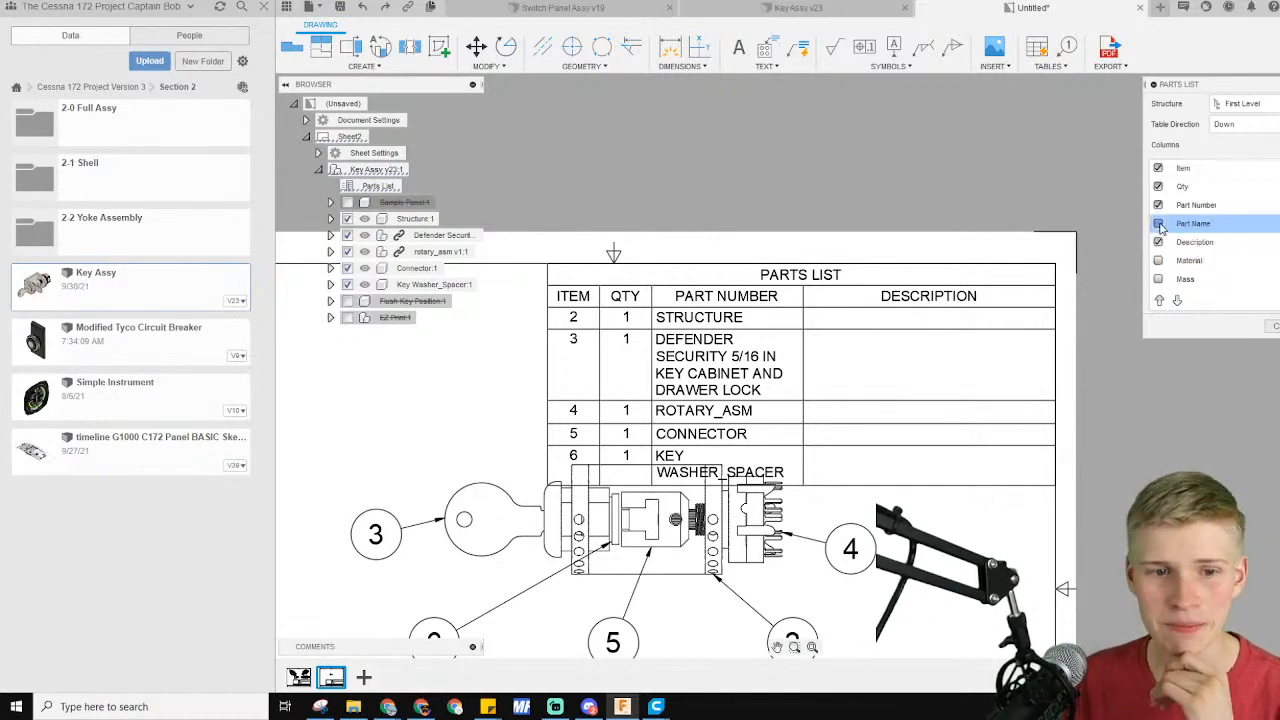
pyautogui.click(1159, 223)
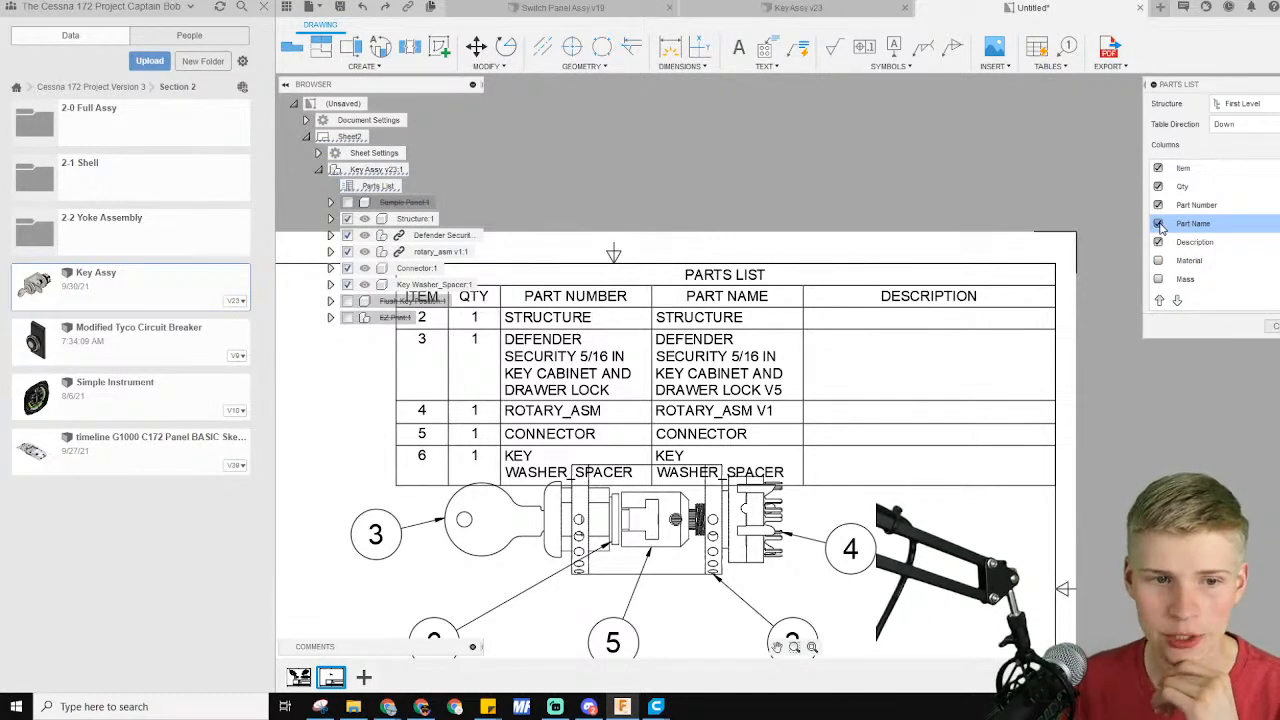
pyautogui.click(1159, 223)
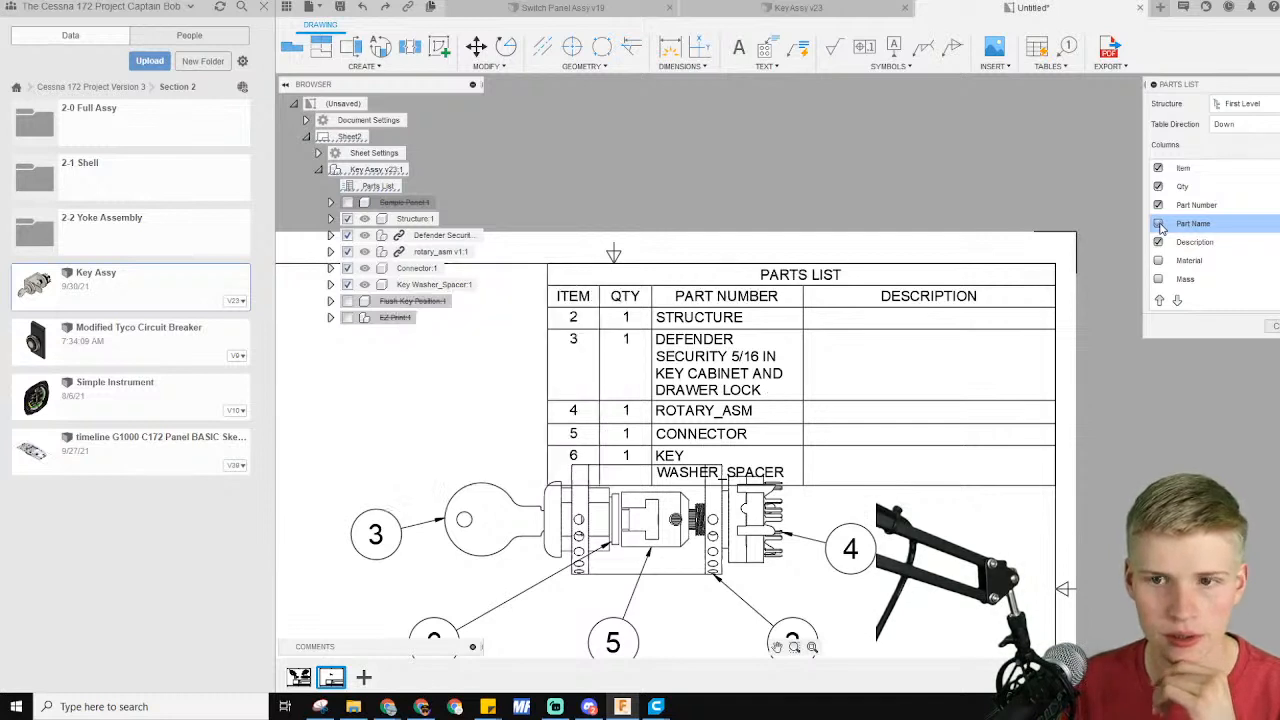
pyautogui.click(1158, 223)
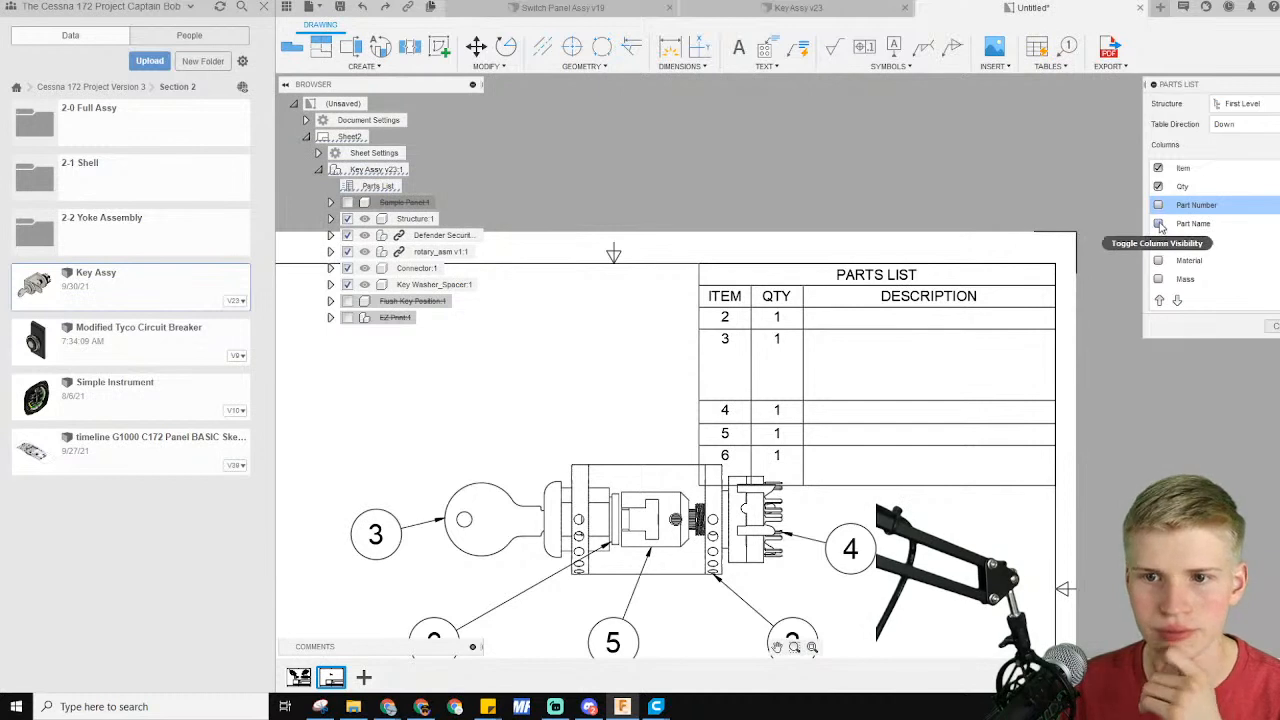
pyautogui.click(1158, 223)
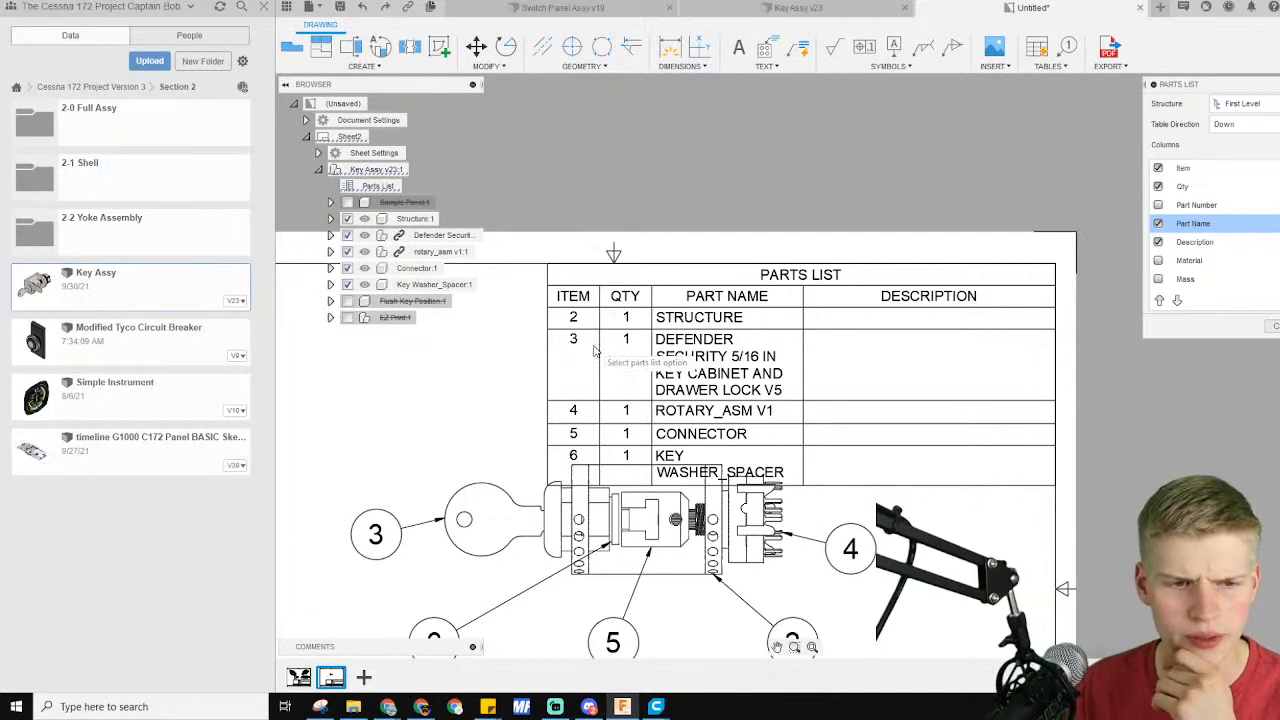
pyautogui.moveTo(990, 205)
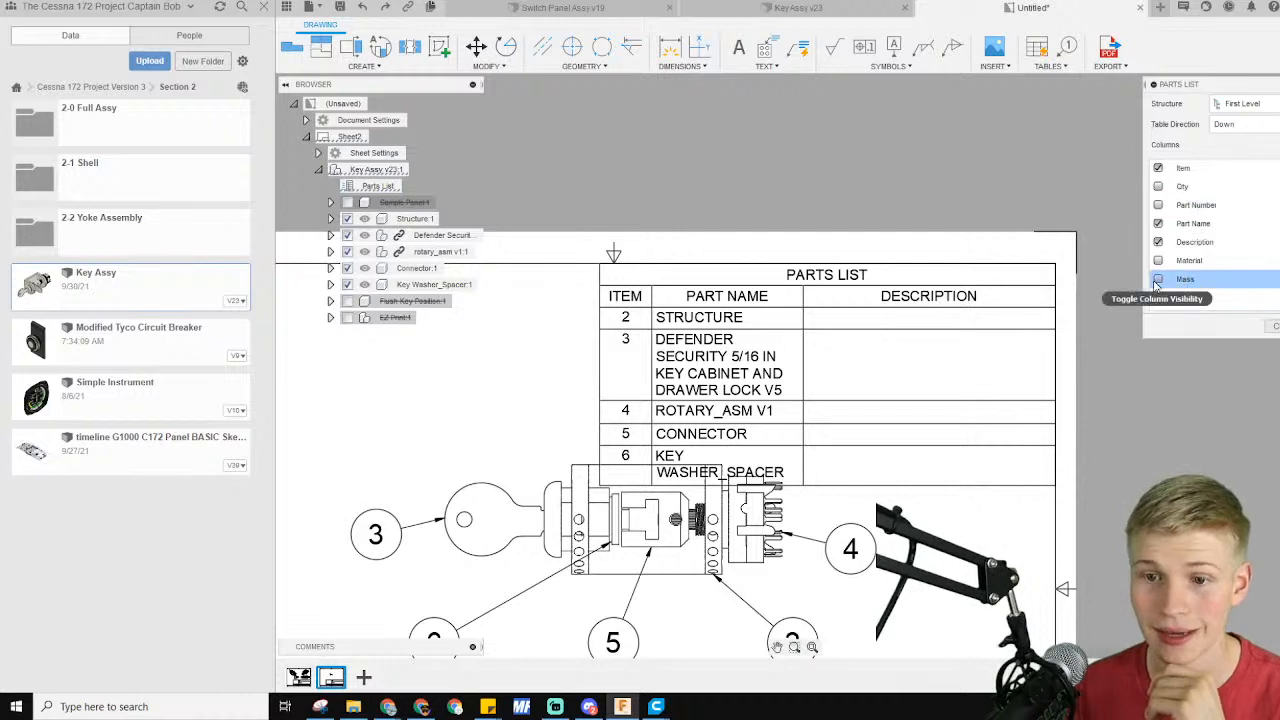
pyautogui.click(1158, 279)
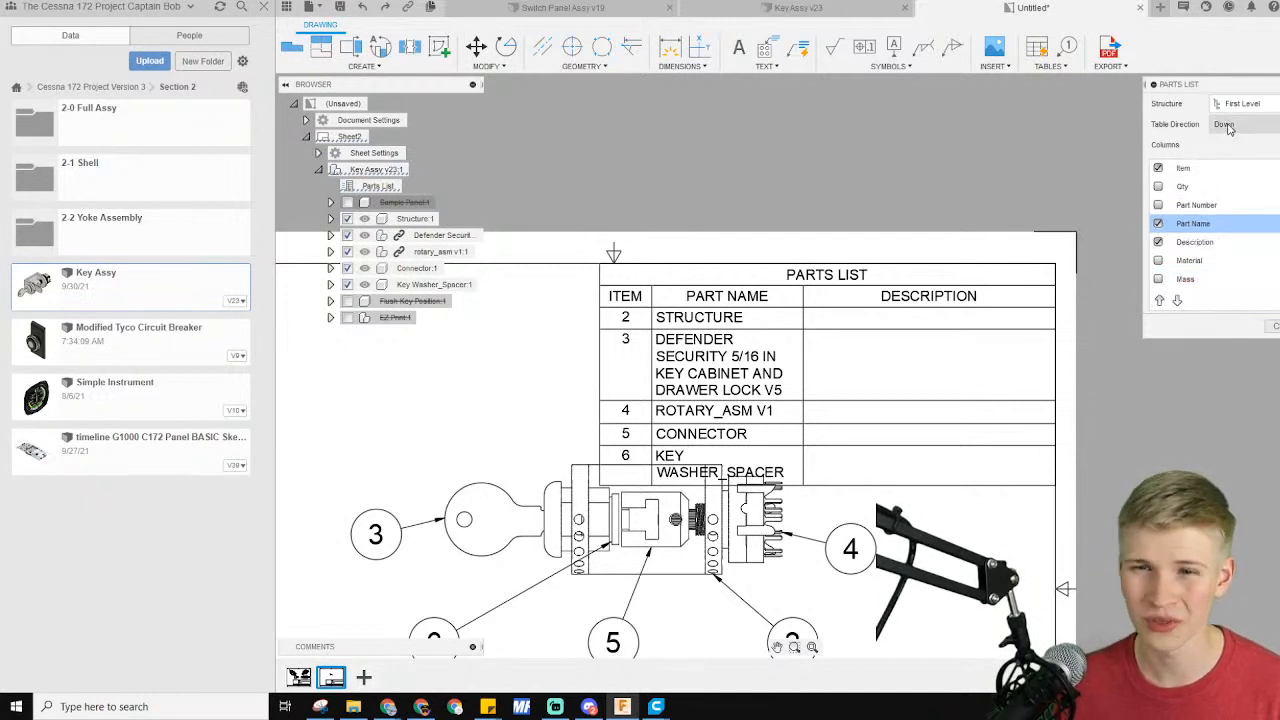
# Set the Sheet2 parts list to first-level structure, listing items 2–6 with matching balloons
pyautogui.click(1240, 103)
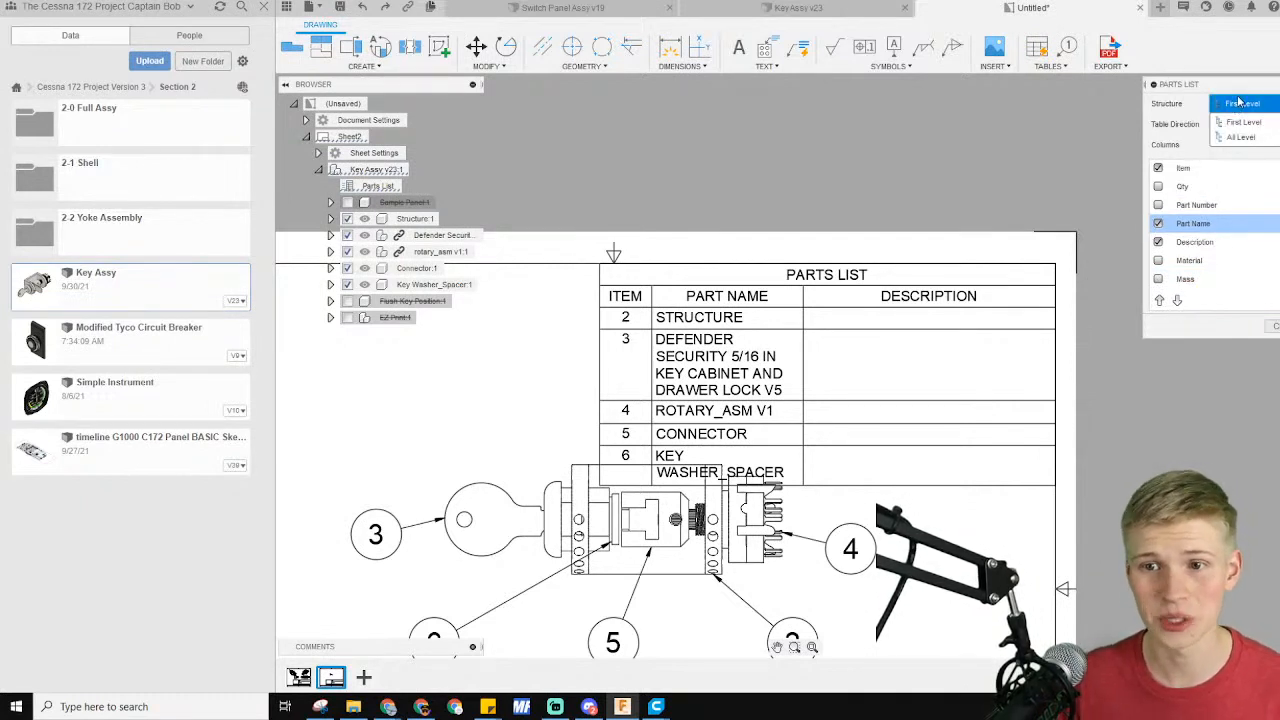
pyautogui.click(1241, 103)
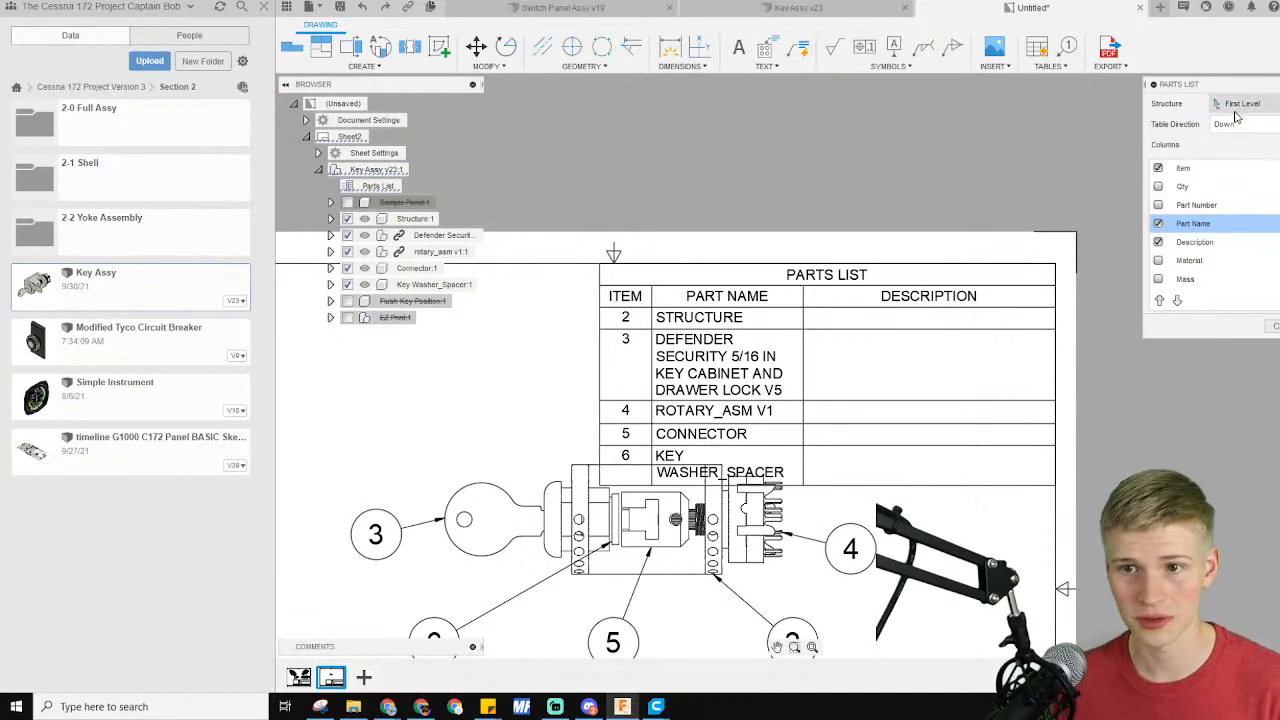
pyautogui.click(1240, 103)
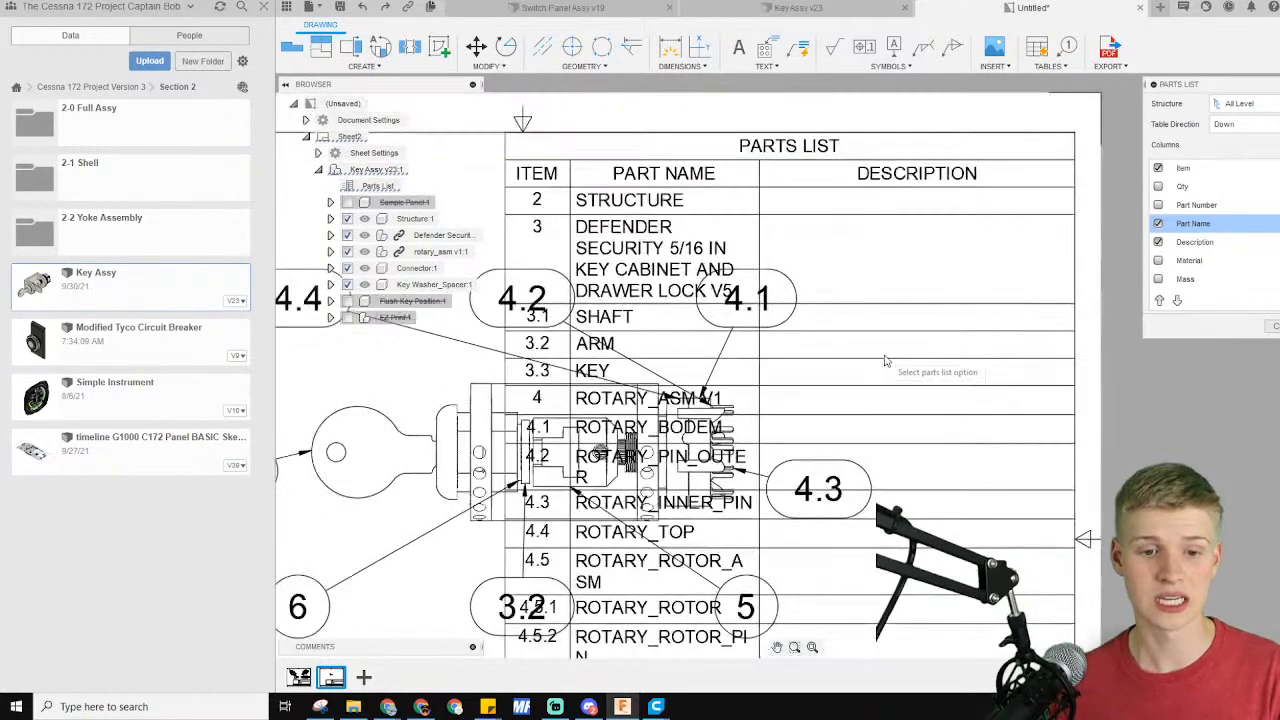
pyautogui.click(1240, 103)
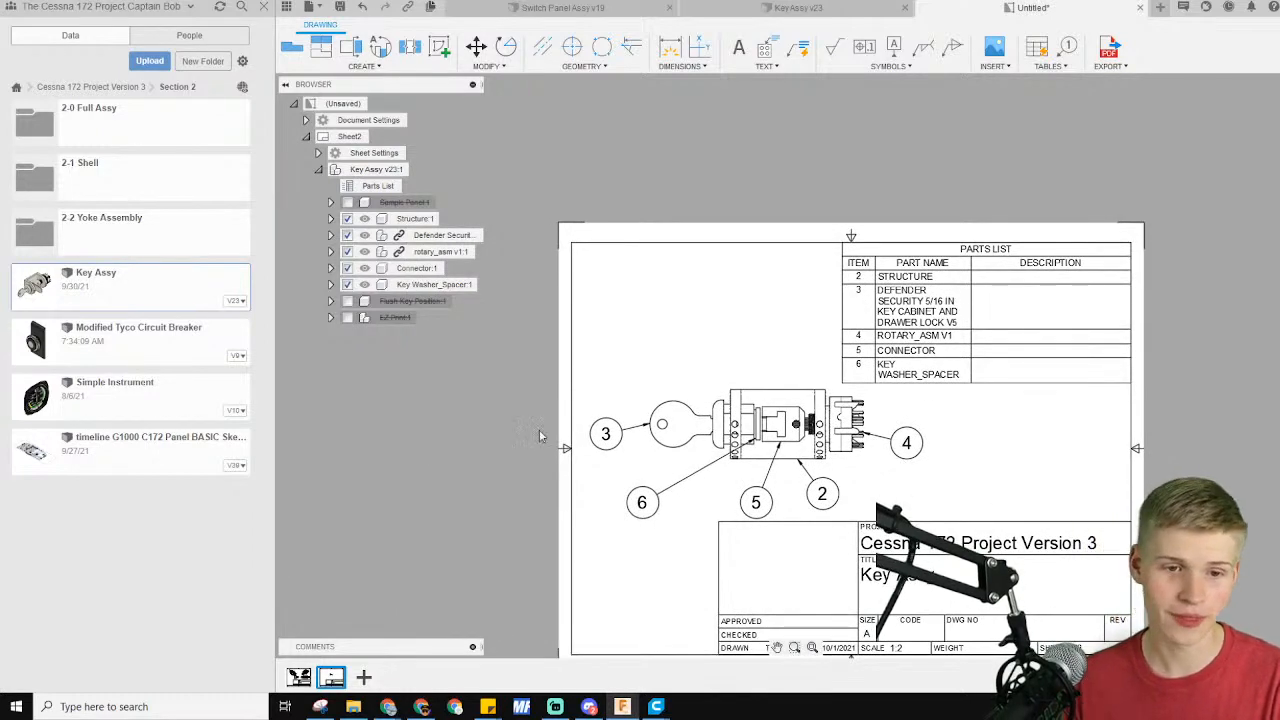
pyautogui.click(605, 433)
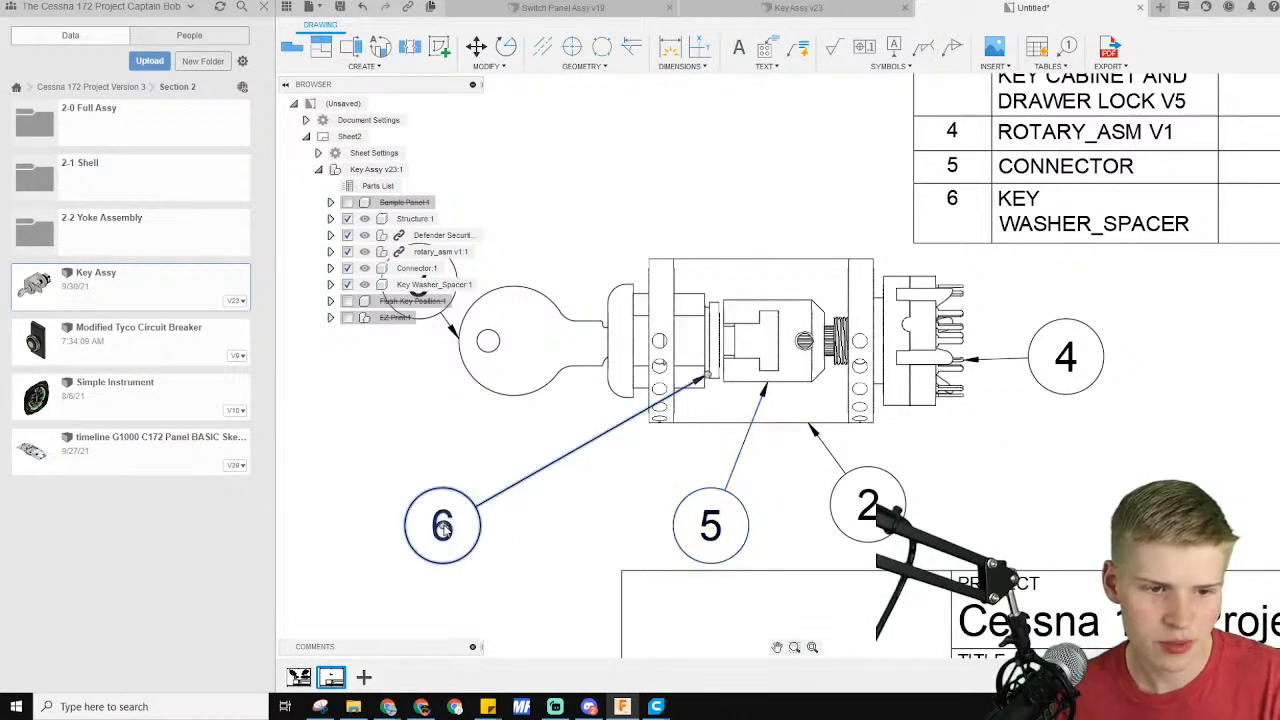
# Drag balloon 6 to a new spot around the assembly and select the balloon below it
pyautogui.moveTo(443, 525); pyautogui.dragTo(700, 453)
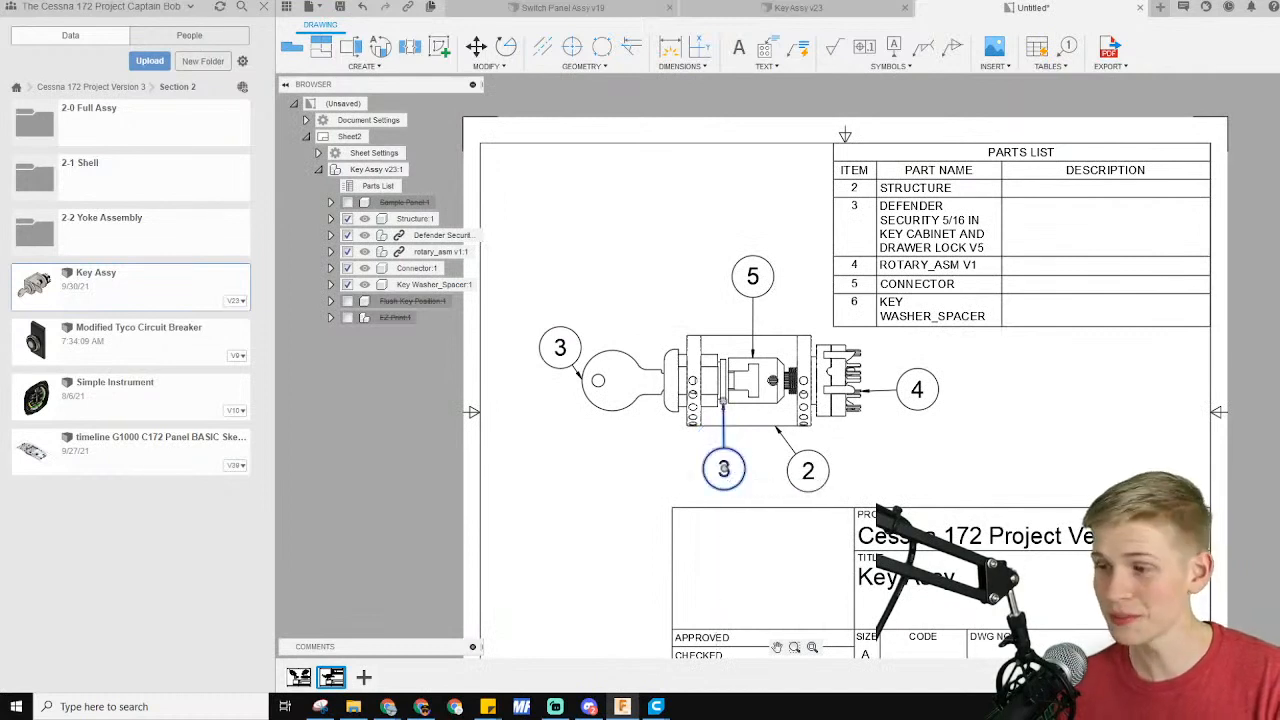
pyautogui.click(720, 380)
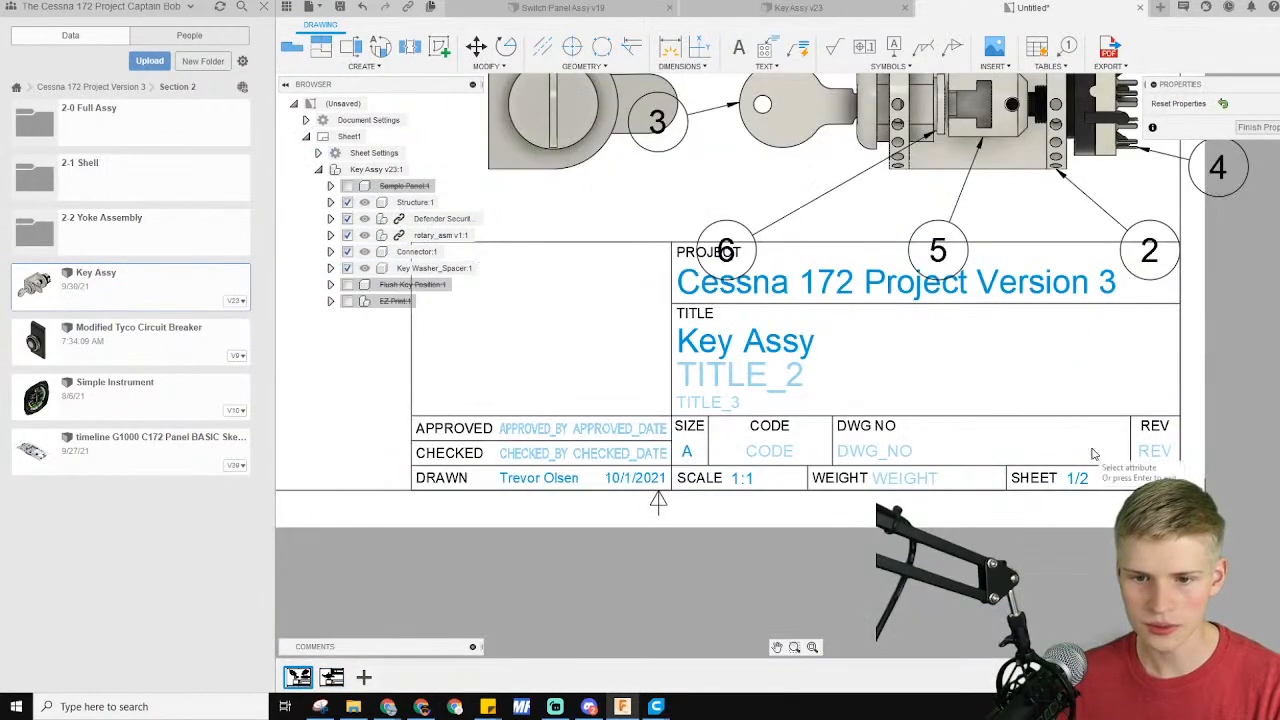
# Enter revision A in the Sheet1 title block REV field
pyautogui.write('A')
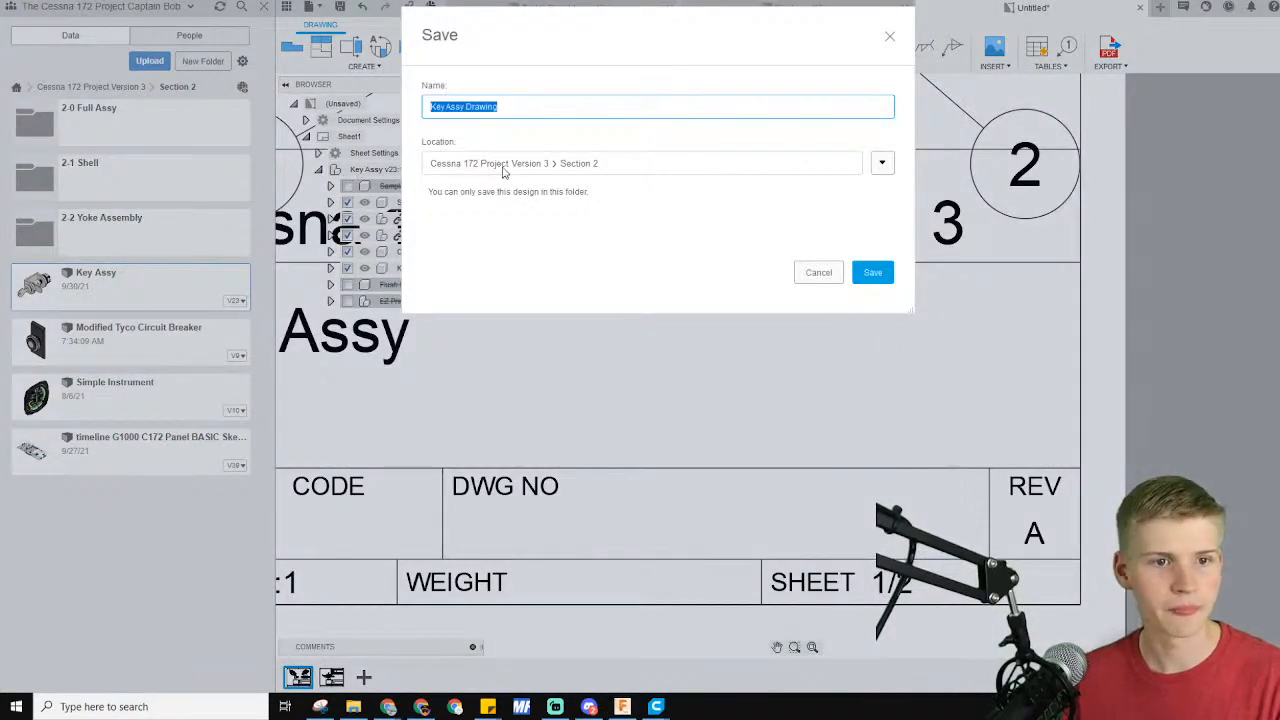
pyautogui.moveTo(871, 272)
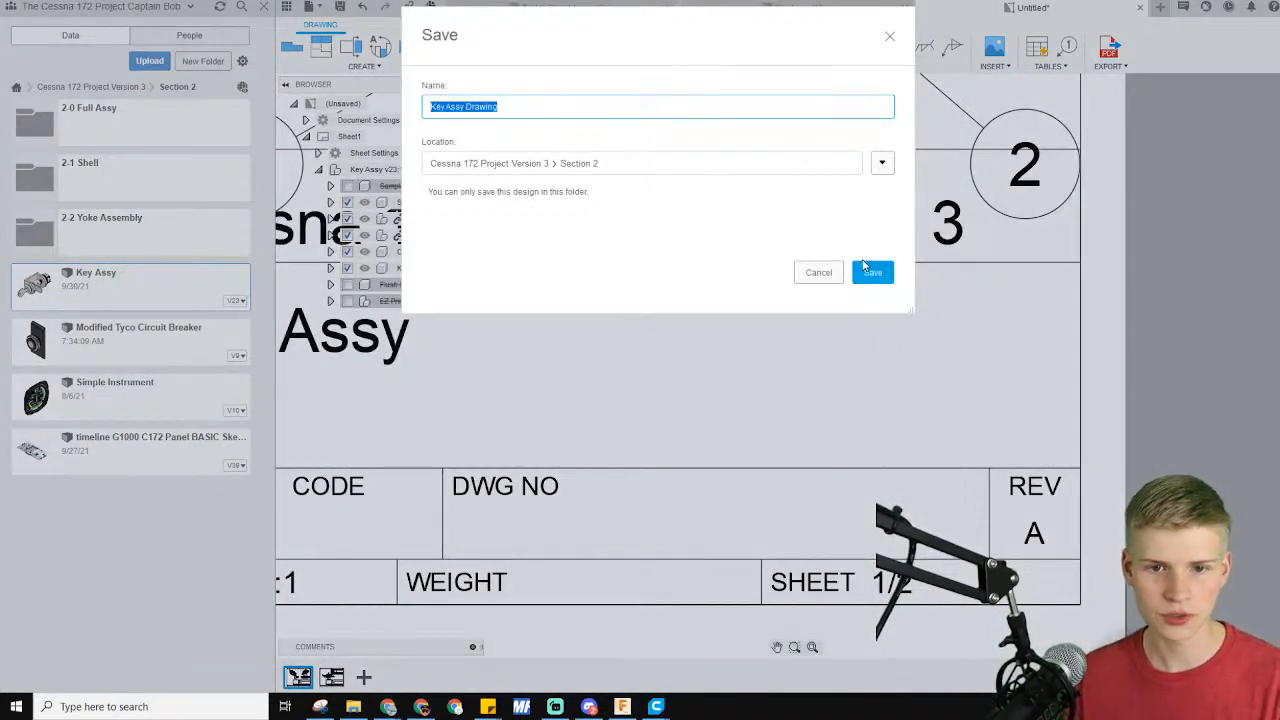
# Save the drawing as Key Assy Drawing and start a PDF export of all sheets
pyautogui.click(872, 272)
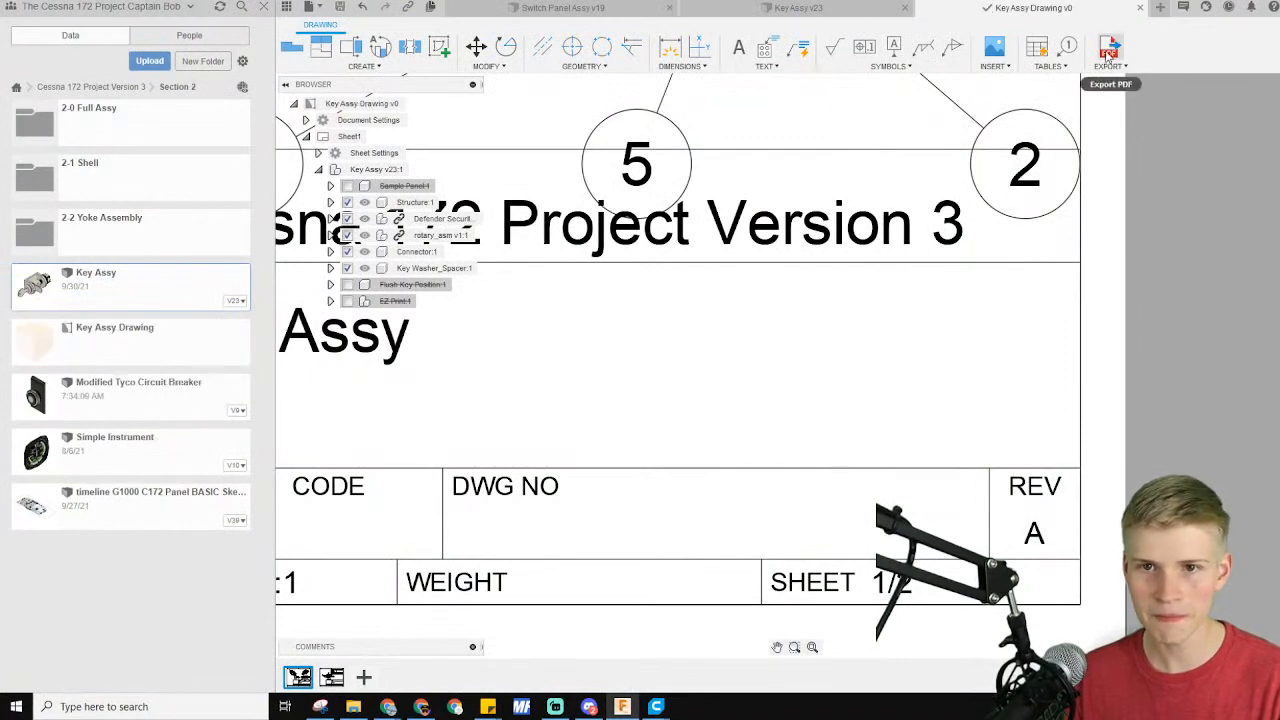
pyautogui.click(1109, 48)
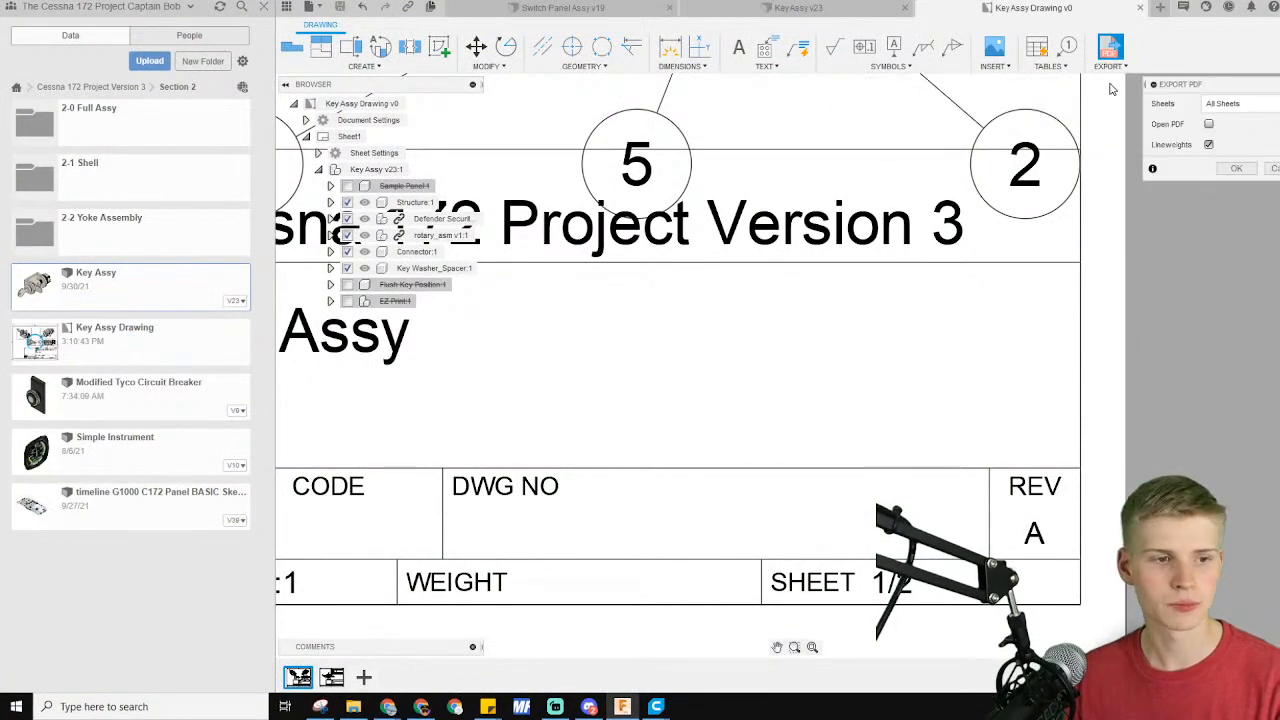
pyautogui.click(1235, 168)
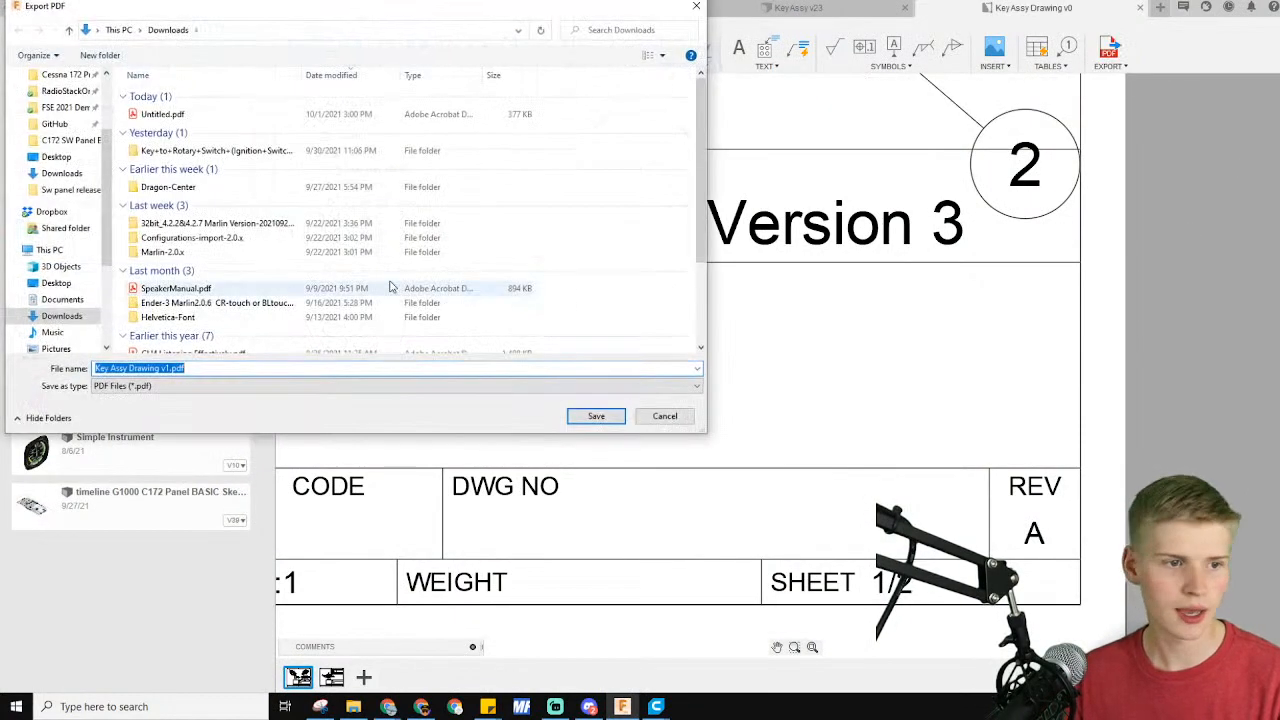
# Browse the PDF destination to Documents > GitHub > Thingiverse-Files
pyautogui.click(54, 123)
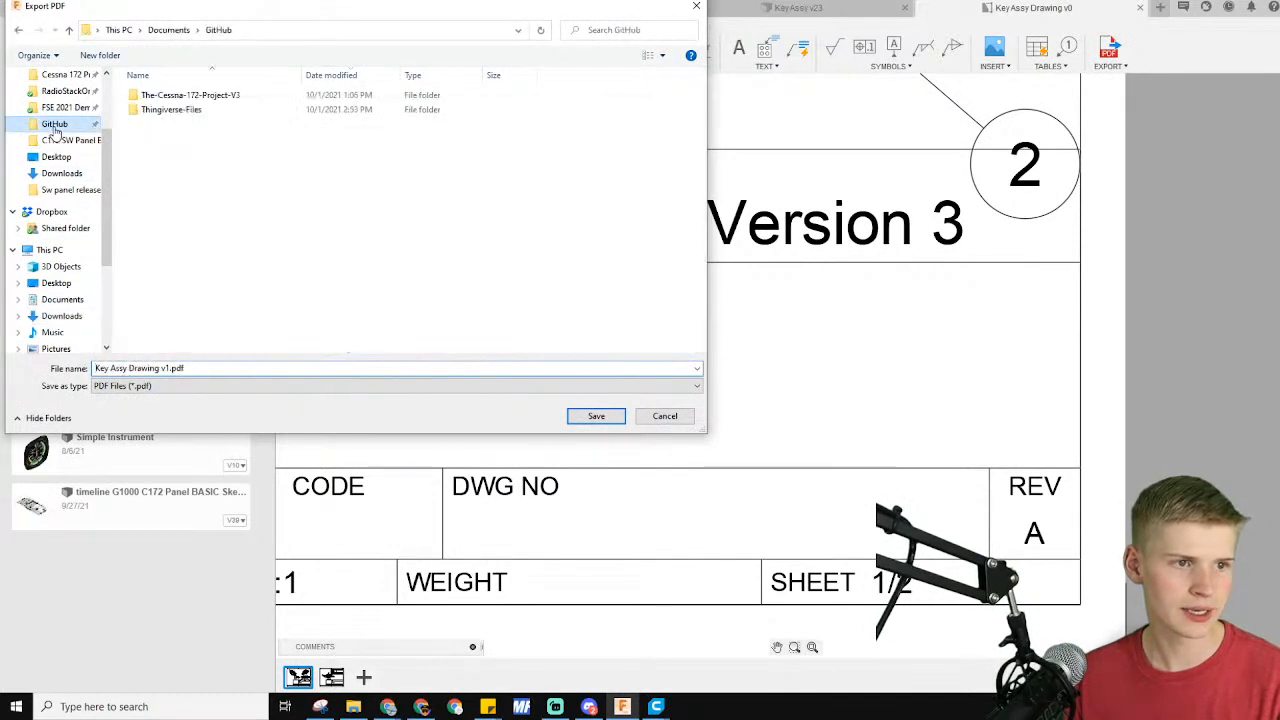
pyautogui.doubleClick(171, 109)
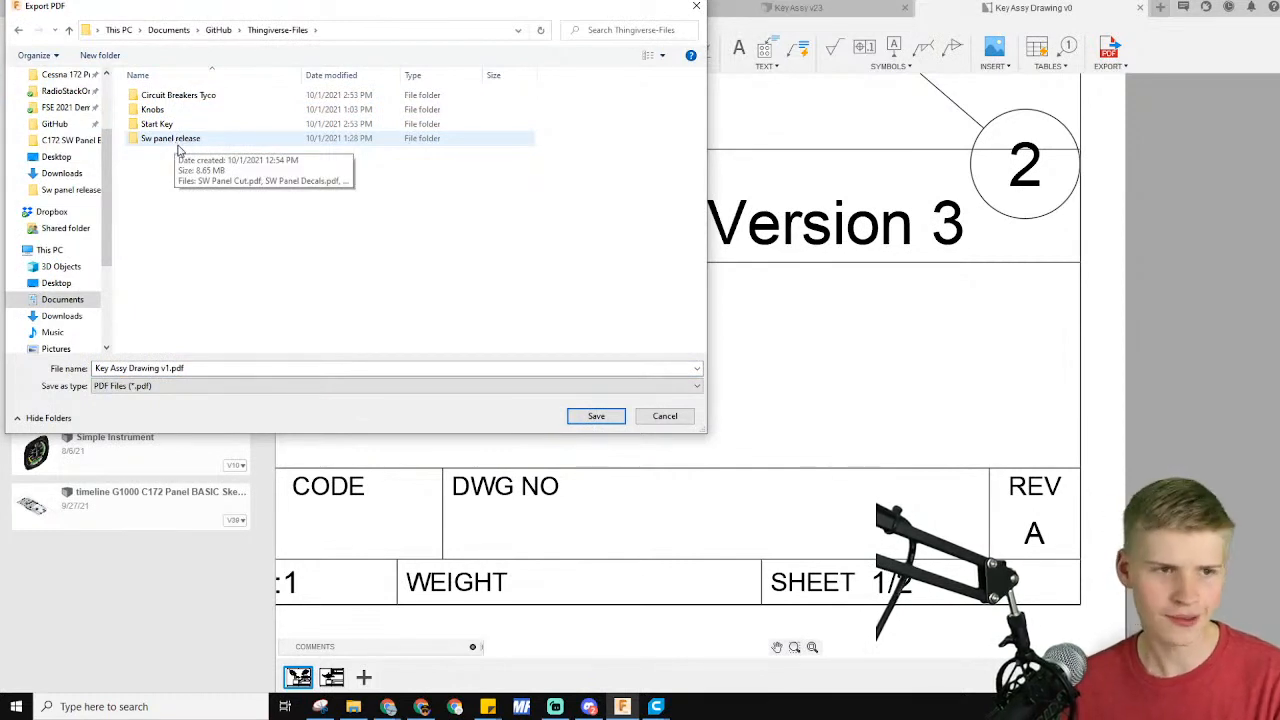
pyautogui.moveTo(178, 179)
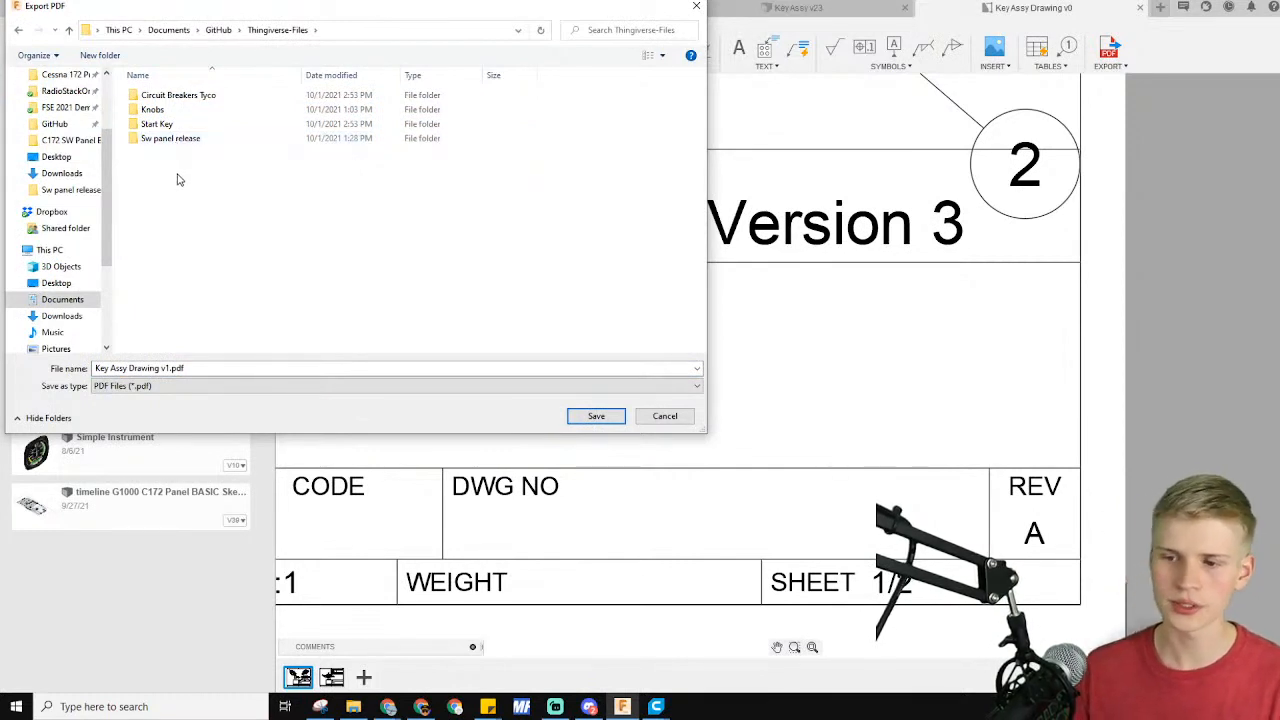
pyautogui.moveTo(210, 212)
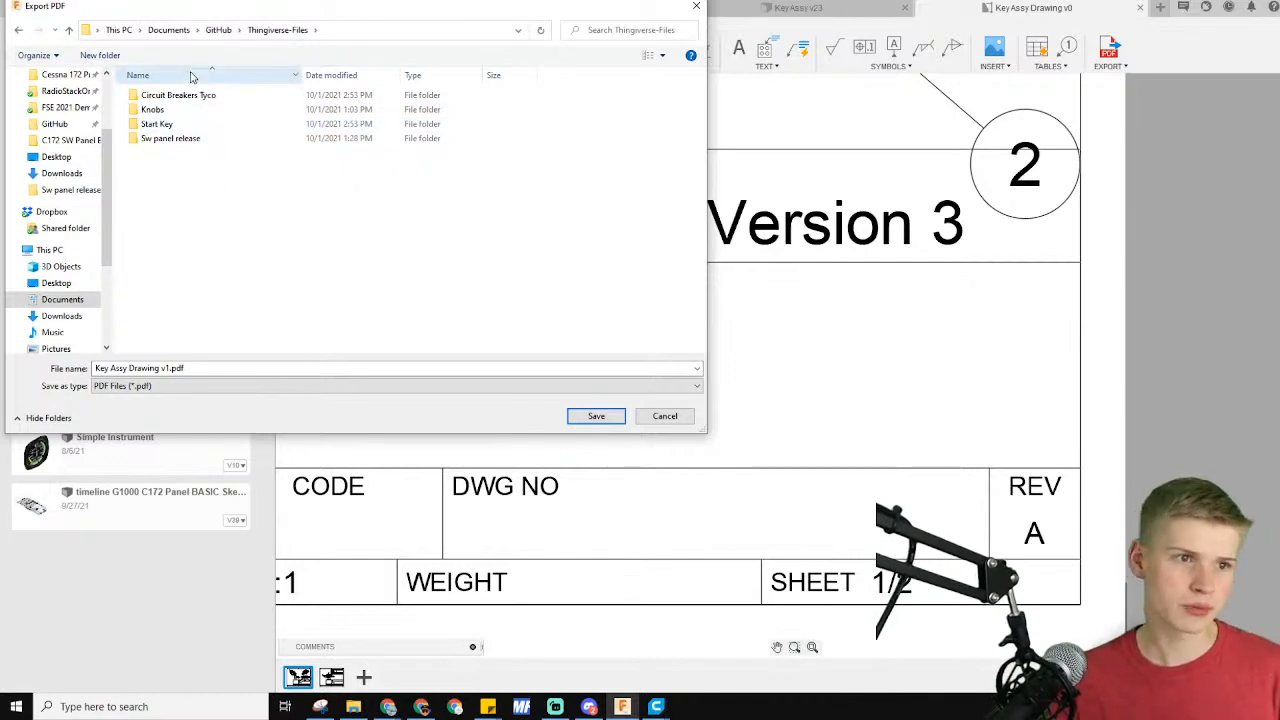
pyautogui.click(157, 123)
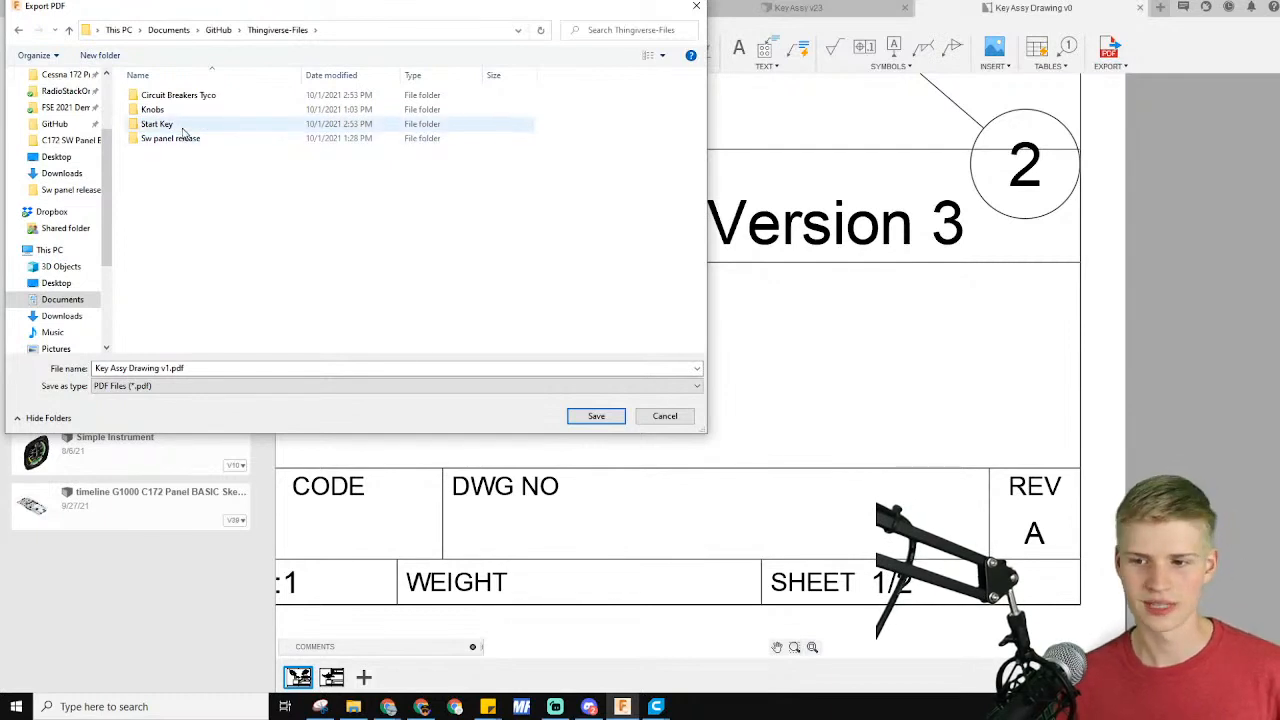
pyautogui.click(170, 138)
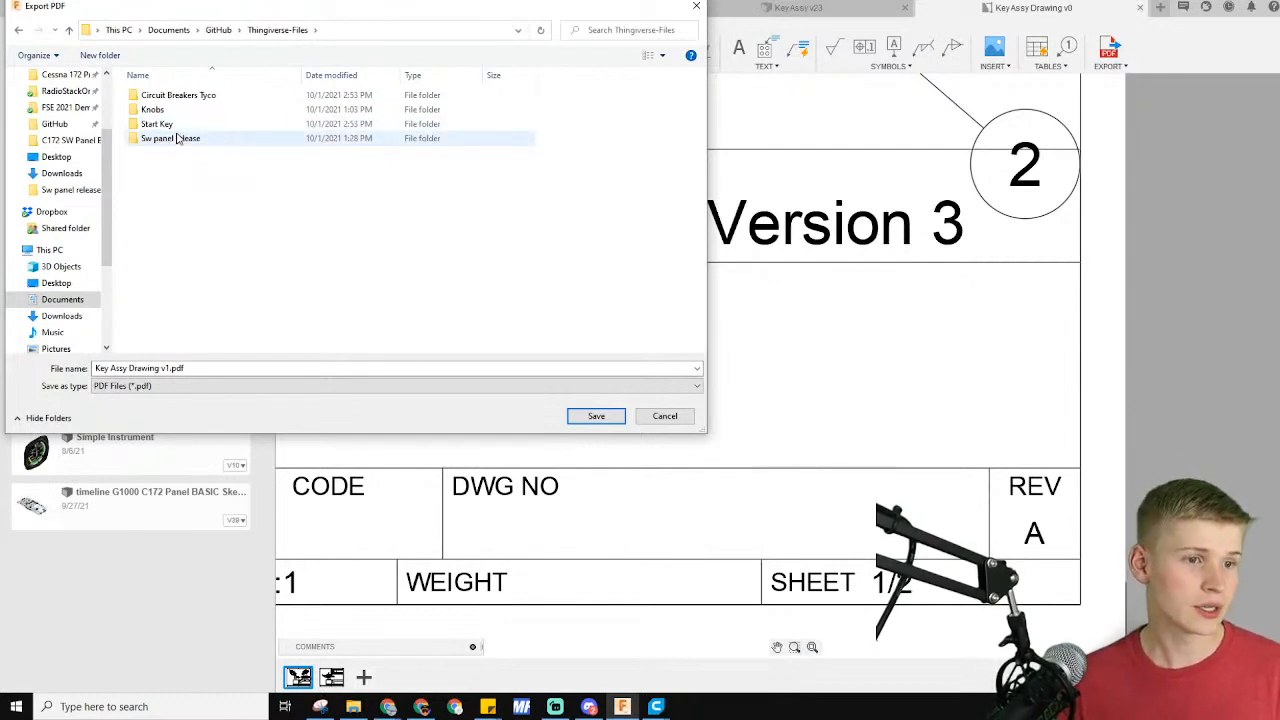
pyautogui.moveTo(170, 138)
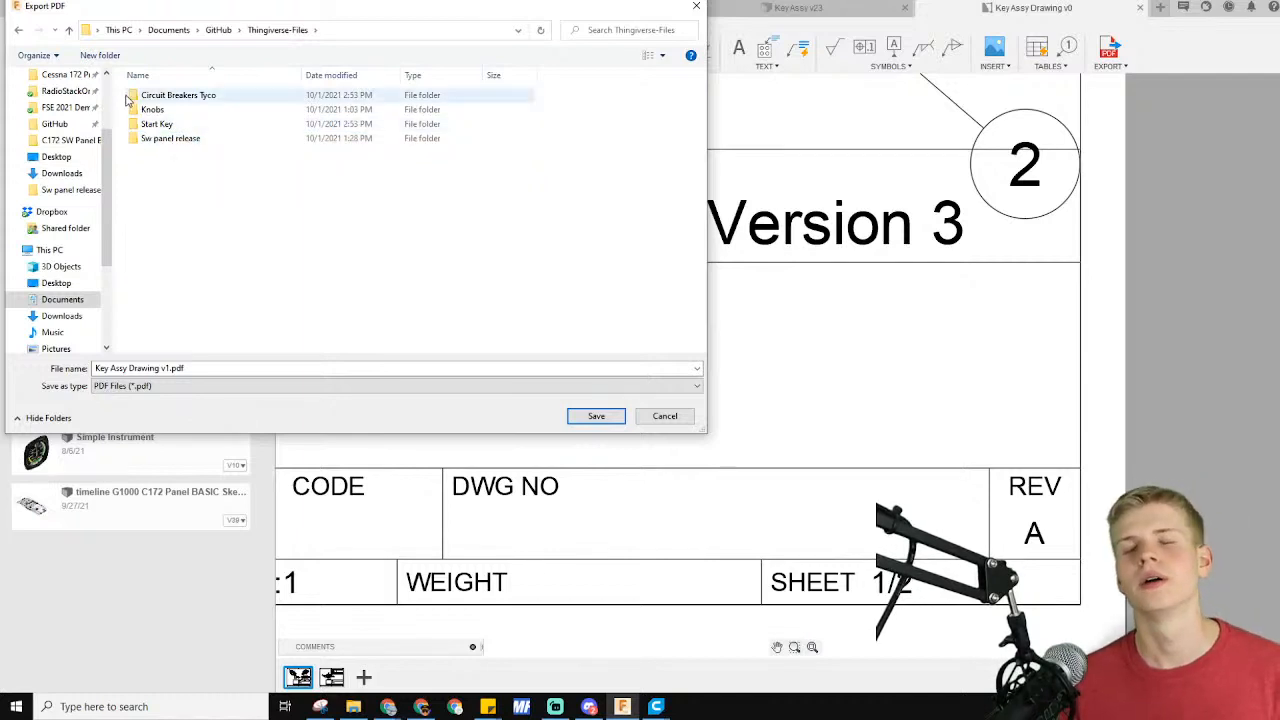
pyautogui.doubleClick(157, 123)
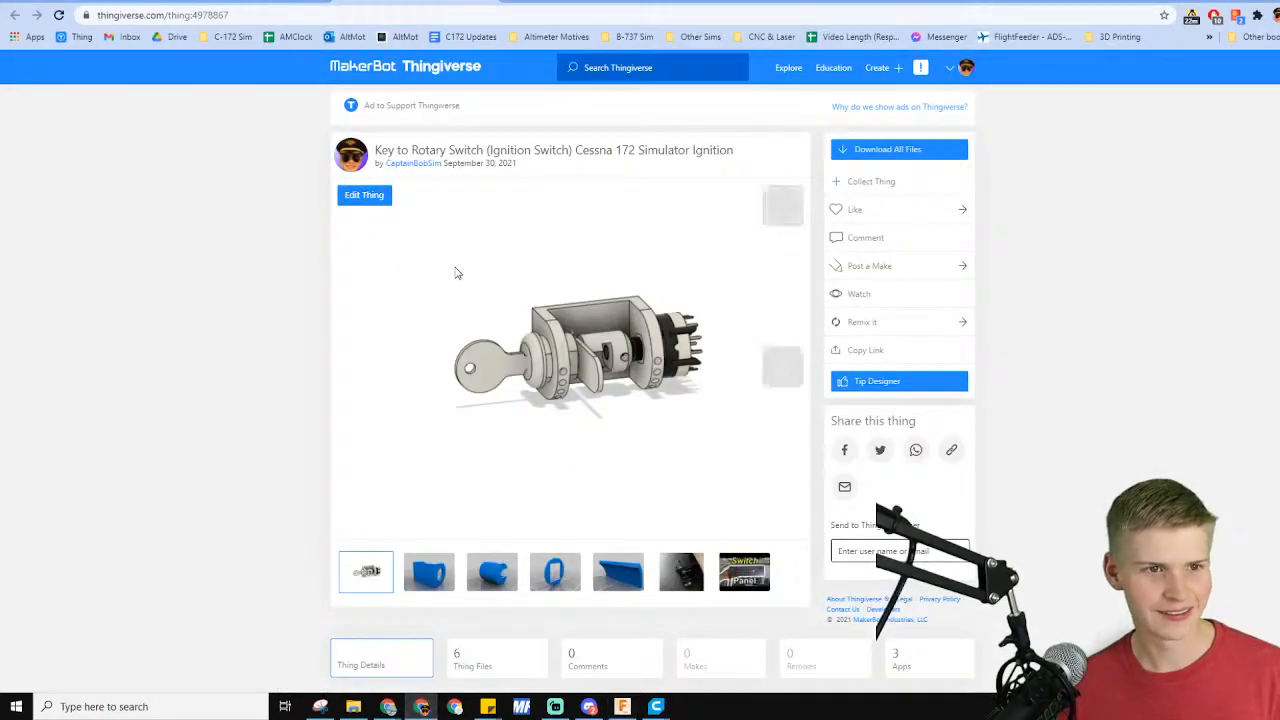
# Open the Key to Rotary Switch edit page, check Thing Files, then reopen editing
pyautogui.click(364, 195)
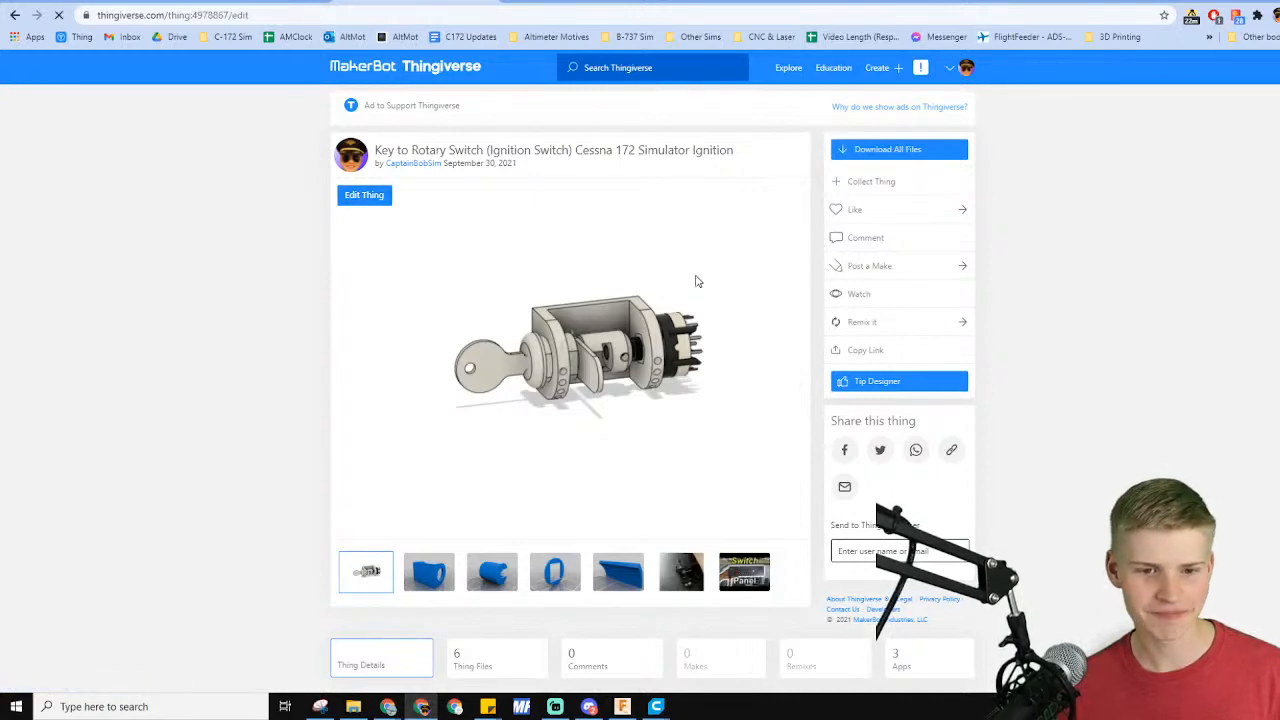
pyautogui.click(364, 195)
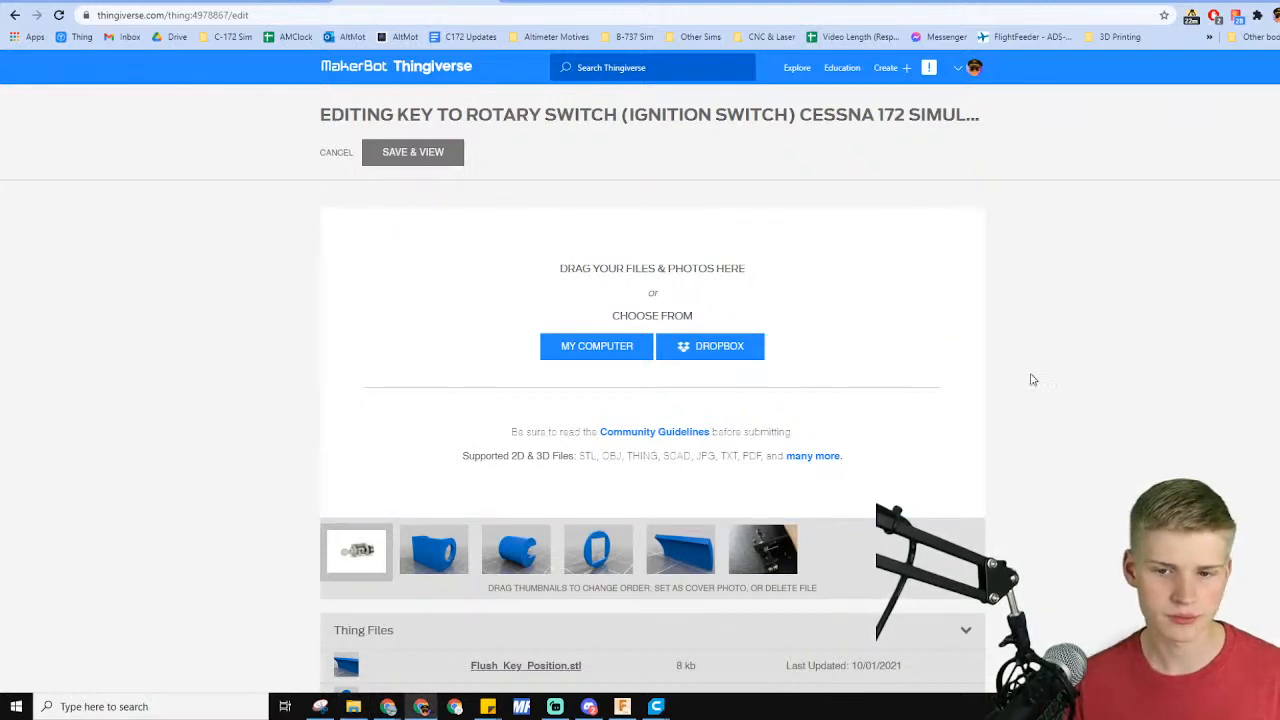
pyautogui.scroll(-3)
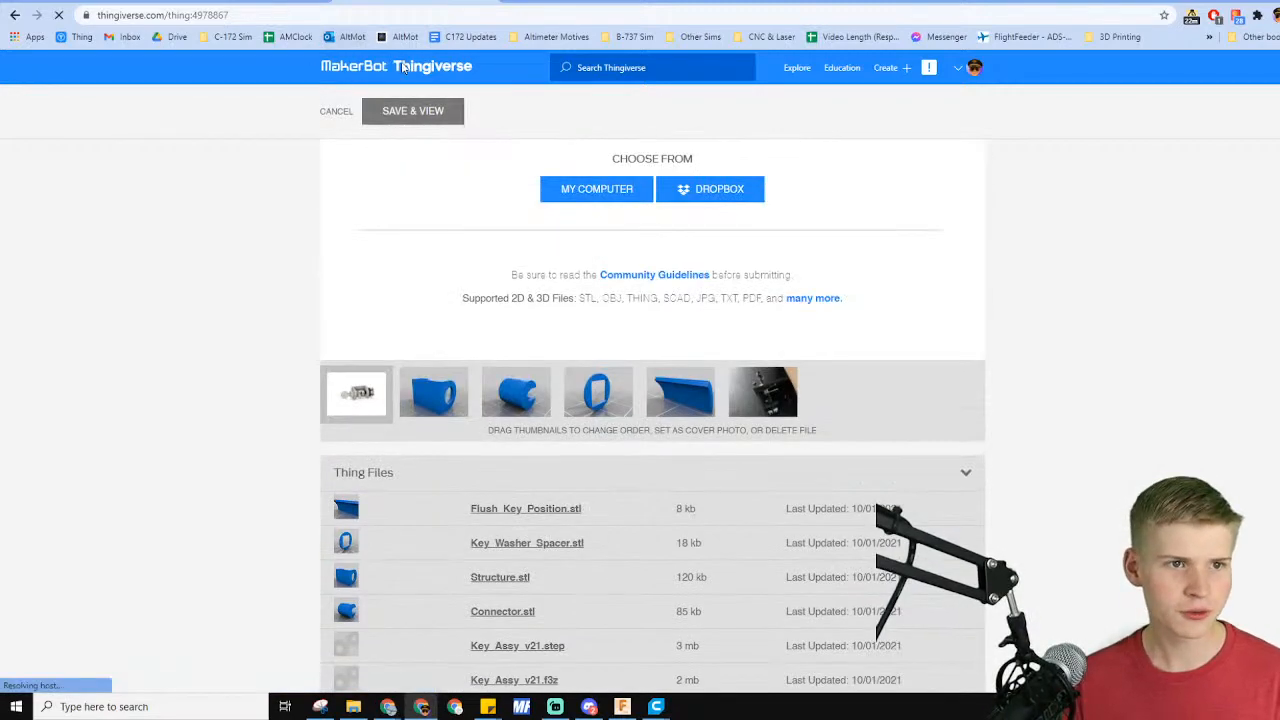
pyautogui.click(412, 111)
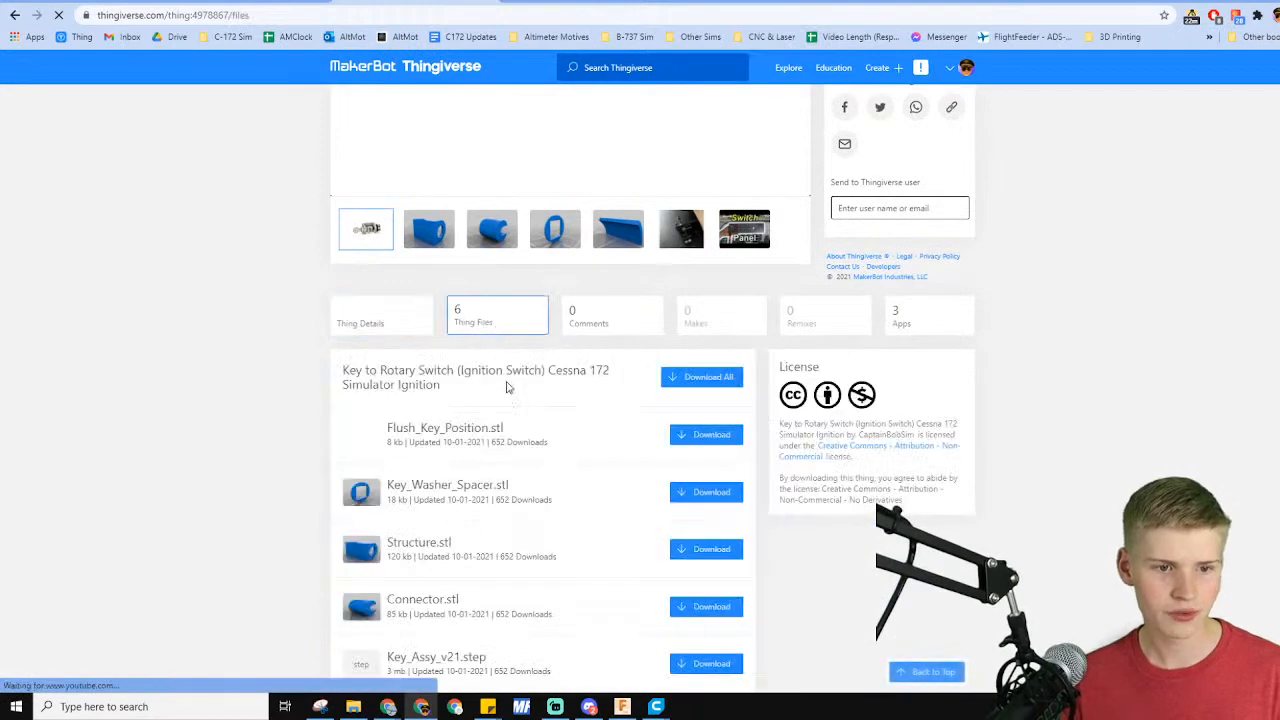
pyautogui.scroll(-3)
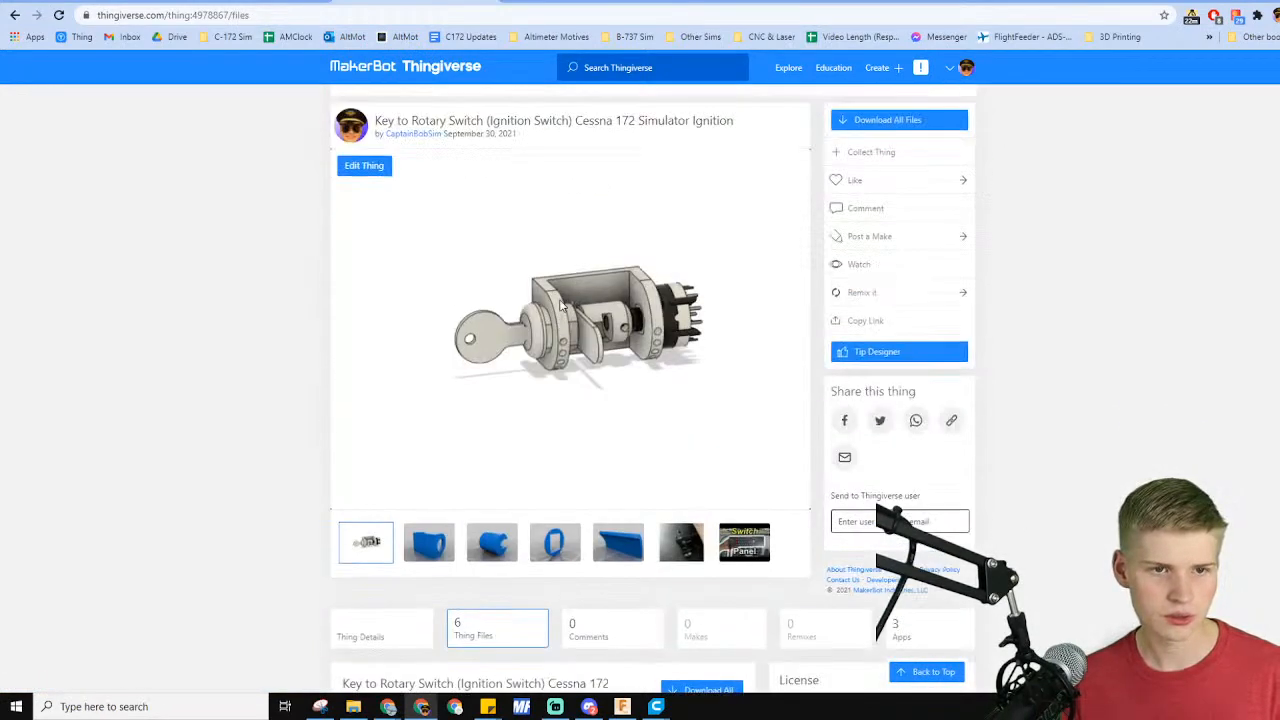
pyautogui.moveTo(364, 165)
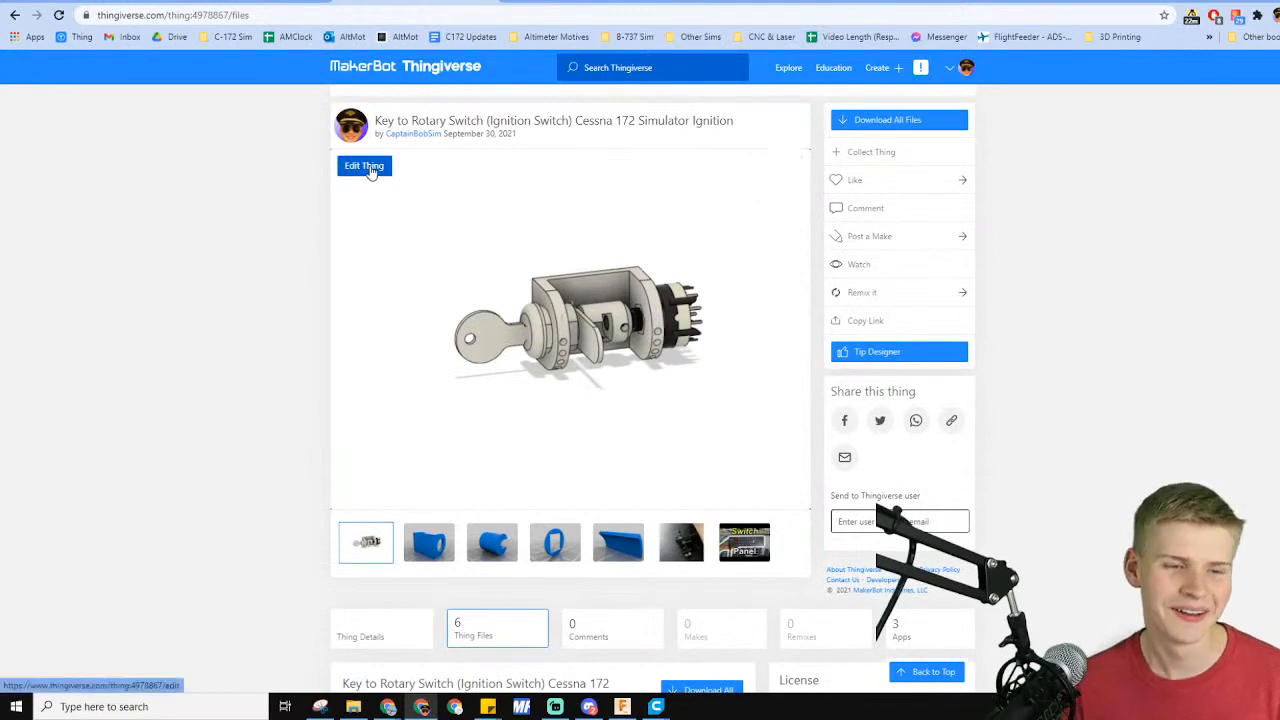
pyautogui.click(364, 165)
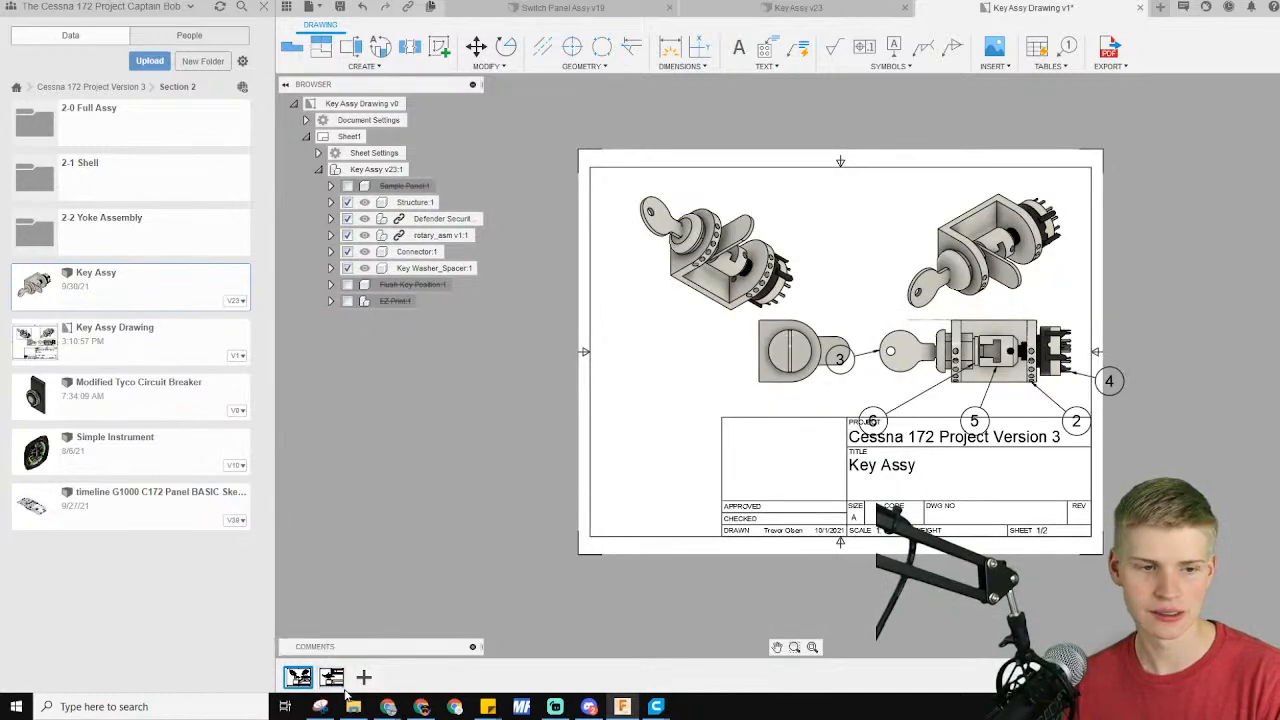
# Display Sheet2 with the parts list and ballooned key assembly view
pyautogui.click(331, 677)
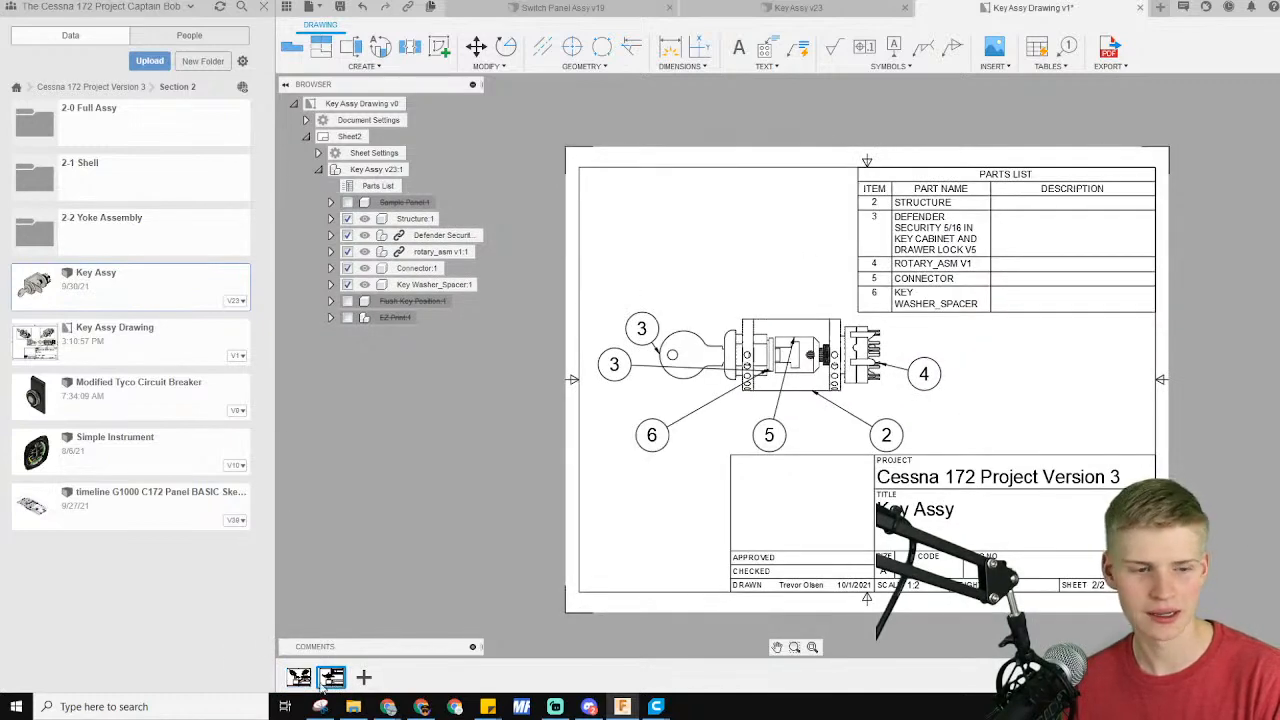